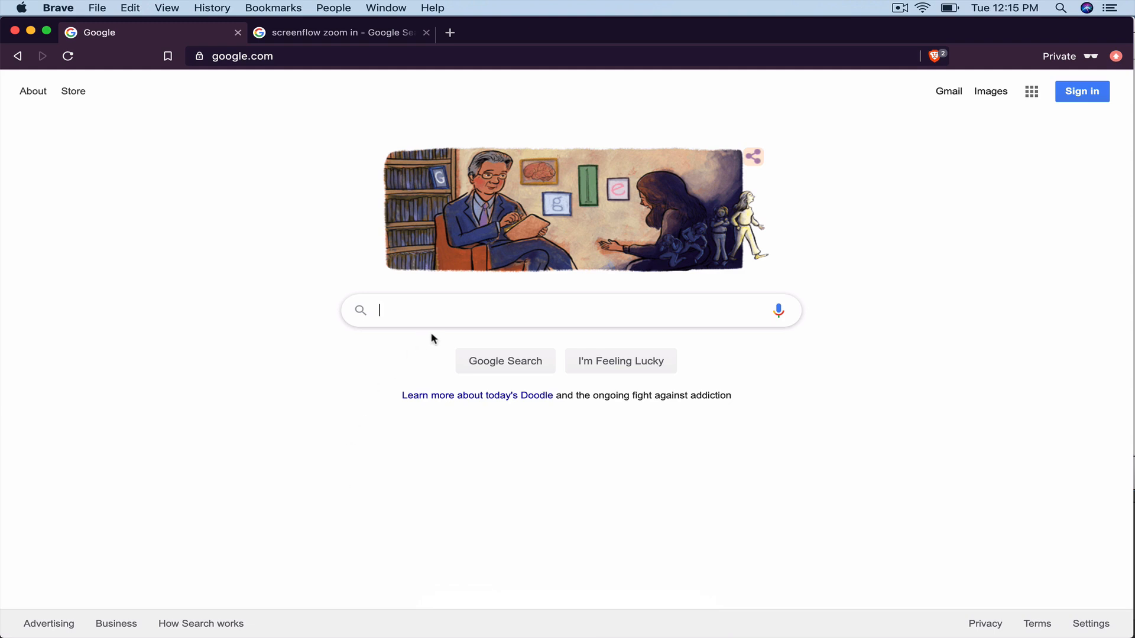
Search Google for 'cran r project' and land on the Comprehensive R Archive Network homepage
text(cran r)
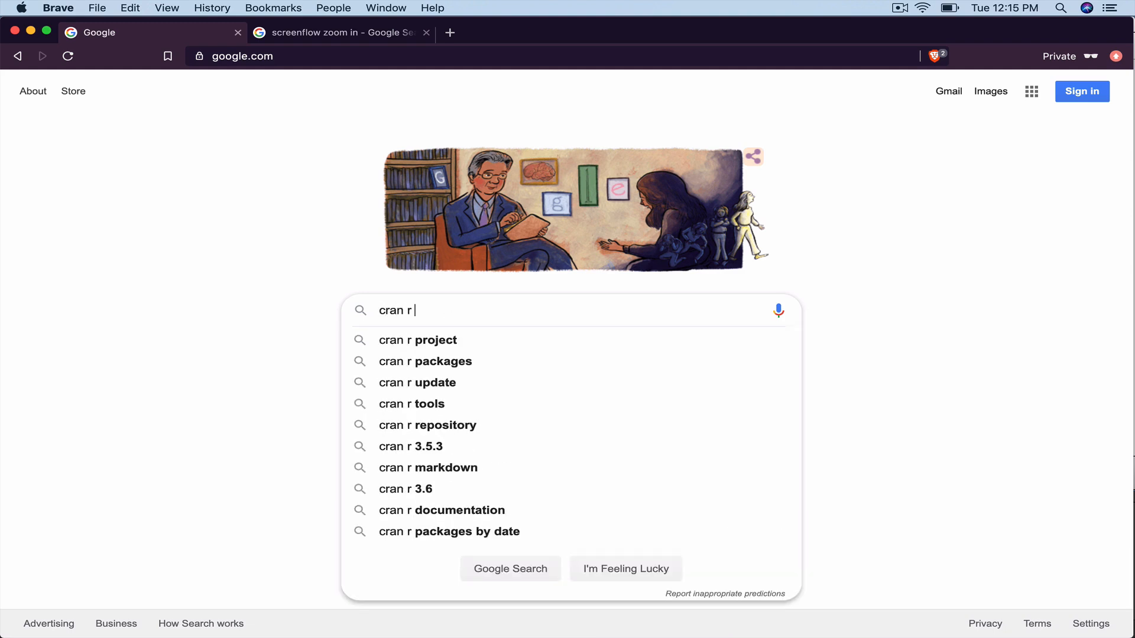
click(417, 339)
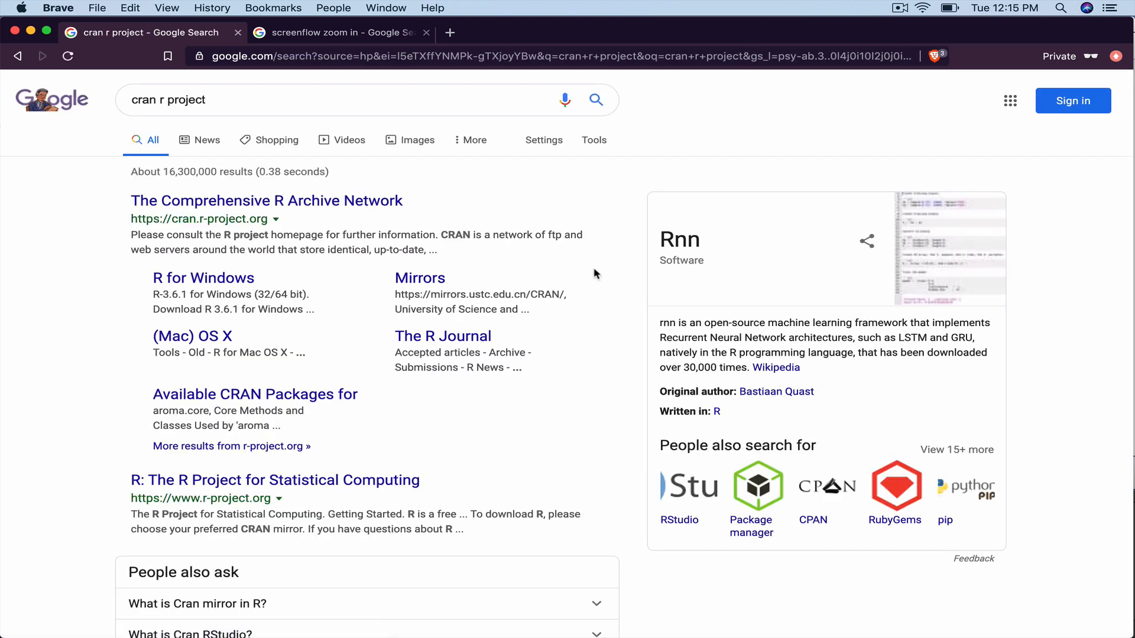
click(266, 201)
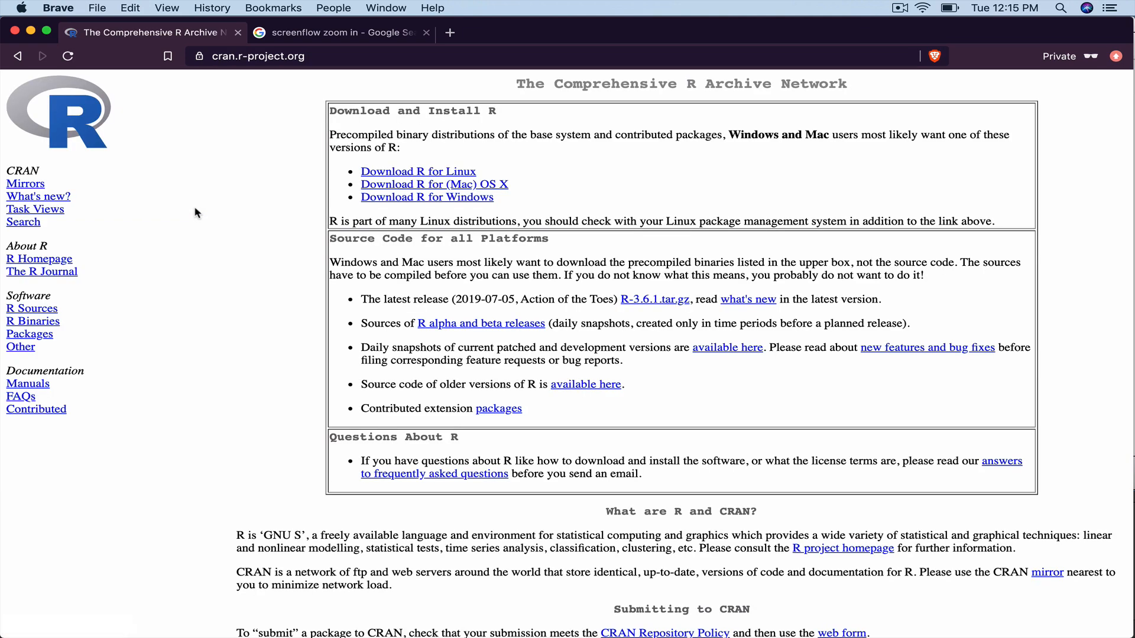
click(425, 33)
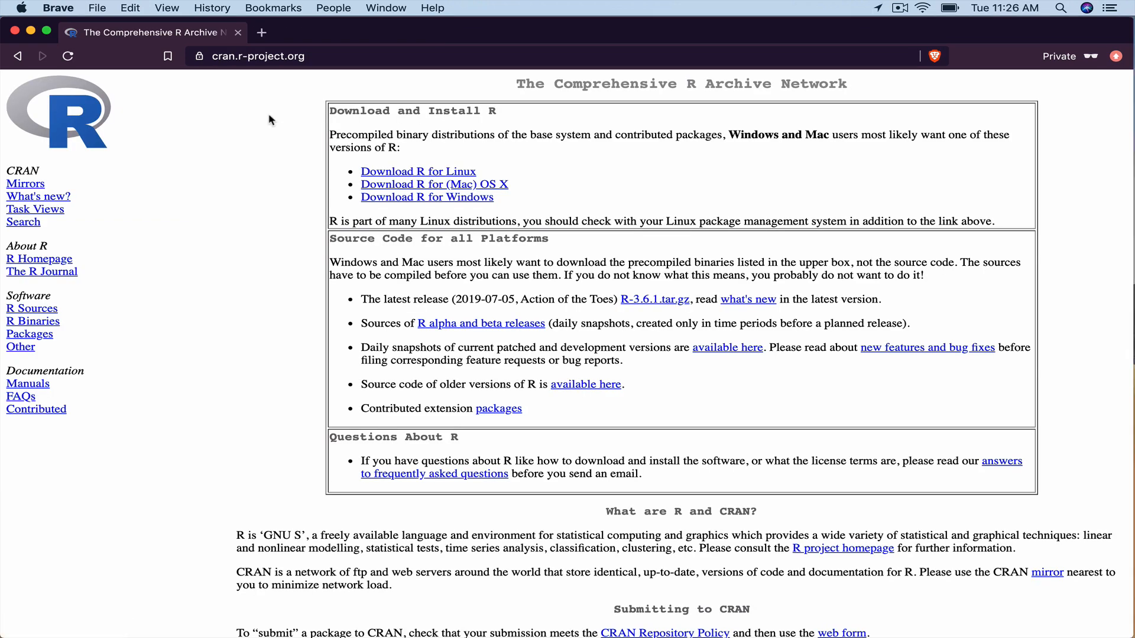
mouse_move(429, 169)
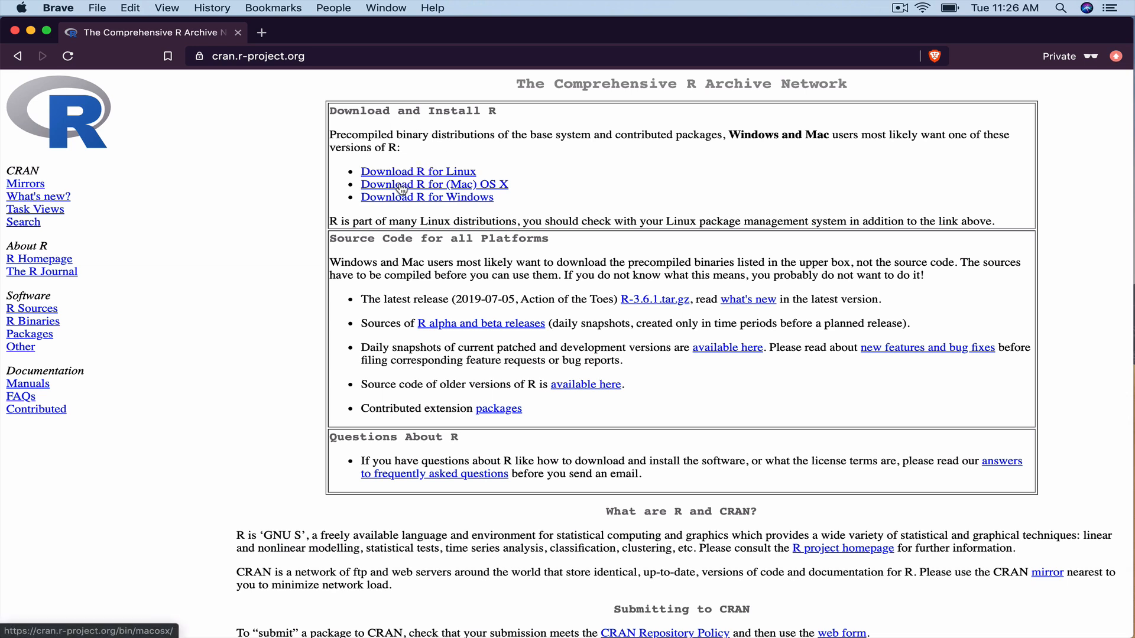
mouse_move(405, 201)
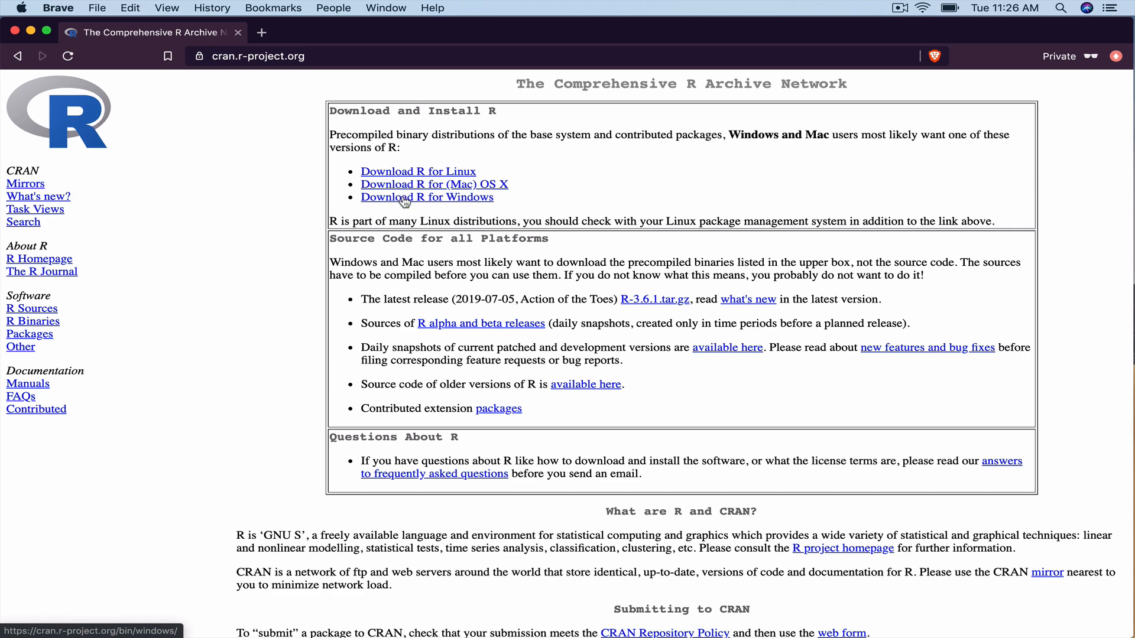
mouse_move(408, 188)
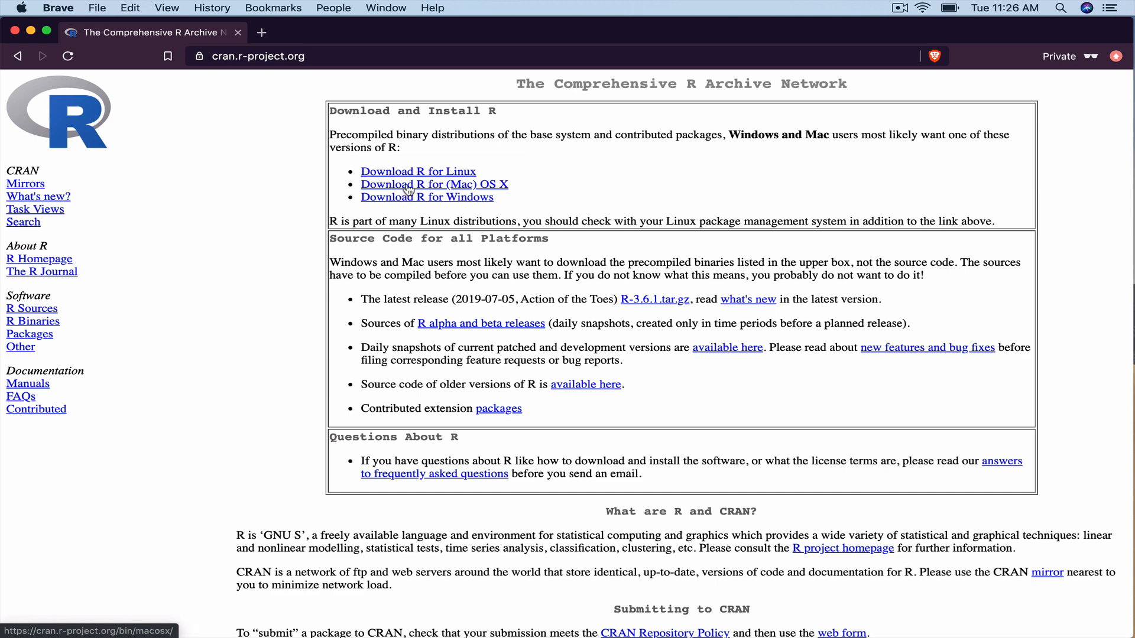
From the R for Mac OS X page, download R-3.6.1.pkg into the Downloads folder
click(433, 185)
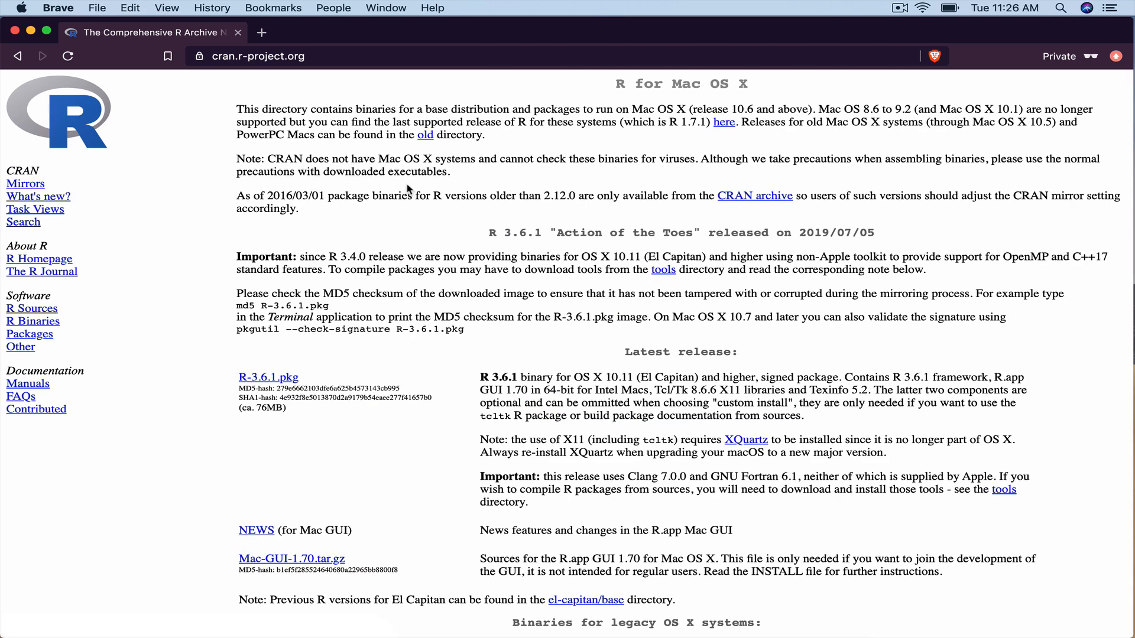
scroll(down, 3)
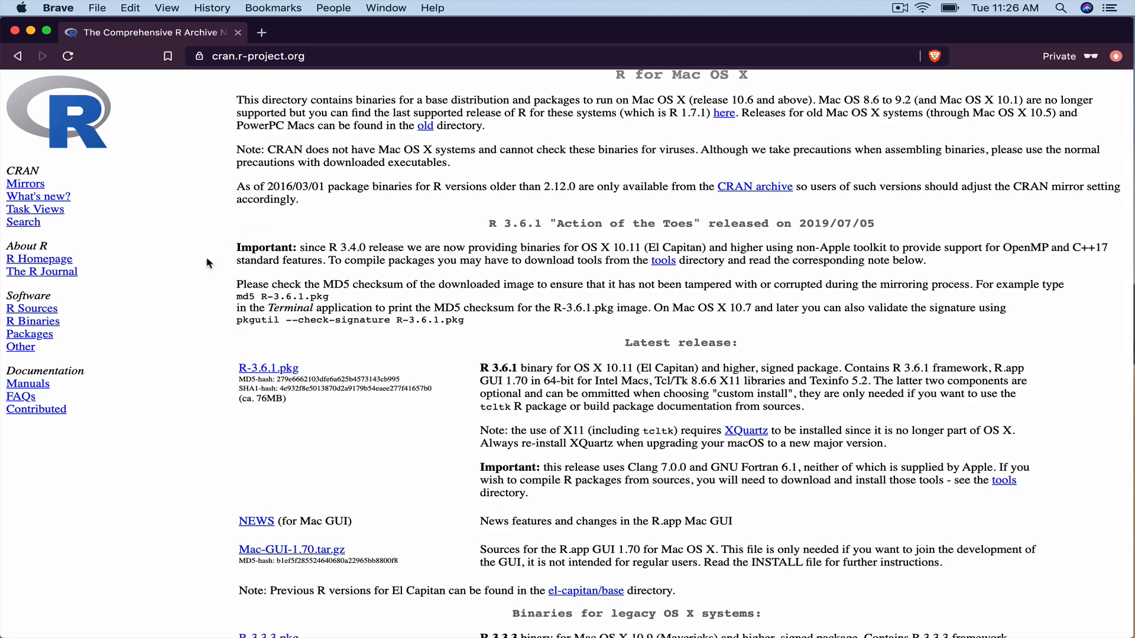
mouse_move(315, 332)
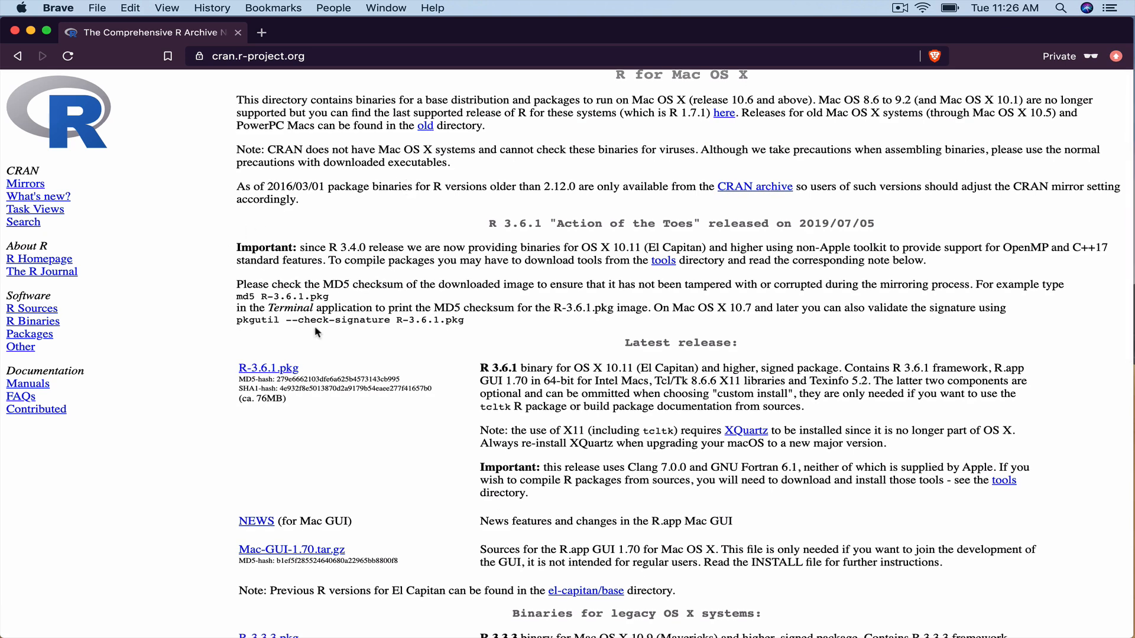
click(268, 367)
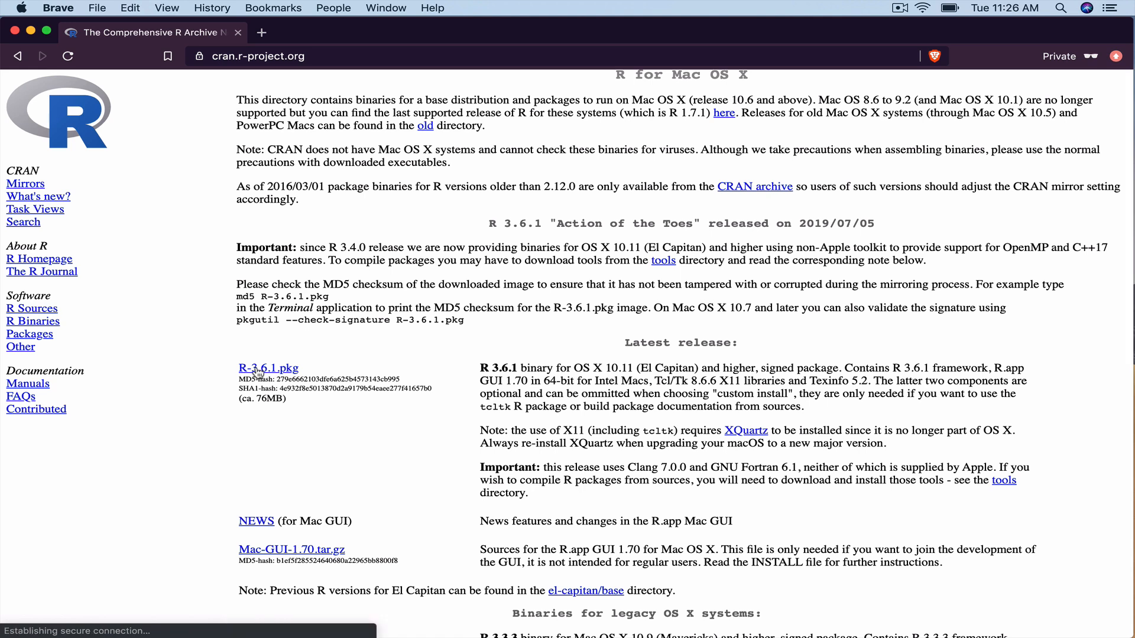
click(269, 369)
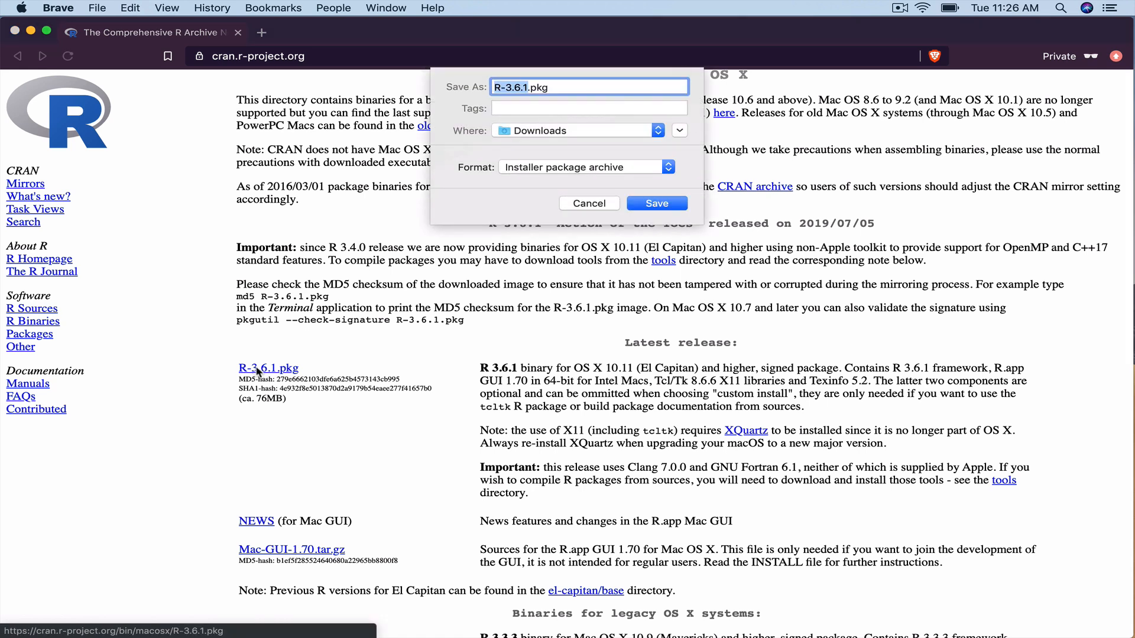
click(656, 202)
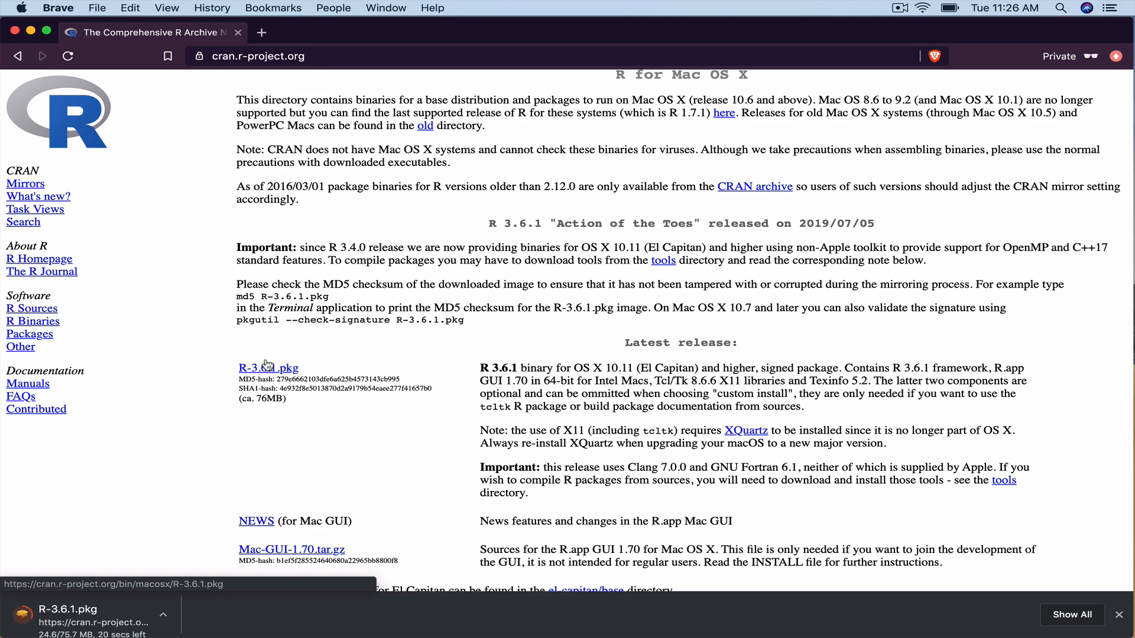
mouse_move(320, 277)
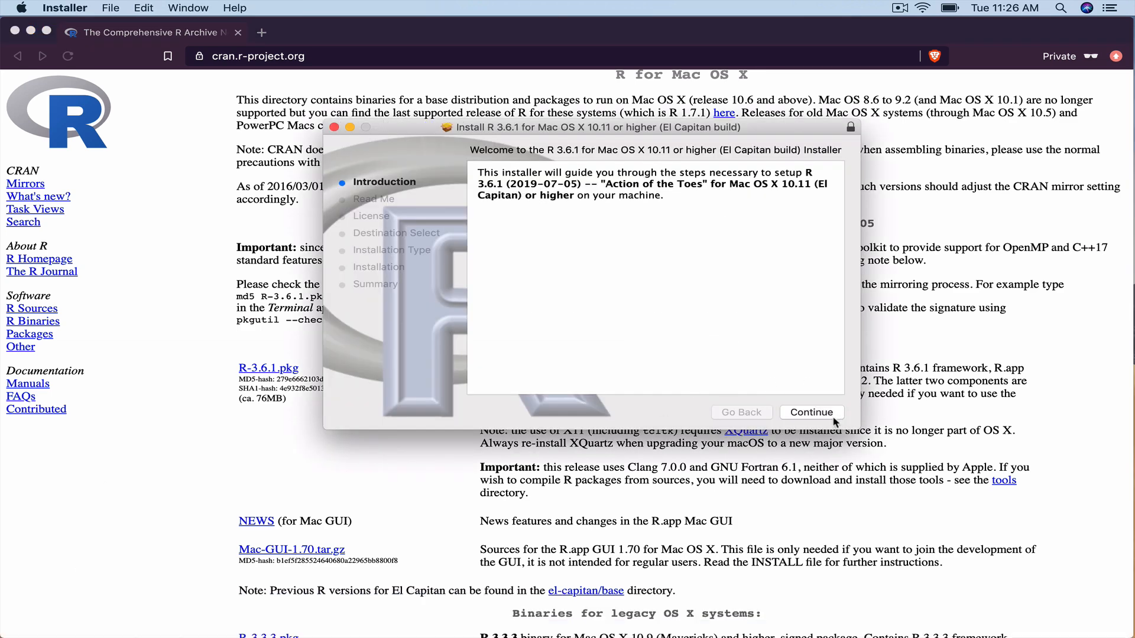
Accept the R 3.6.1 license, install it on Macintosh HD, and move the installer to Trash
click(811, 412)
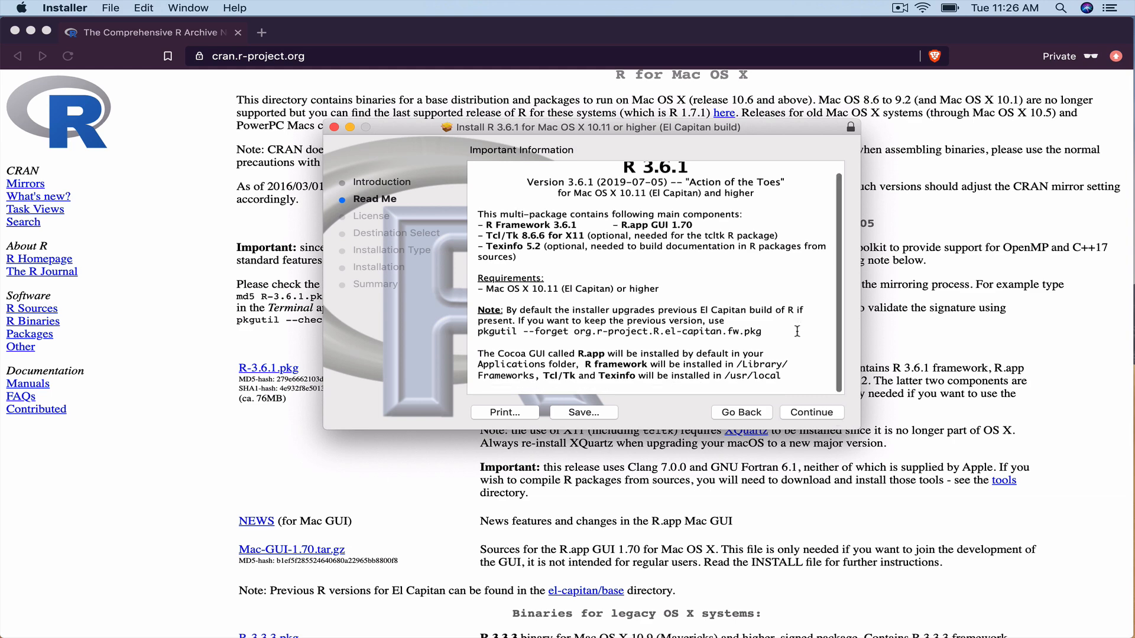
click(811, 411)
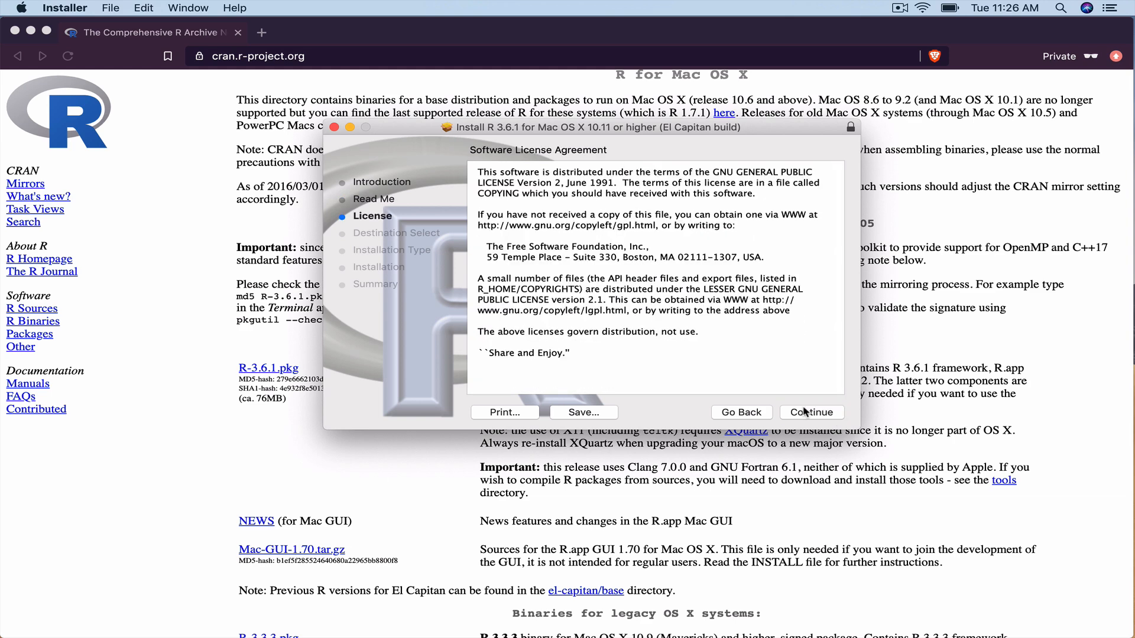
click(811, 412)
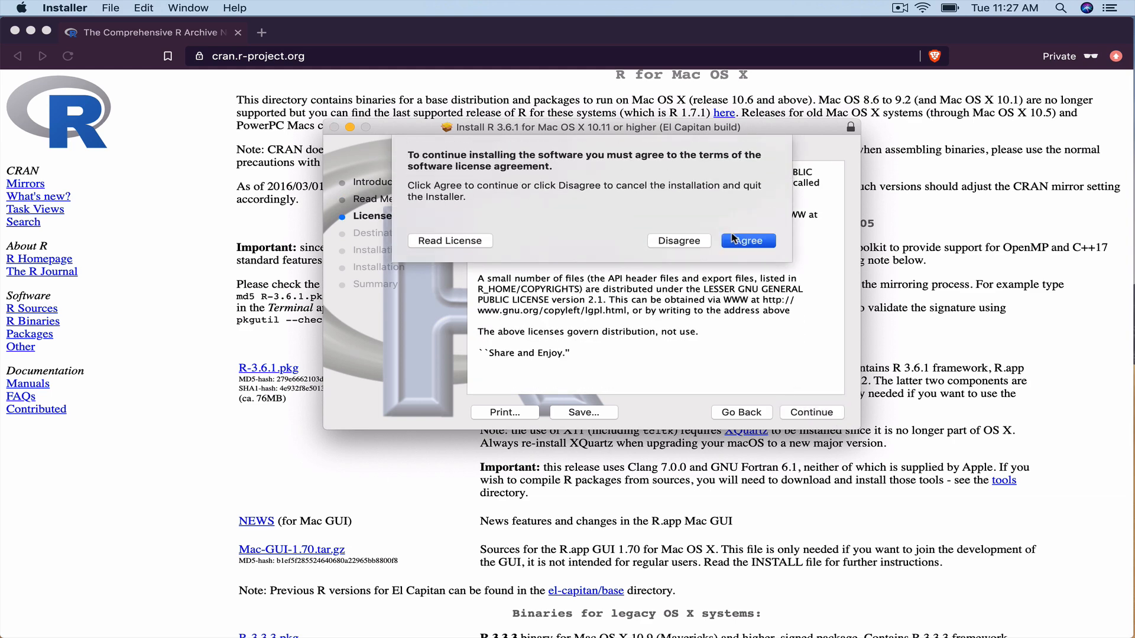
click(746, 240)
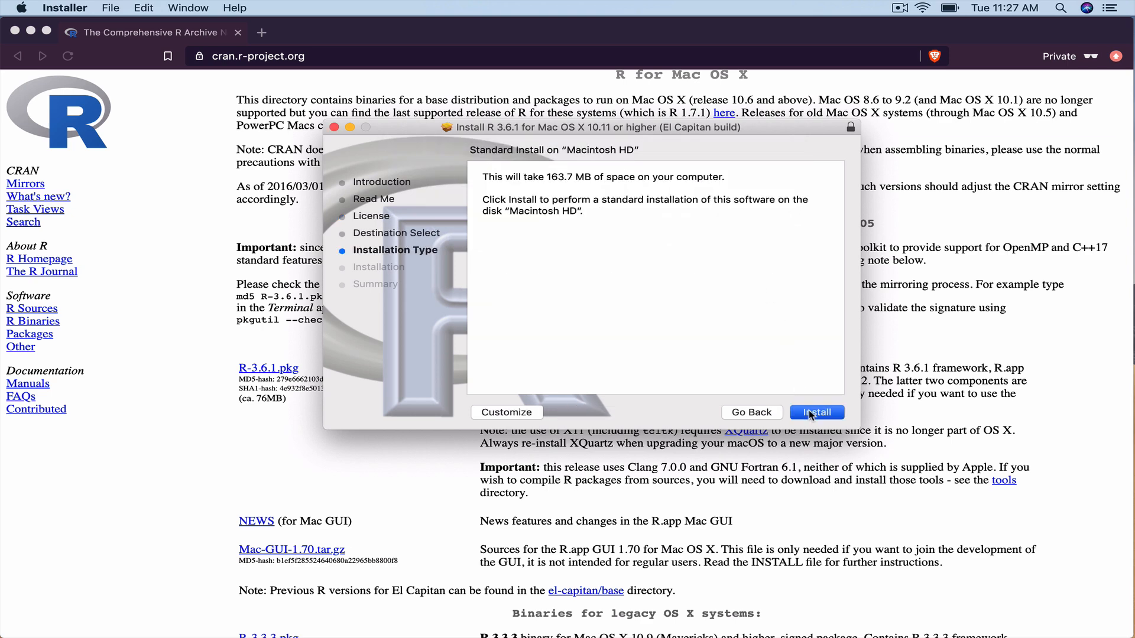
click(815, 412)
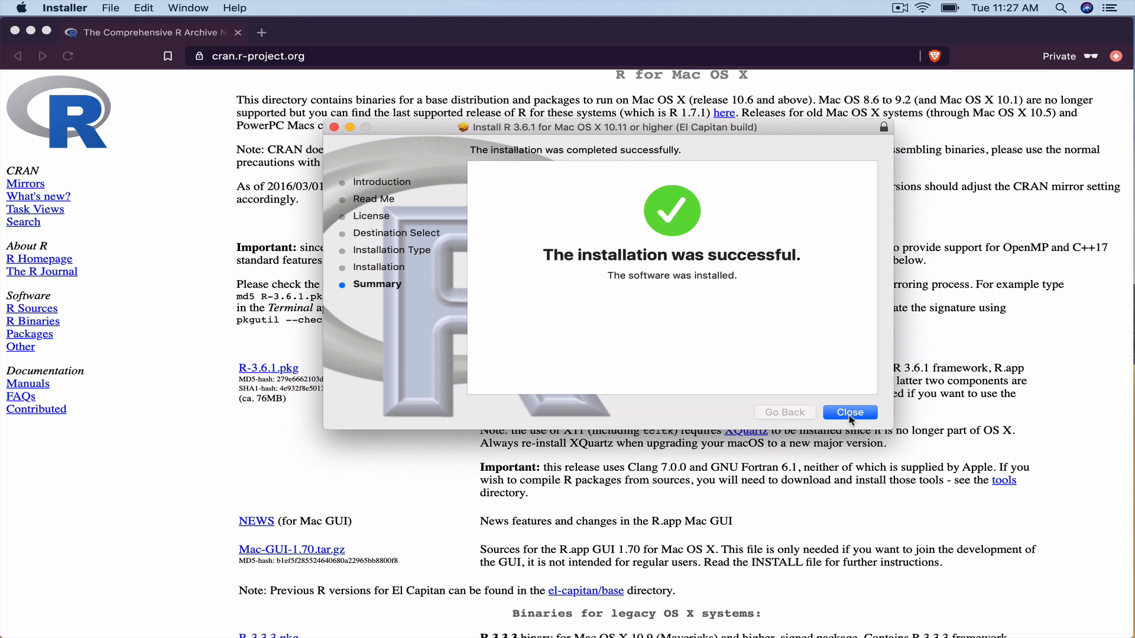
click(848, 411)
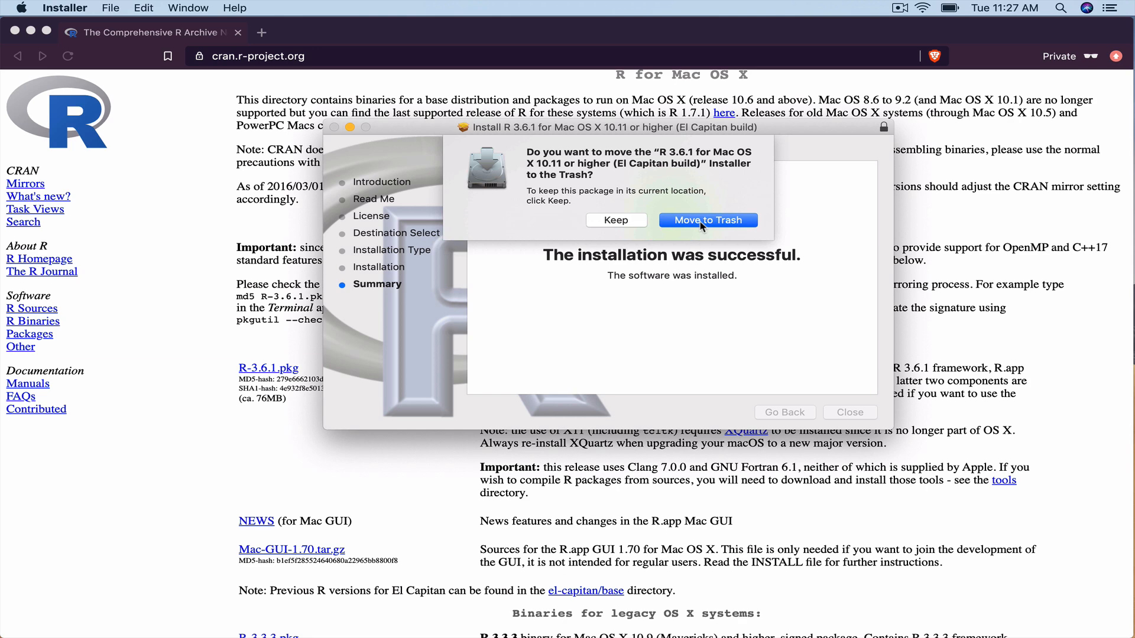
click(708, 220)
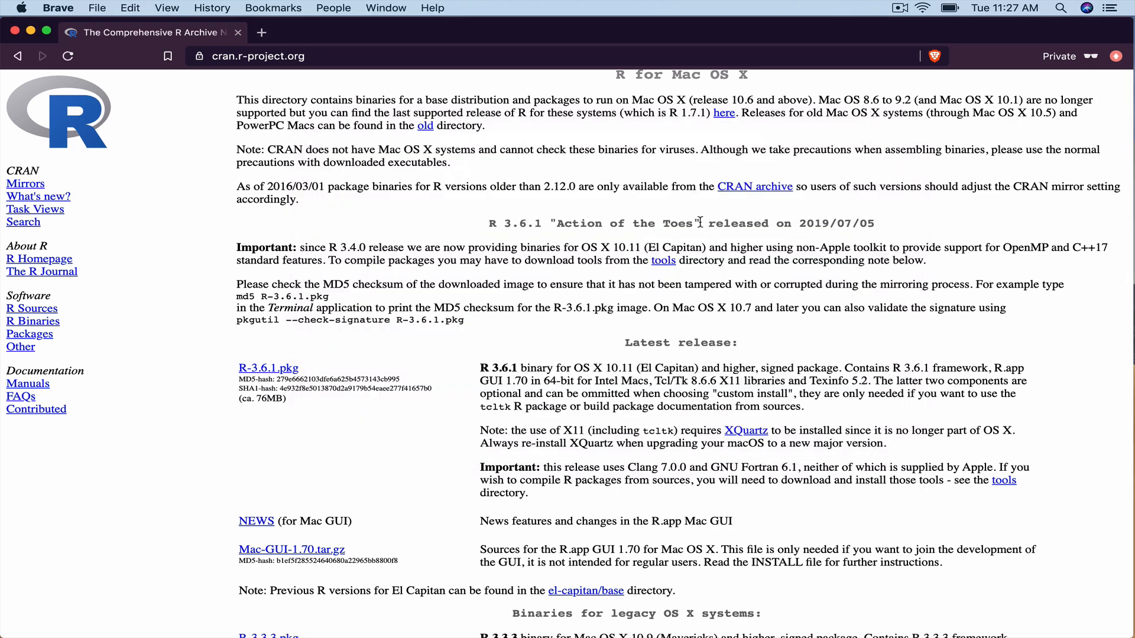
mouse_move(557, 618)
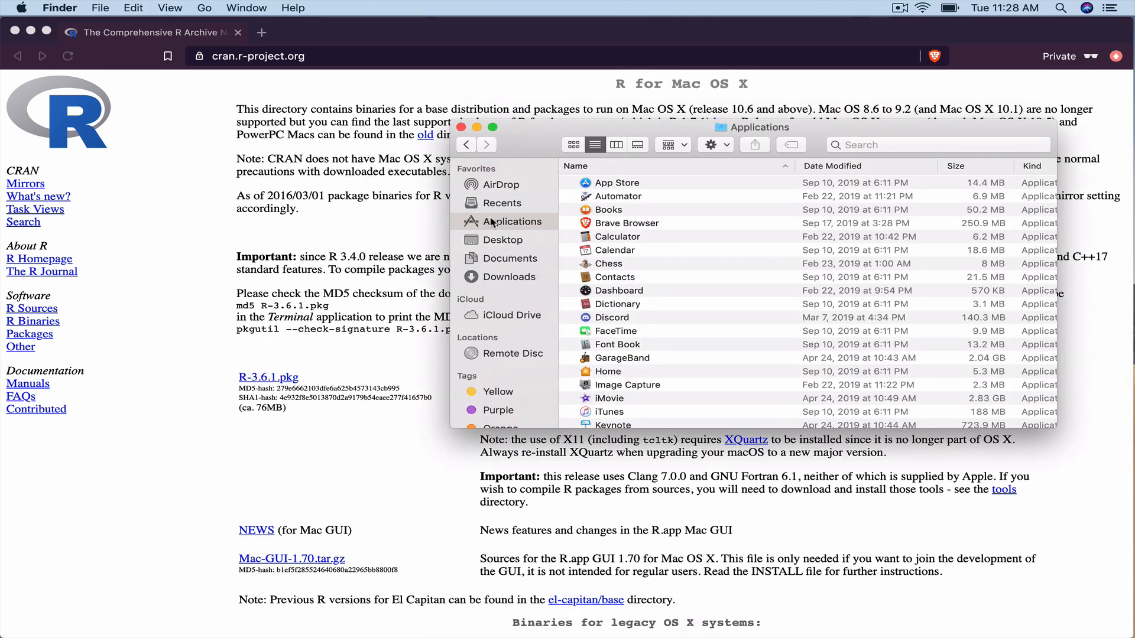
Scroll the Applications folder and select the newly installed R application
scroll(down, 3)
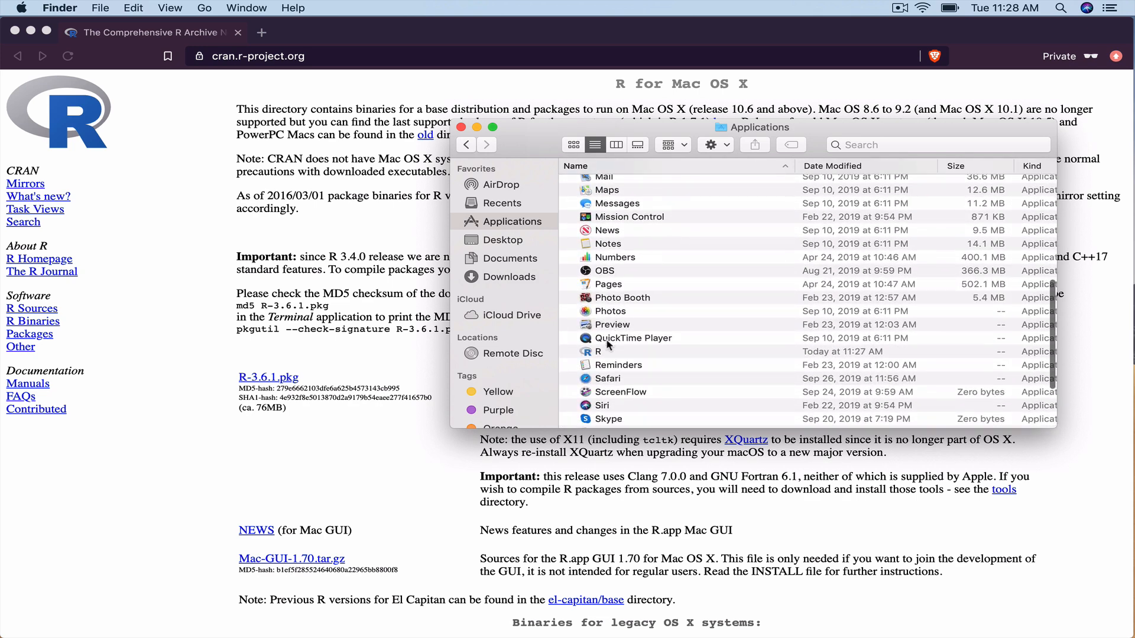
click(598, 351)
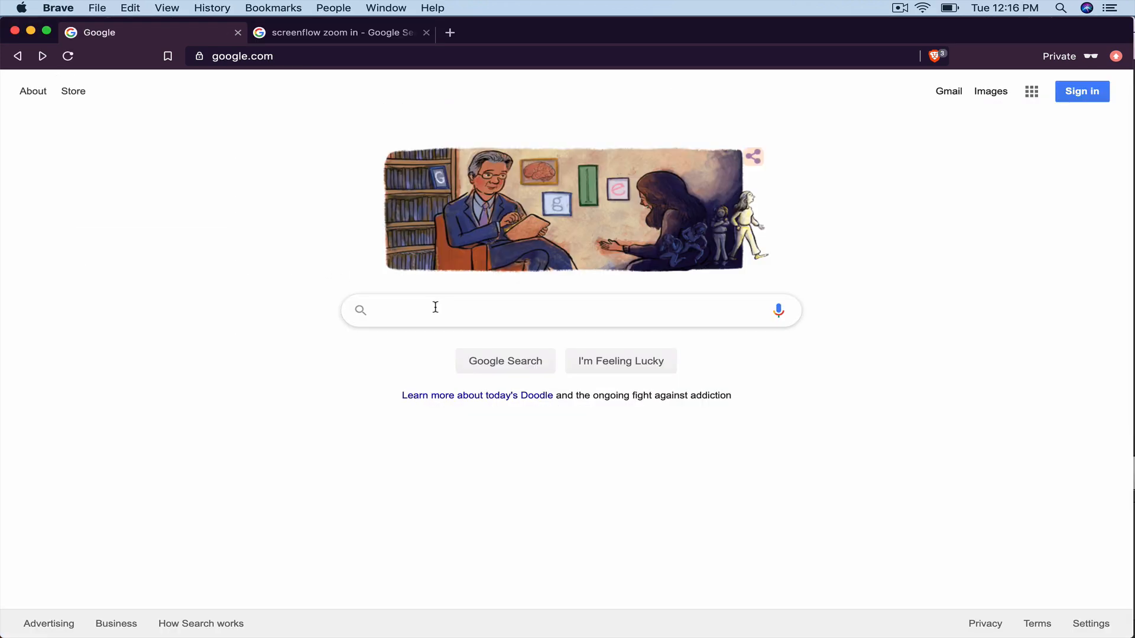
Search 'download r' and reach the free RStudio Desktop installers page
text(download rstudio)
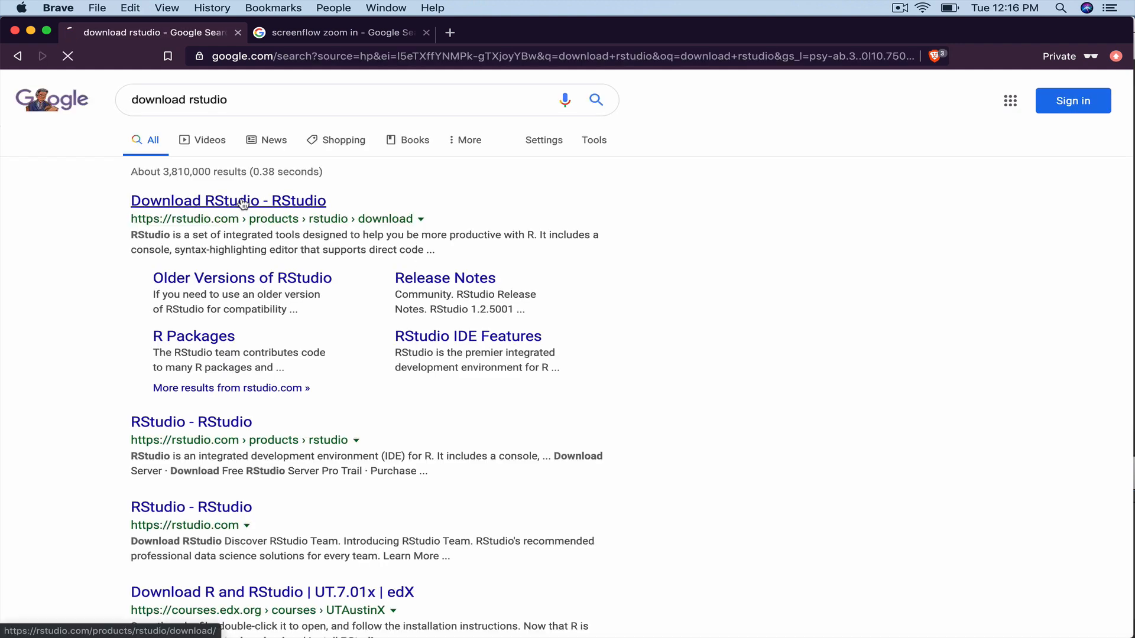
click(228, 201)
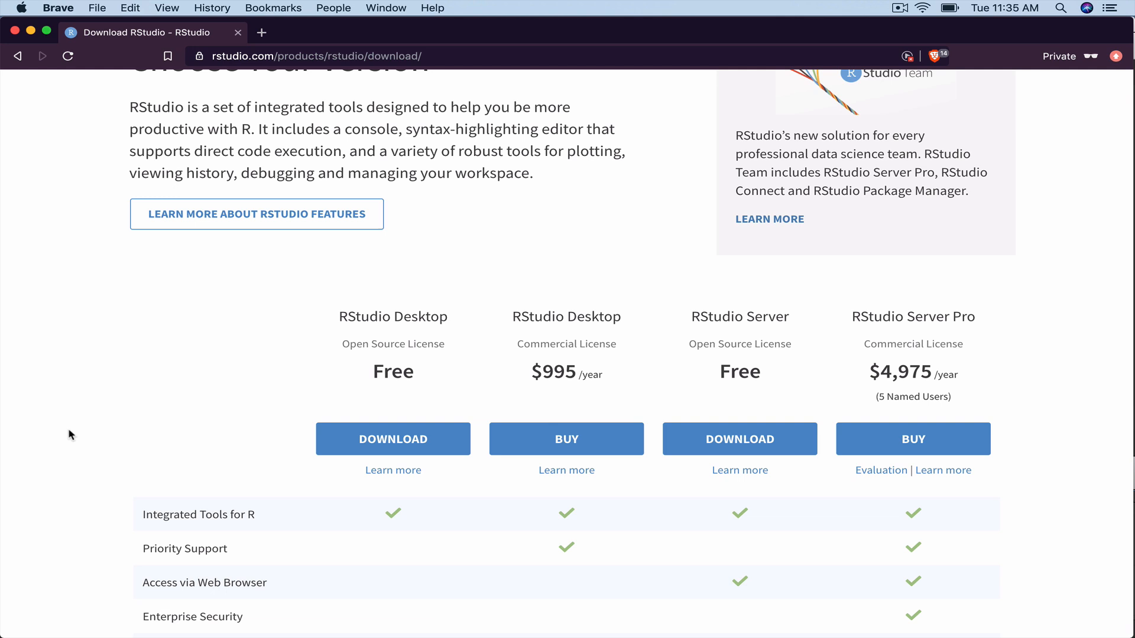
mouse_move(392, 440)
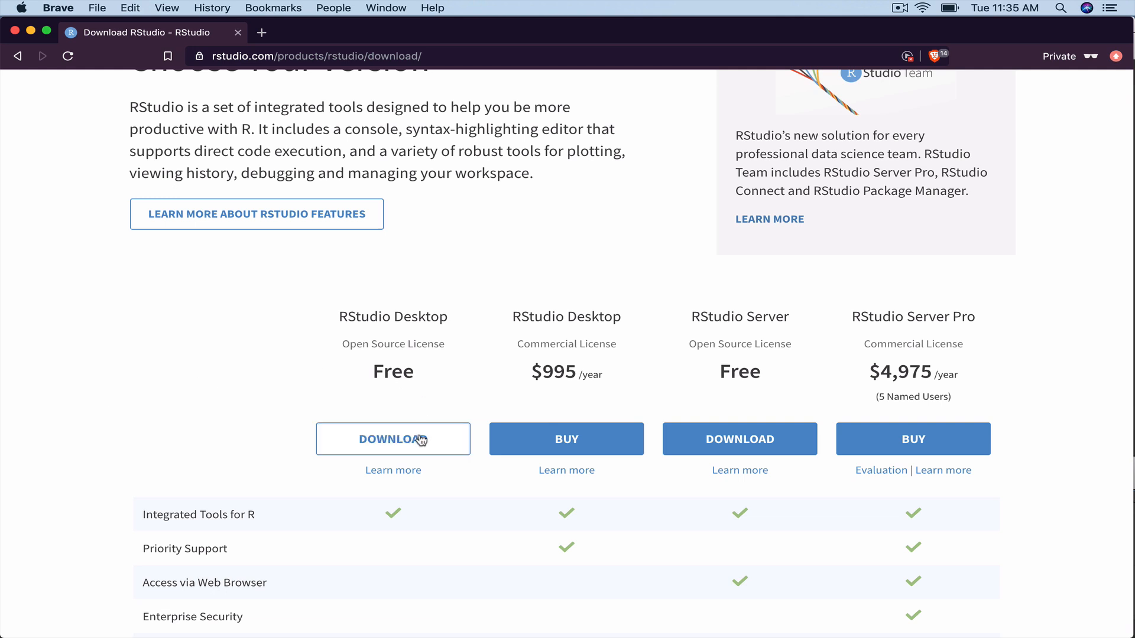
click(392, 438)
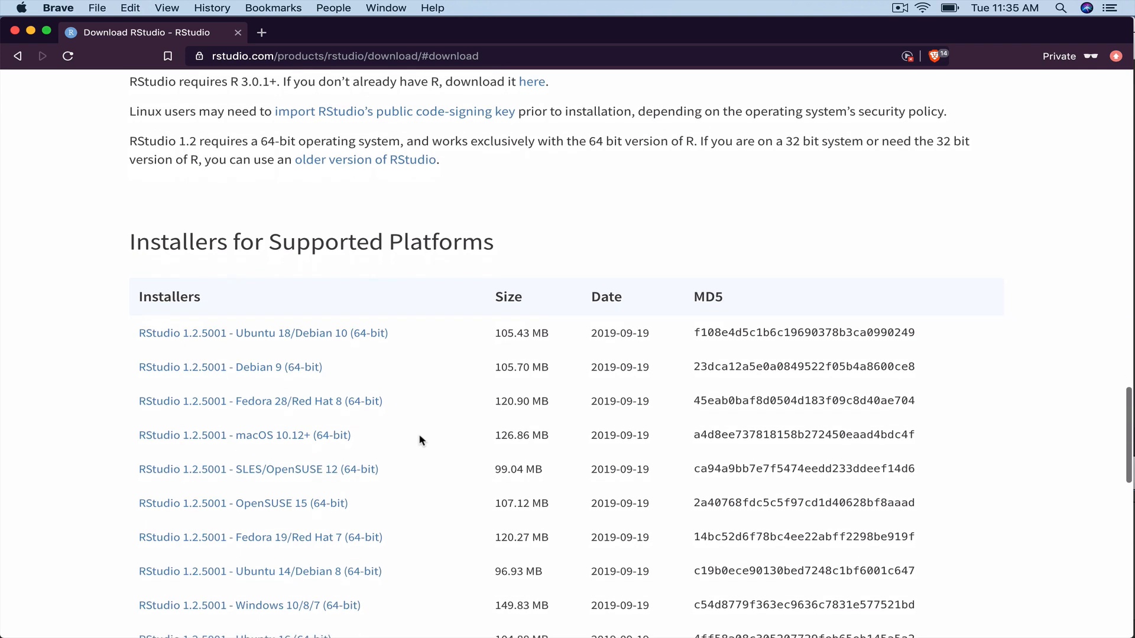
mouse_move(433, 436)
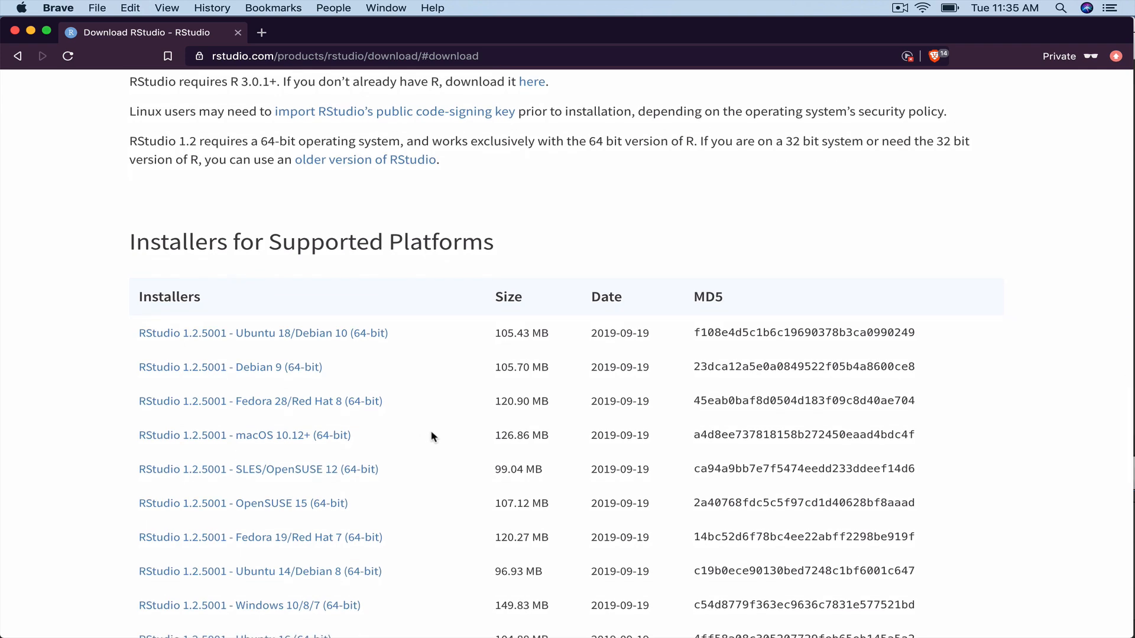
scroll(down, 3)
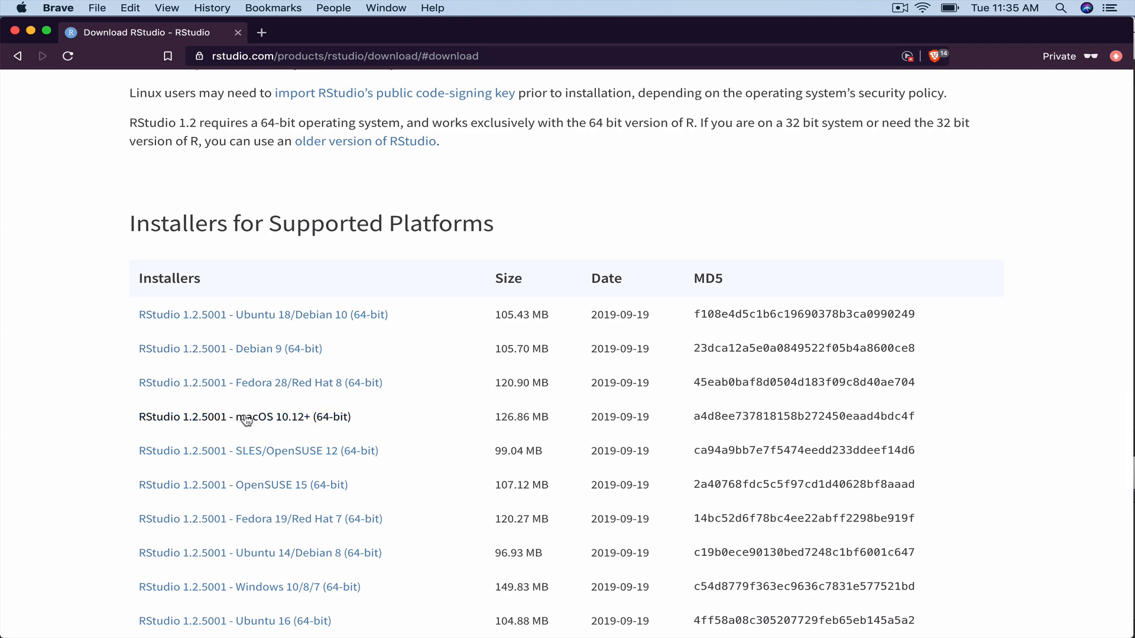
Download the RStudio 1.2.5001 macOS disk image and mount it from the download bar
click(244, 416)
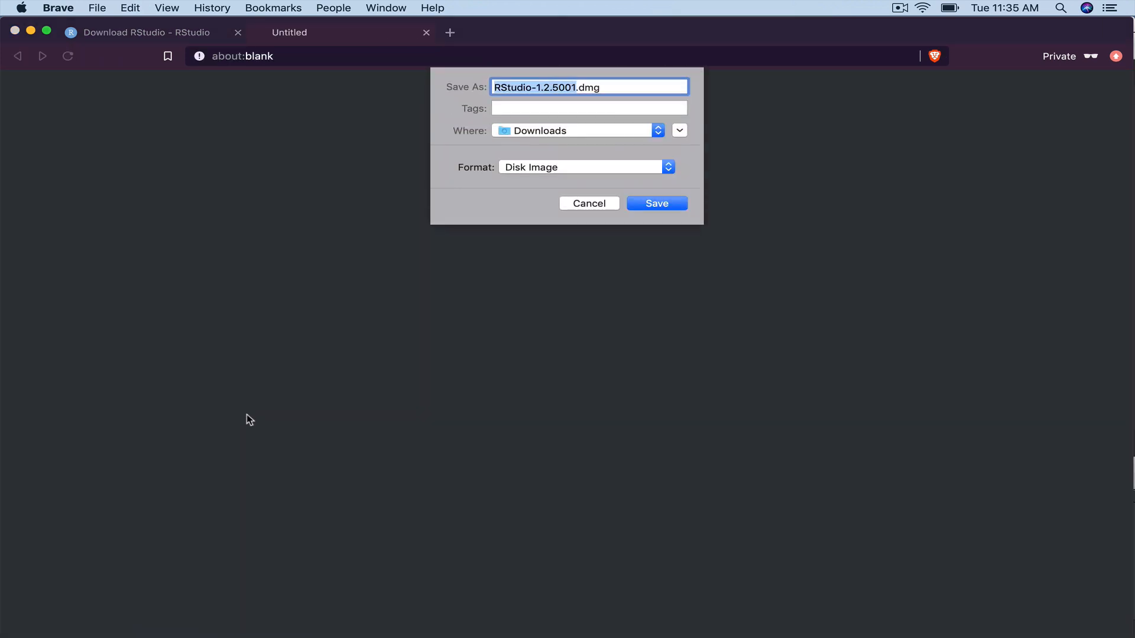
click(655, 202)
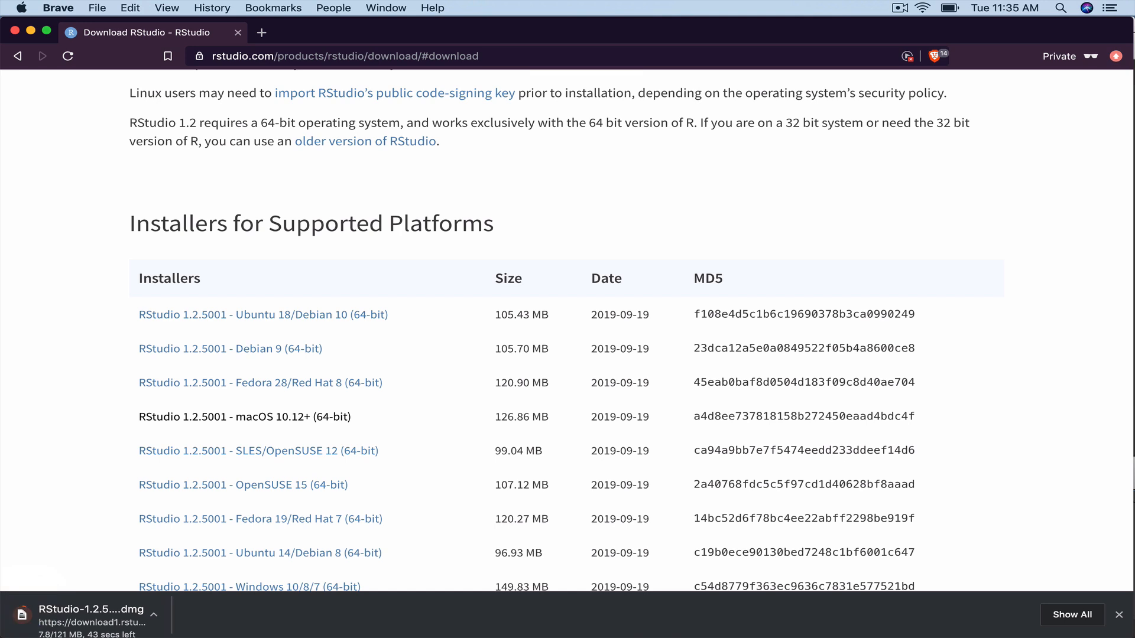
click(91, 614)
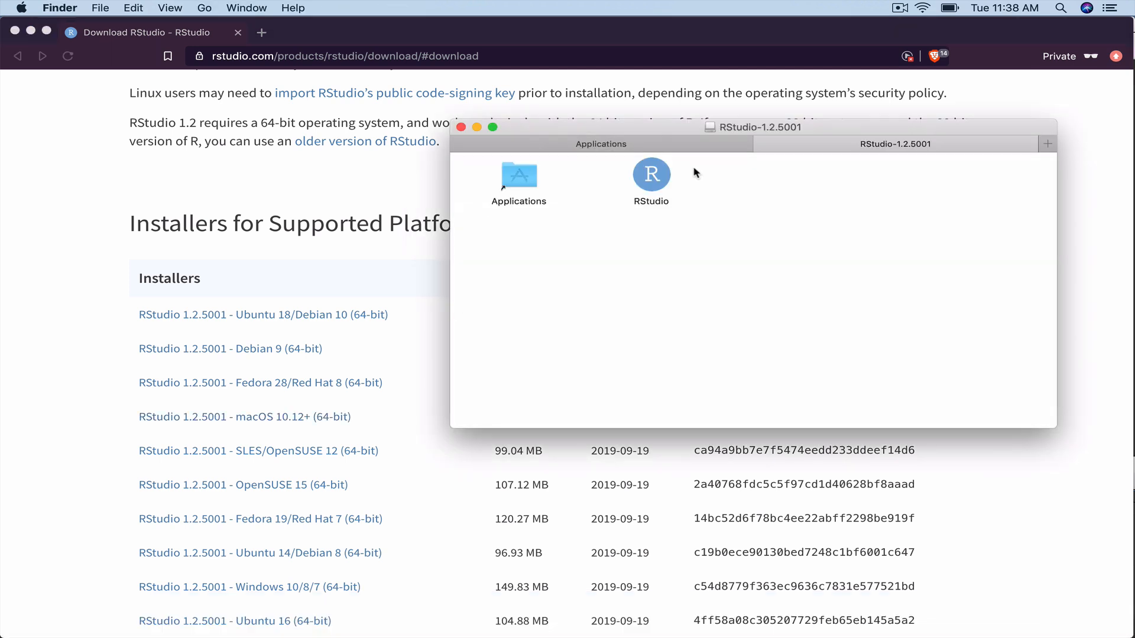
Launch RStudio from the Applications folder, allowing the app downloaded from the Internet to run
click(650, 176)
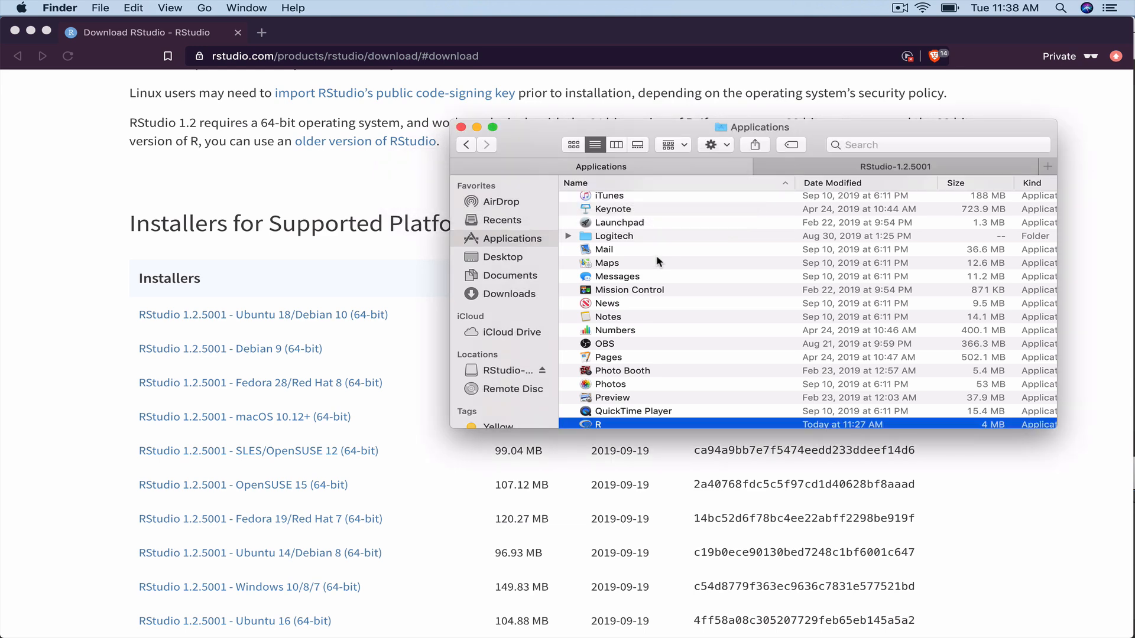
scroll(down, 3)
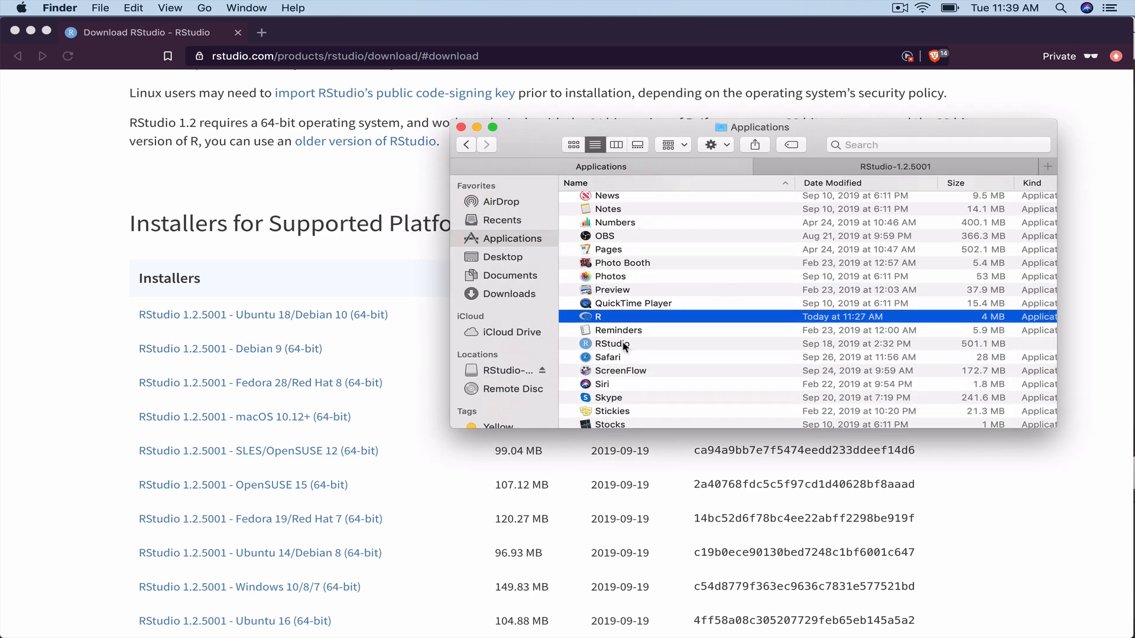
click(611, 344)
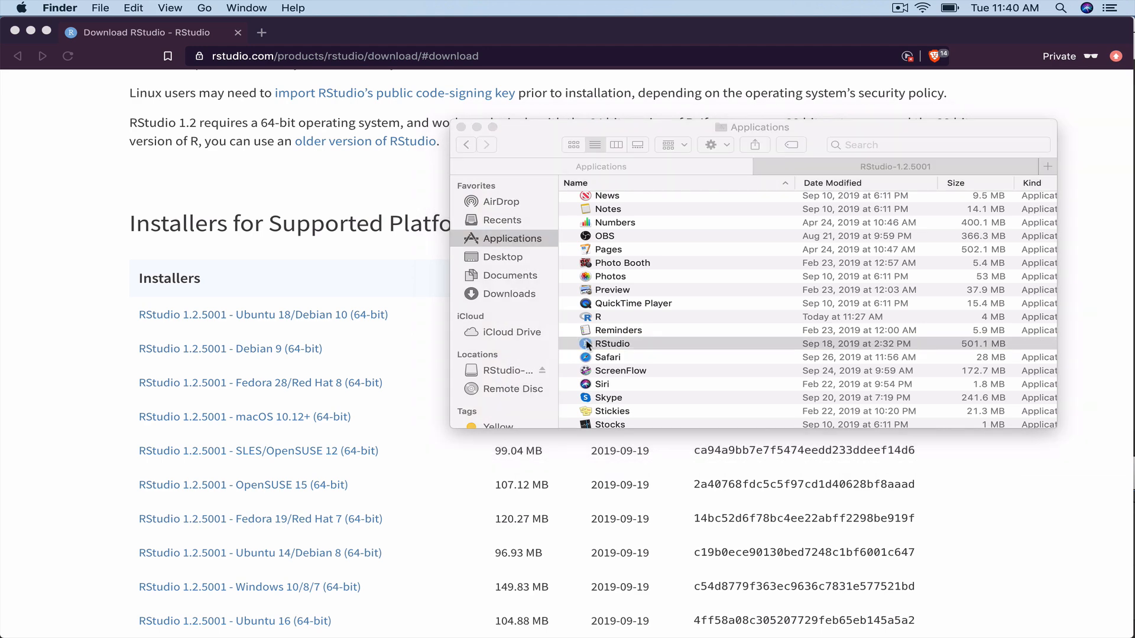
click(611, 343)
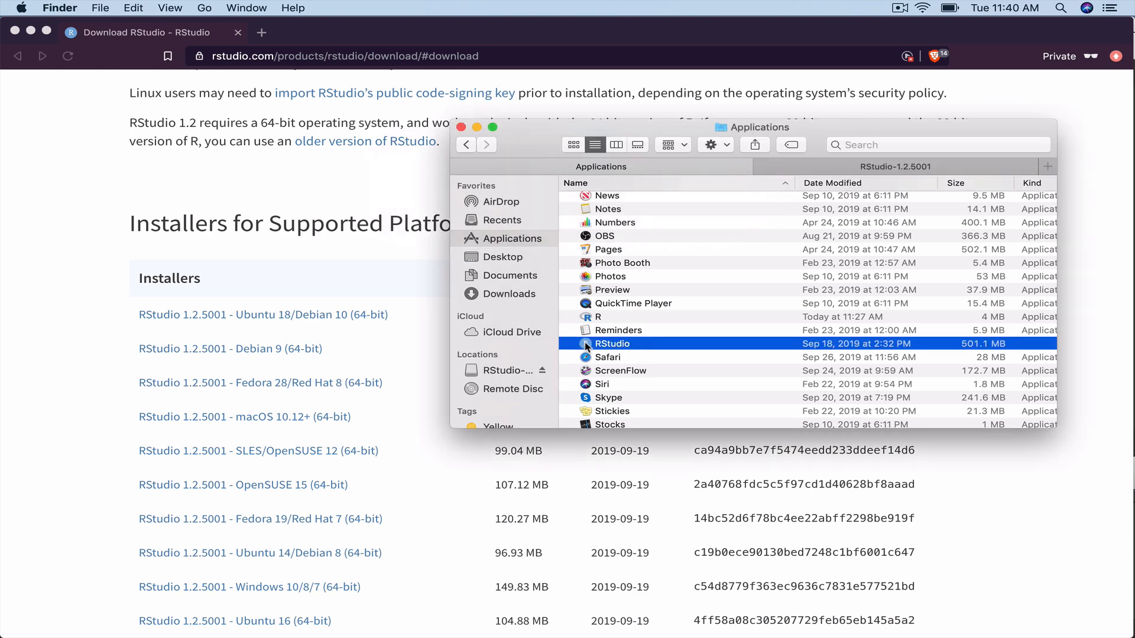
double_click(613, 342)
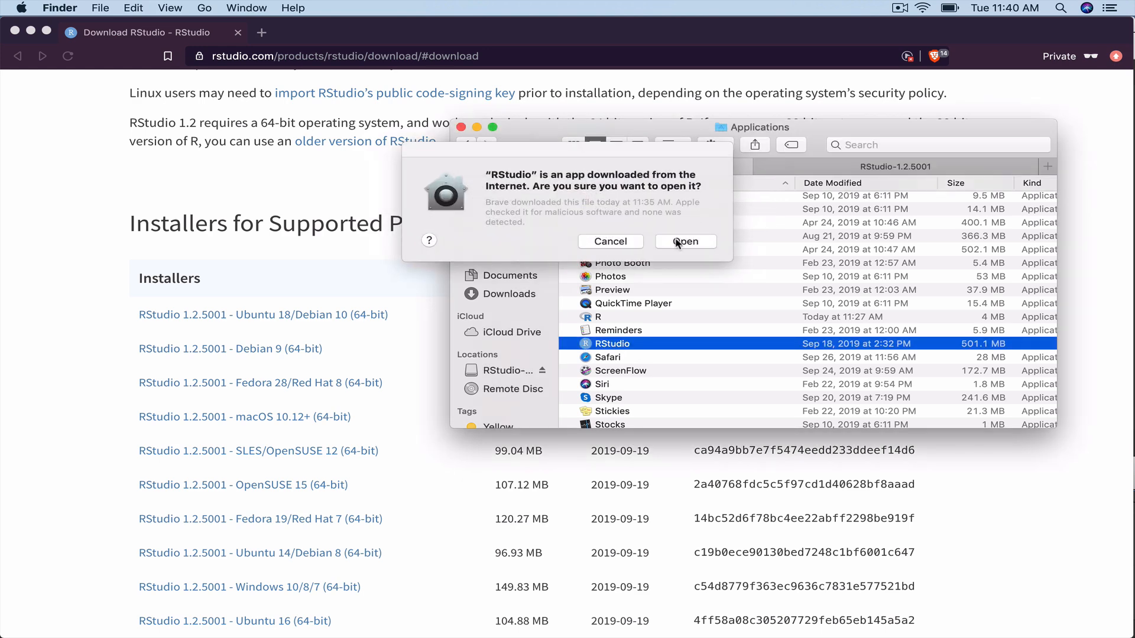
click(684, 241)
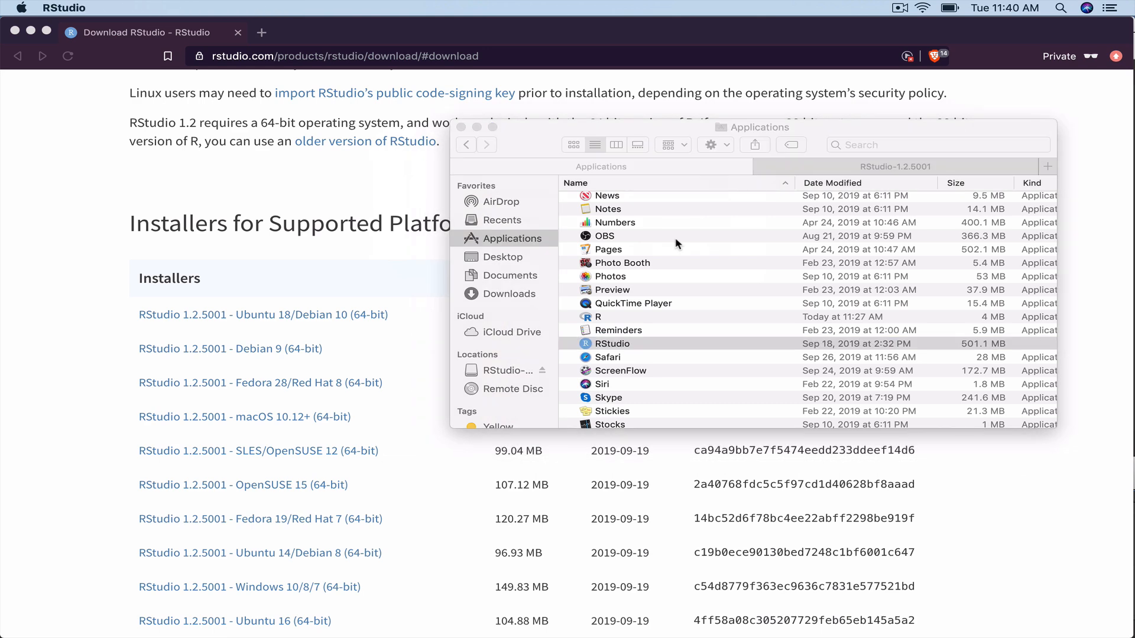
double_click(611, 344)
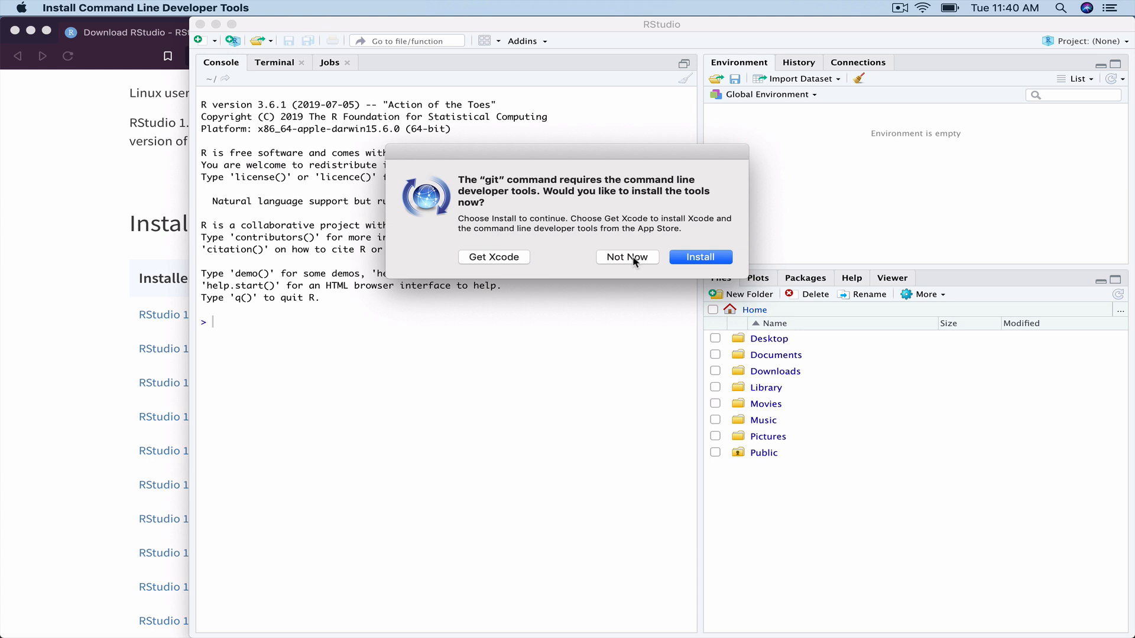
Answer 'Not Now' to the prompt to install git's command line developer tools
click(626, 256)
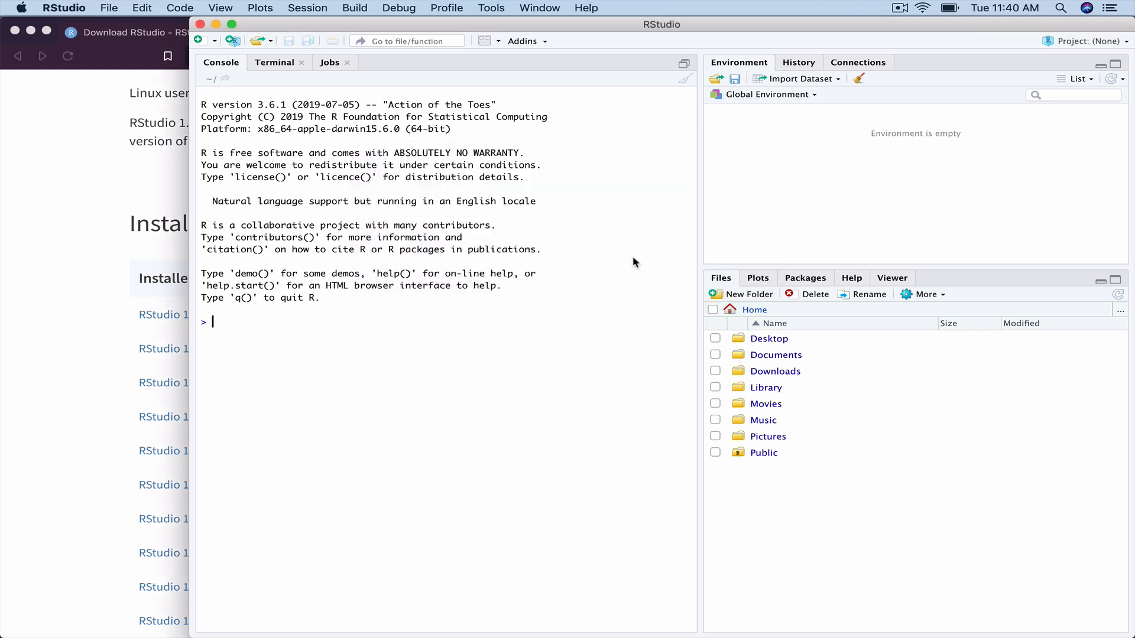
mouse_move(634, 42)
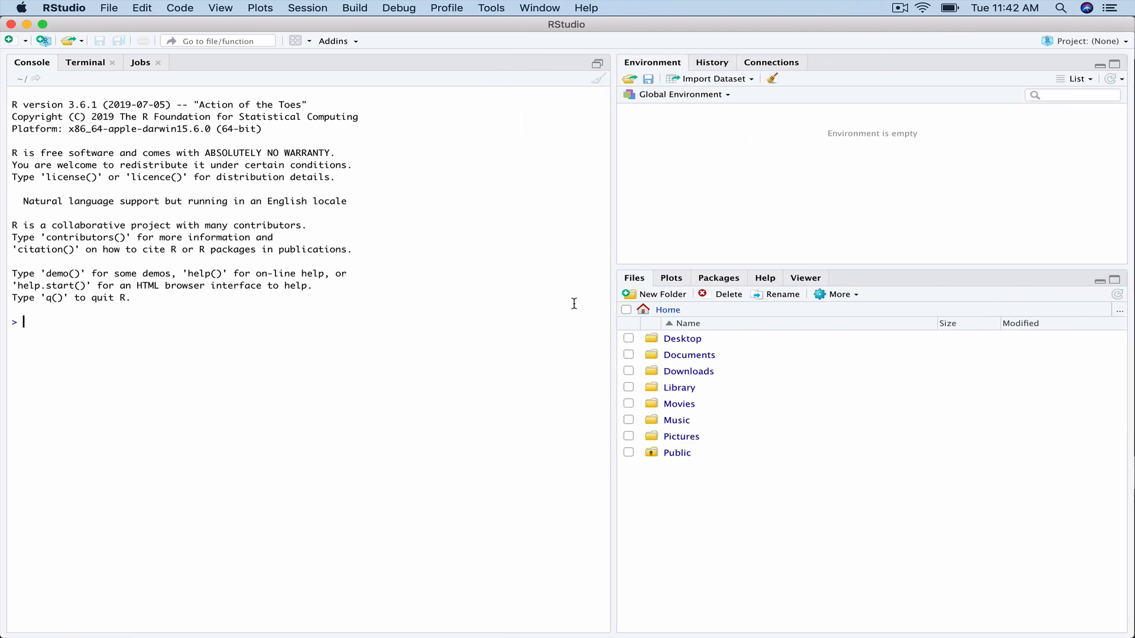
mouse_move(939, 60)
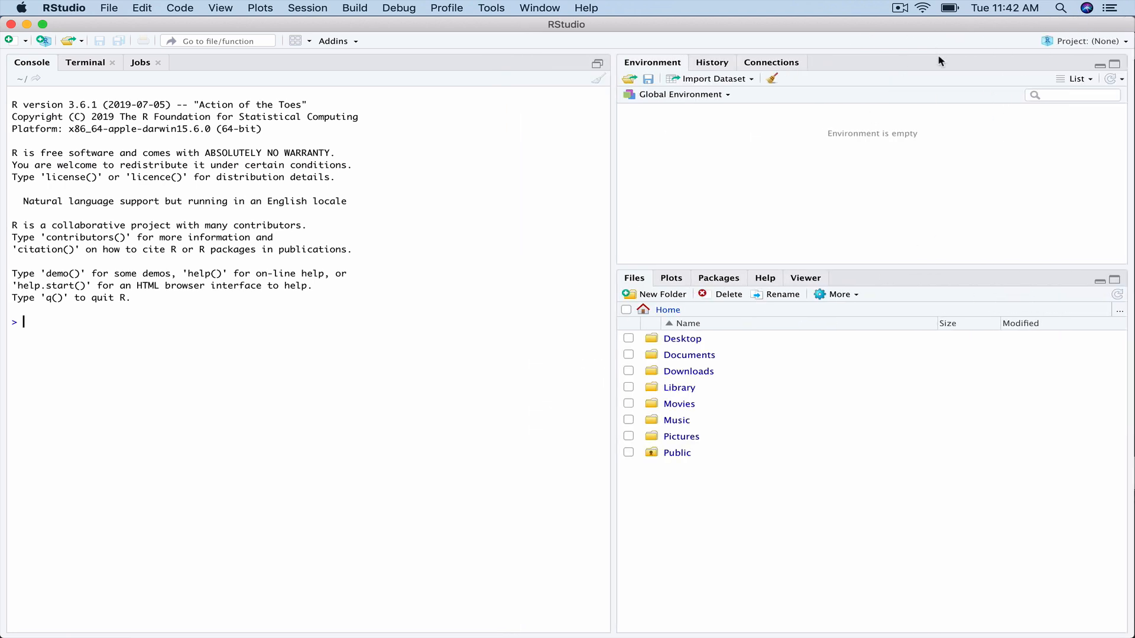
mouse_move(225, 309)
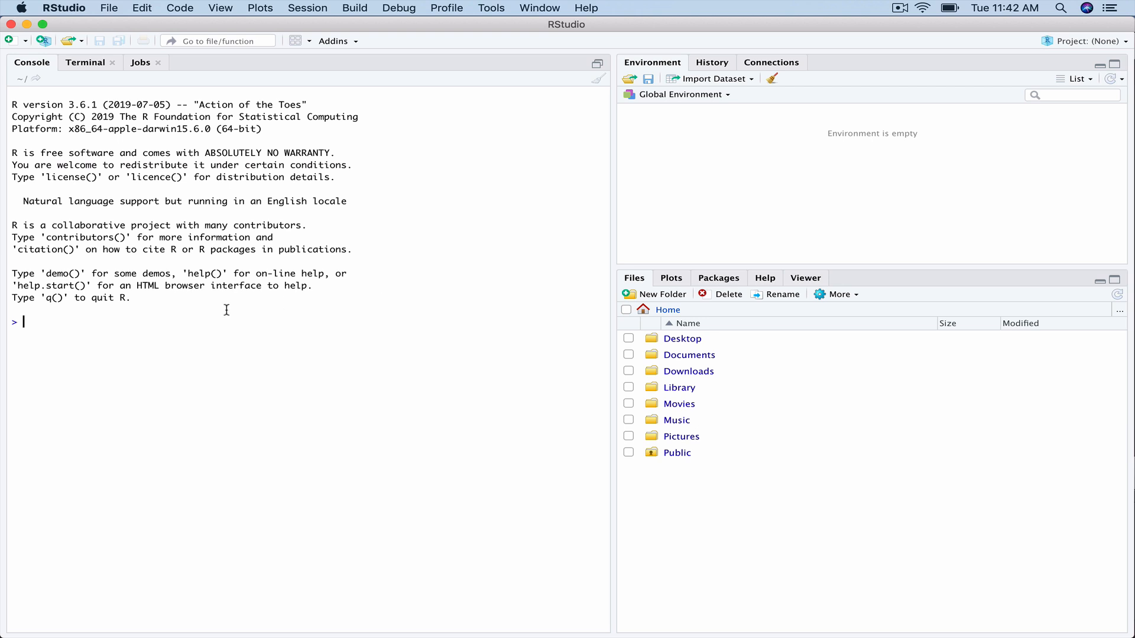
mouse_move(164, 314)
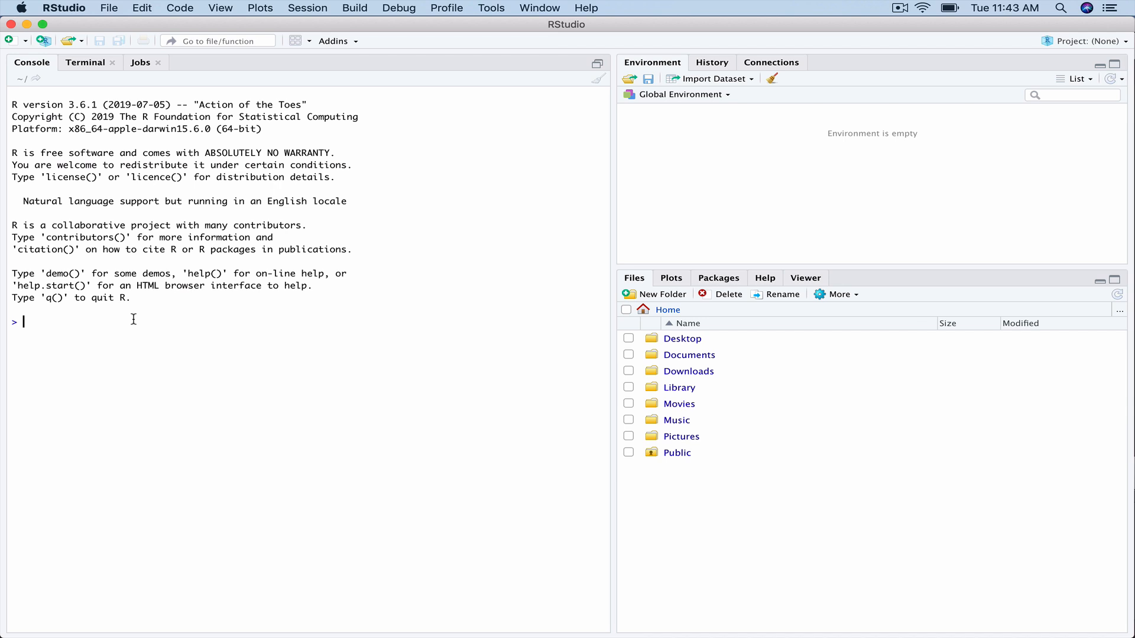
mouse_move(107, 317)
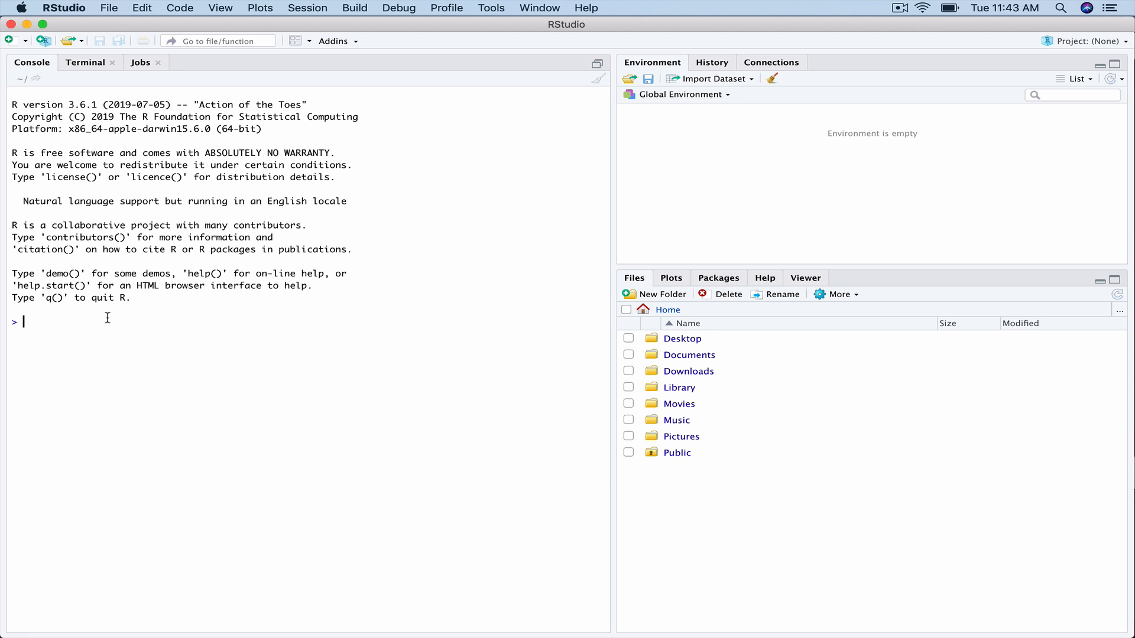
mouse_move(95, 320)
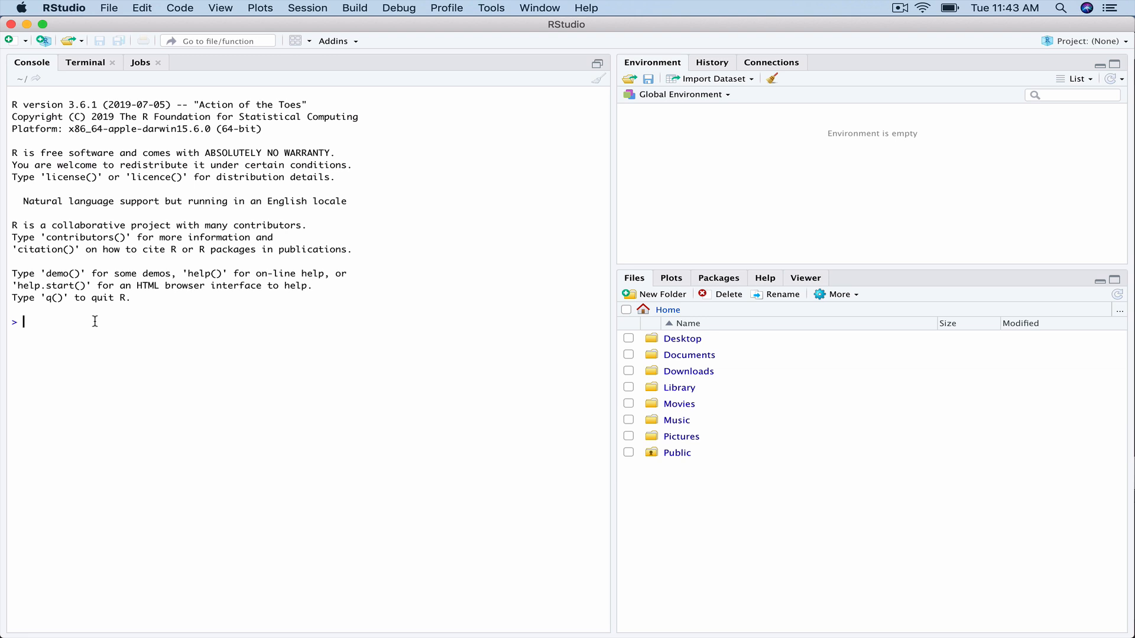
mouse_move(841, 186)
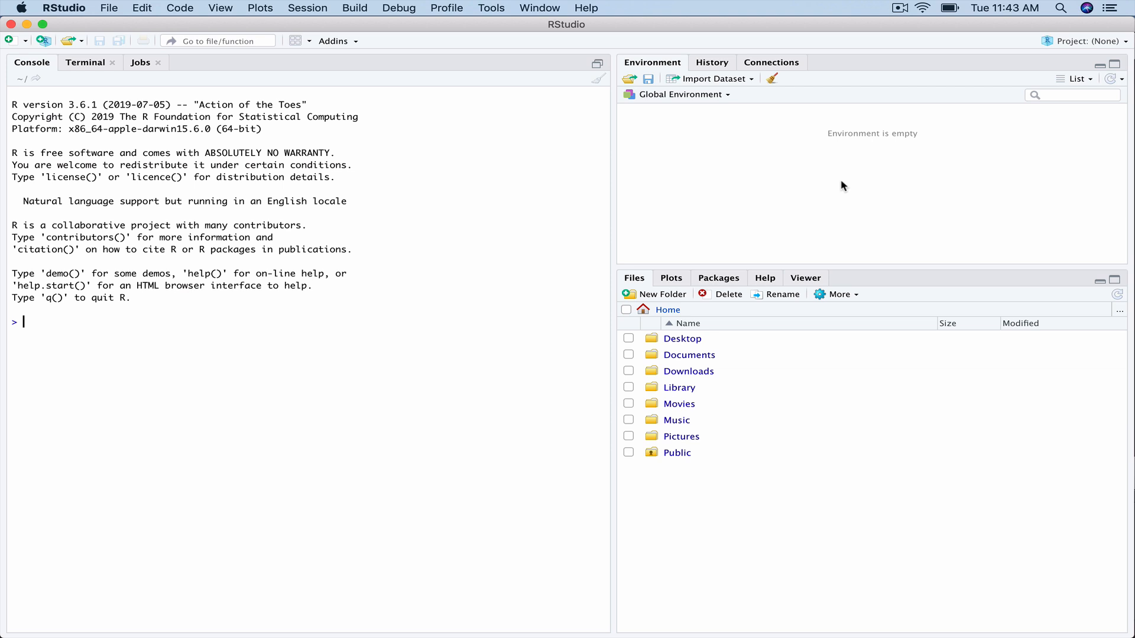
mouse_move(757, 450)
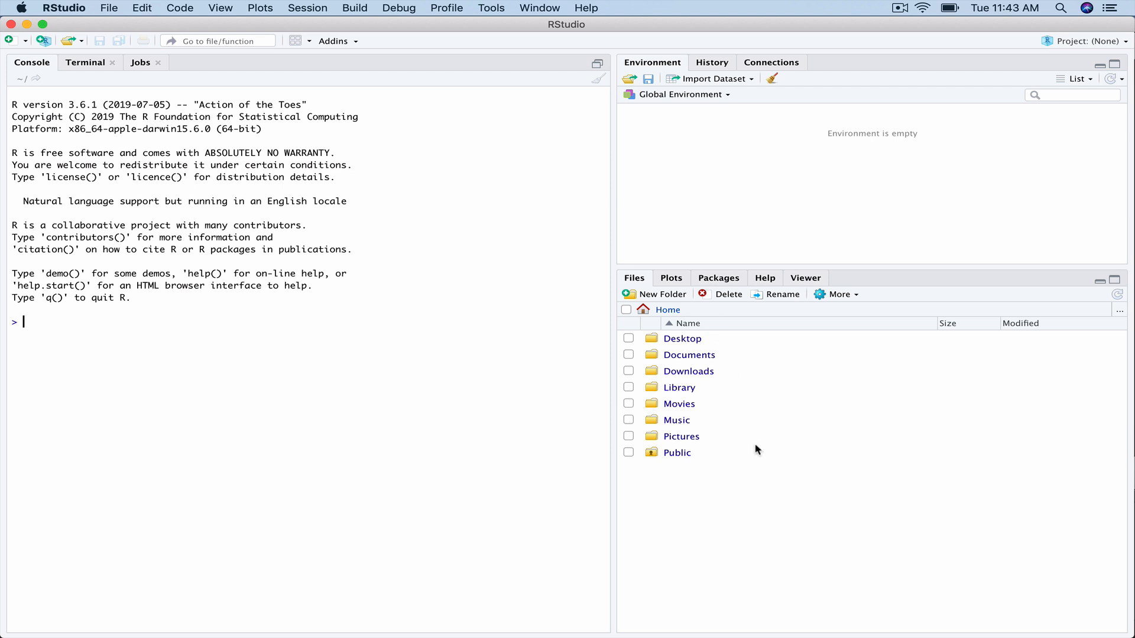
mouse_move(678, 403)
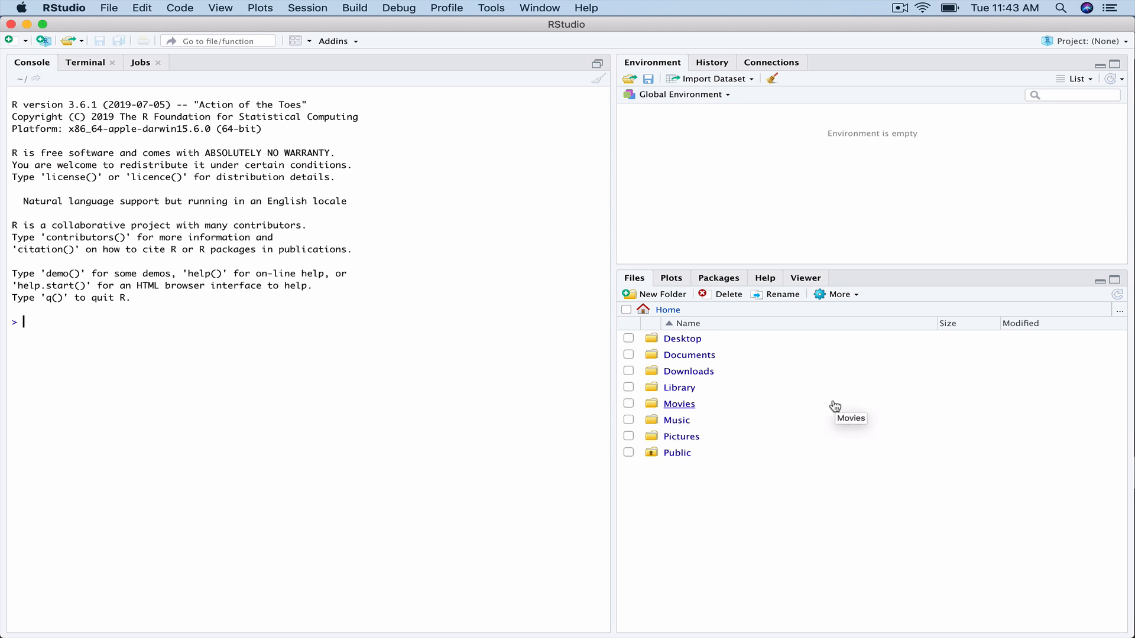
mouse_move(766, 348)
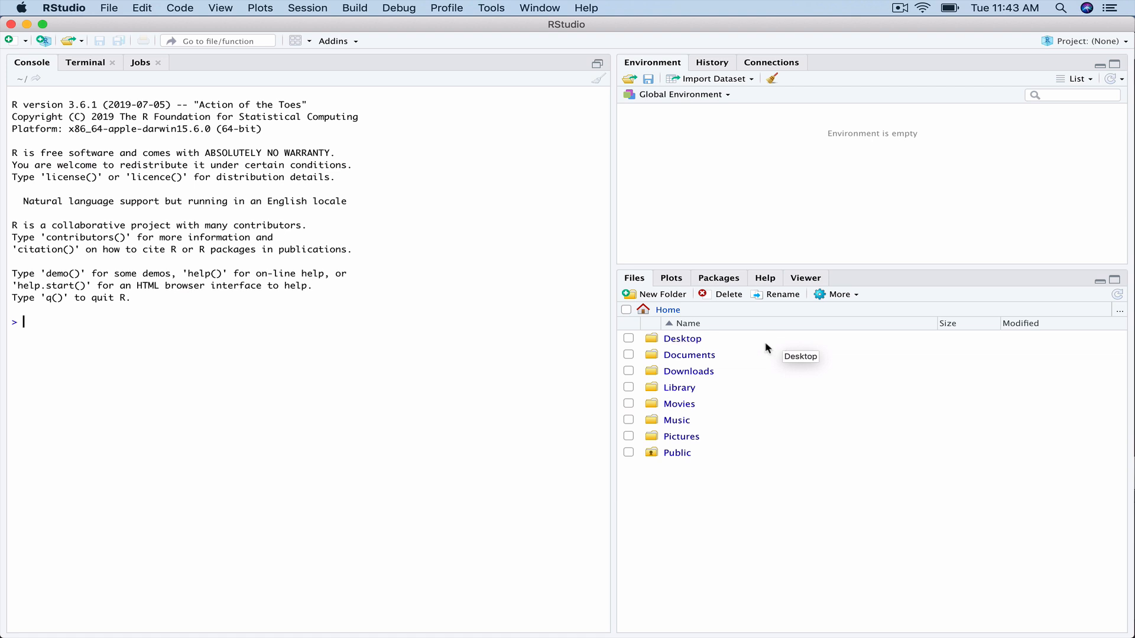
mouse_move(969, 493)
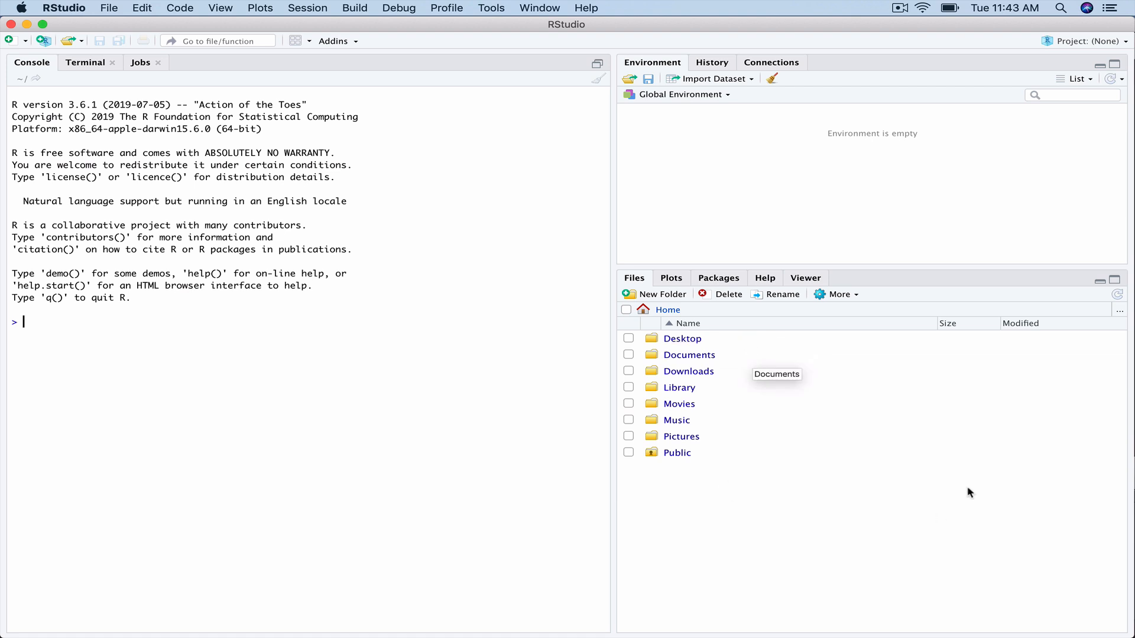
mouse_move(883, 477)
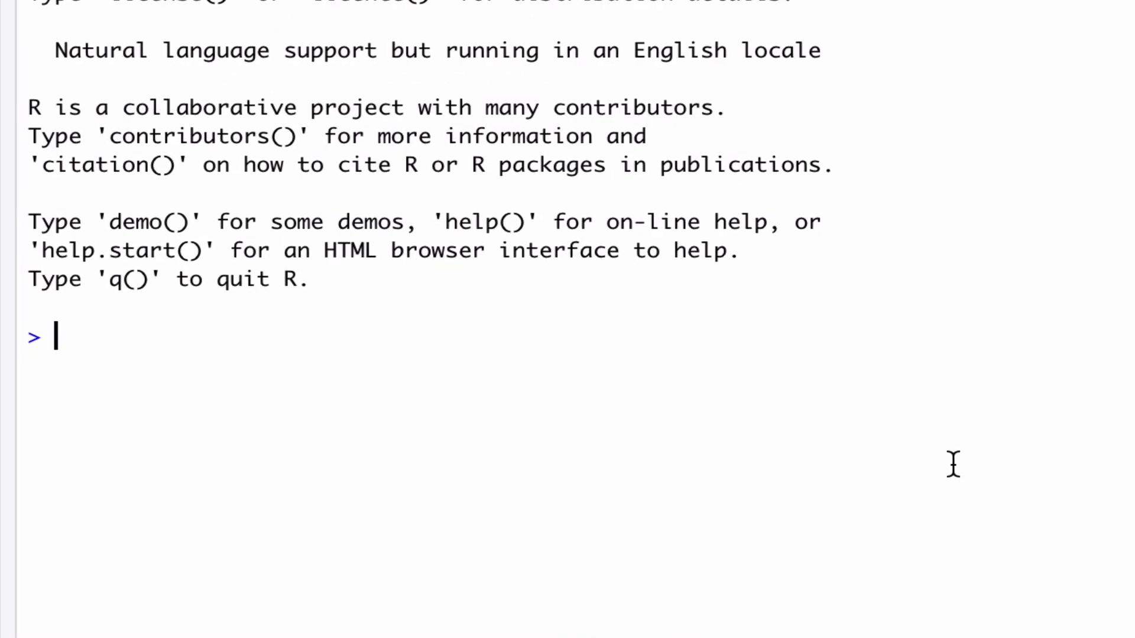
Evaluate 2+2 in the console and begin entering the assignment x <- 2+2
text(2)
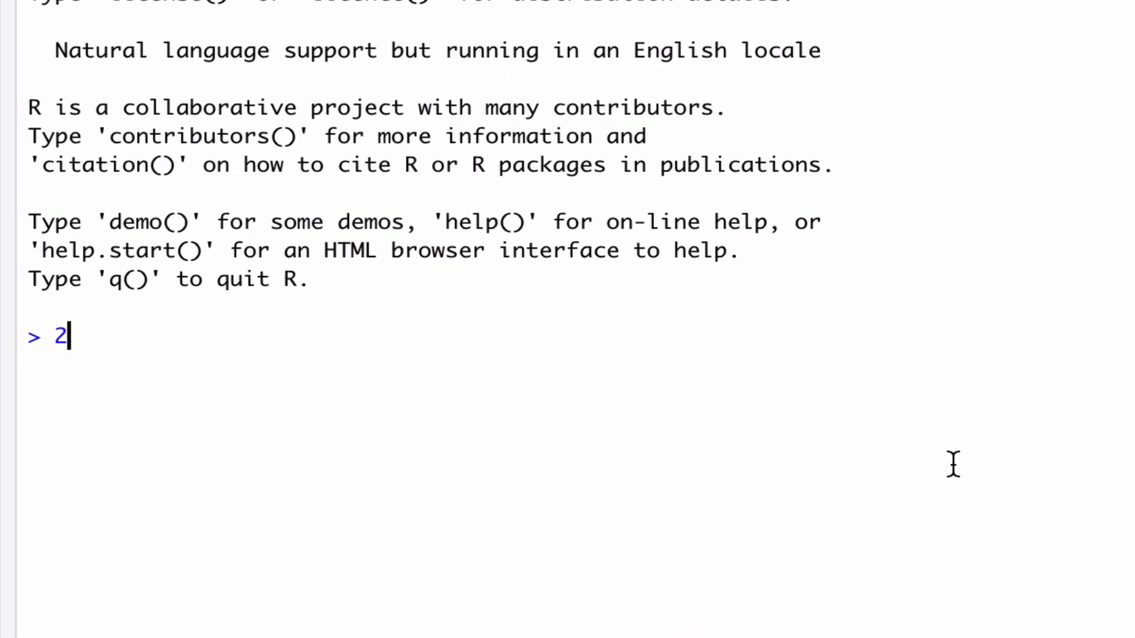
text(+)
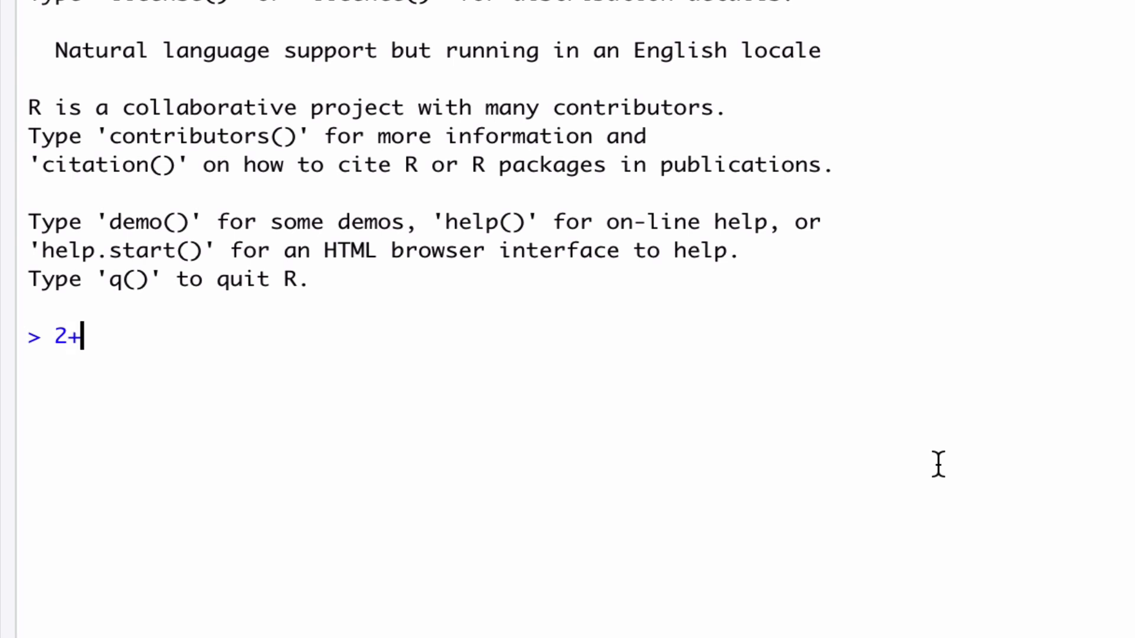
text(2)
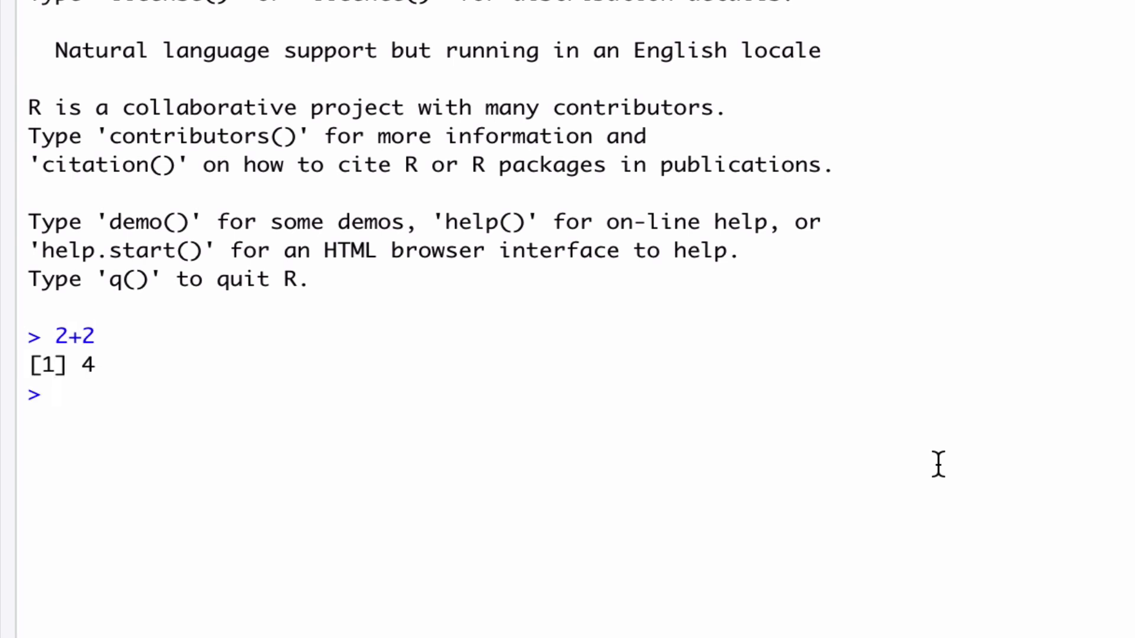
text(x)
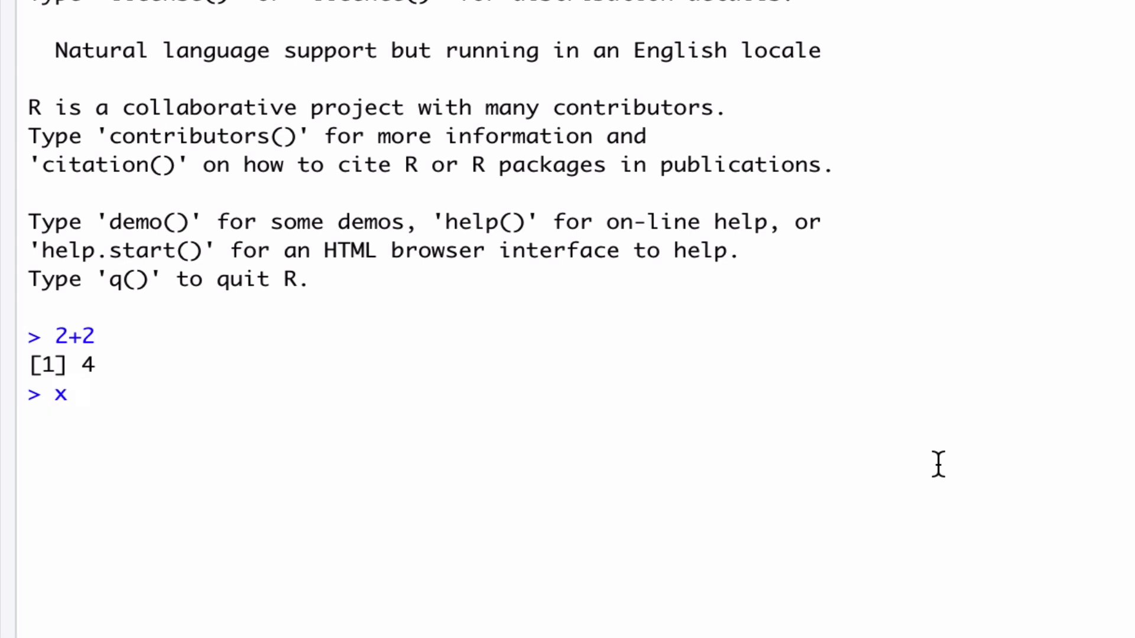
text(<)
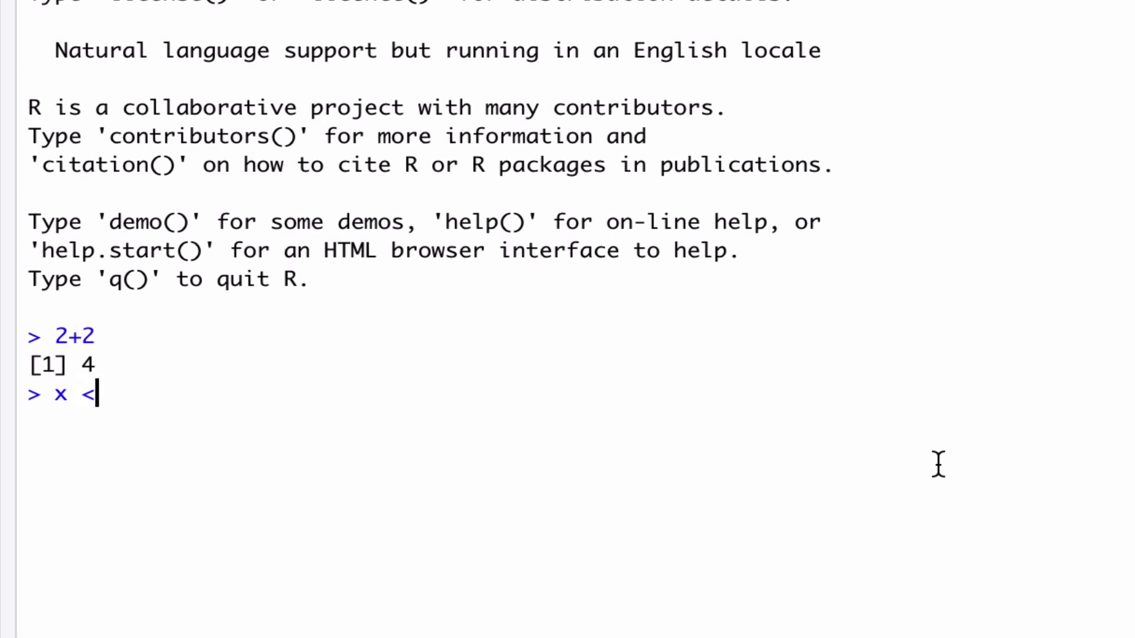
text(-)
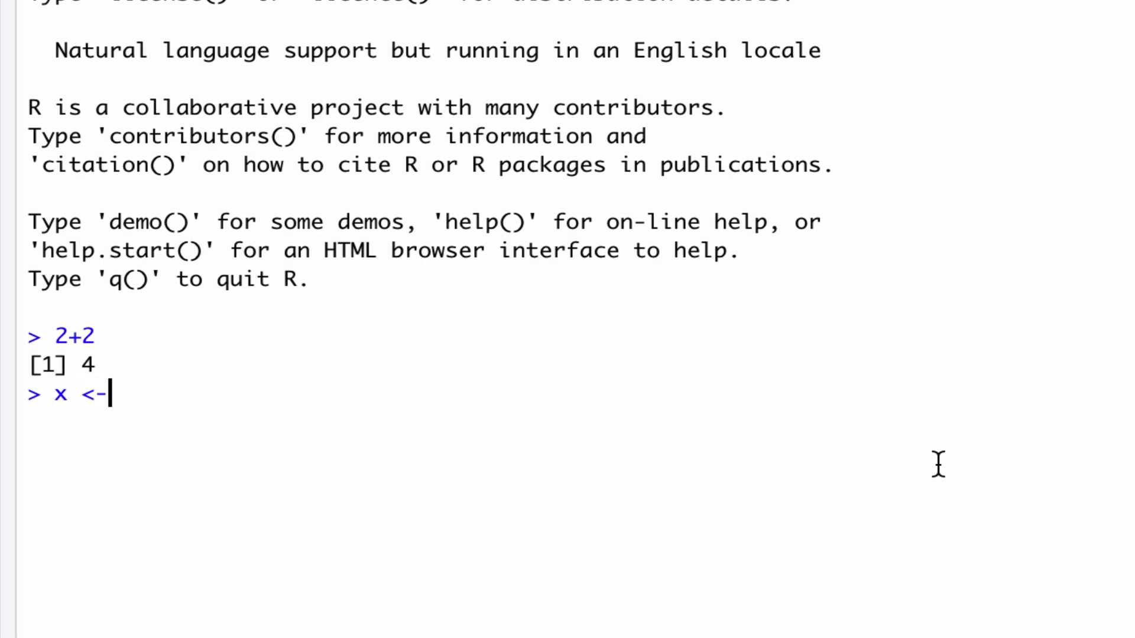
text(2=)
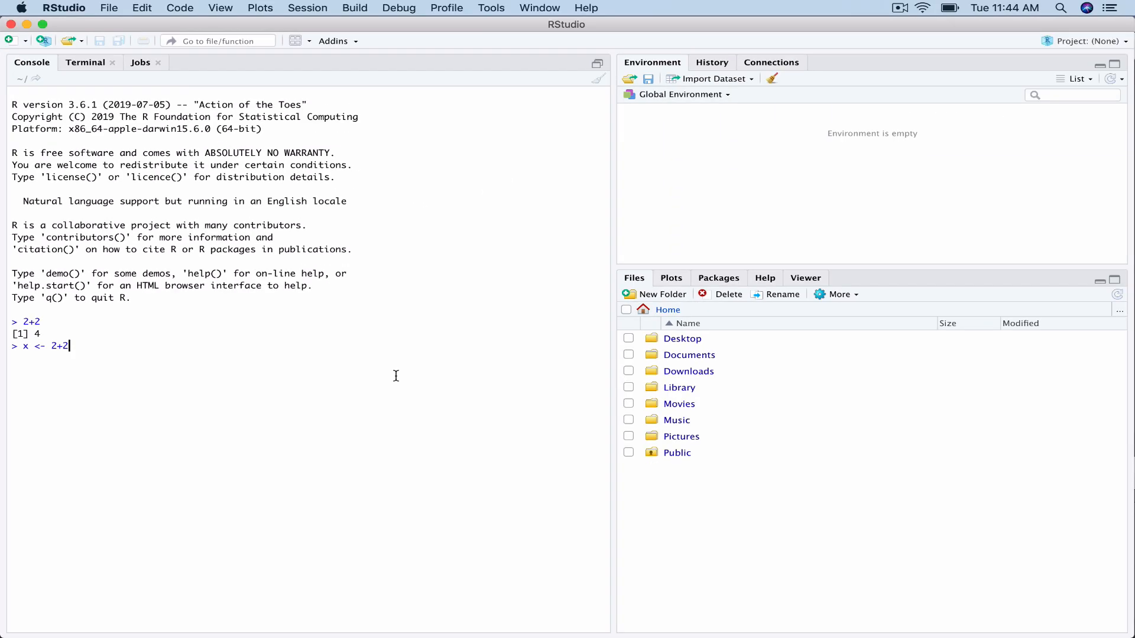
Run x <- 2+2 to store 4 in x, then enter x/2 at the prompt
key(Return)
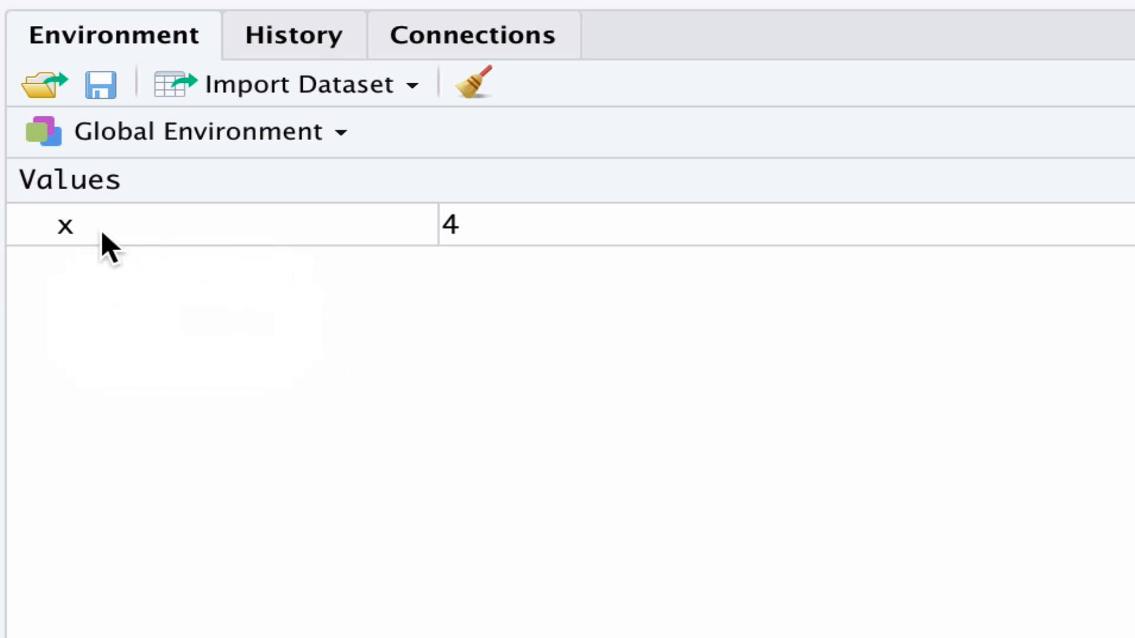
mouse_move(470, 235)
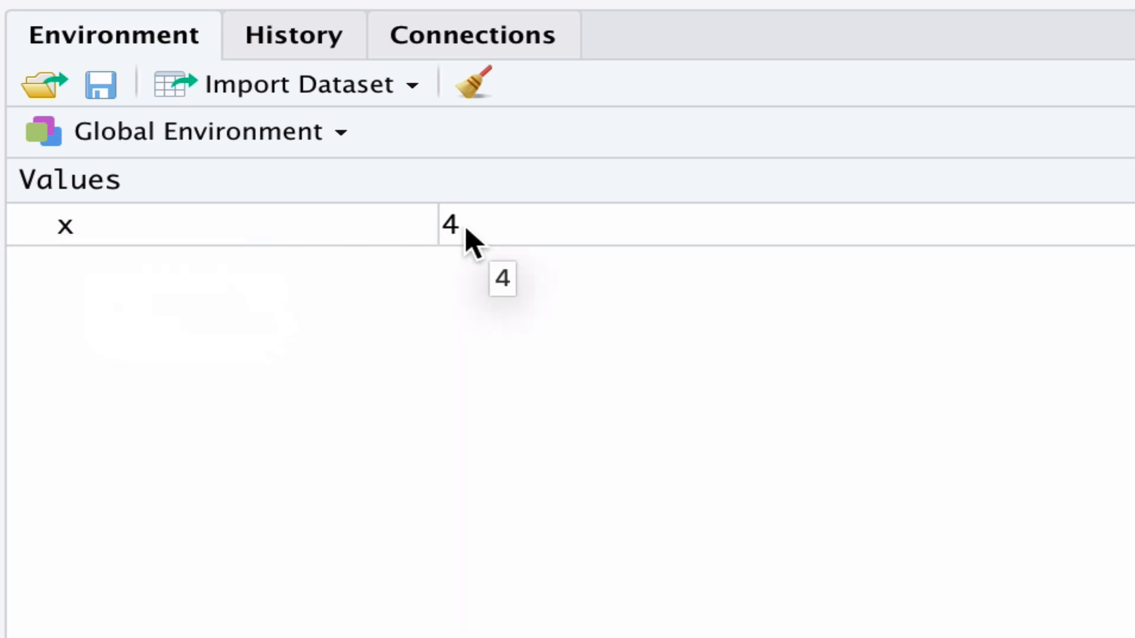
mouse_move(484, 239)
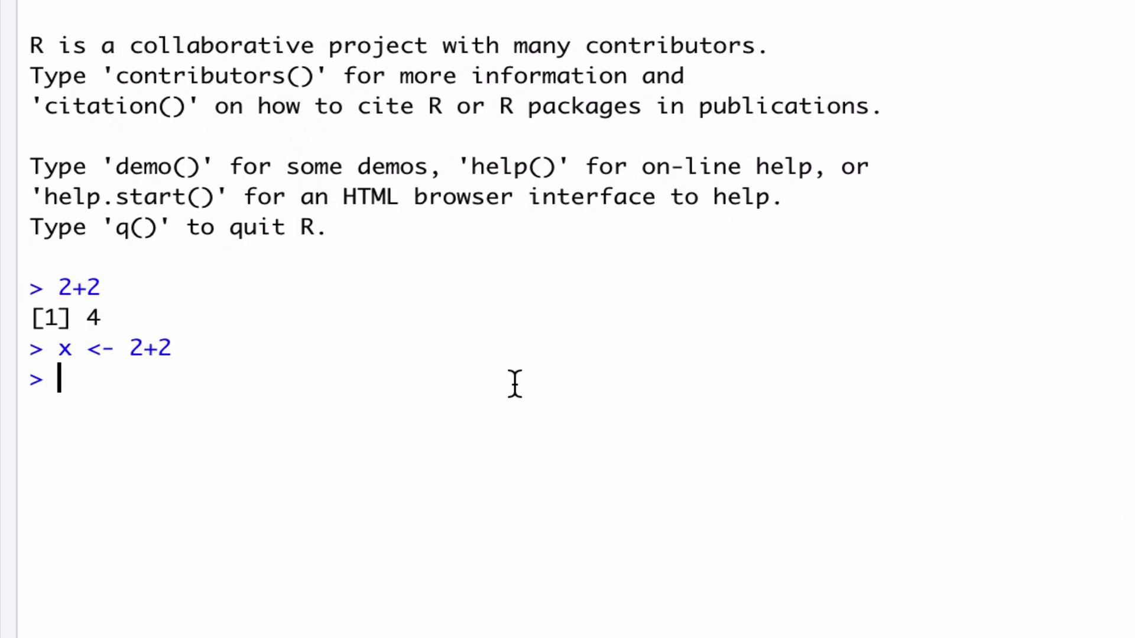
text(x/)
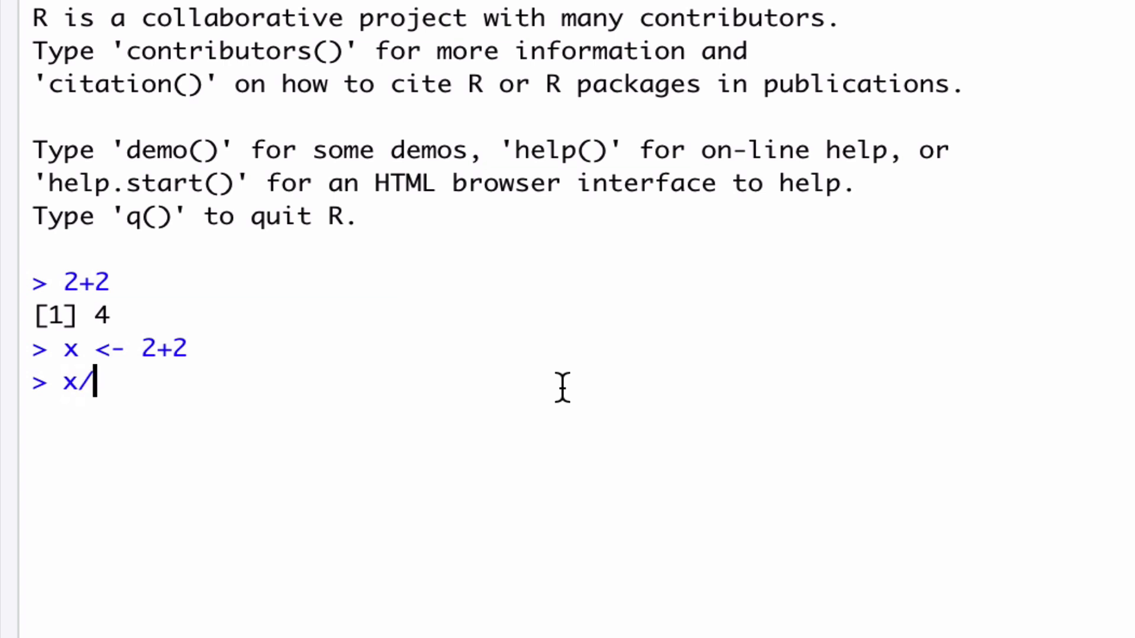
text(2)
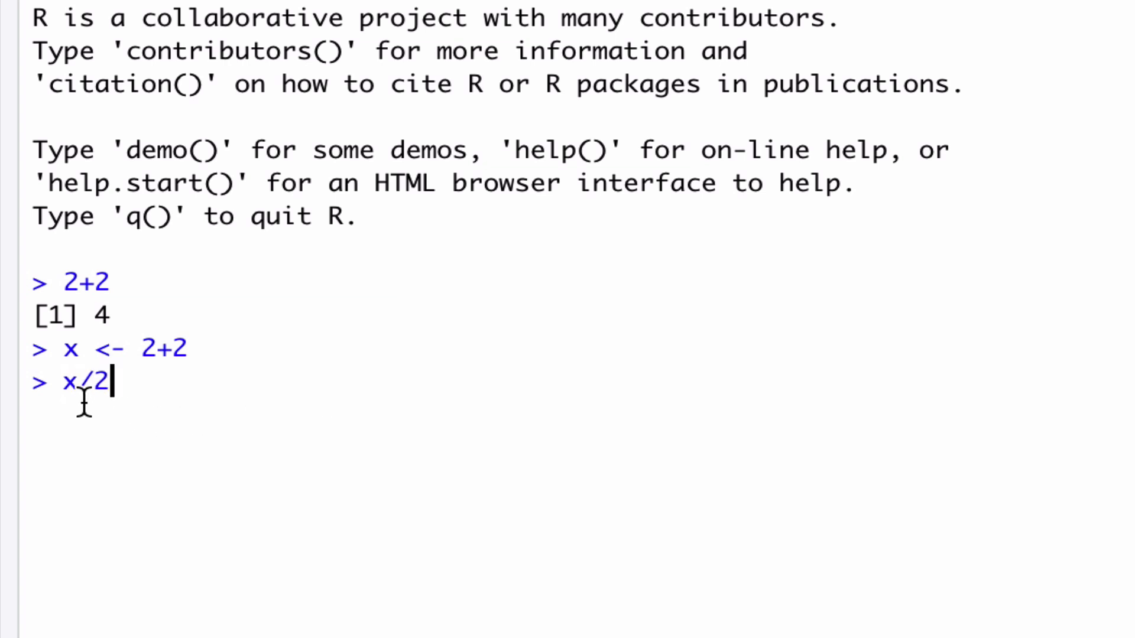
mouse_move(144, 383)
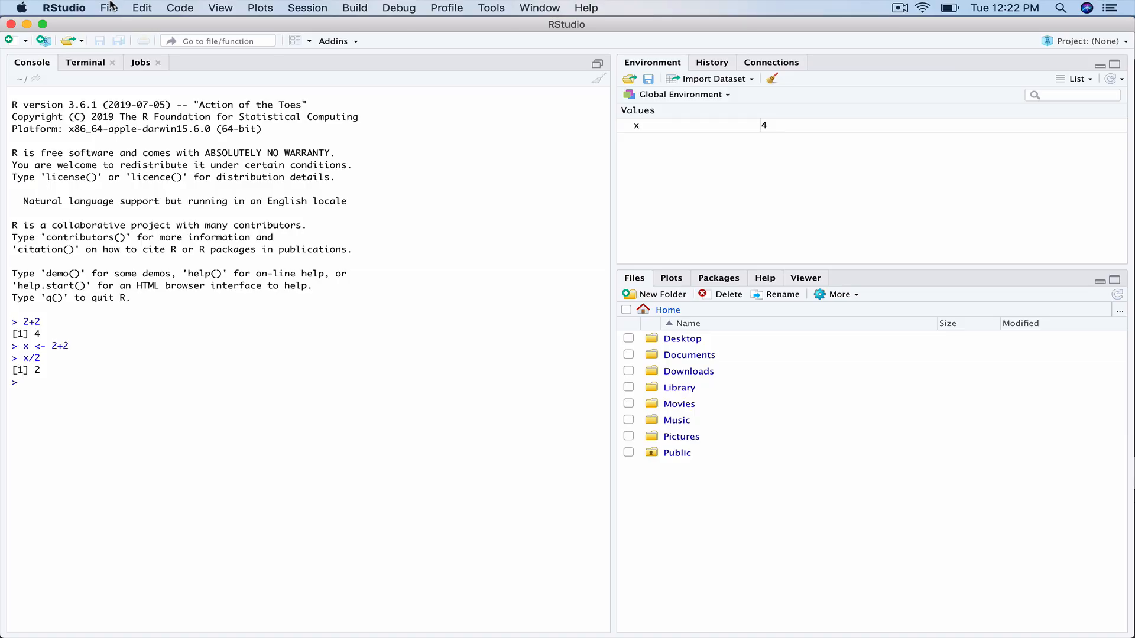
Start a new R Markdown document via File > New File, prompting required package installation
click(108, 9)
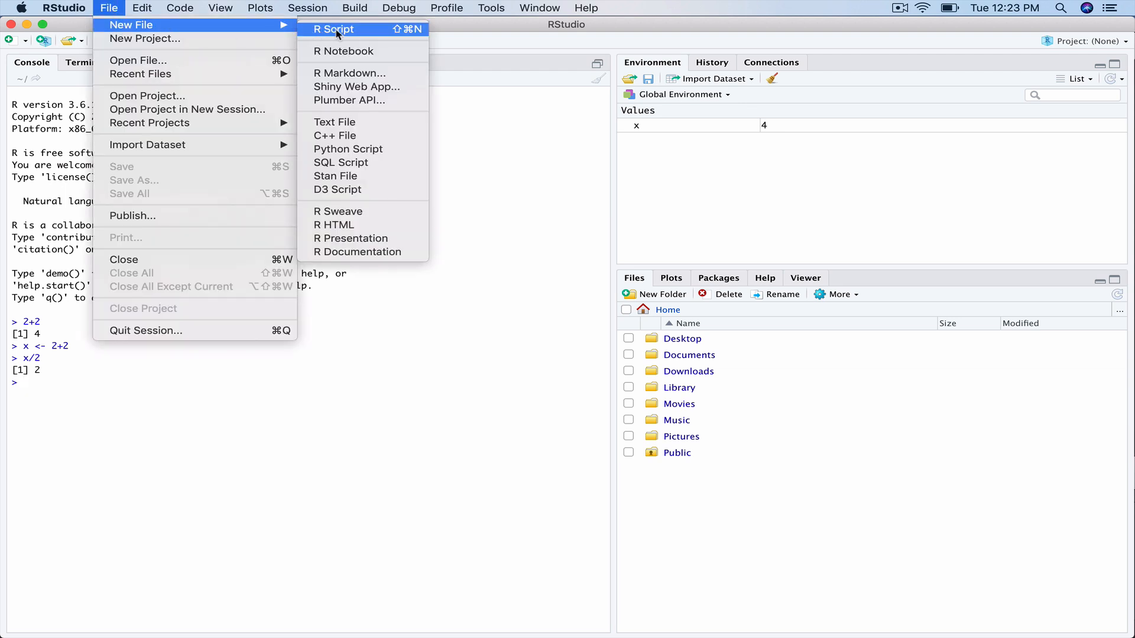
mouse_move(350, 74)
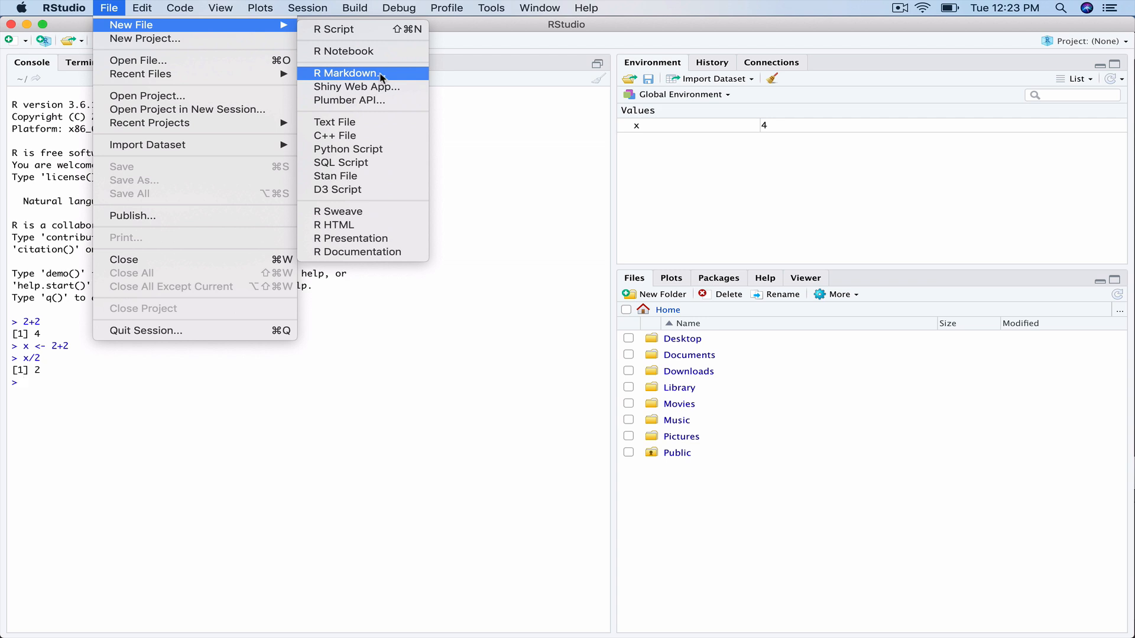
click(347, 74)
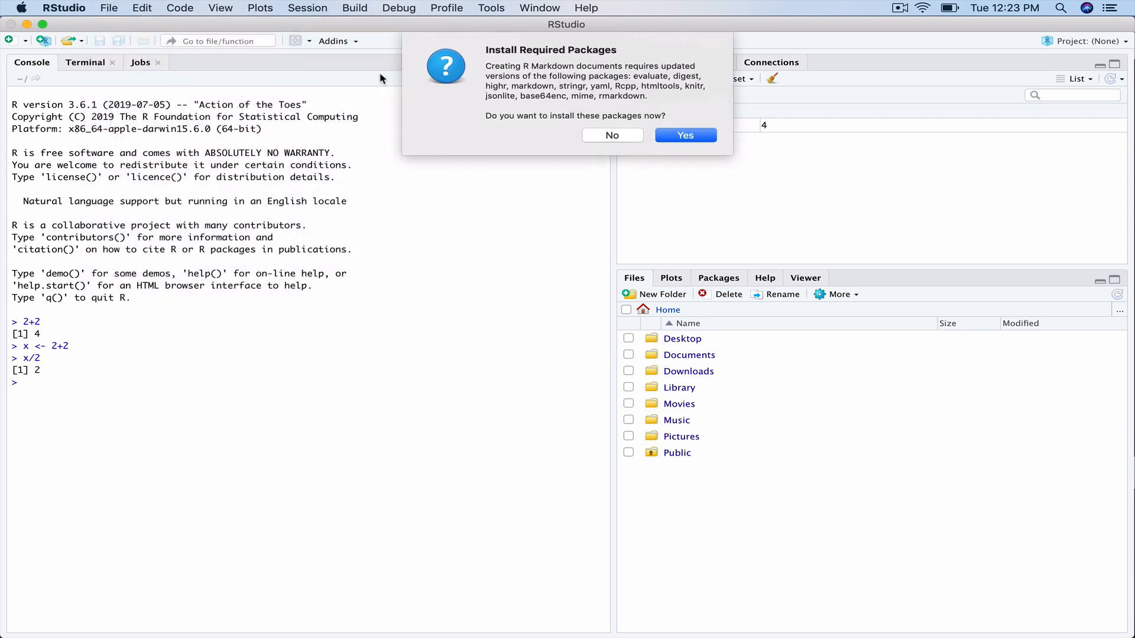
mouse_move(718, 94)
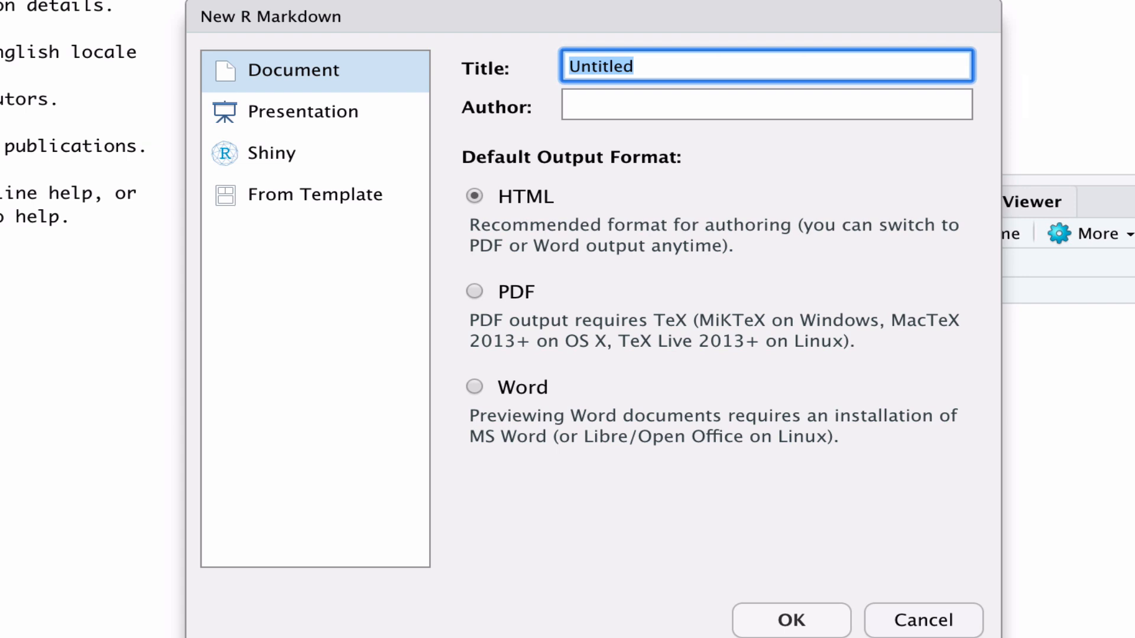
Create the R Markdown document with title 'First Blog Post', author Justin and HTML output
text(F)
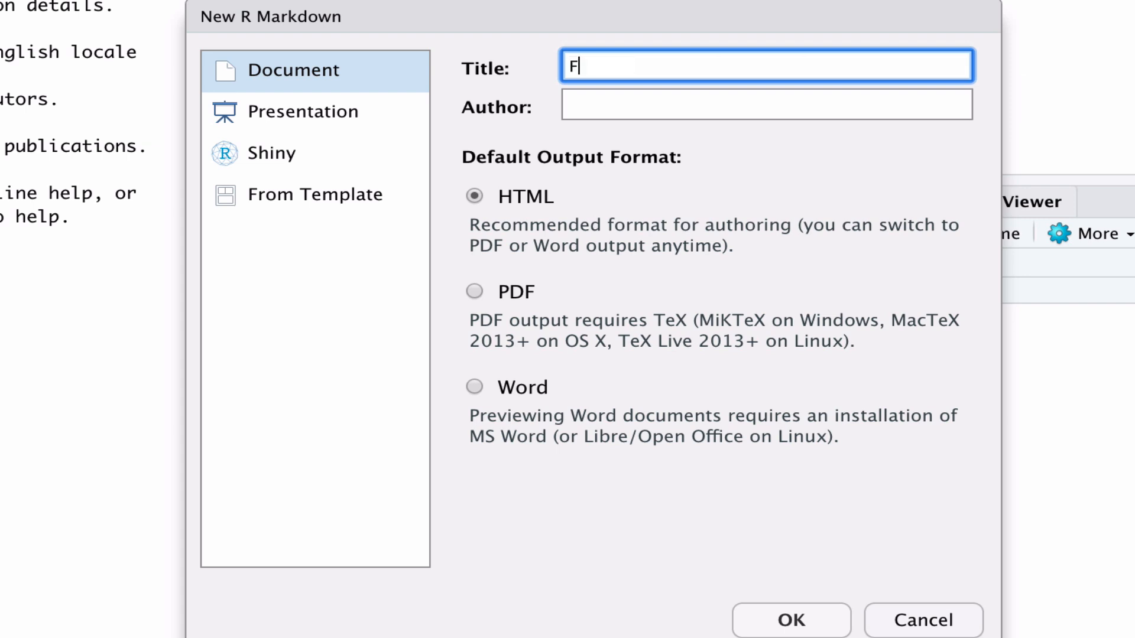
text(irst Blog Po)
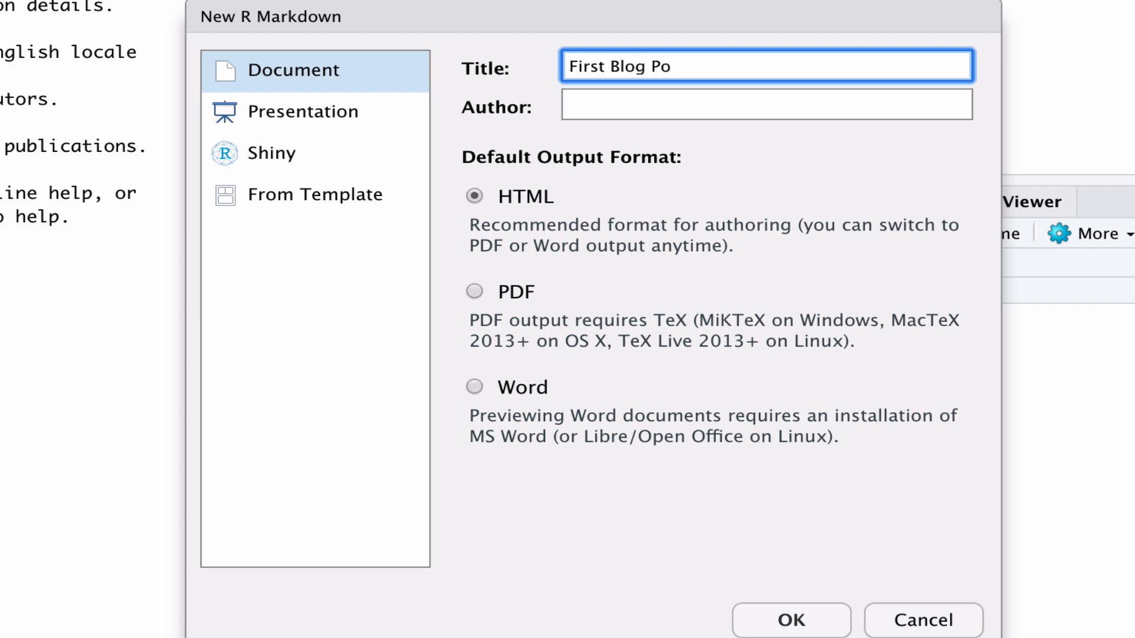
text(st)
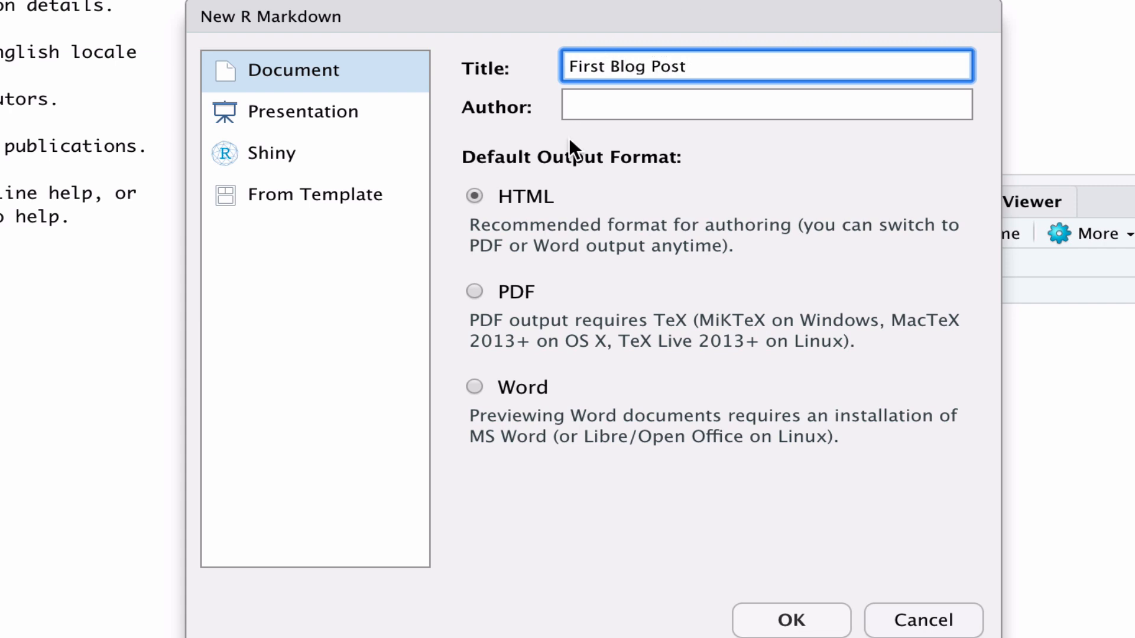
text(Justin Murphy)
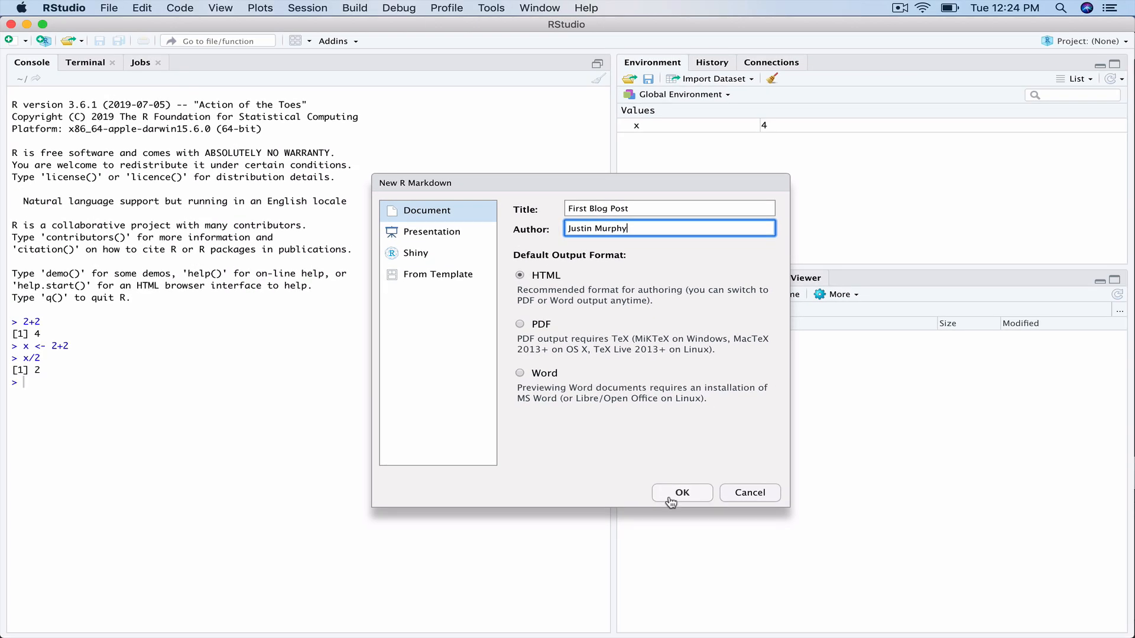
click(681, 492)
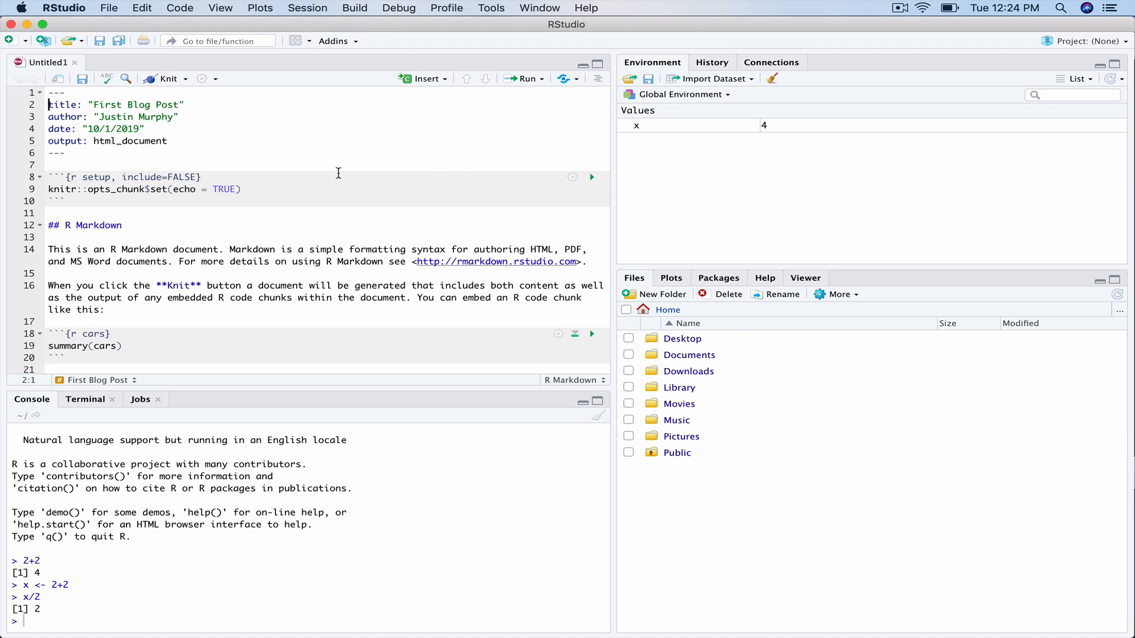
mouse_move(163, 109)
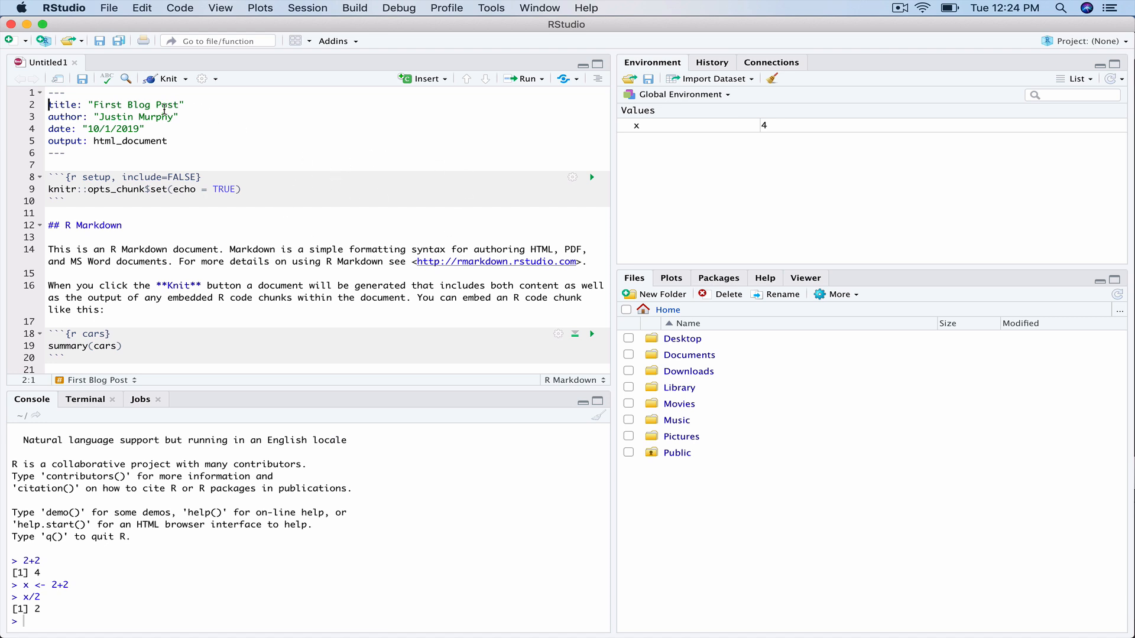
Scroll the new untitled document before bringing up its save dialog
scroll(down, 3)
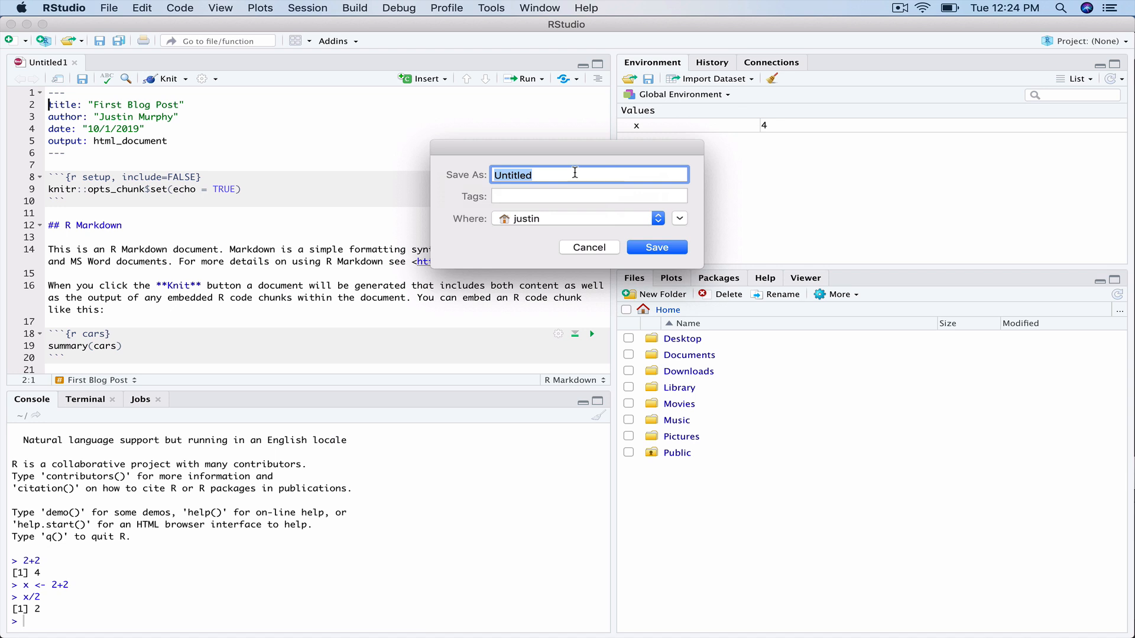
Name the file First-Blog-Post and expand the save dialog to browse locations
text(First-Blog)
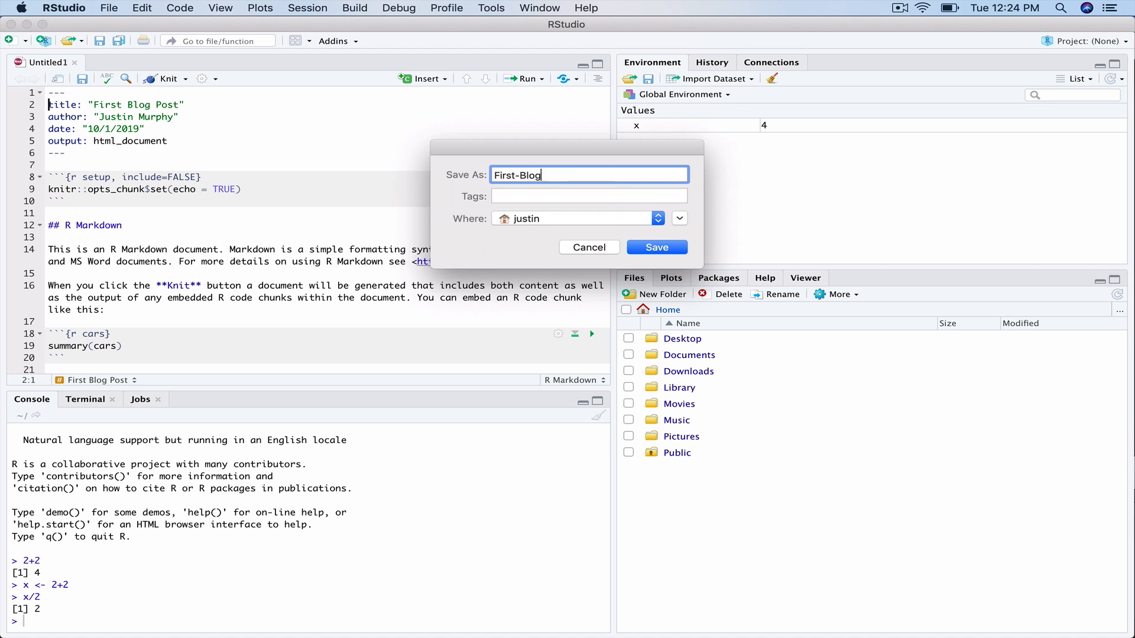
text(-Post)
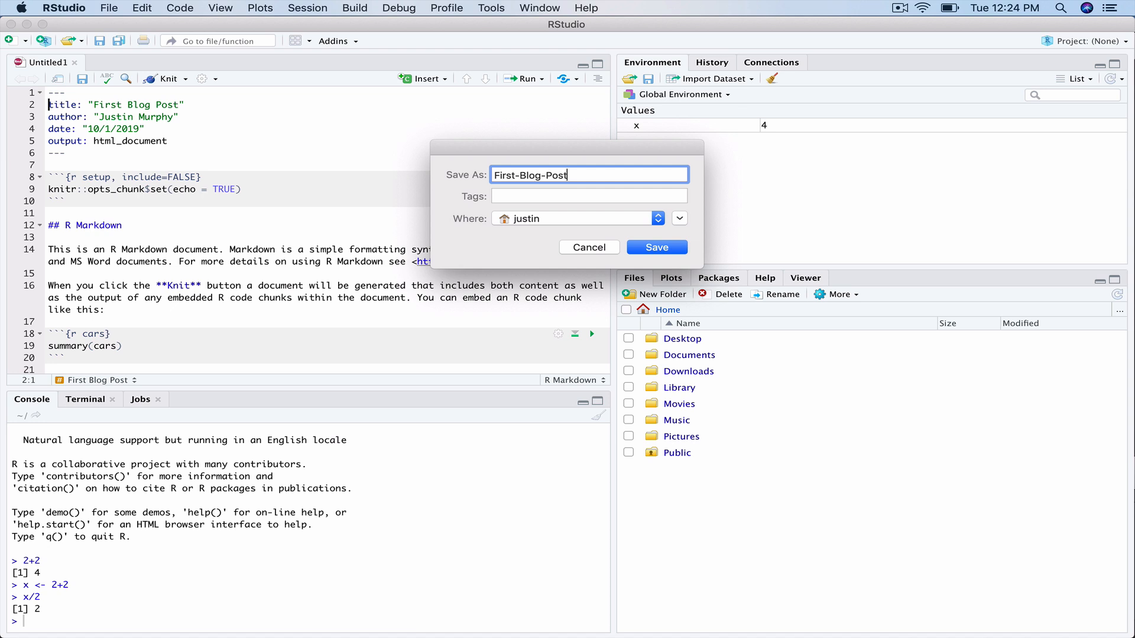
mouse_move(646, 219)
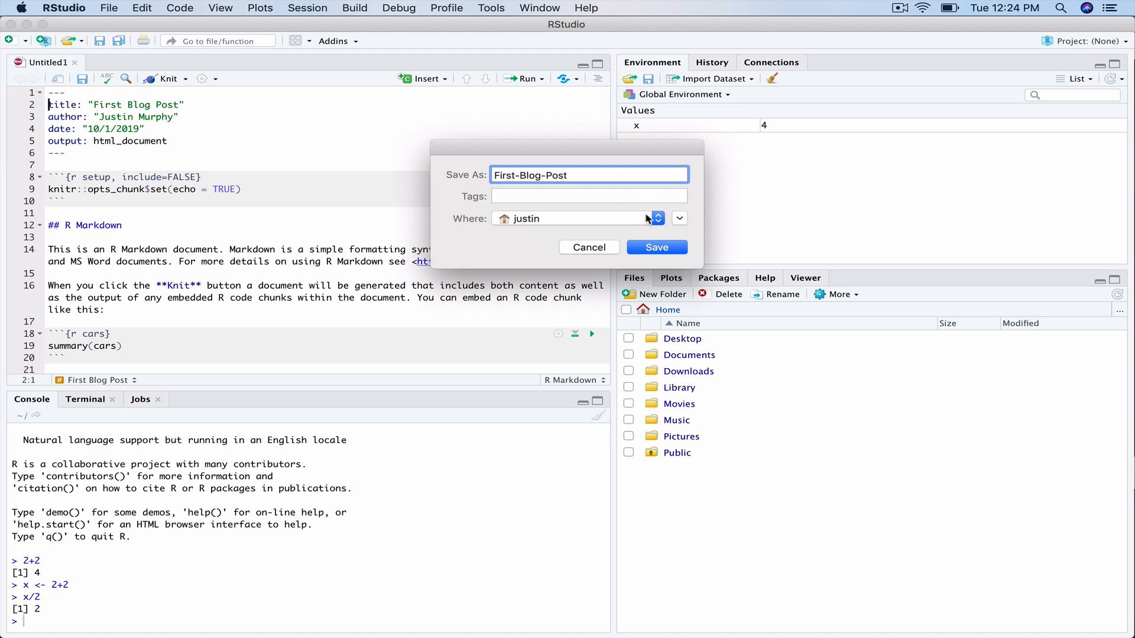
click(678, 218)
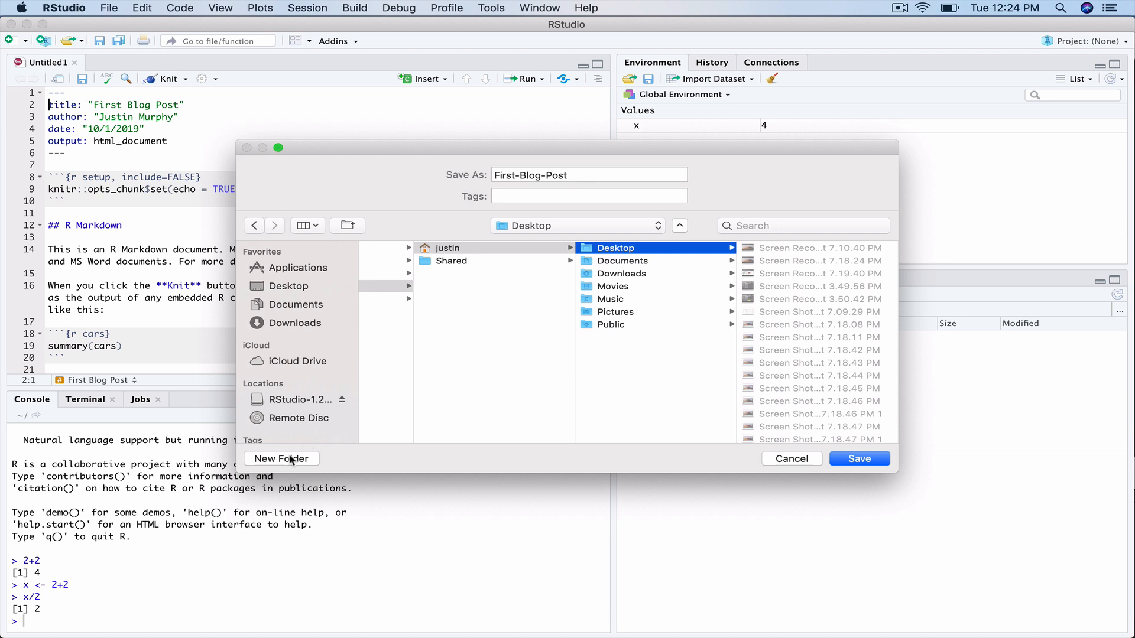
Create a First-Blog-Post folder on the Desktop and save the document inside it
click(281, 458)
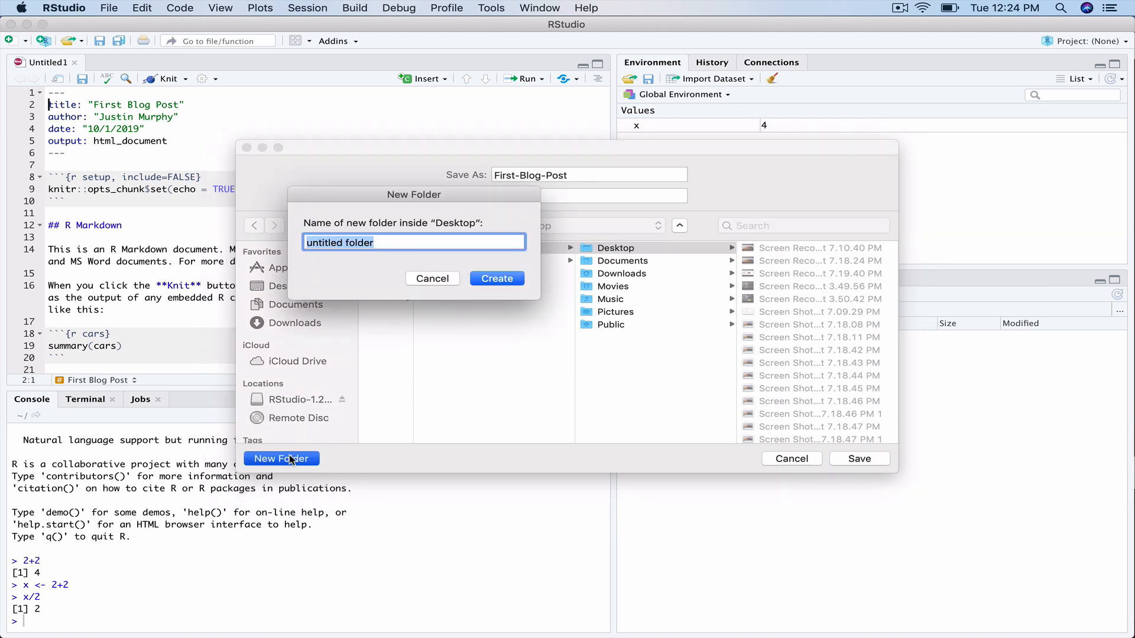
text(First-B)
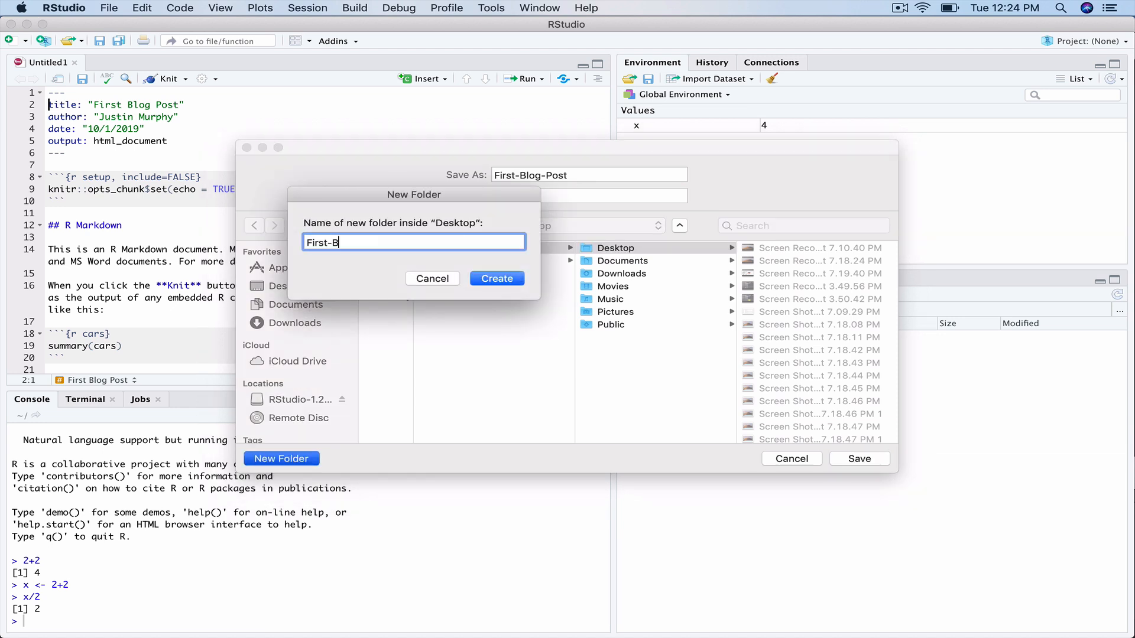
text(log-Post)
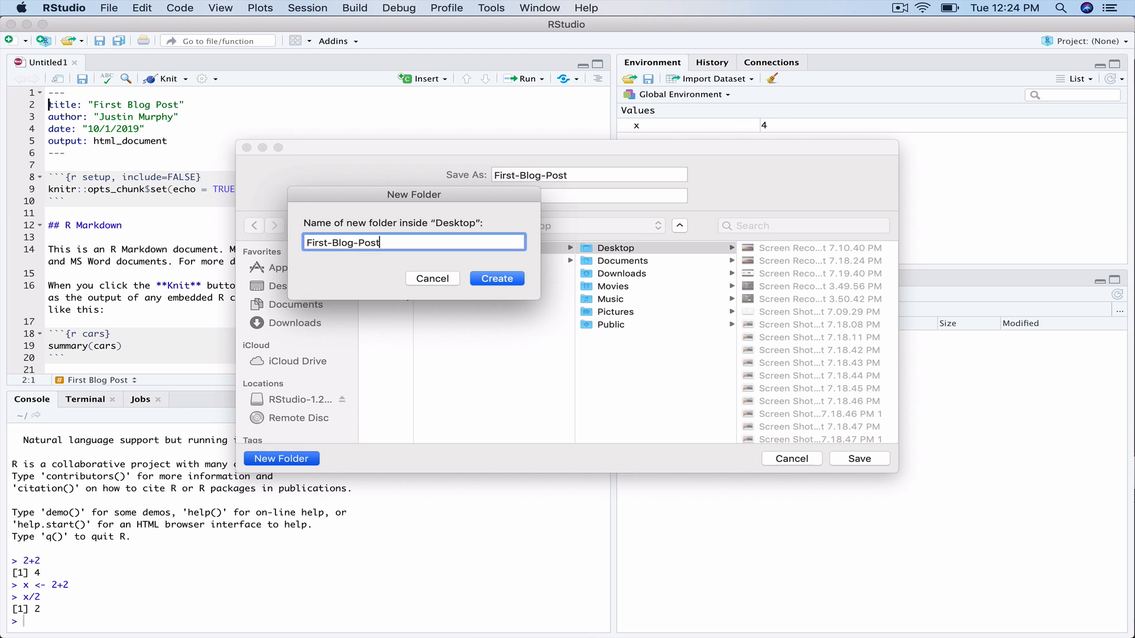
click(497, 279)
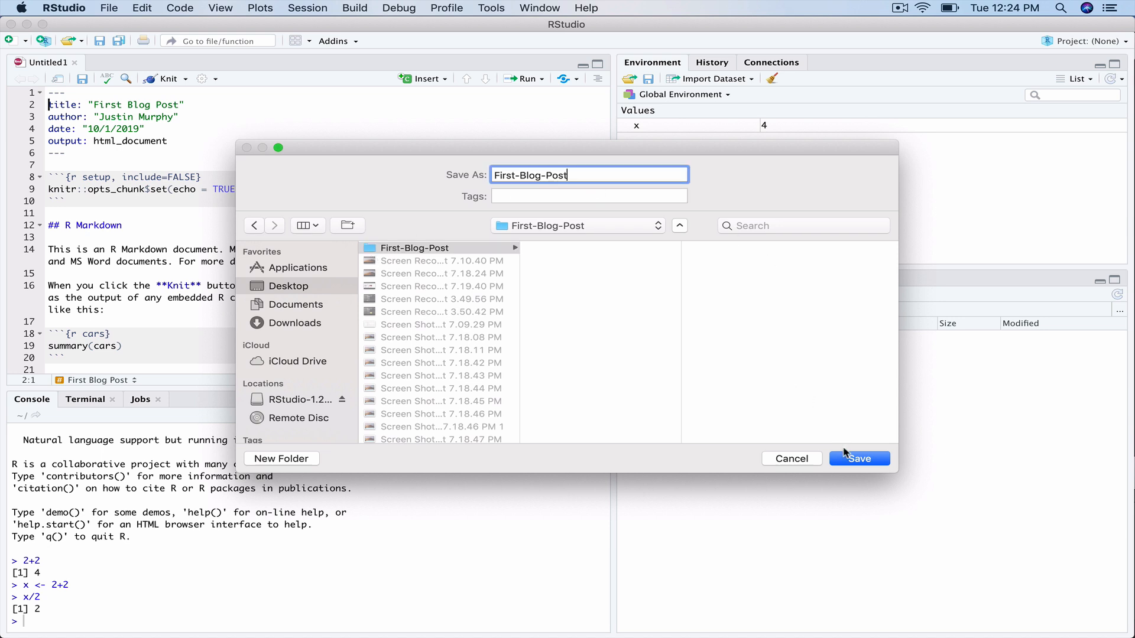
click(858, 458)
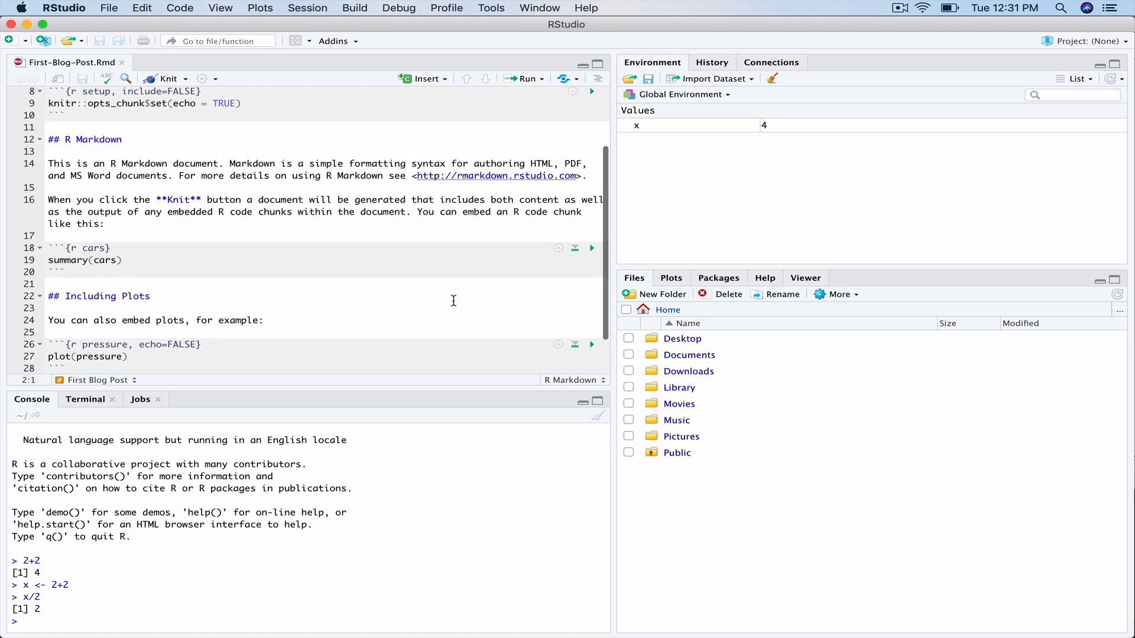
mouse_move(354, 266)
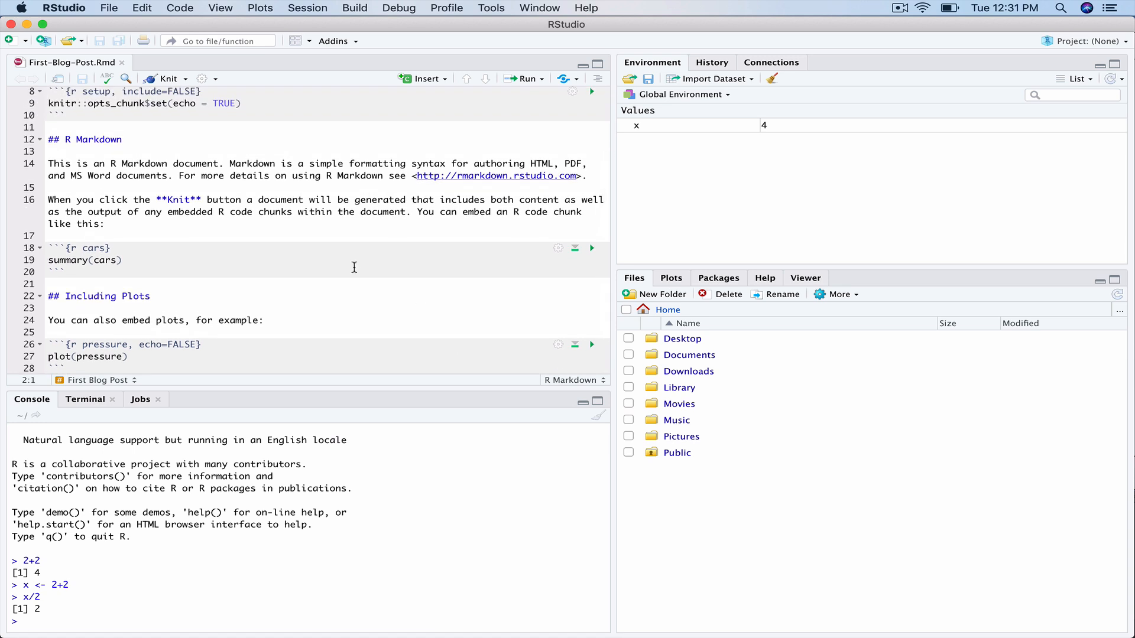
scroll(down, 3)
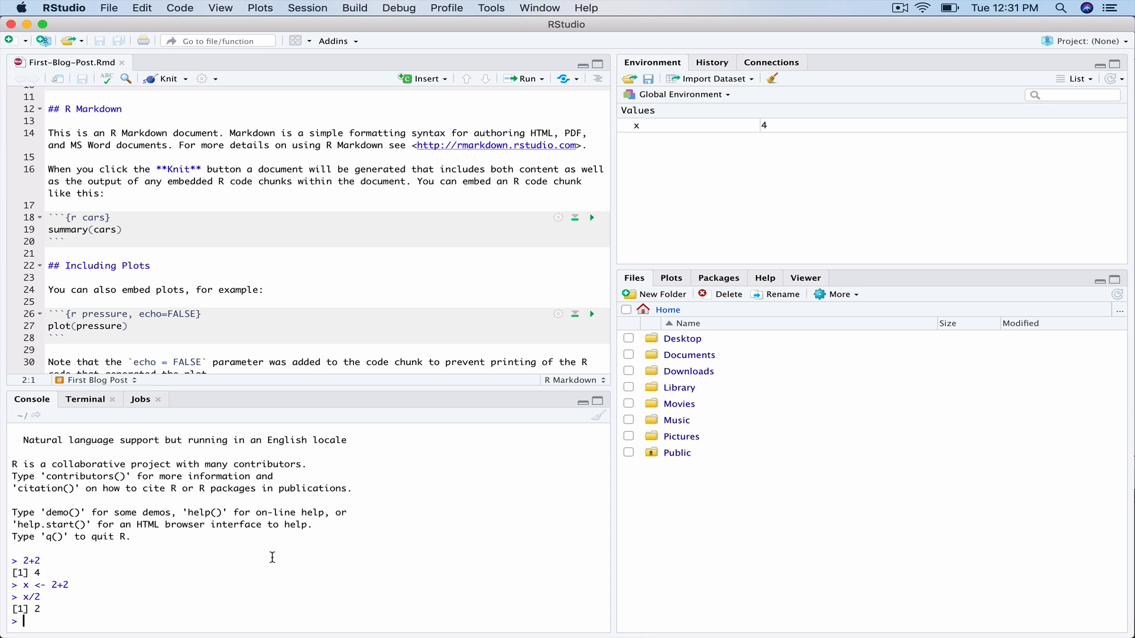
Run install.packages for tidyverse and gapminder in the console
text(install.packages('tidyverse'))
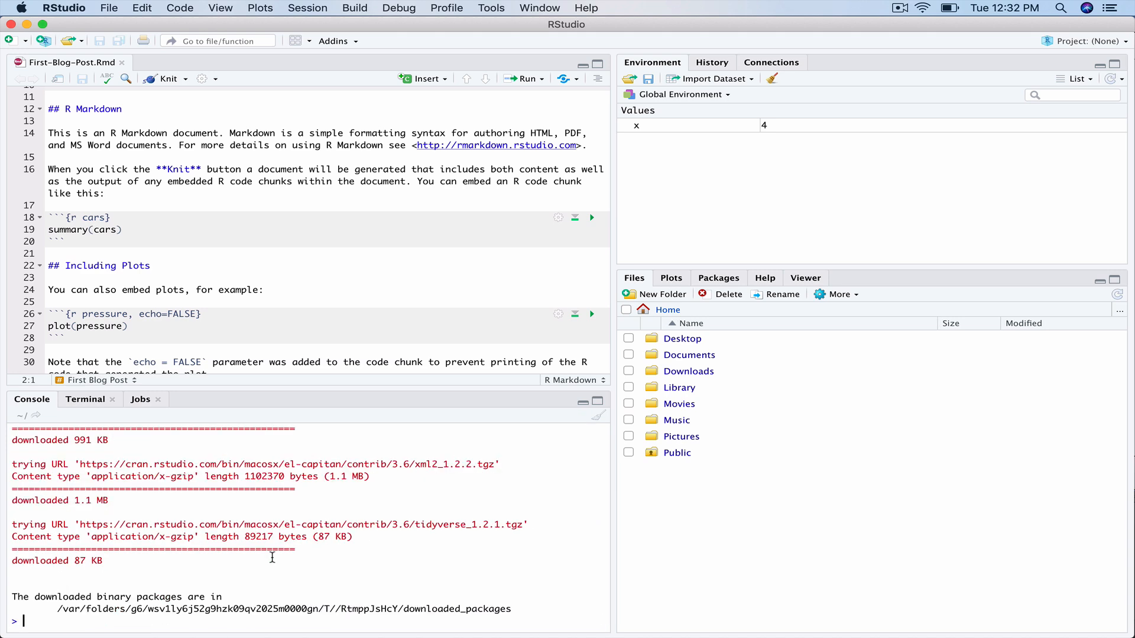
text(install.packages('gapminder'))
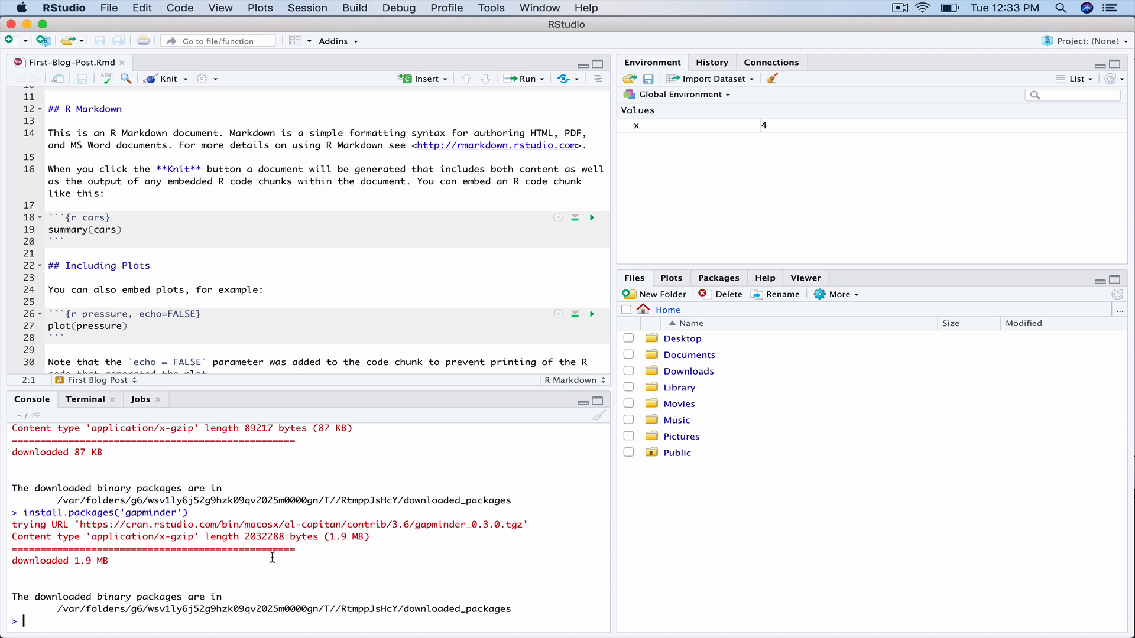
mouse_move(400, 522)
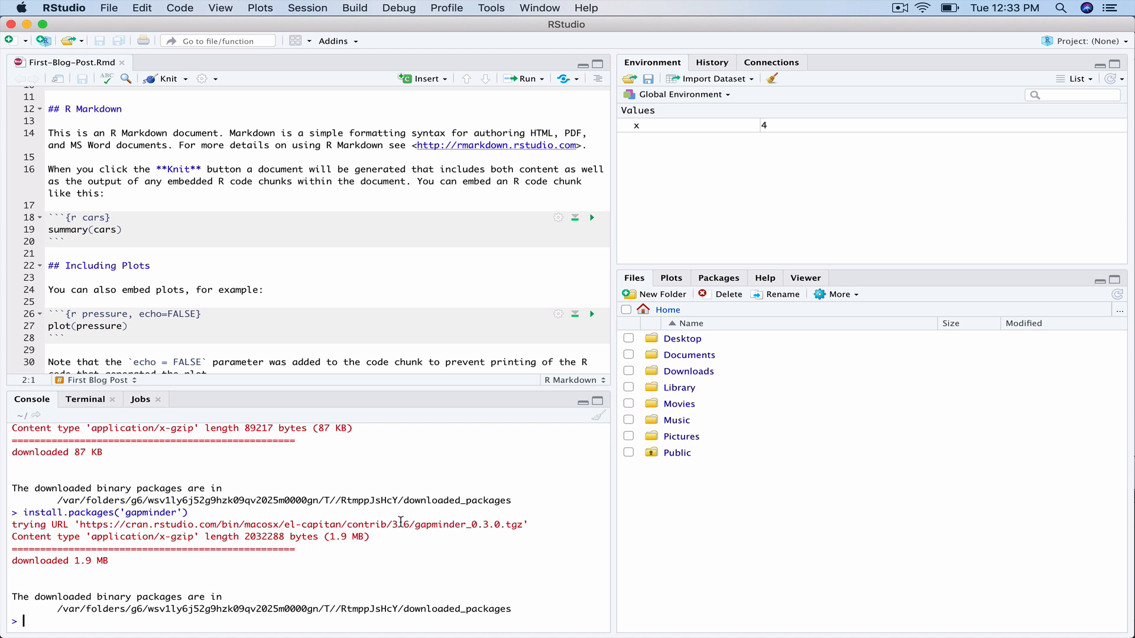
mouse_move(366, 512)
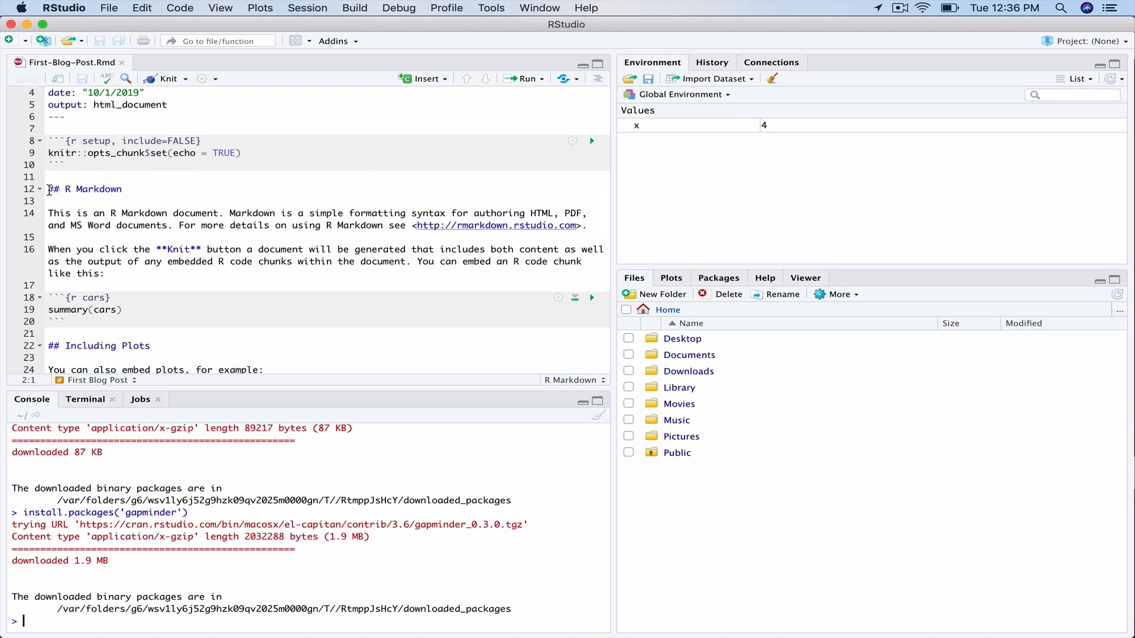
Replace the template body with an R chunk starting require(tidyverse) for the gapminder plot
click(51, 189)
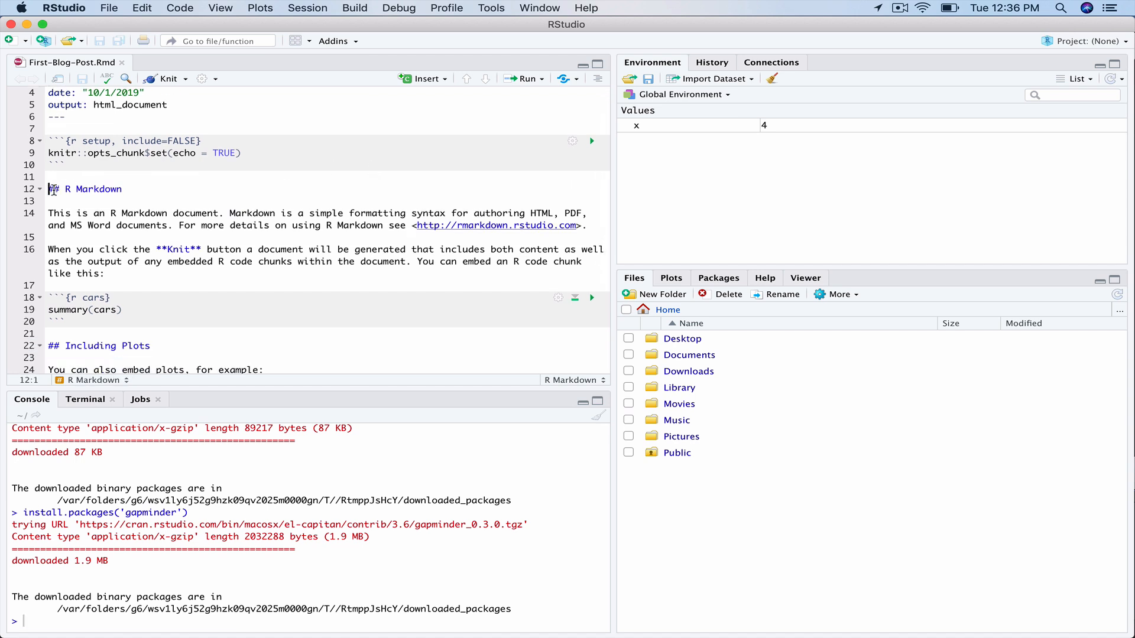
double_click(89, 189)
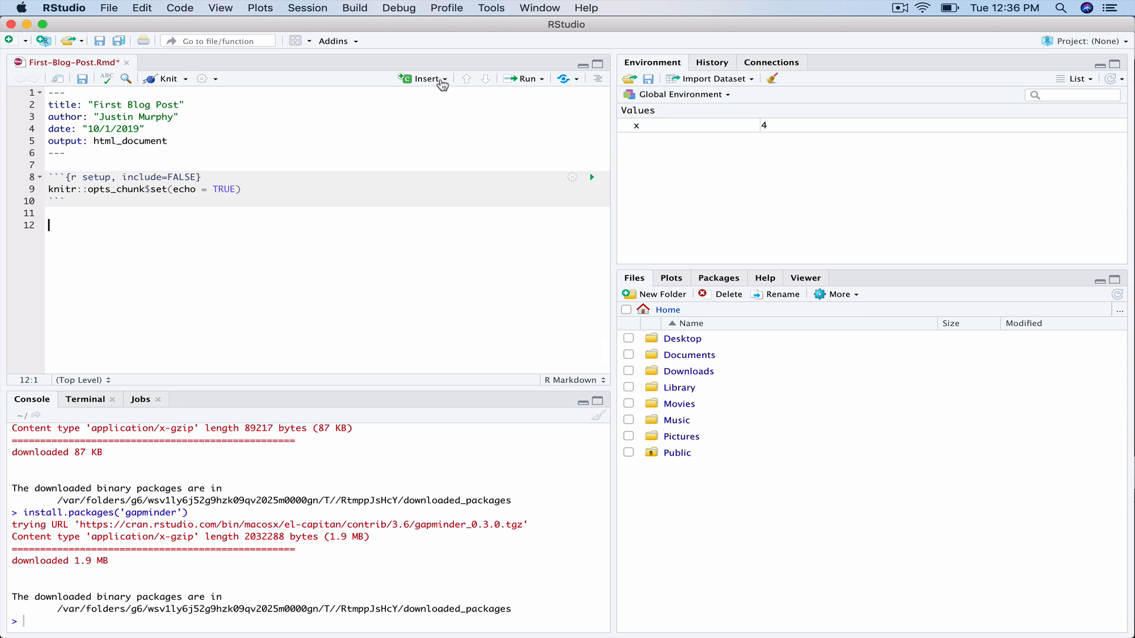
click(425, 79)
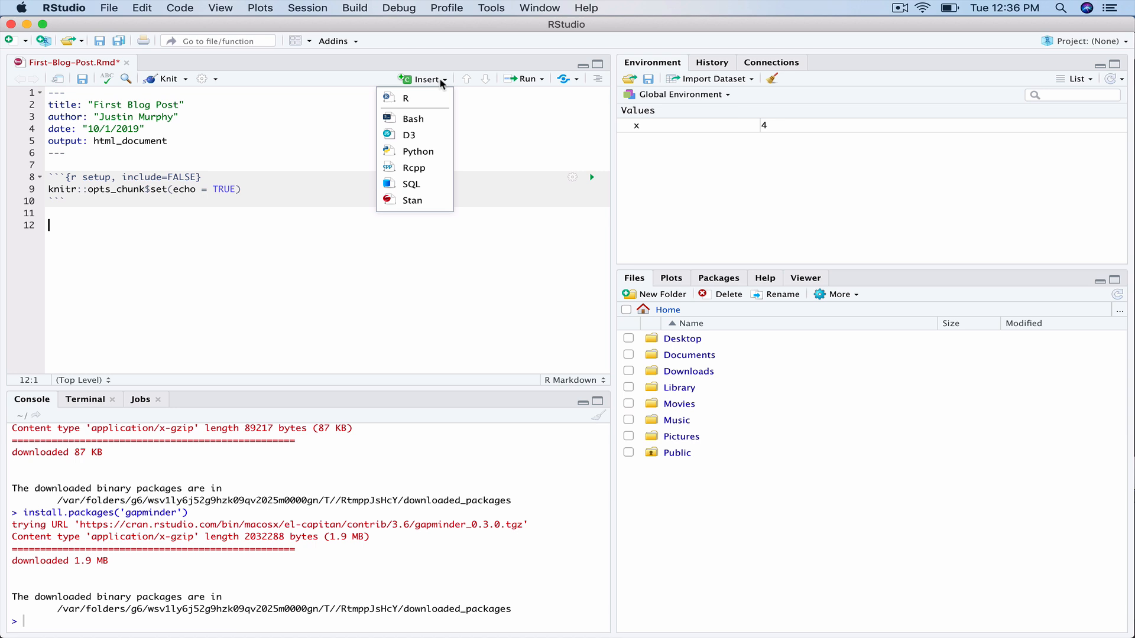
click(406, 98)
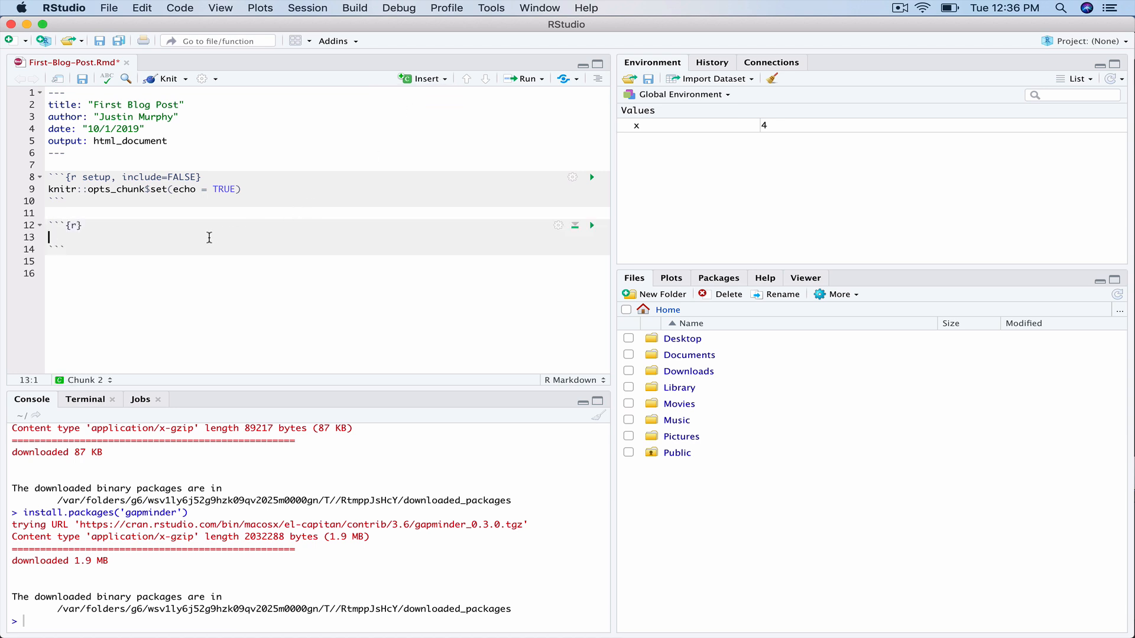
mouse_move(192, 238)
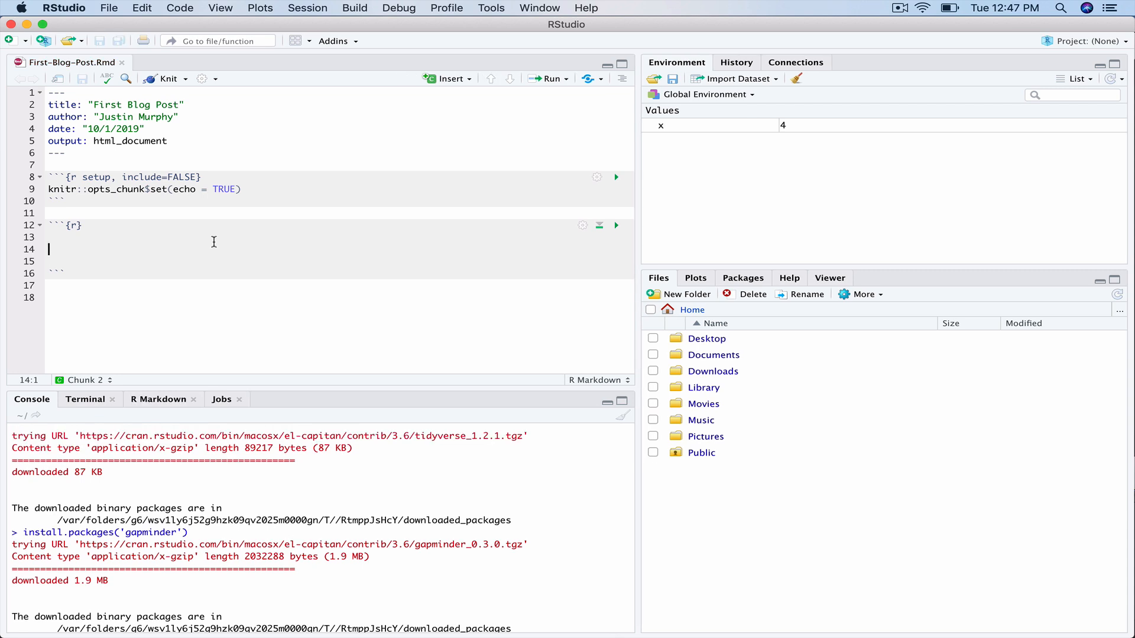
text(require(tidyverse))
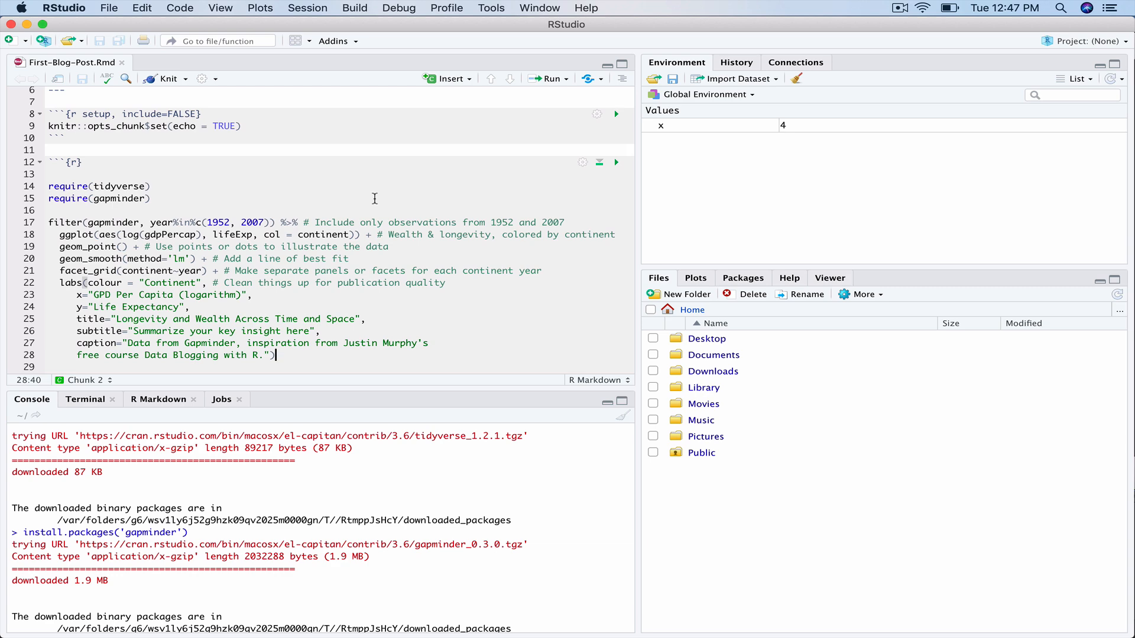
click(165, 78)
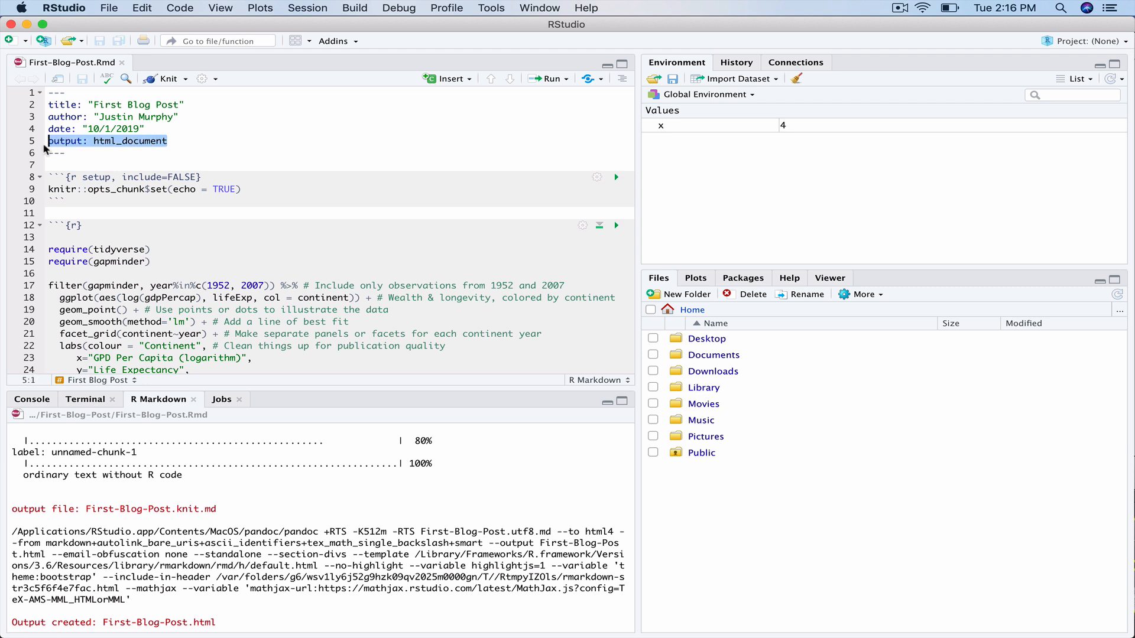
Delete the one-line output setting to replace it with html_document, self_contained: false
key(Delete)
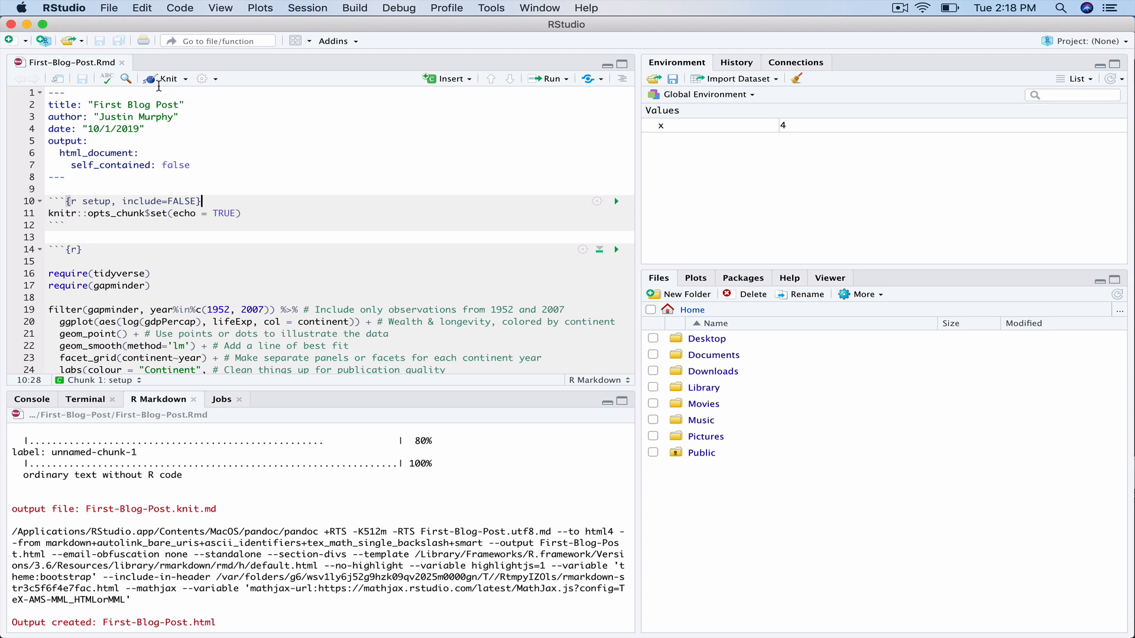
mouse_move(168, 78)
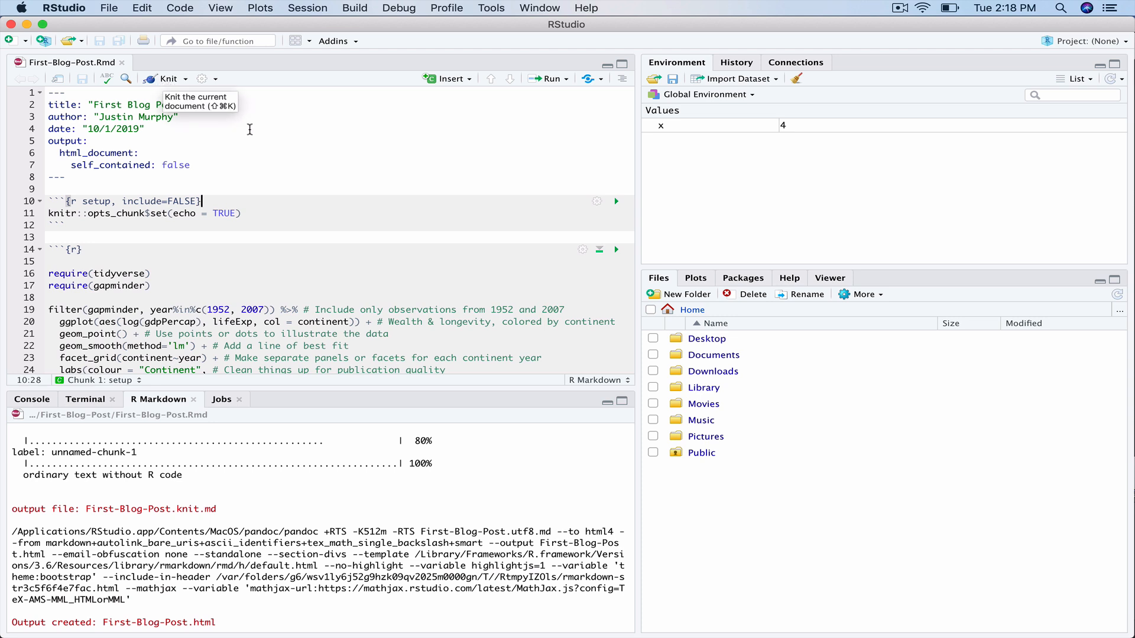
mouse_move(258, 169)
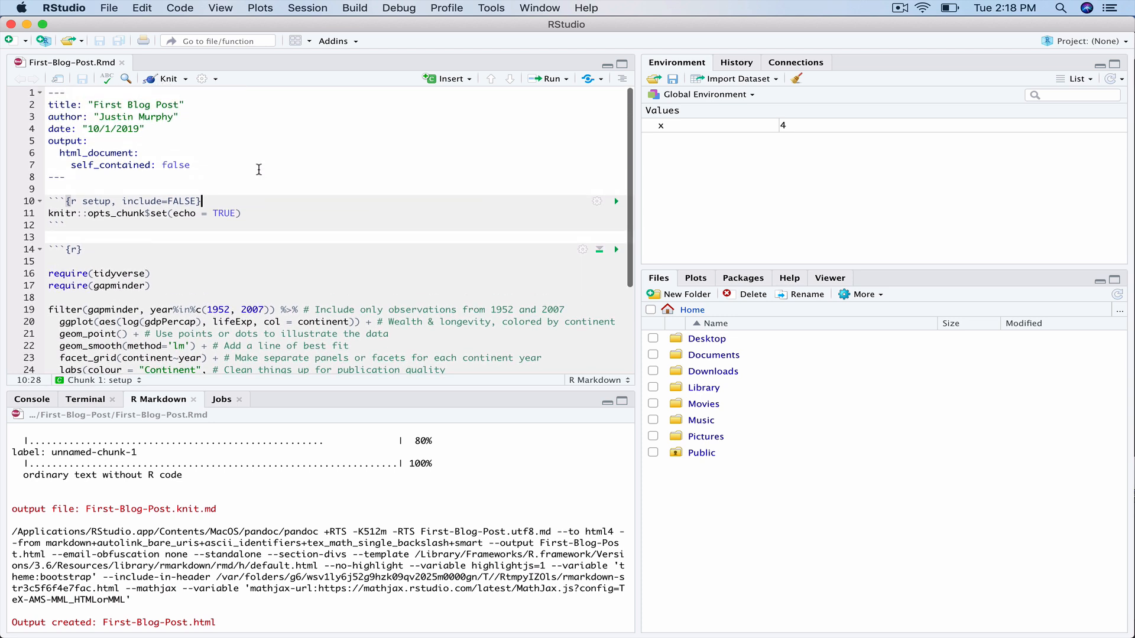
mouse_move(221, 135)
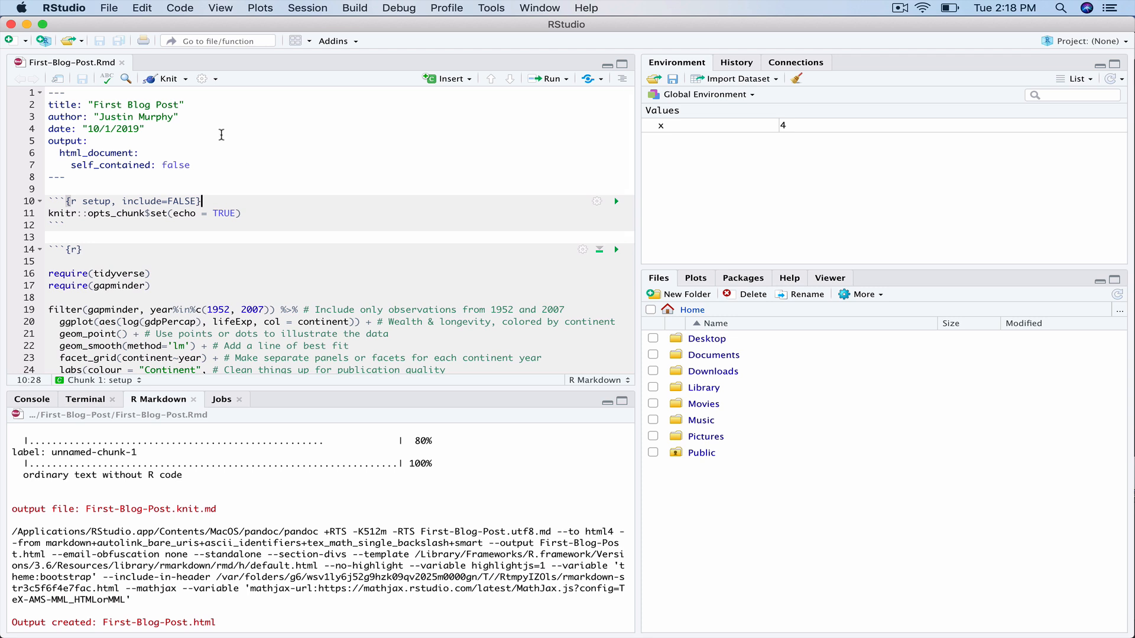
mouse_move(152, 78)
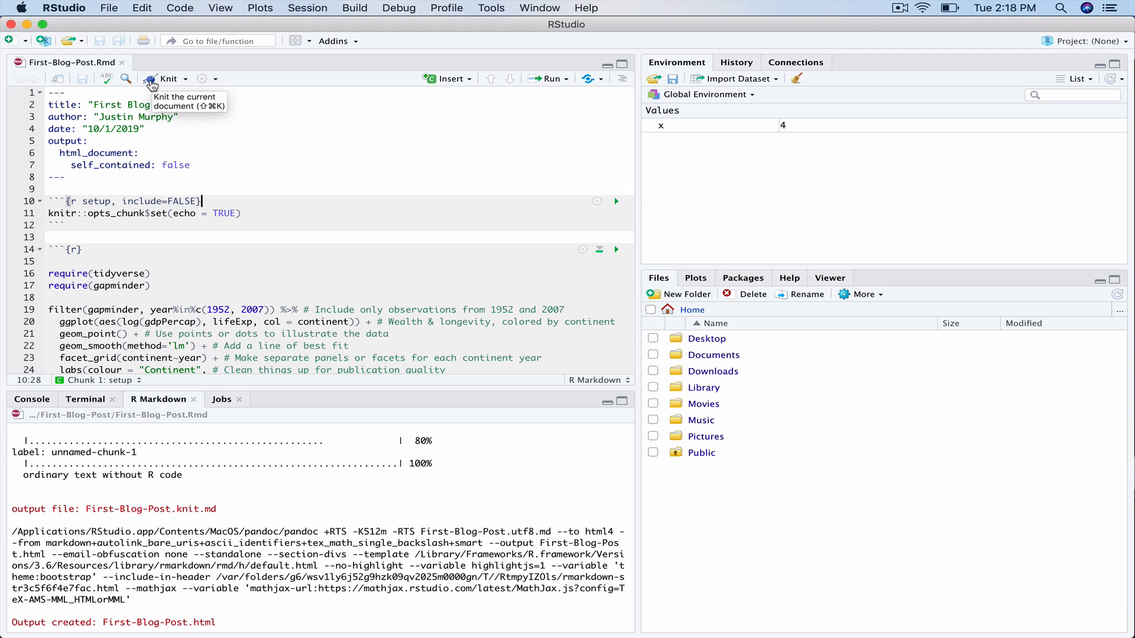
Knit the post to HTML and scroll the preview down to the faceted Longevity and Wealth plot
click(168, 78)
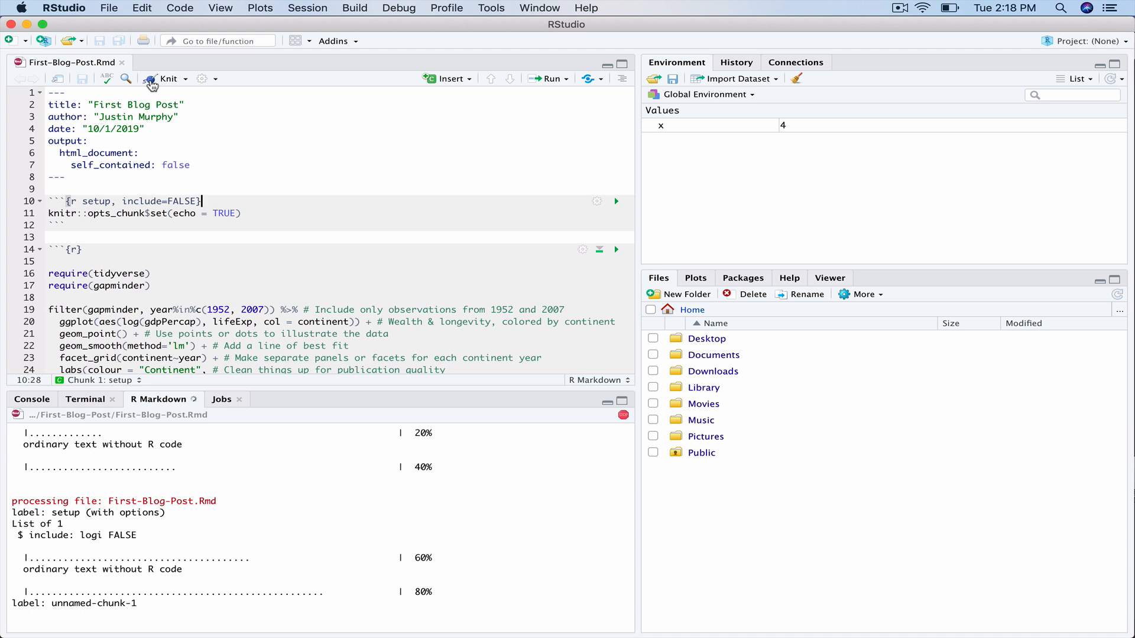
click(168, 78)
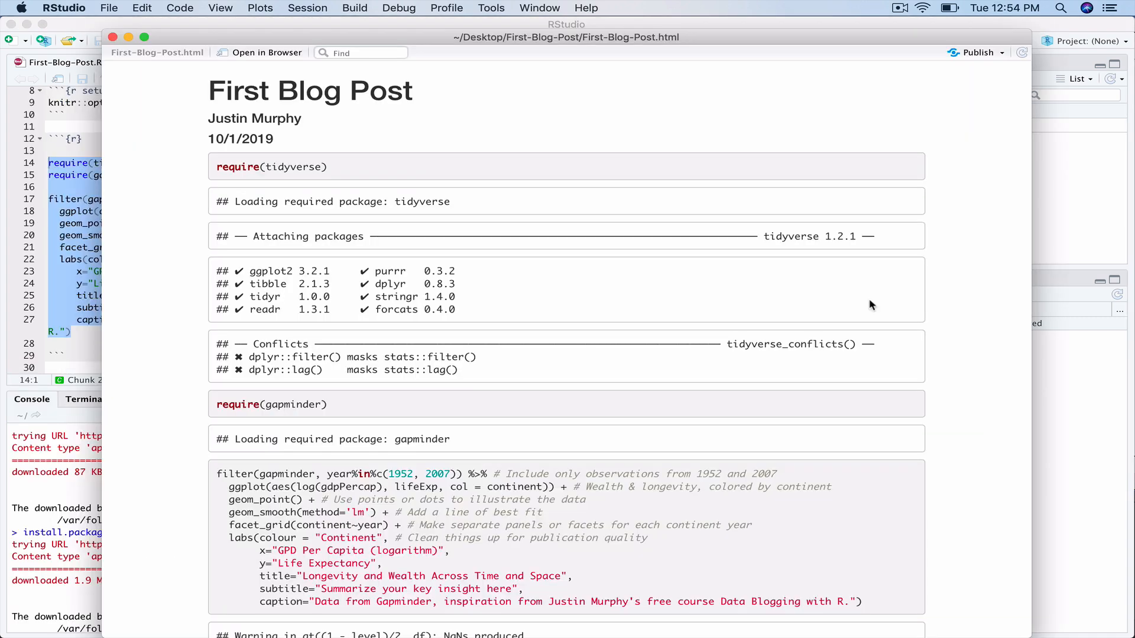
mouse_move(955, 292)
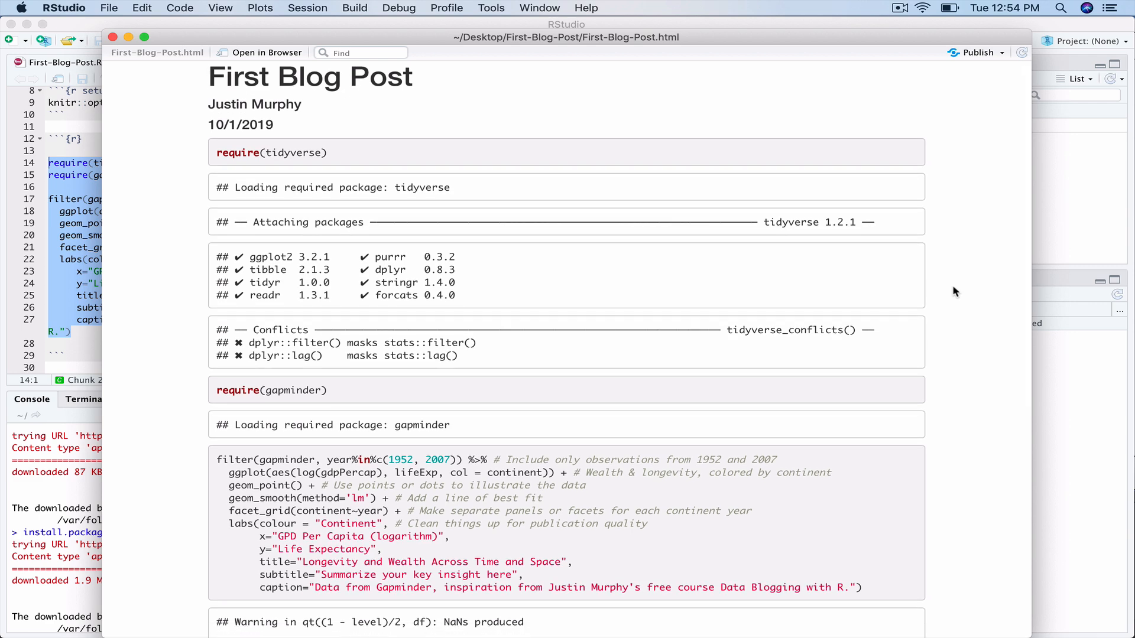
scroll(down, 3)
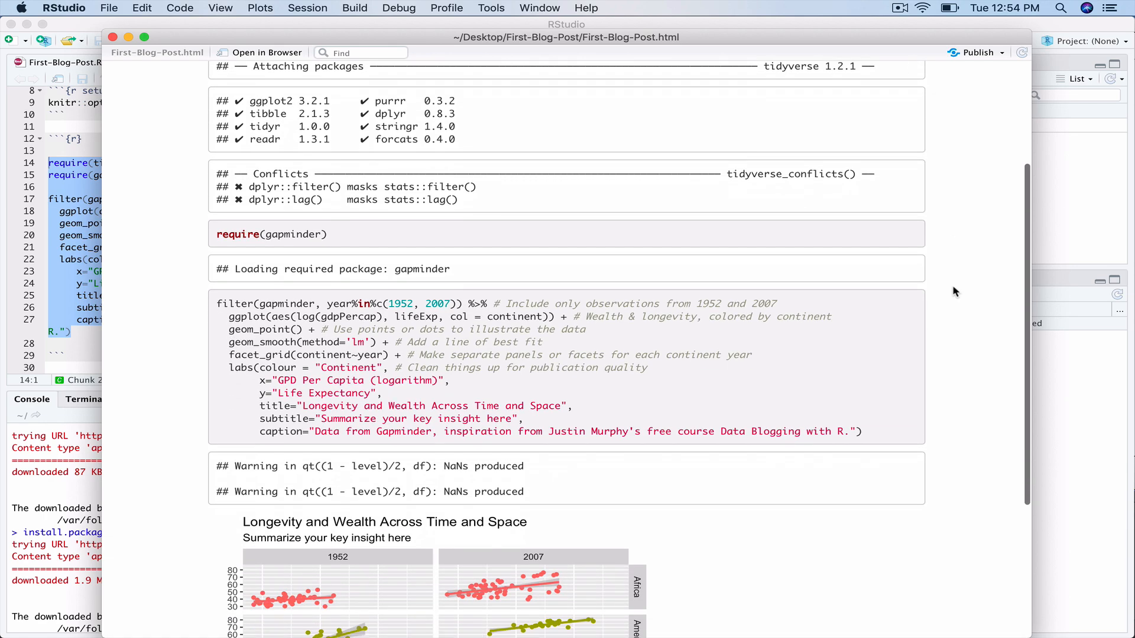
scroll(down, 3)
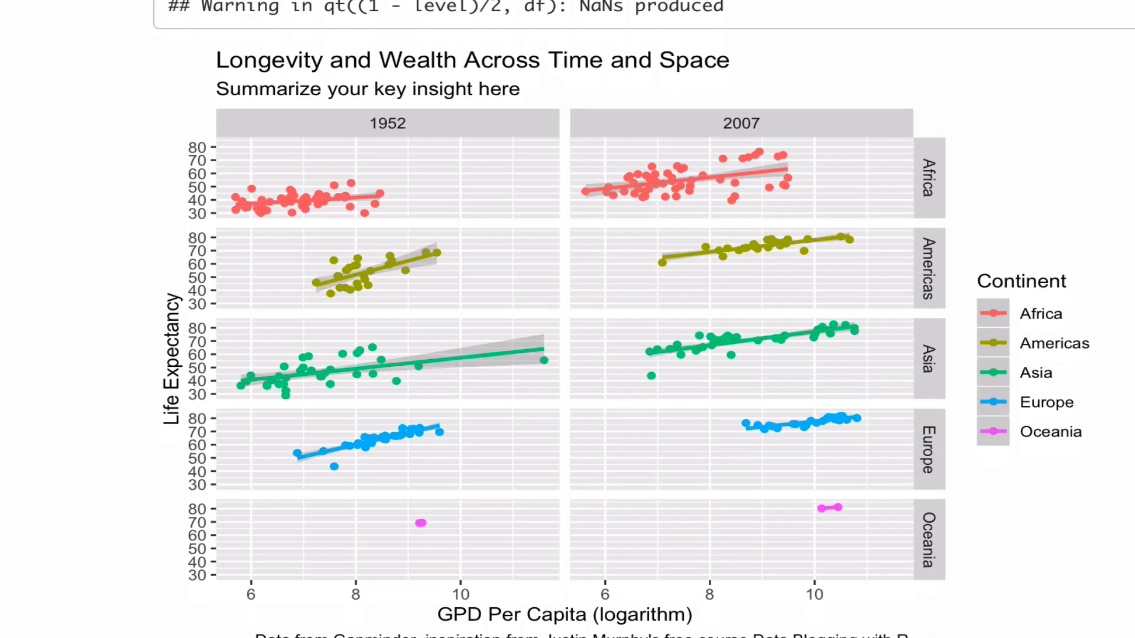
scroll(down, 3)
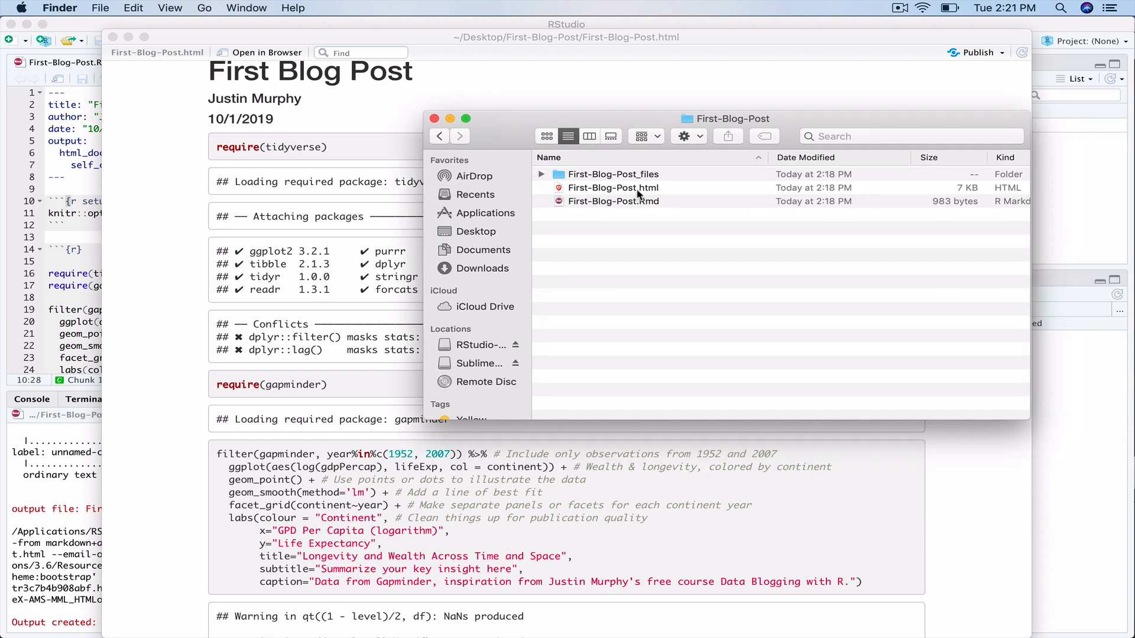
Expand First-Blog-Post_files and figure-html, then open unnamed-chunk-1-1.png
click(612, 188)
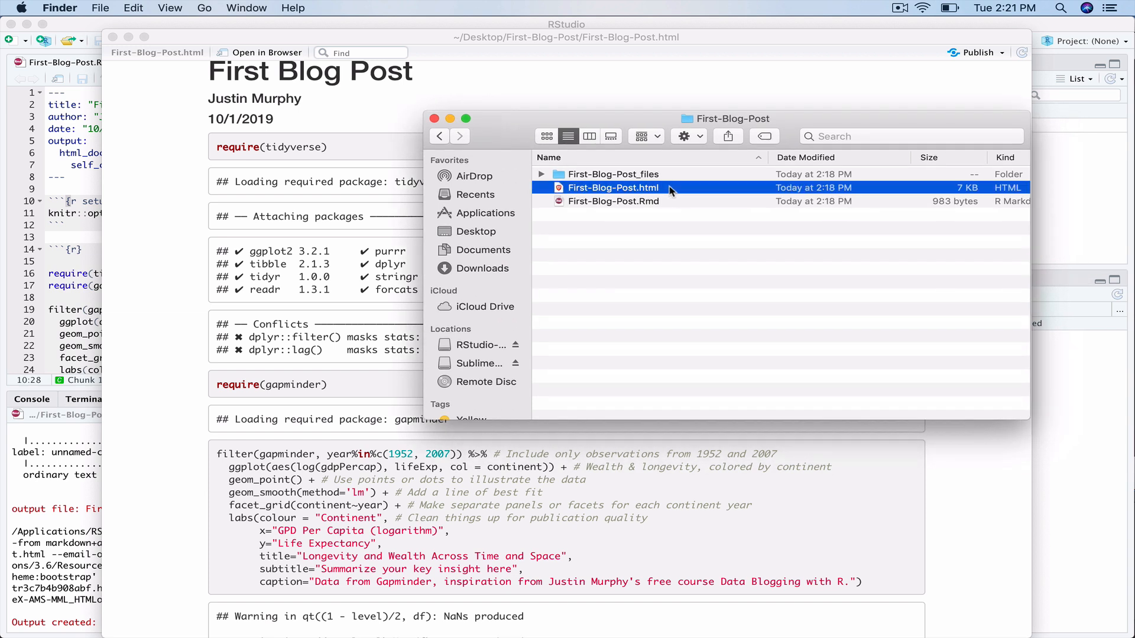
click(614, 174)
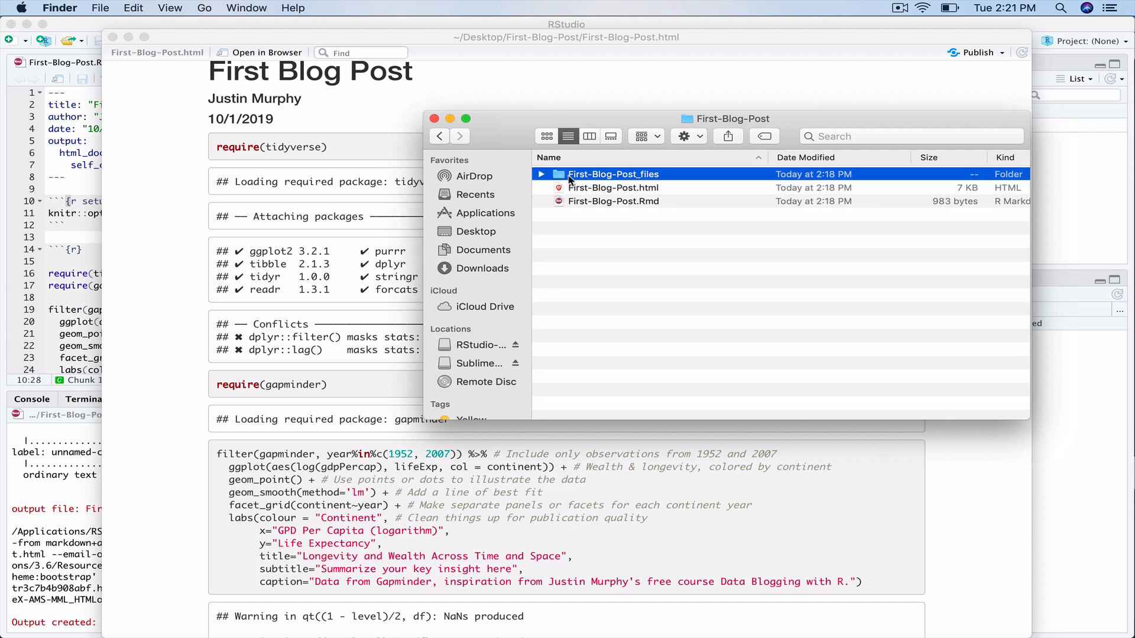
mouse_move(544, 182)
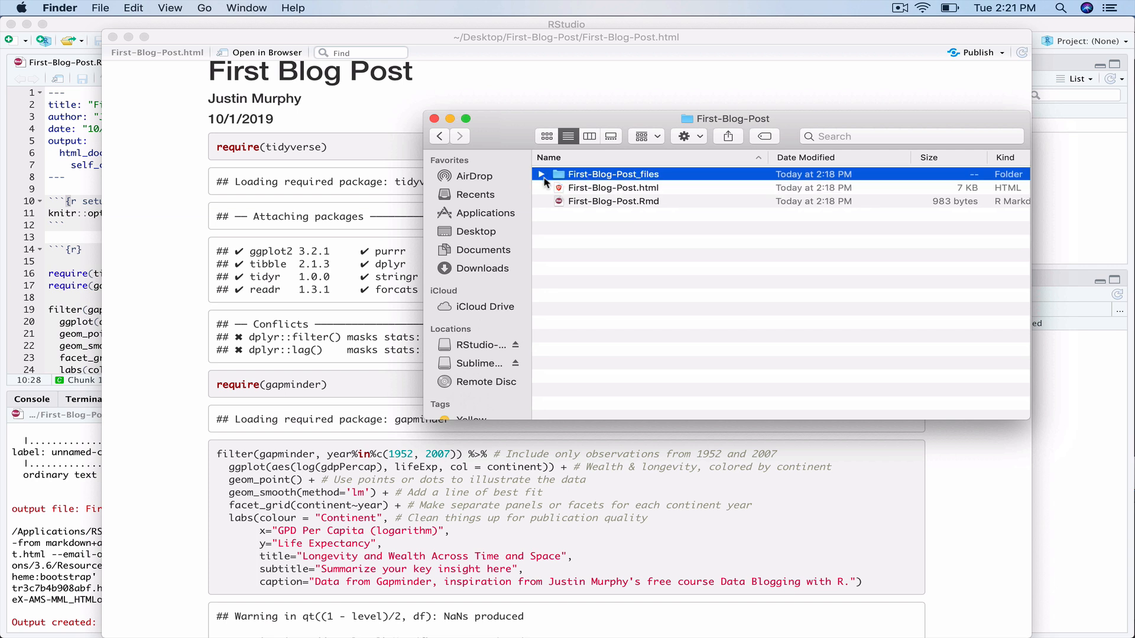
click(540, 174)
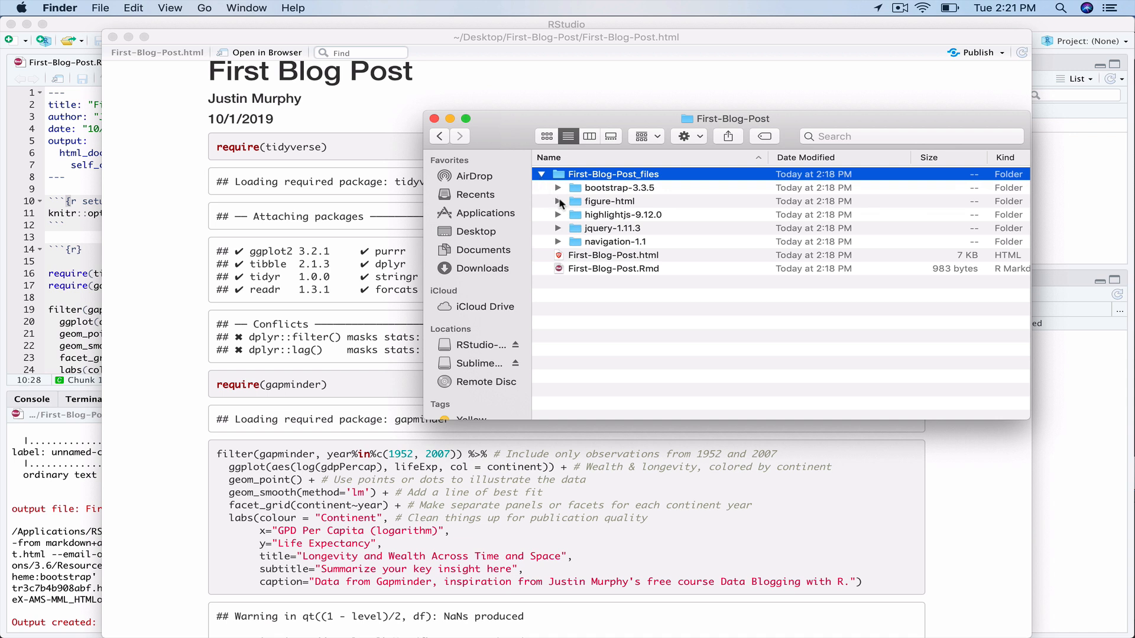
click(558, 201)
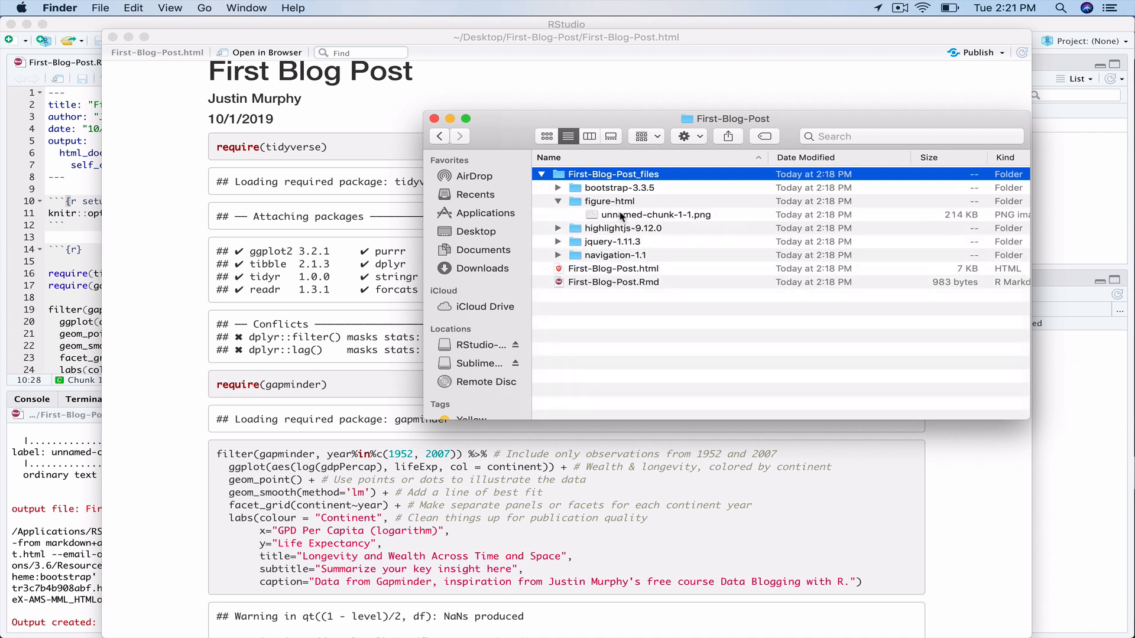
click(655, 214)
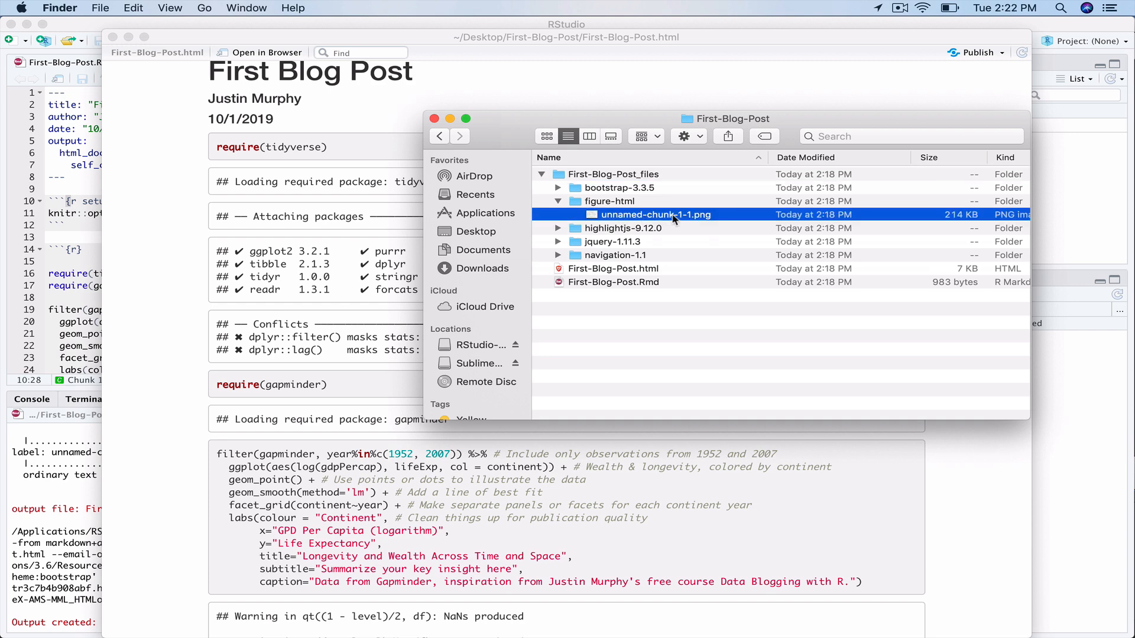
double_click(655, 214)
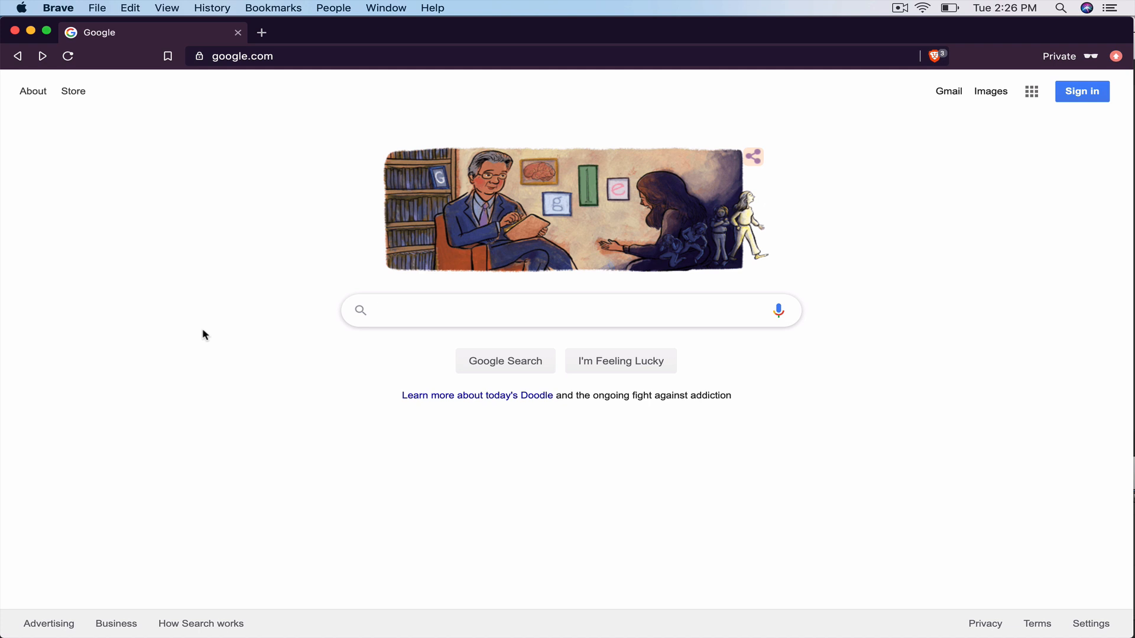
mouse_move(294, 266)
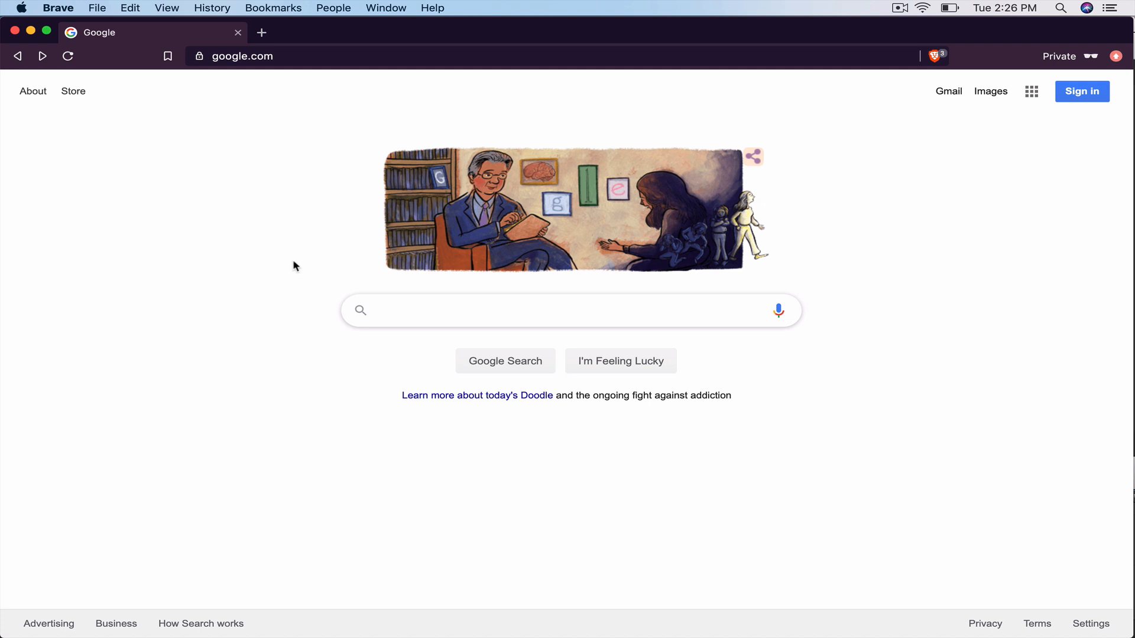
Go to wordpress.com and log in as justinmurphy with the account password
text(wordpress)
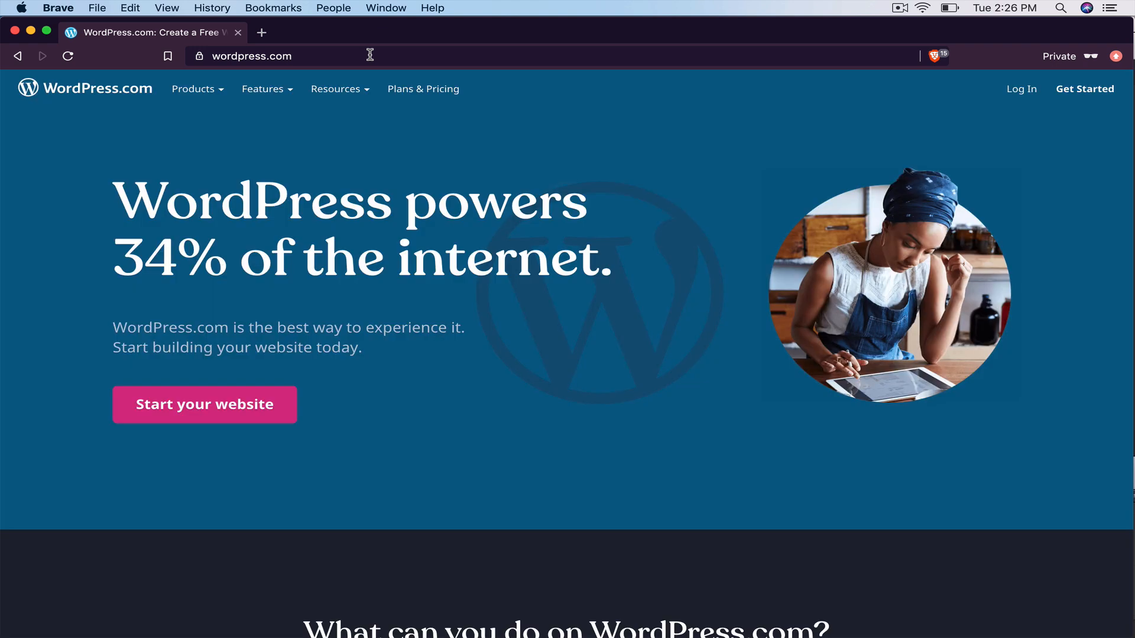
mouse_move(592, 161)
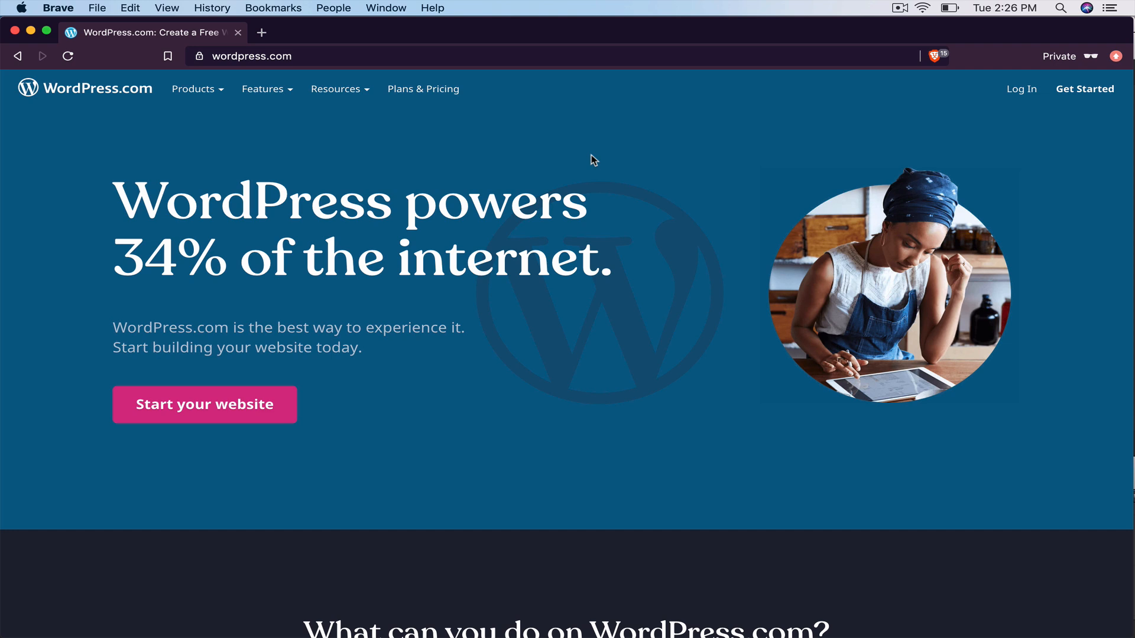
mouse_move(1021, 88)
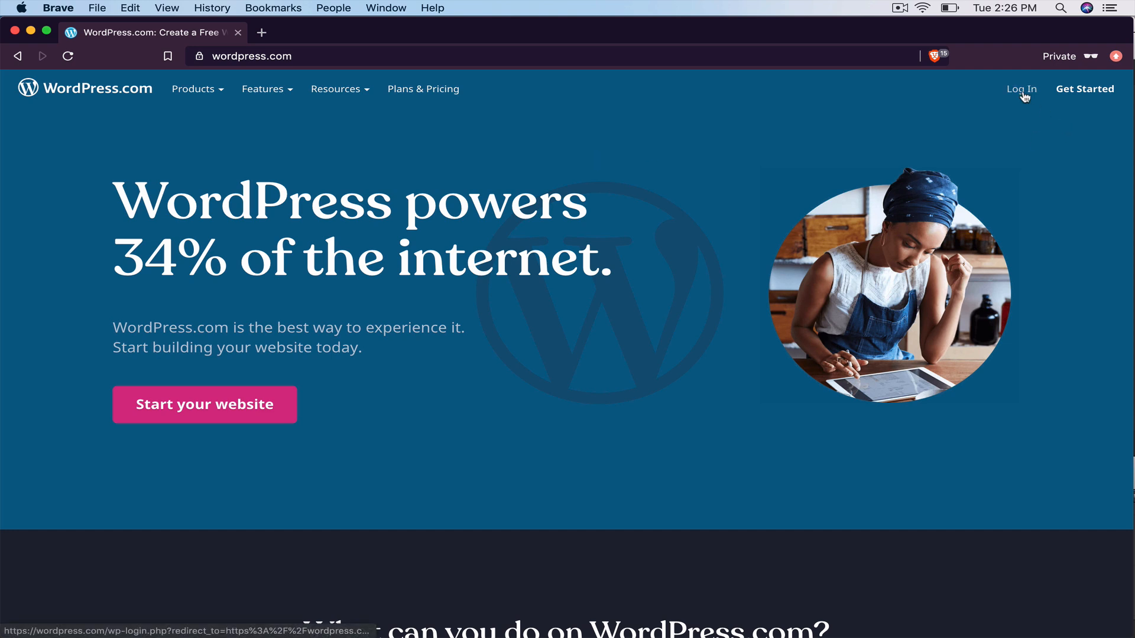
click(1020, 88)
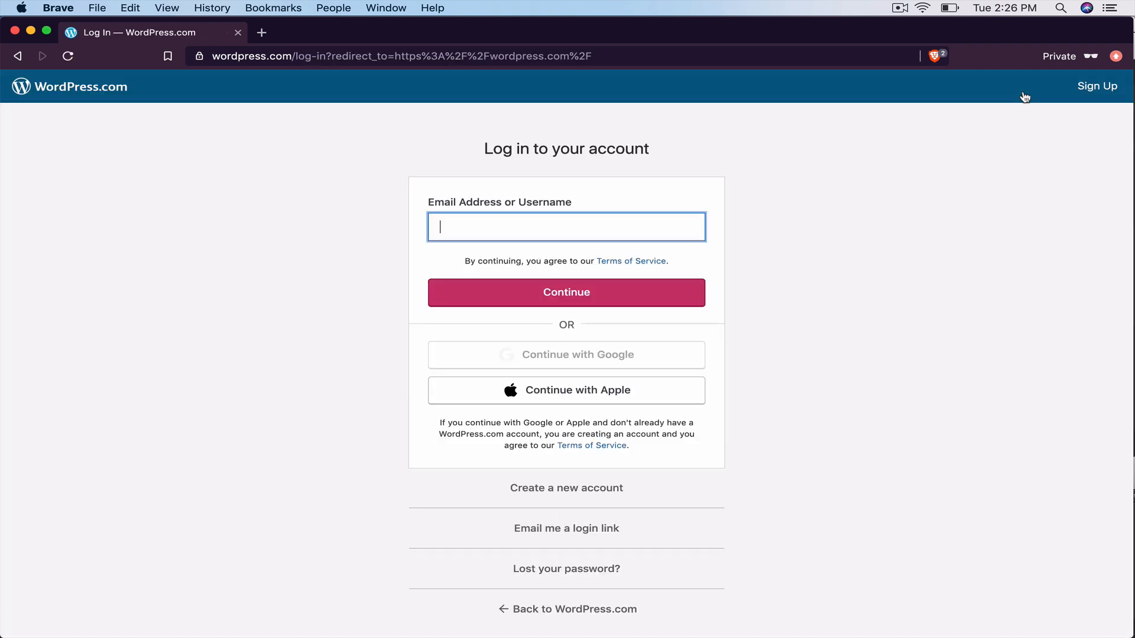
text(justinmurphy)
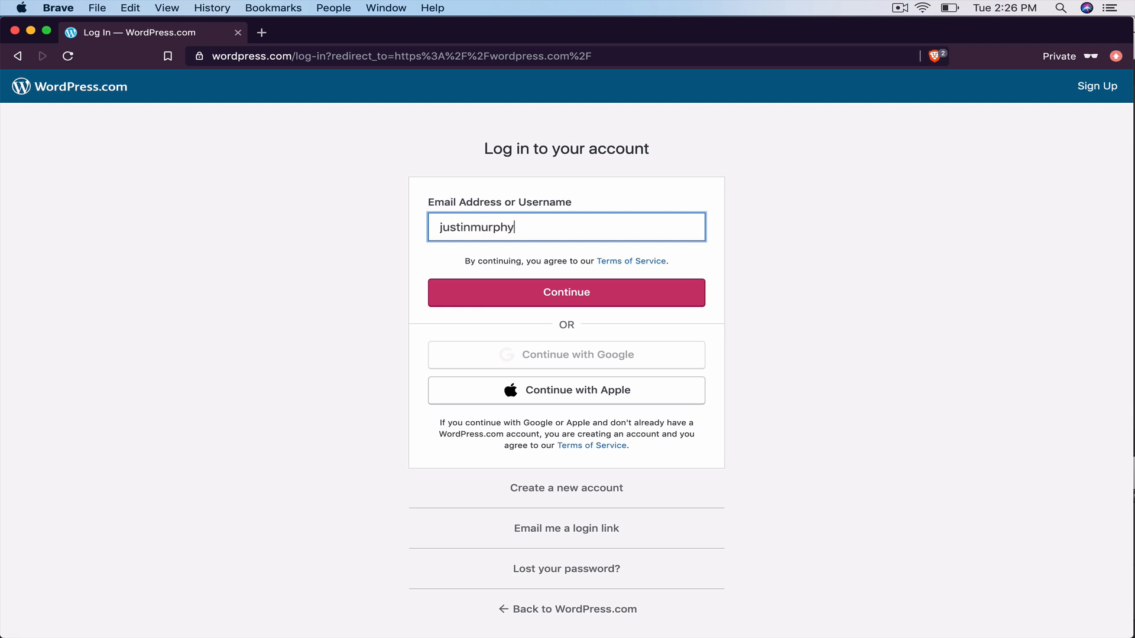
click(566, 292)
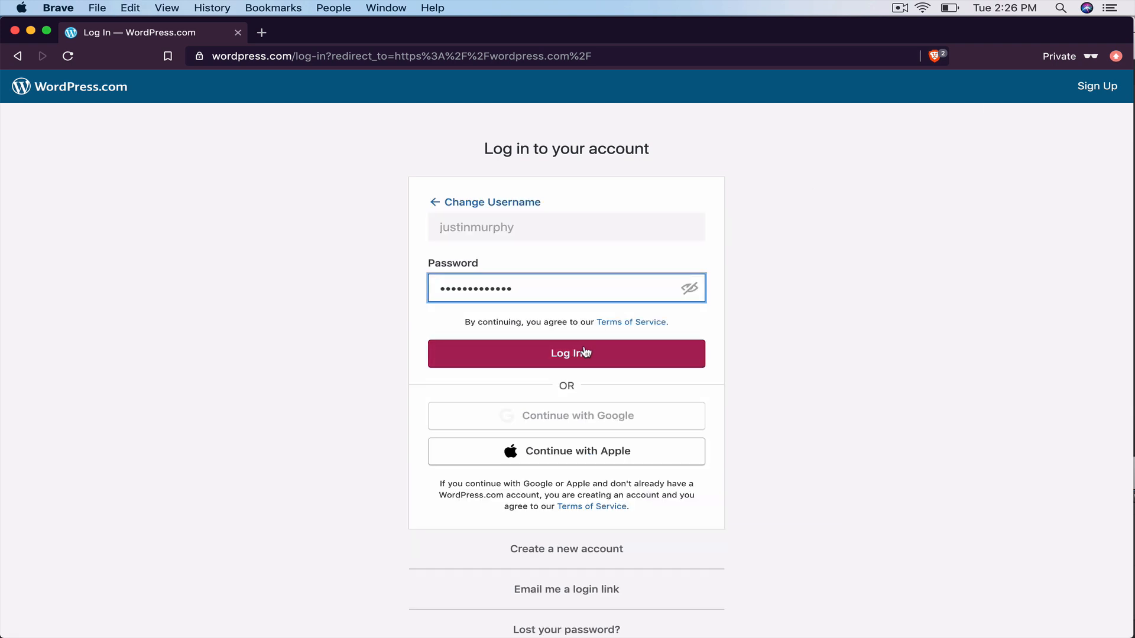
click(566, 353)
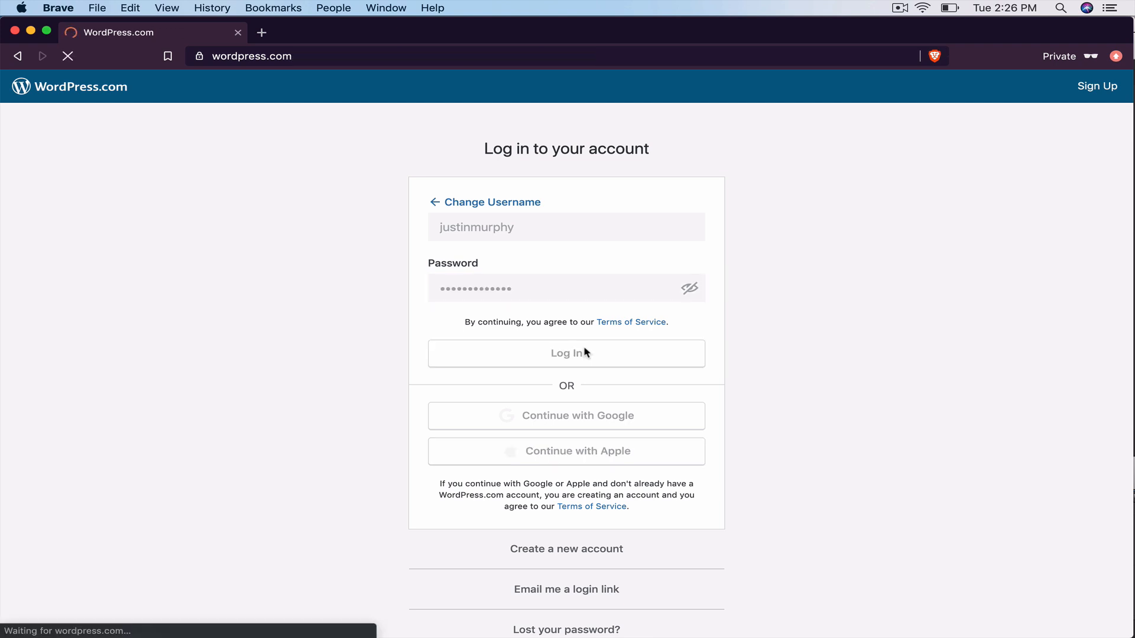
click(566, 353)
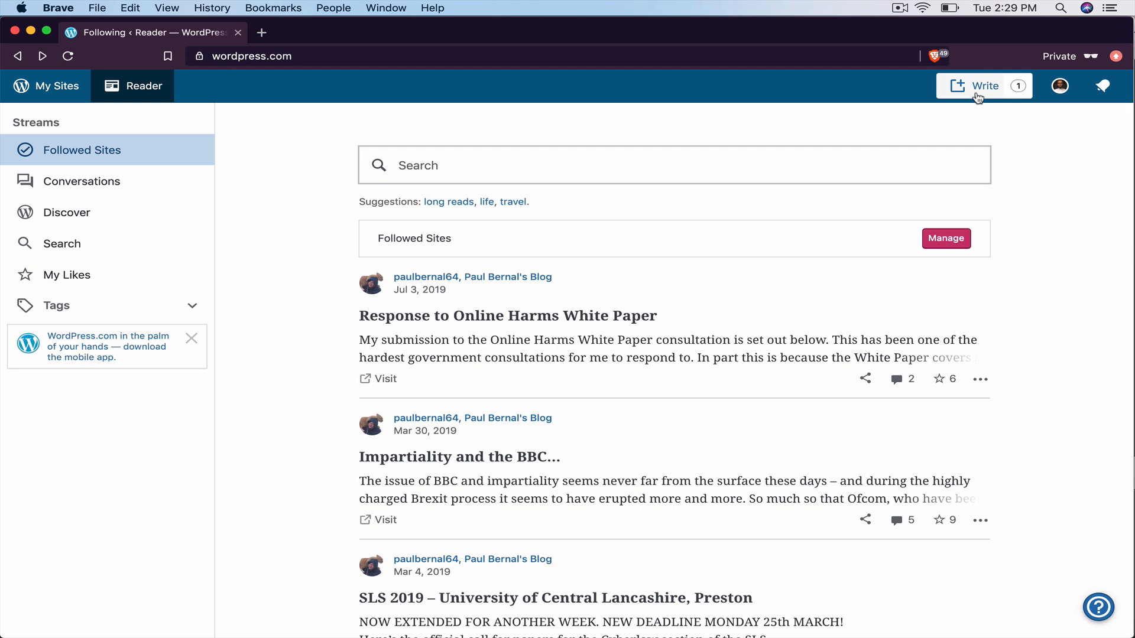
Start a new post titled 'First blog post' and move into its body to add a block
click(983, 85)
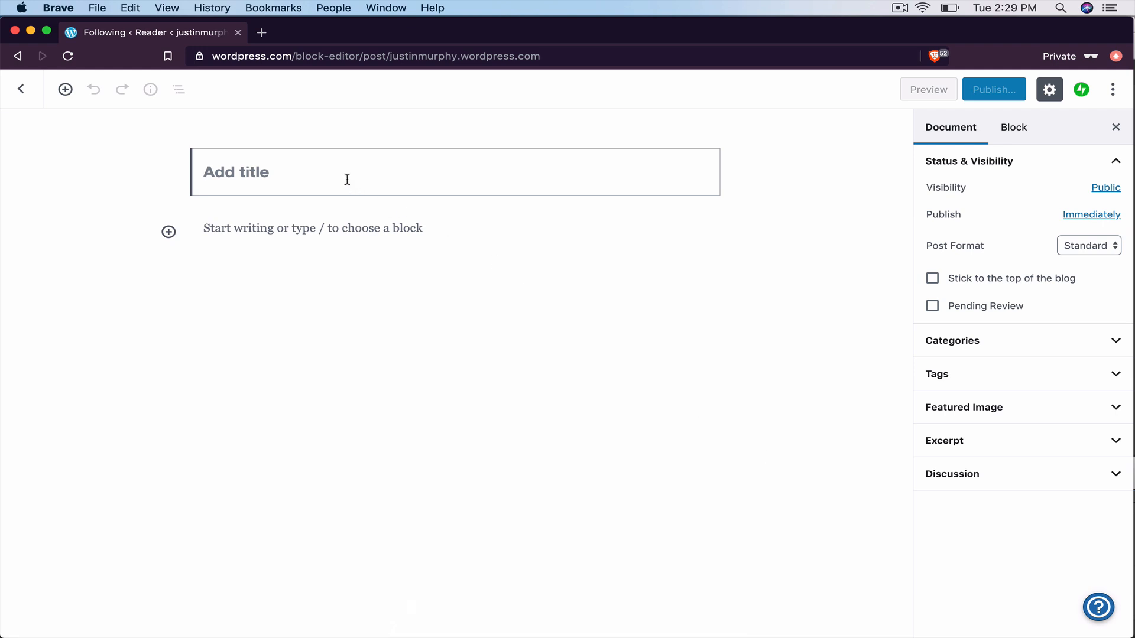
text(First blog po)
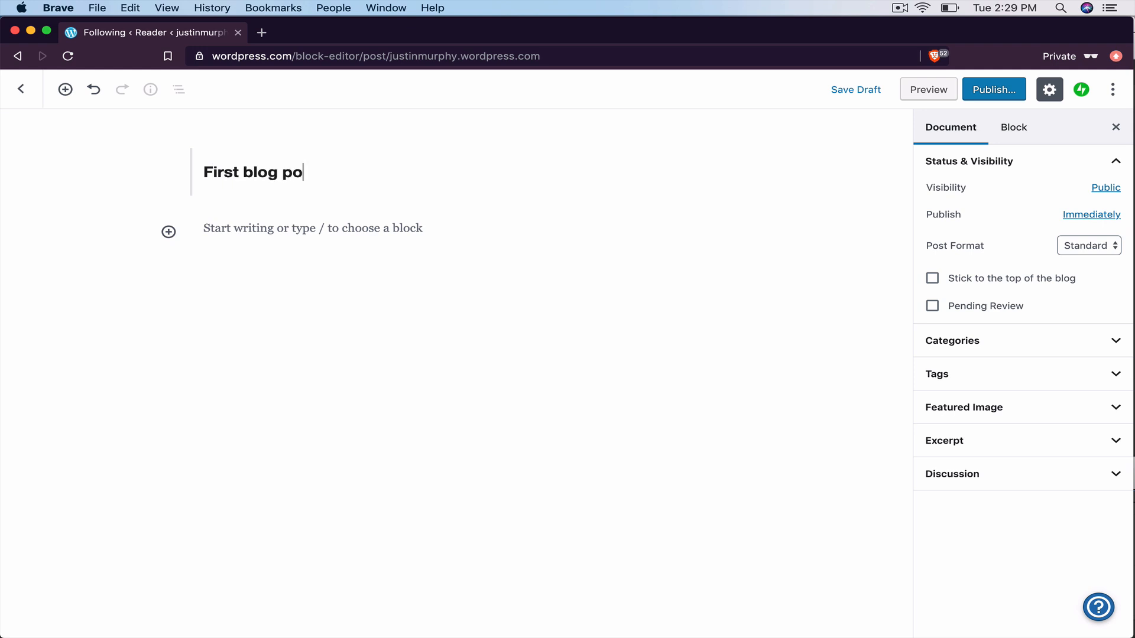
text(st)
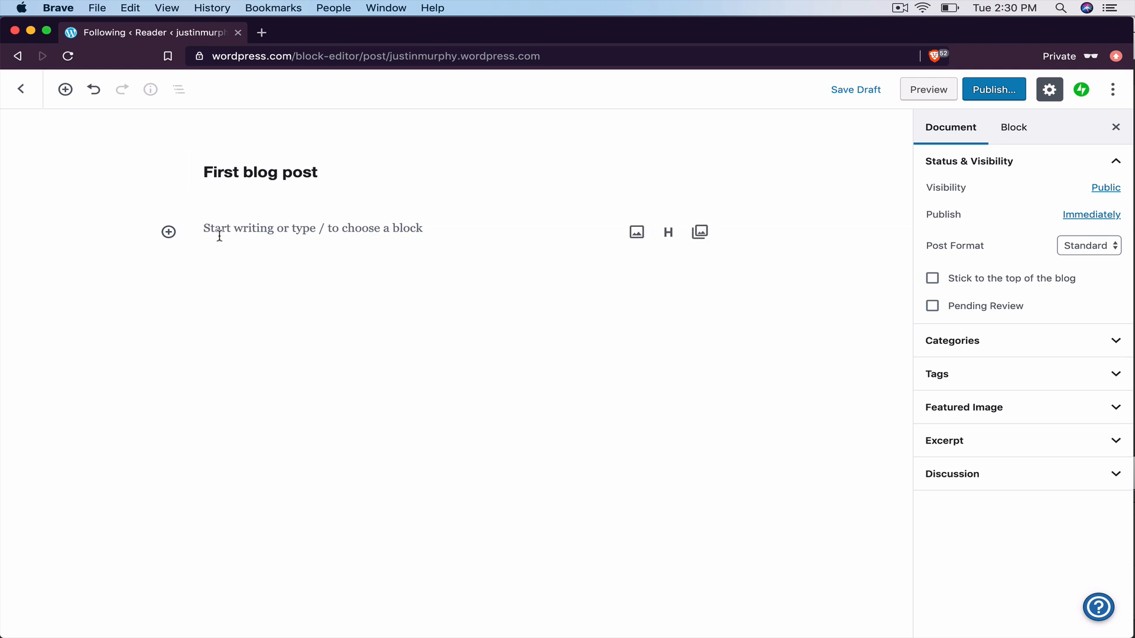
click(289, 228)
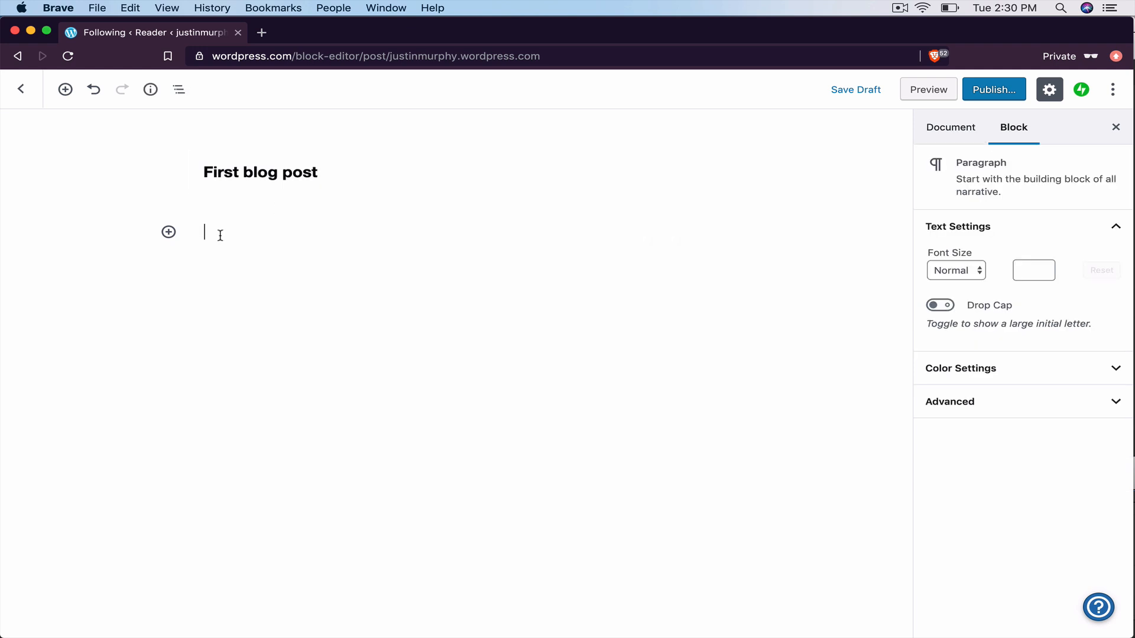
mouse_move(169, 232)
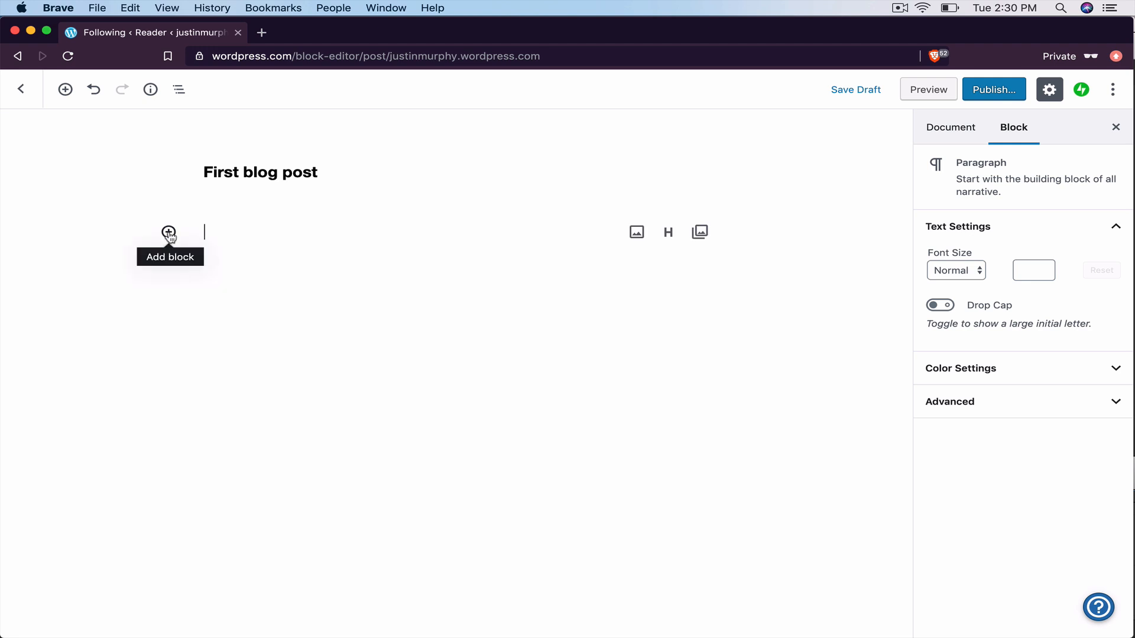
click(169, 232)
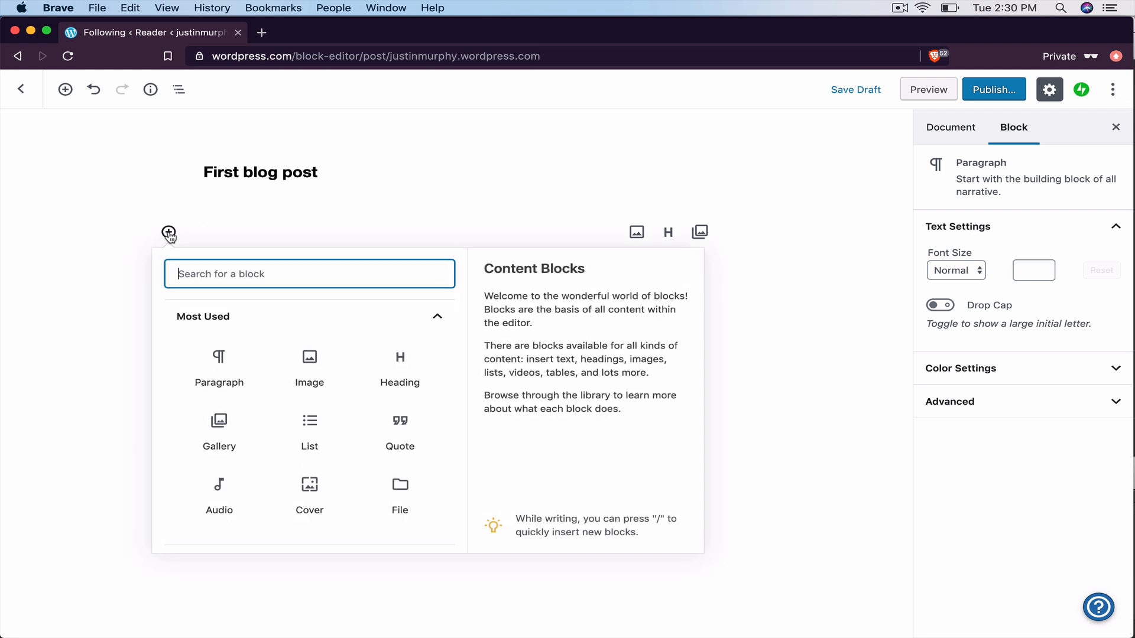
Insert a SyntaxHighlighter Code block and set its Code Language to R
text(code)
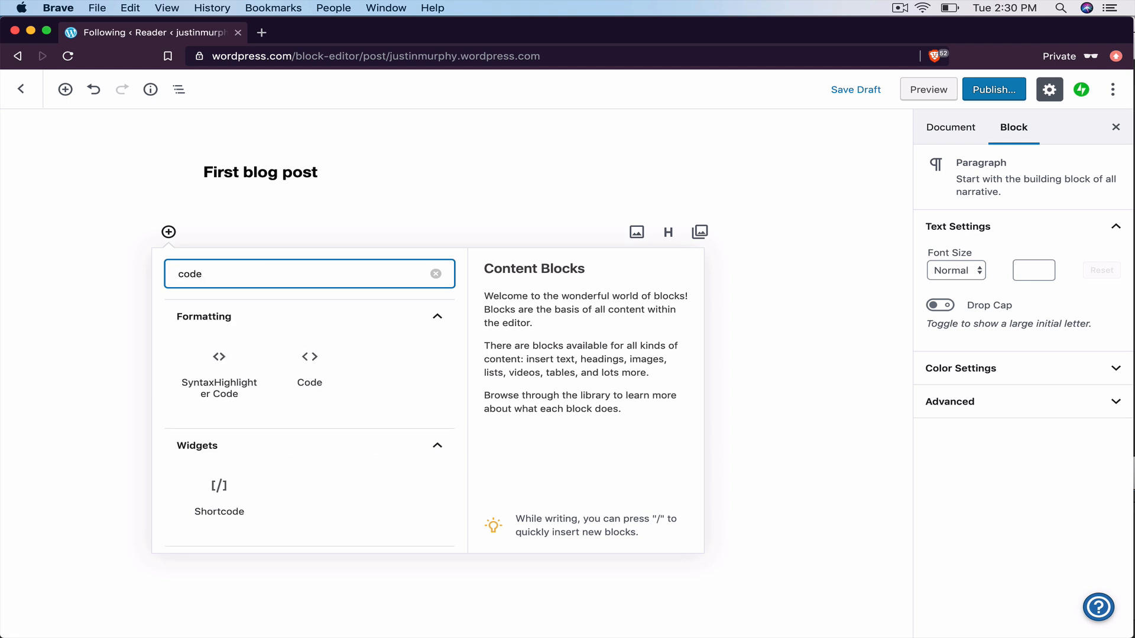
mouse_move(218, 372)
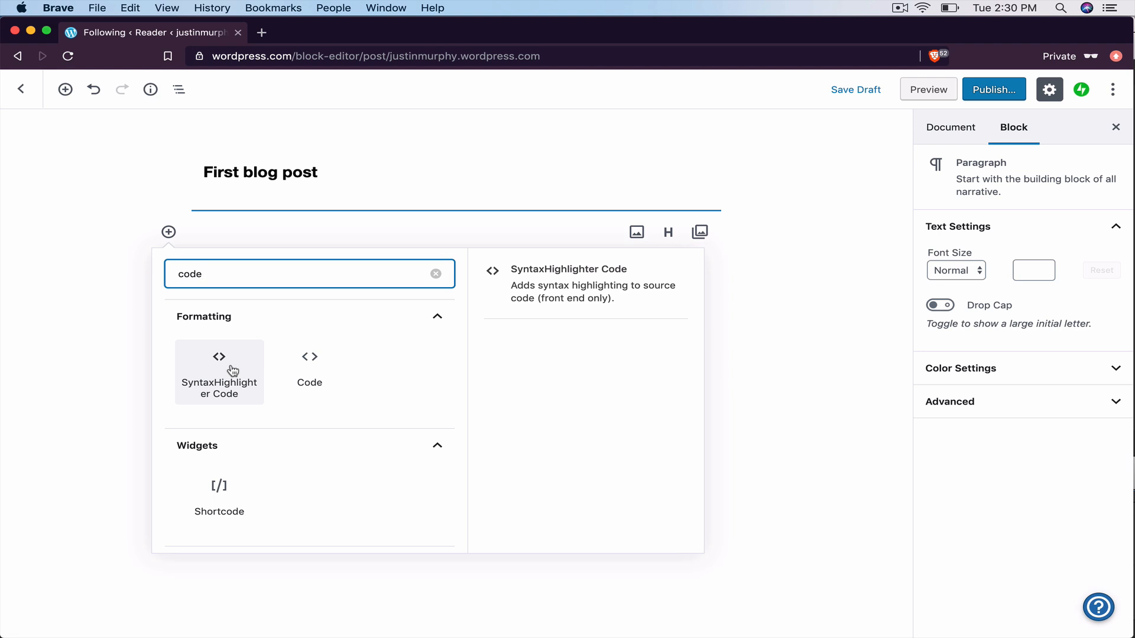
click(219, 373)
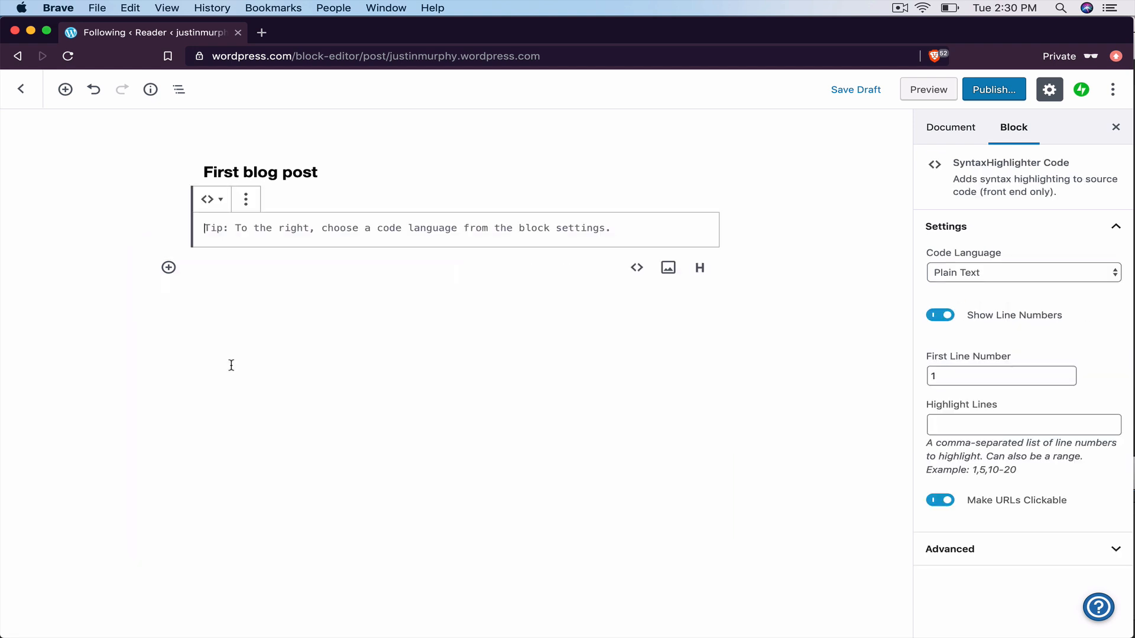
mouse_move(770, 211)
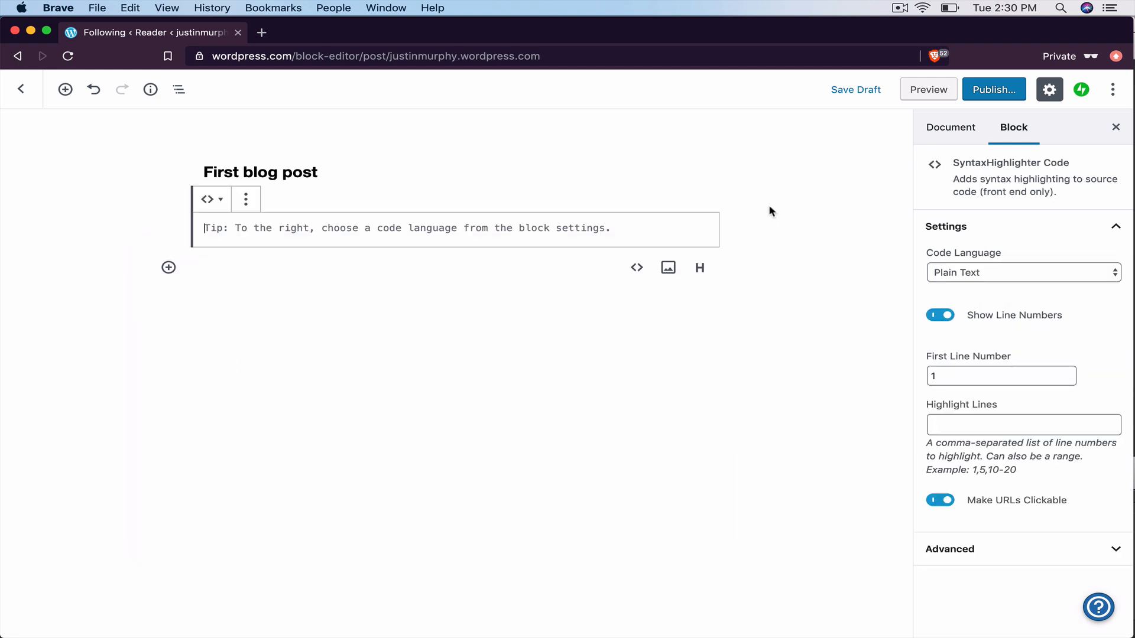
click(1022, 272)
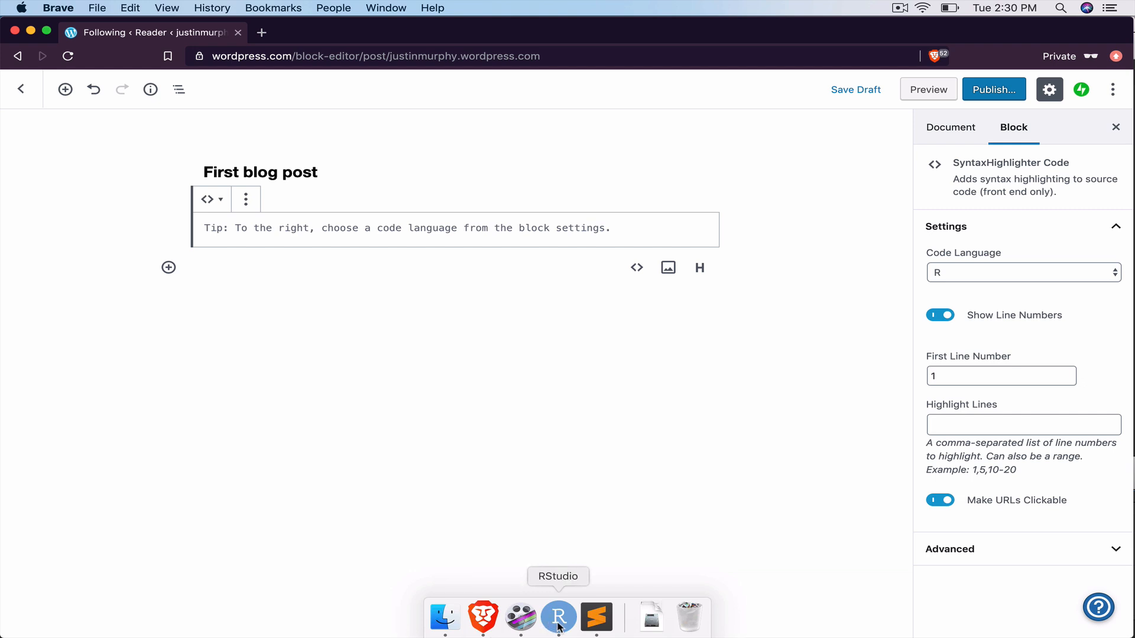
Switch to RStudio's First-Blog-Post.Rmd to grab the gapminder plotting chunk
click(557, 617)
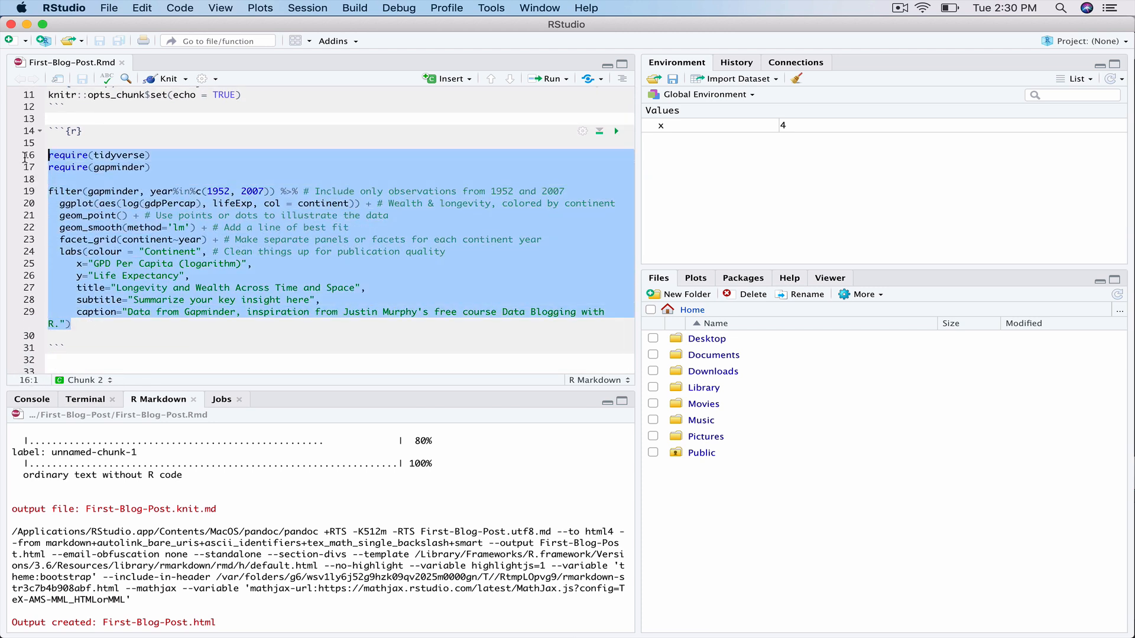
mouse_move(528, 443)
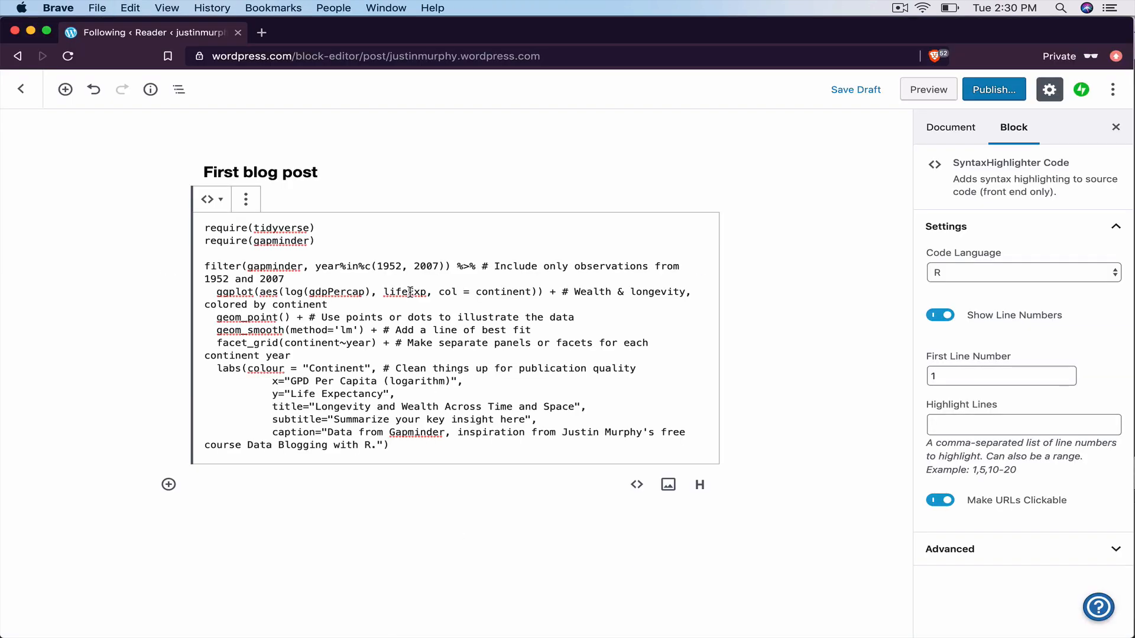
scroll(down, 3)
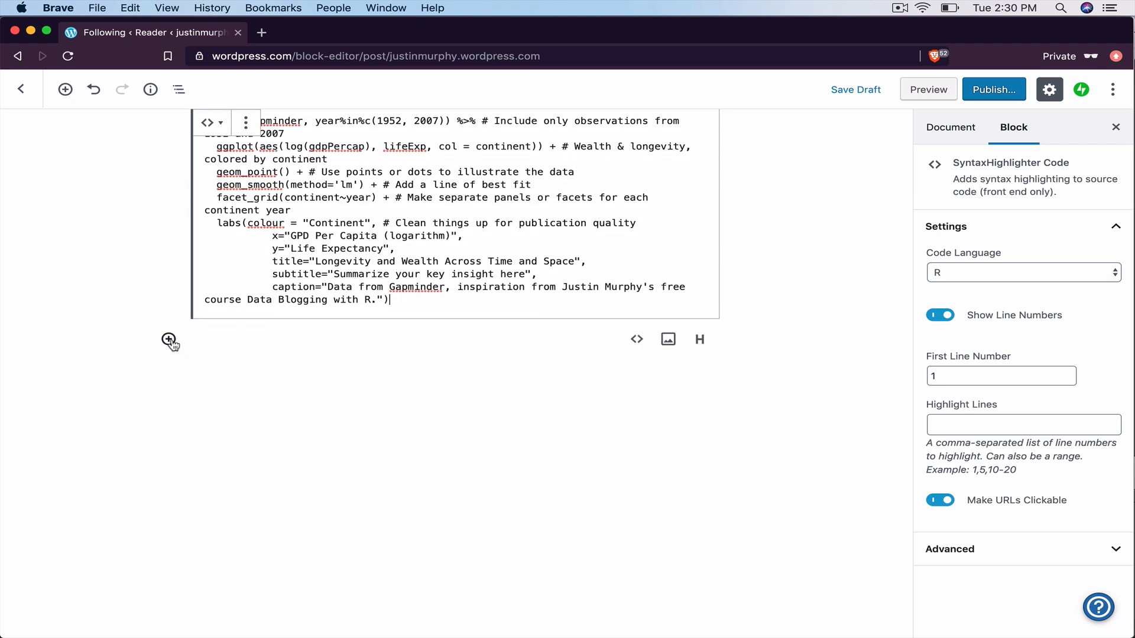
Add an Image block beneath the code with the Longevity and Wealth plot PNG and review it
click(169, 338)
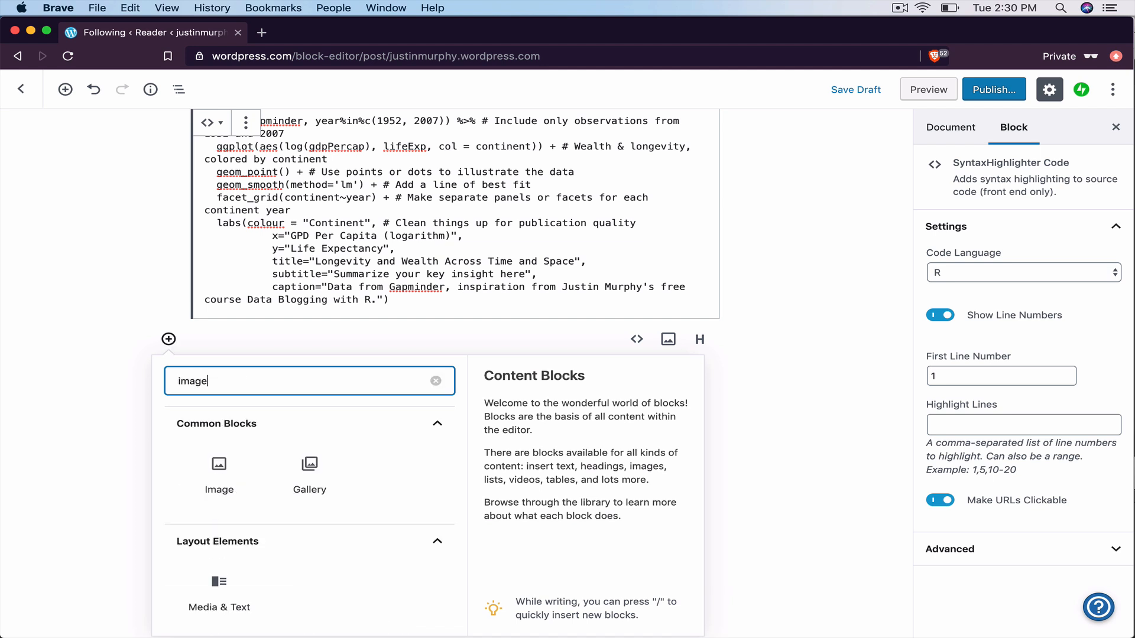
mouse_move(219, 473)
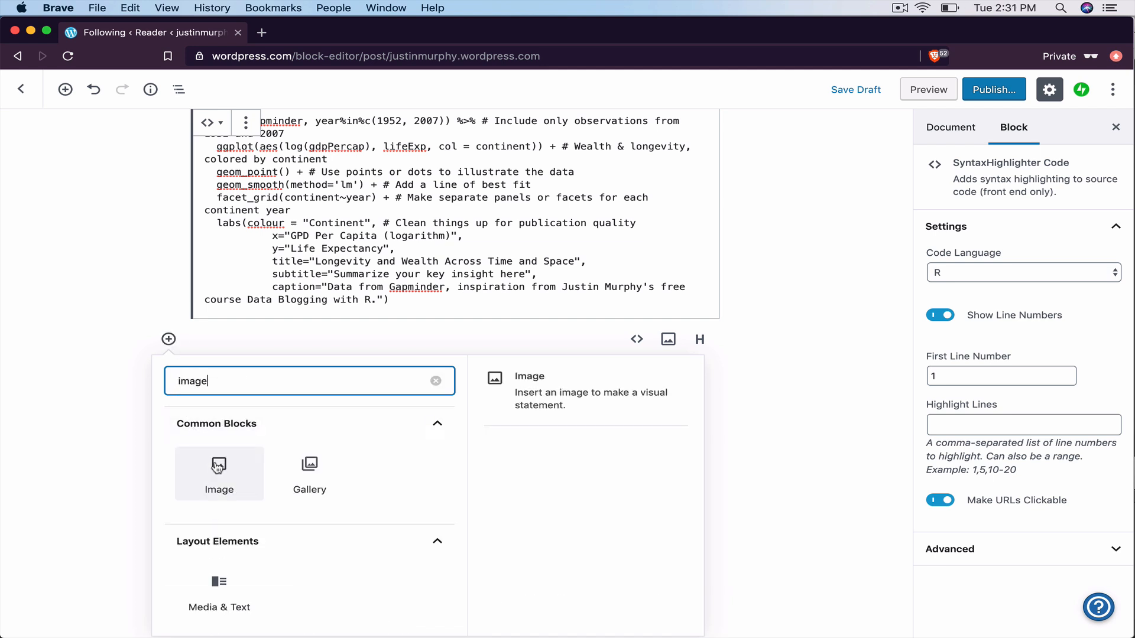
click(219, 472)
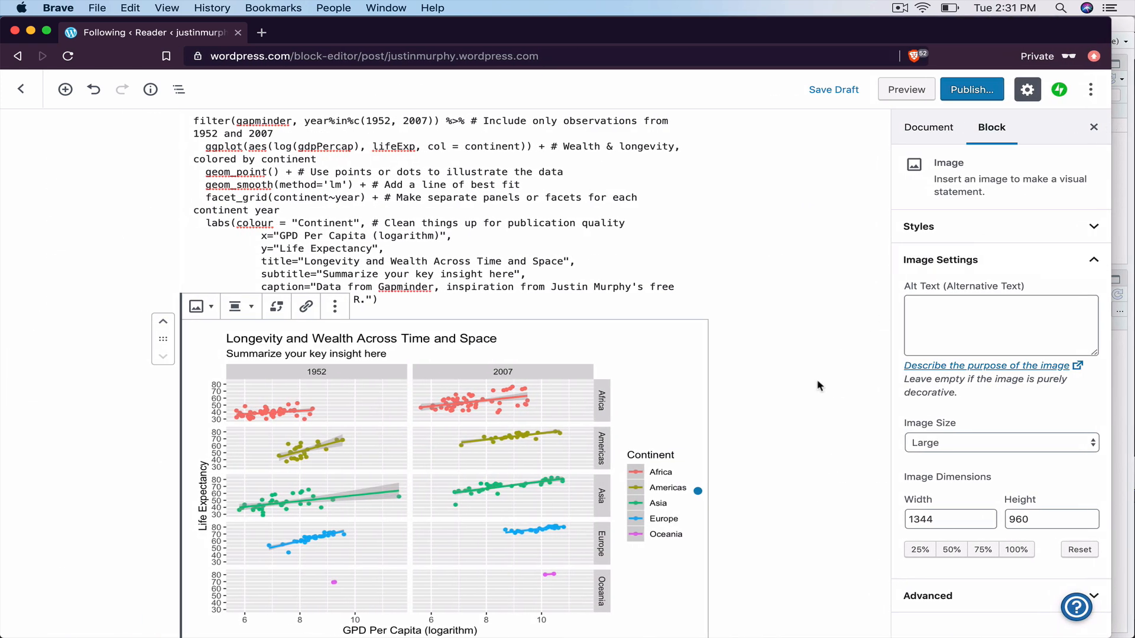
scroll(down, 3)
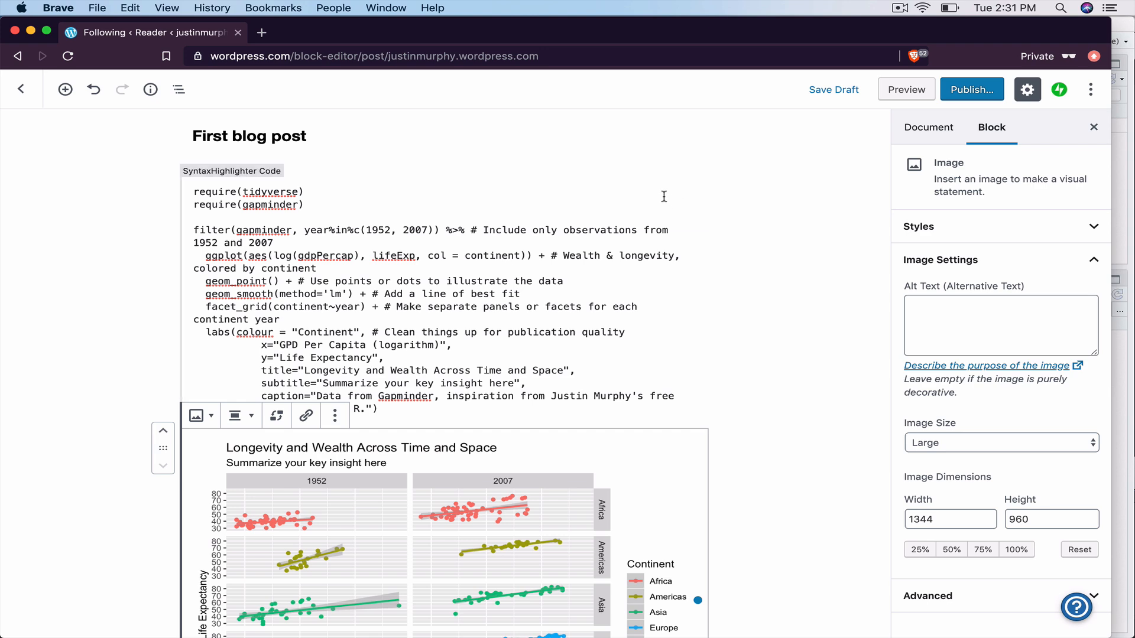
scroll(down, 3)
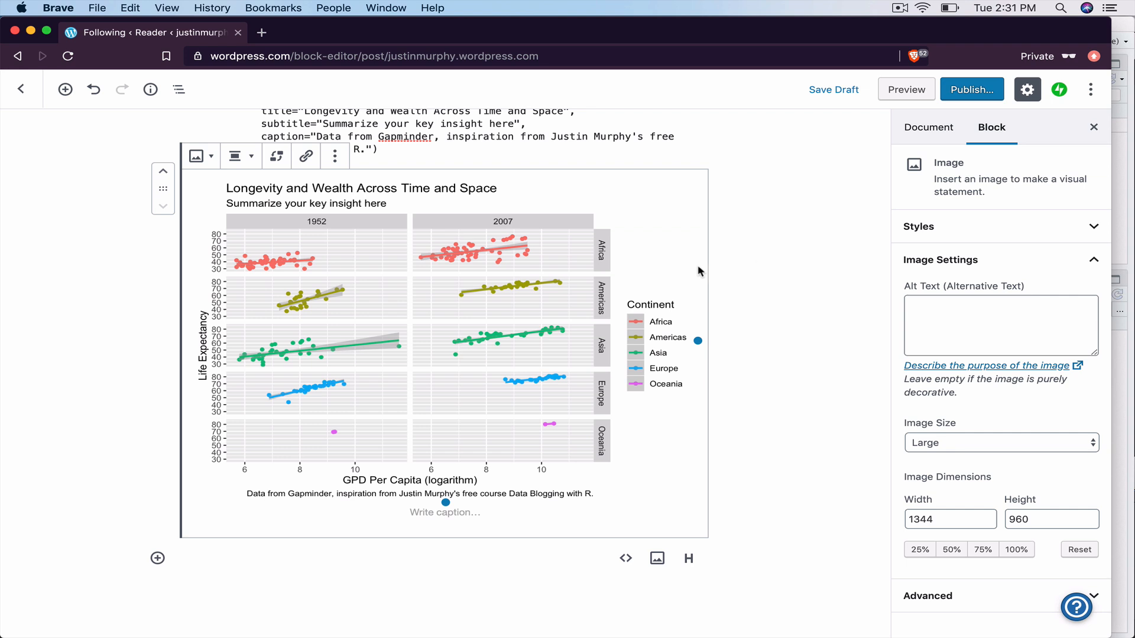
mouse_move(495, 298)
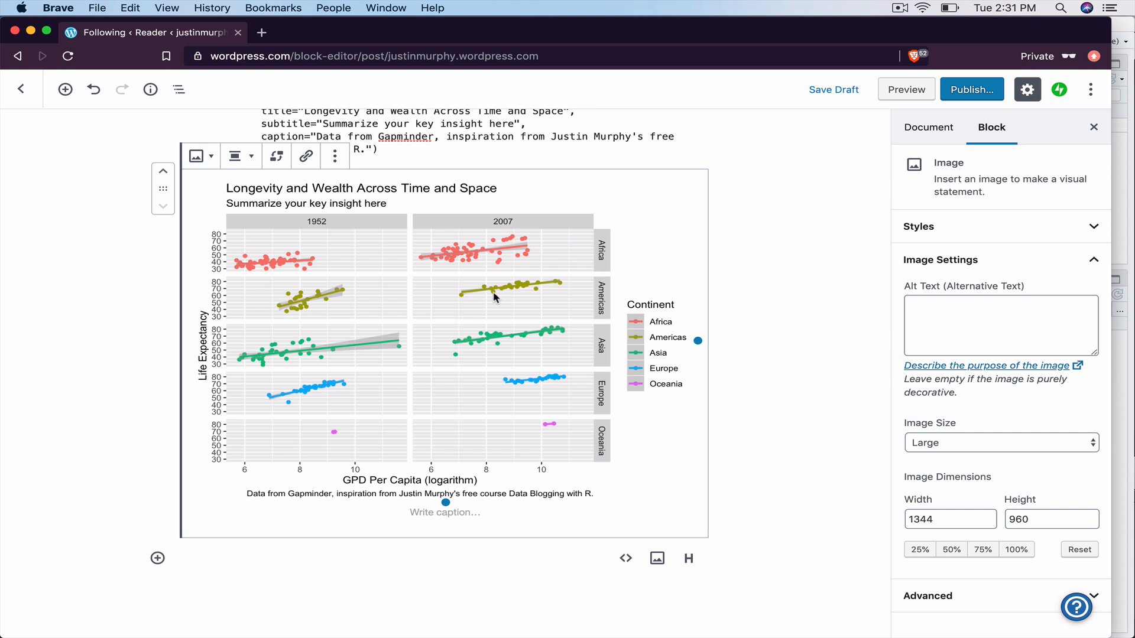
scroll(down, 3)
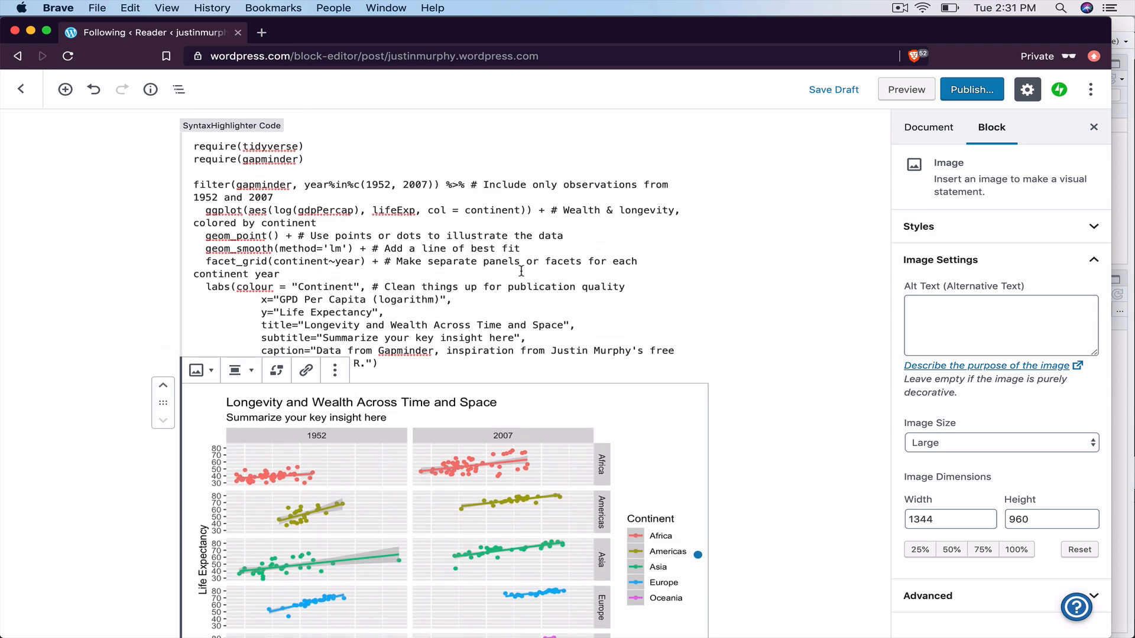
scroll(down, 3)
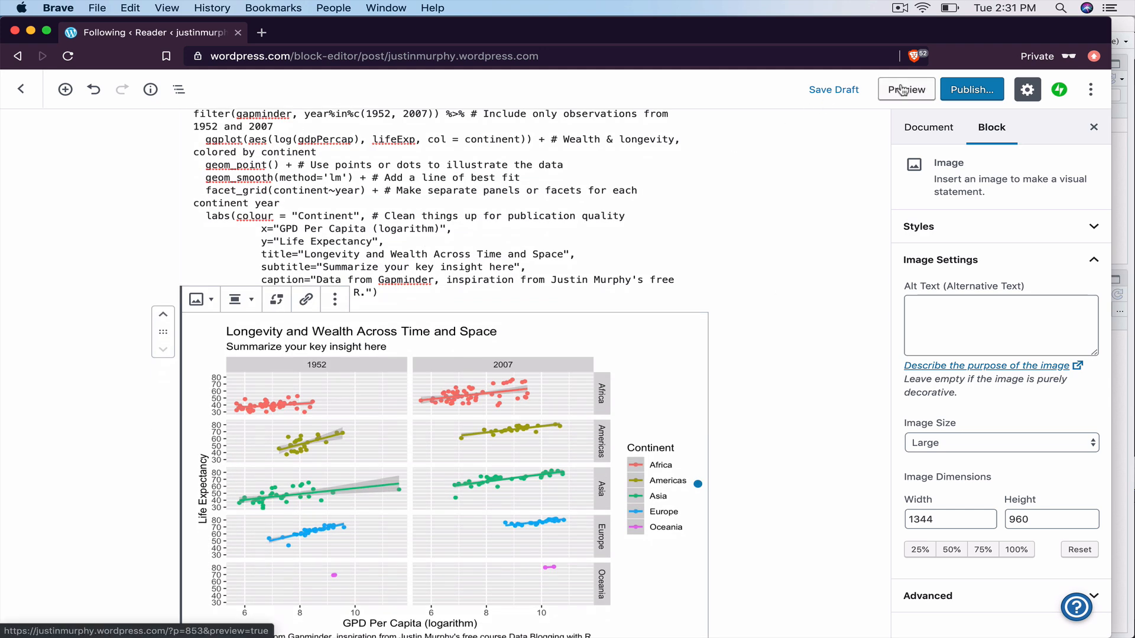
Preview the post on the site, scrolling through the highlighted R code and plot
click(906, 88)
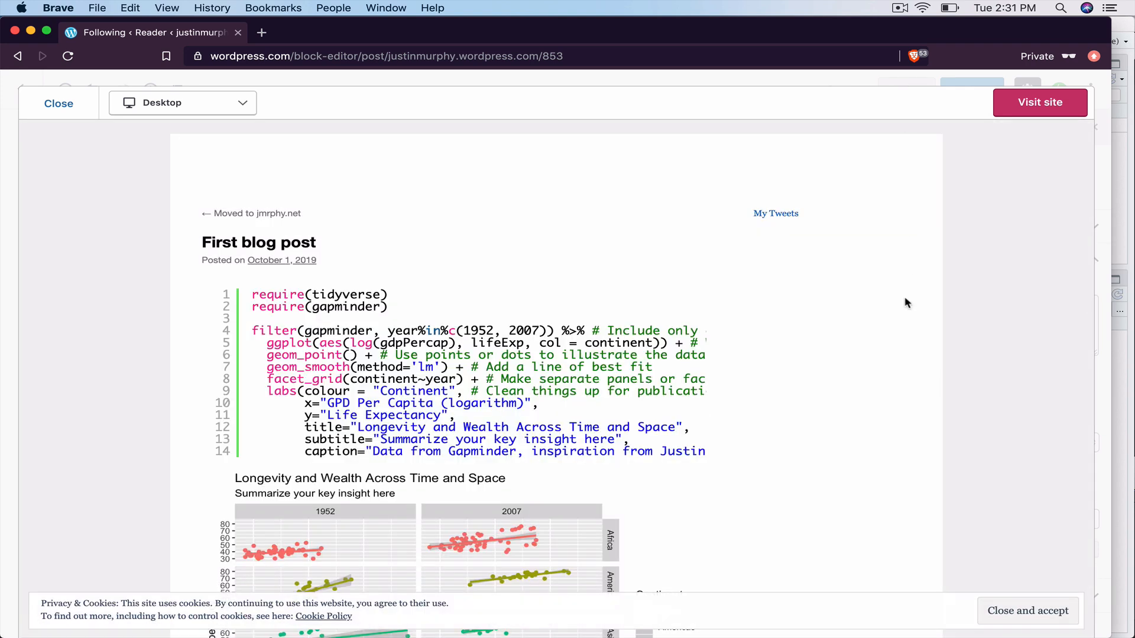
scroll(down, 3)
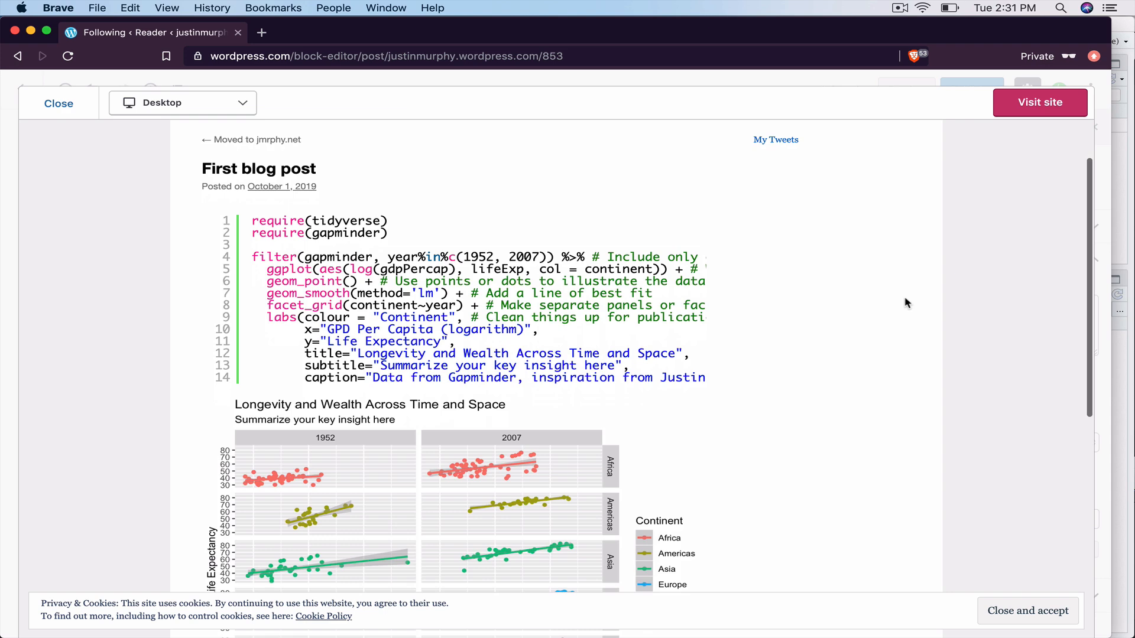
scroll(down, 3)
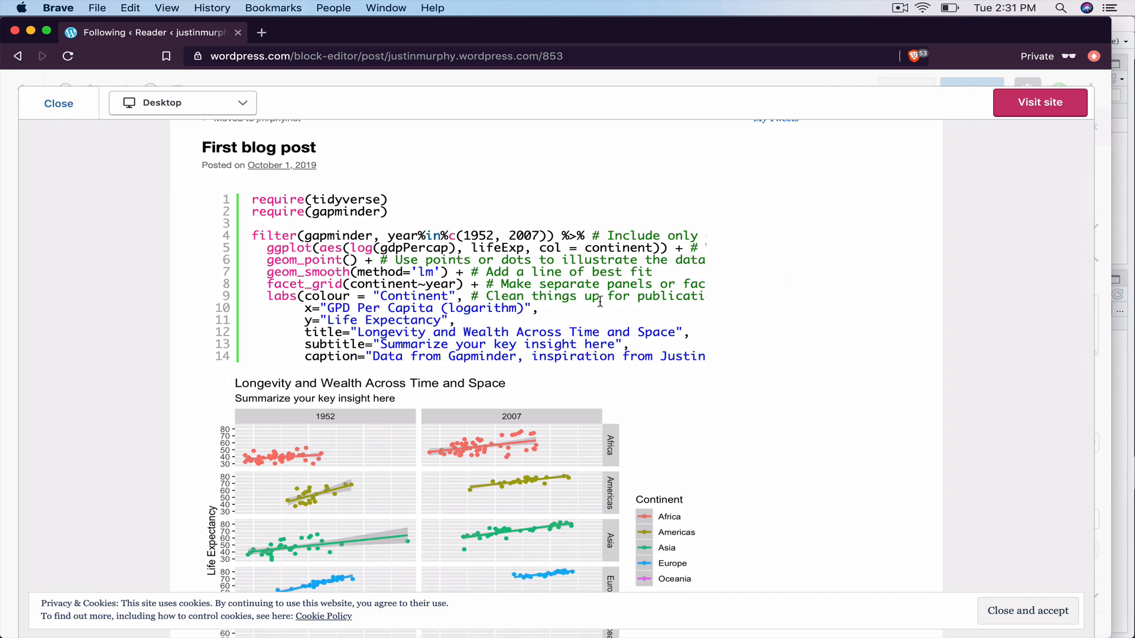
scroll(down, 3)
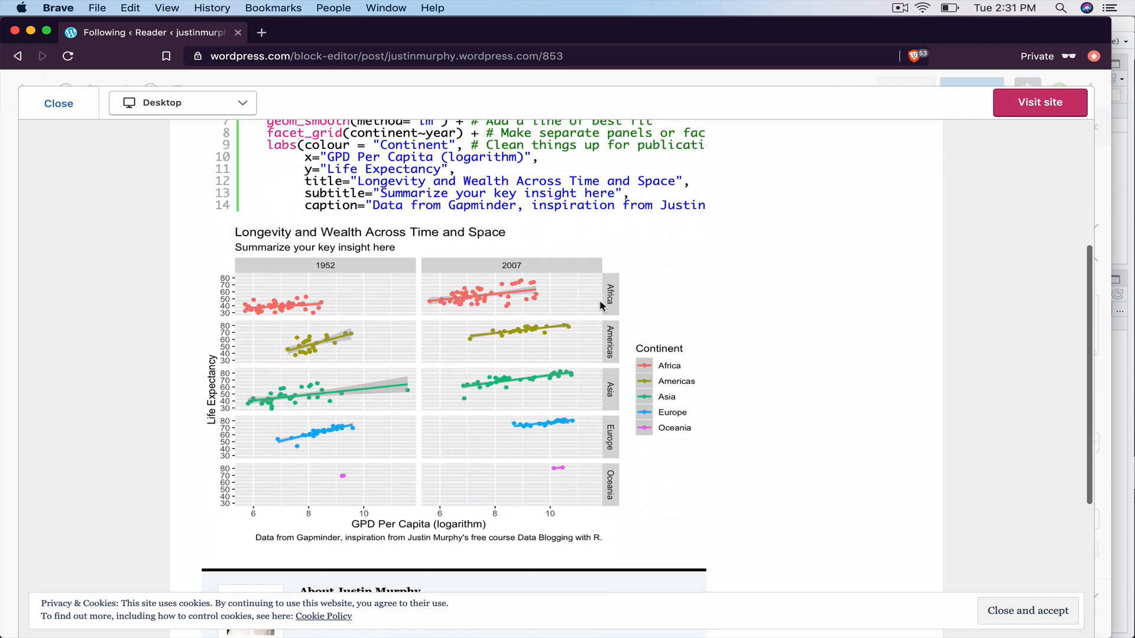
scroll(down, 3)
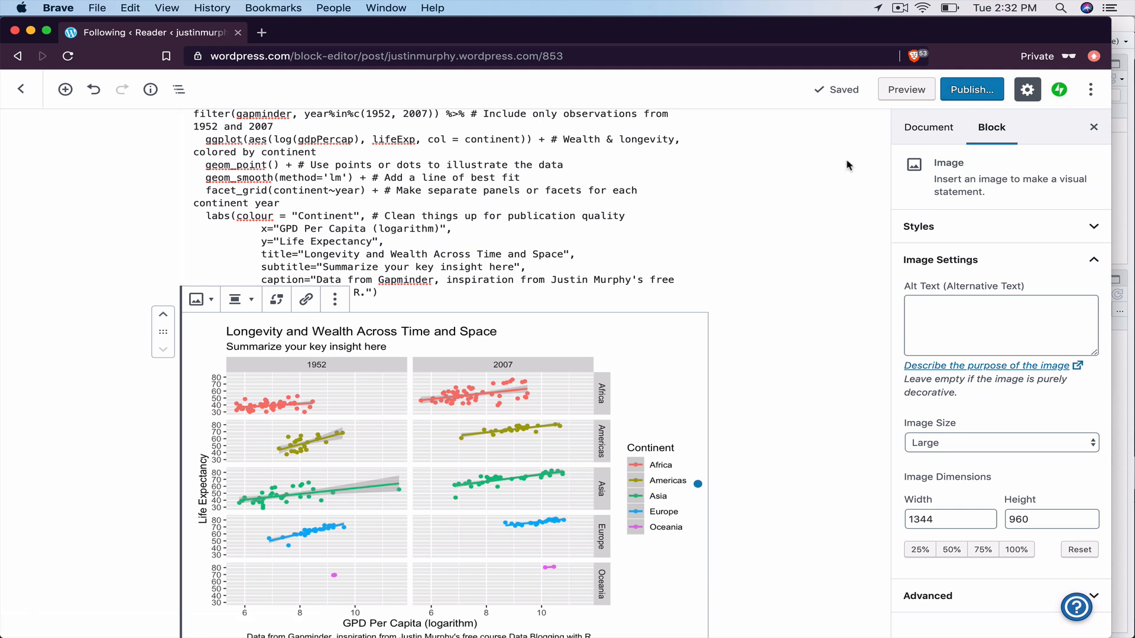
Scroll back through the draft in the editor, then exit to the Posts list
scroll(down, 3)
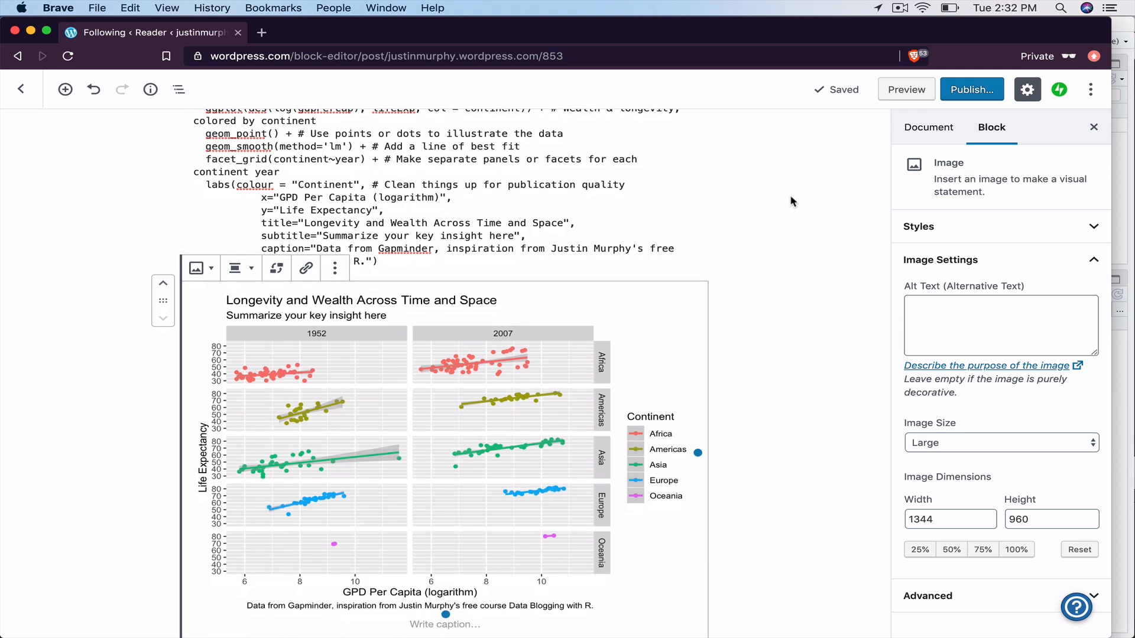
scroll(down, 3)
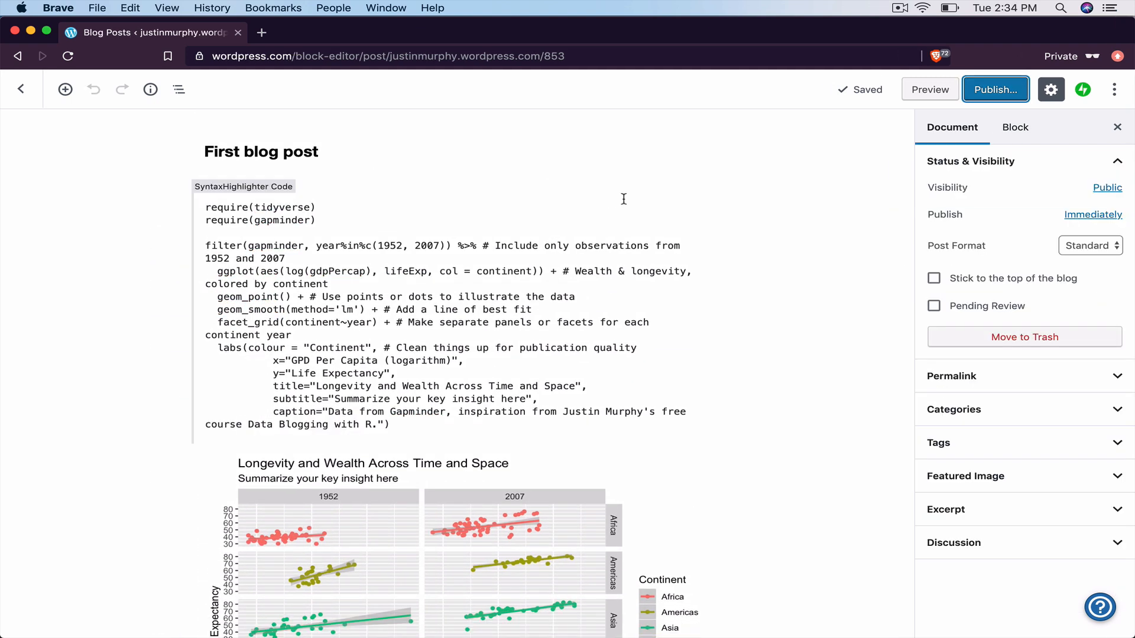
scroll(down, 3)
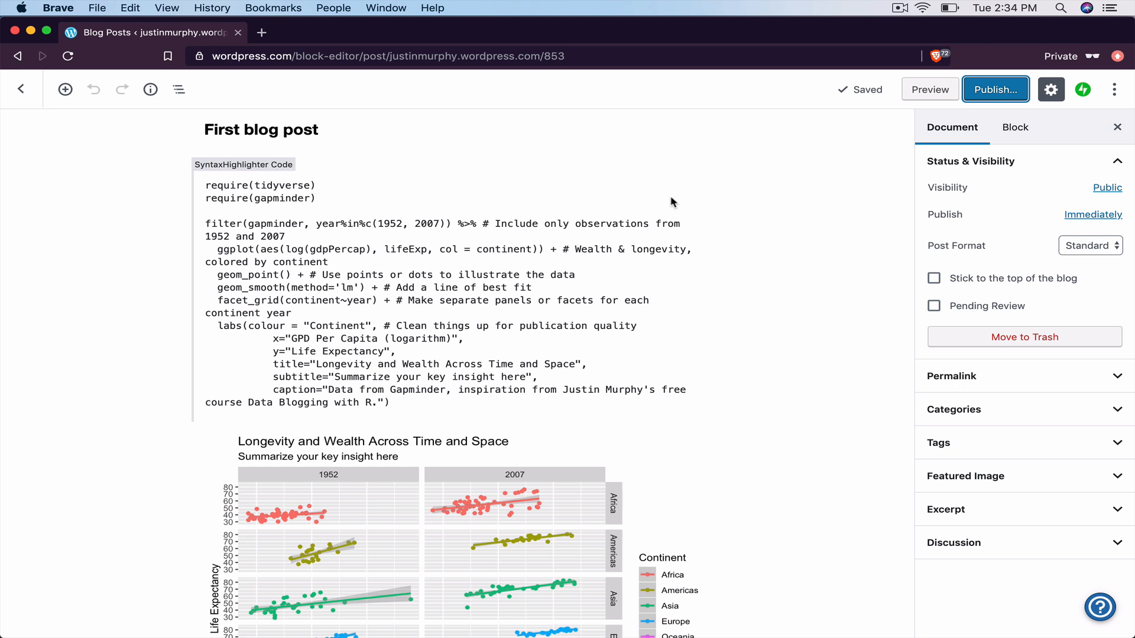
mouse_move(700, 201)
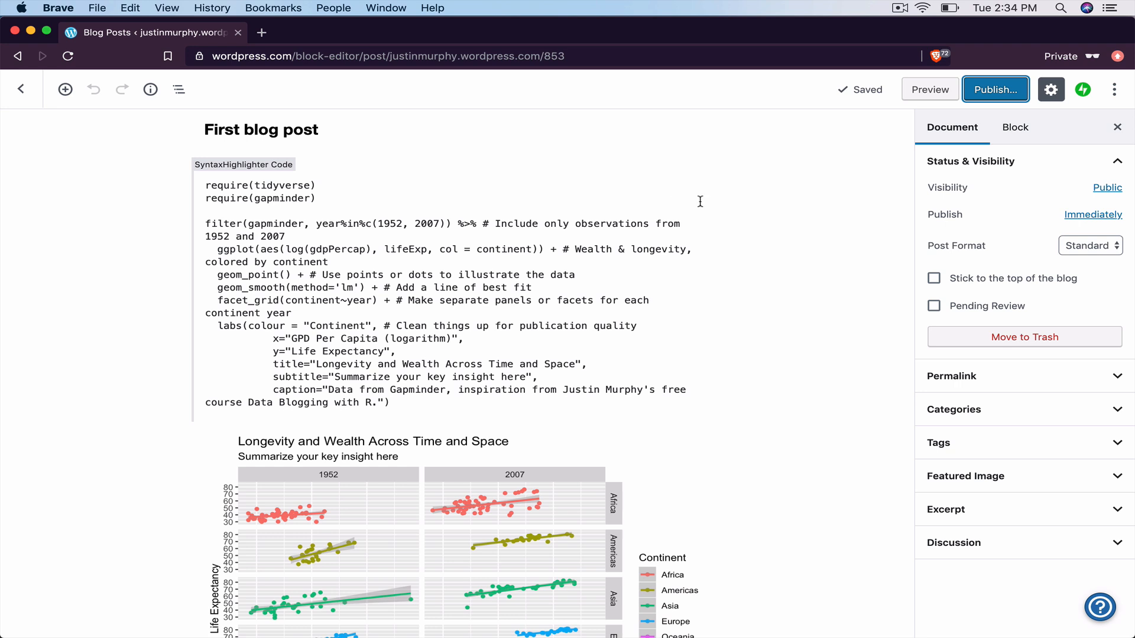
scroll(down, 3)
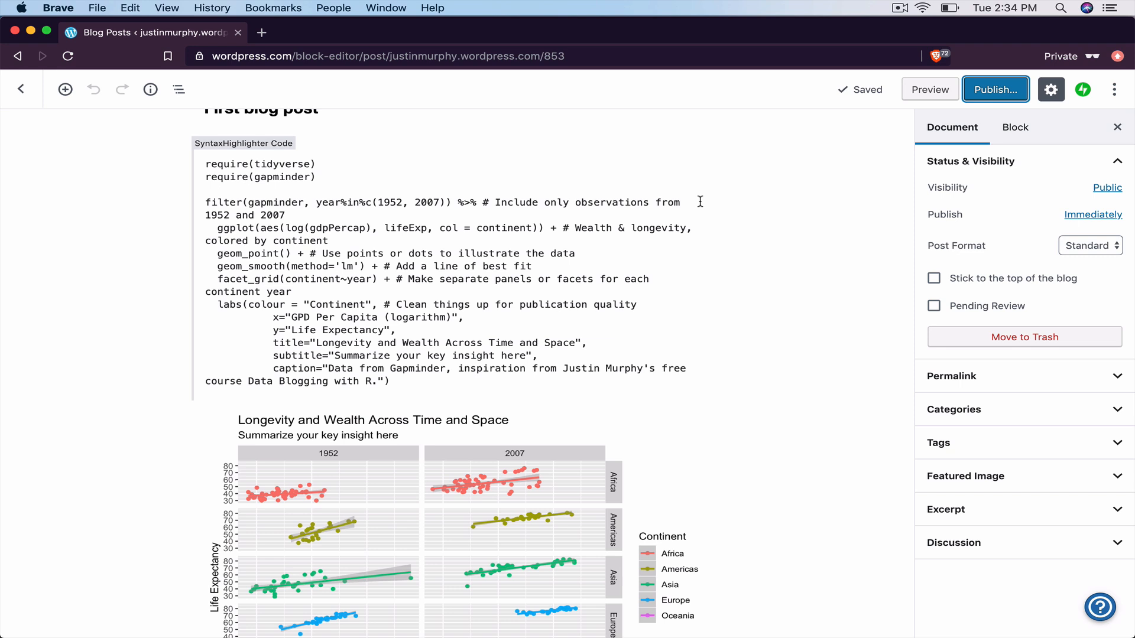
scroll(down, 3)
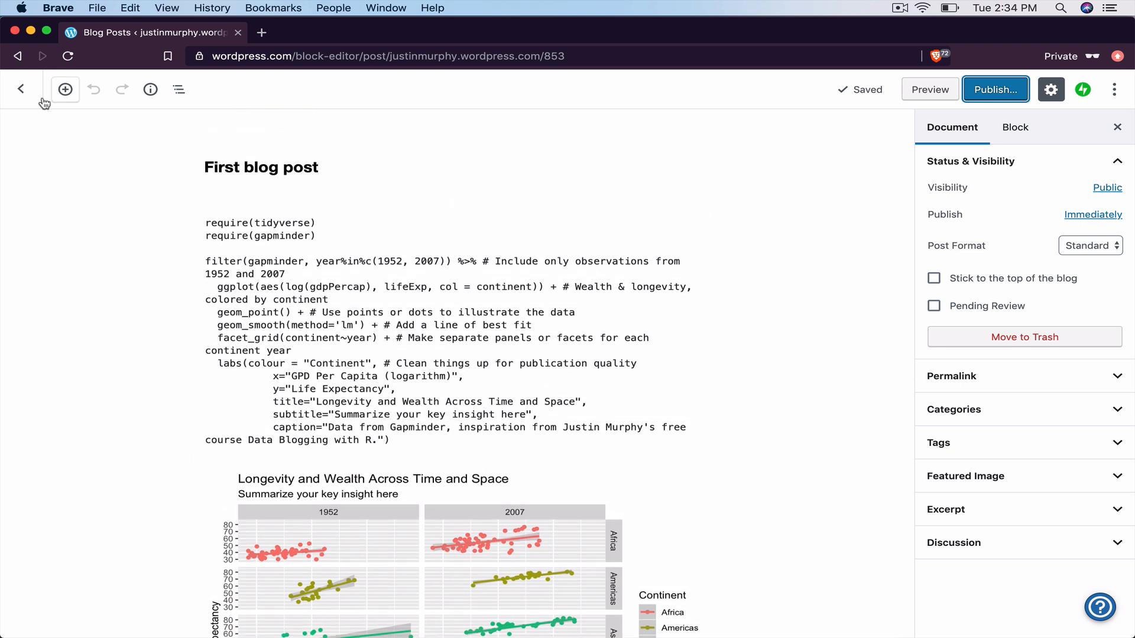
click(22, 89)
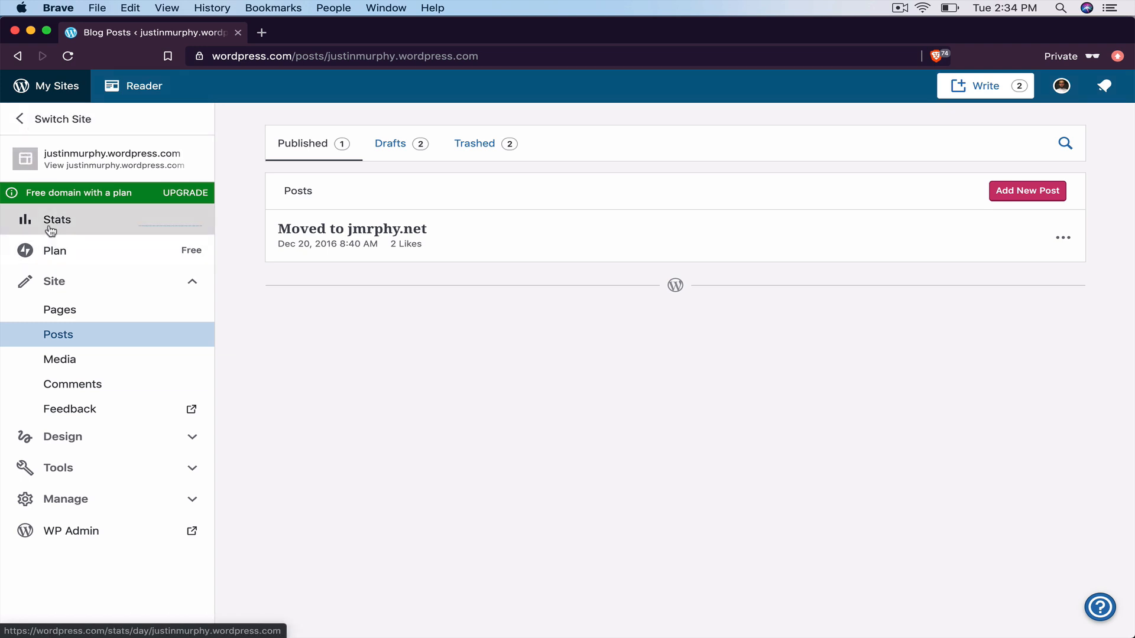
Open the site's Stats page showing daily traffic for October 1, 2019
click(57, 220)
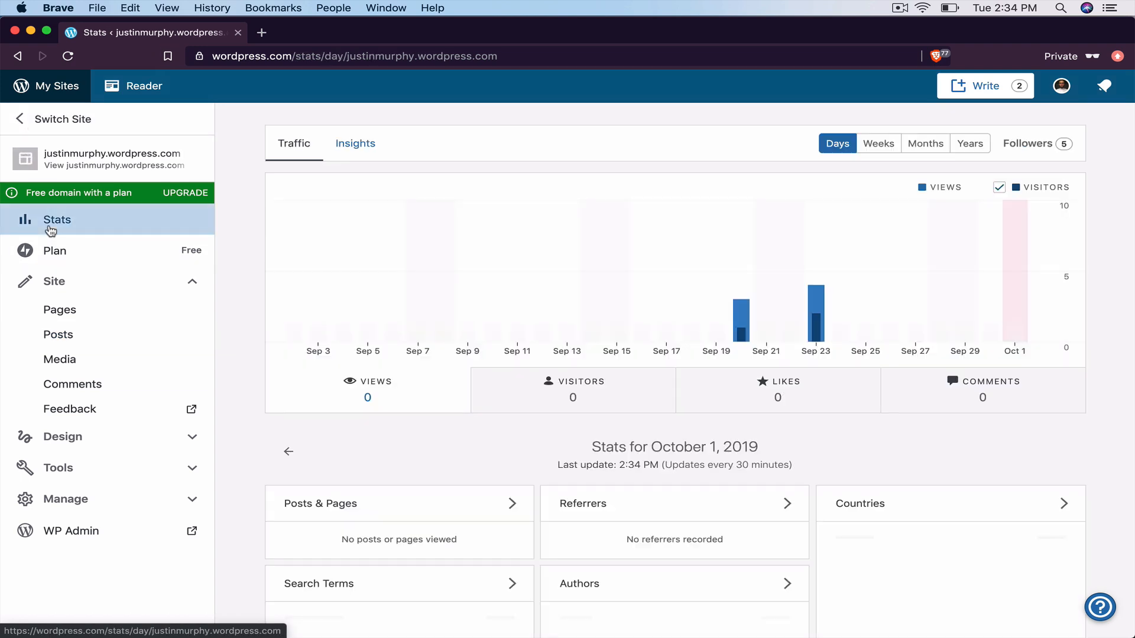
mouse_move(427, 288)
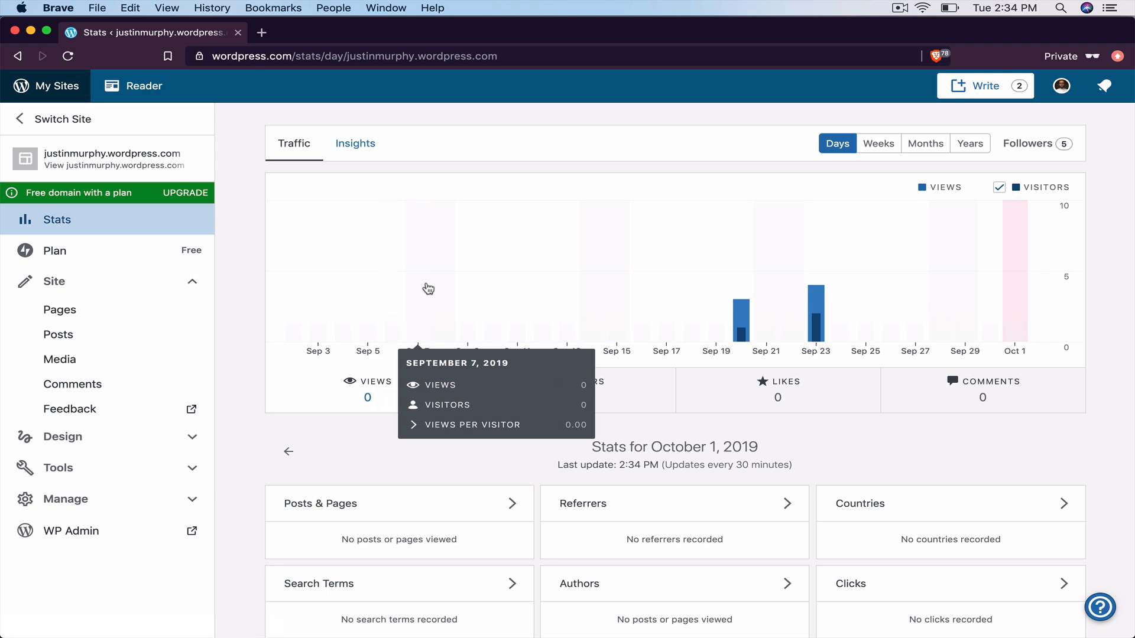
mouse_move(963, 449)
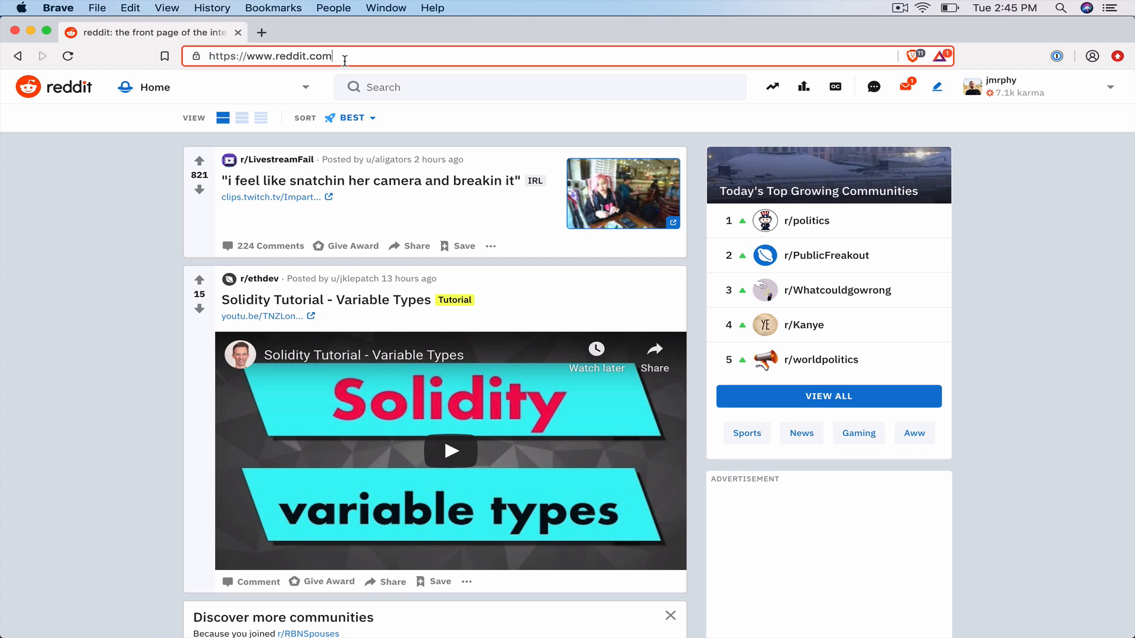
Navigate to reddit.com/r/dataviz/ and browse the community's hot posts
text(/r/dataviz/)
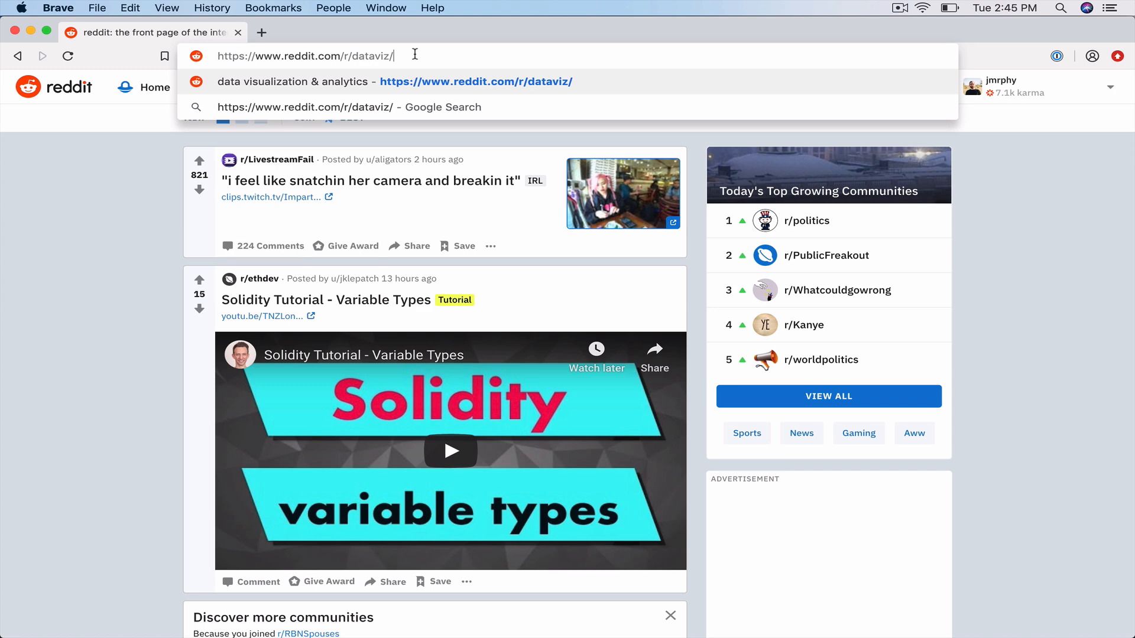
key(Return)
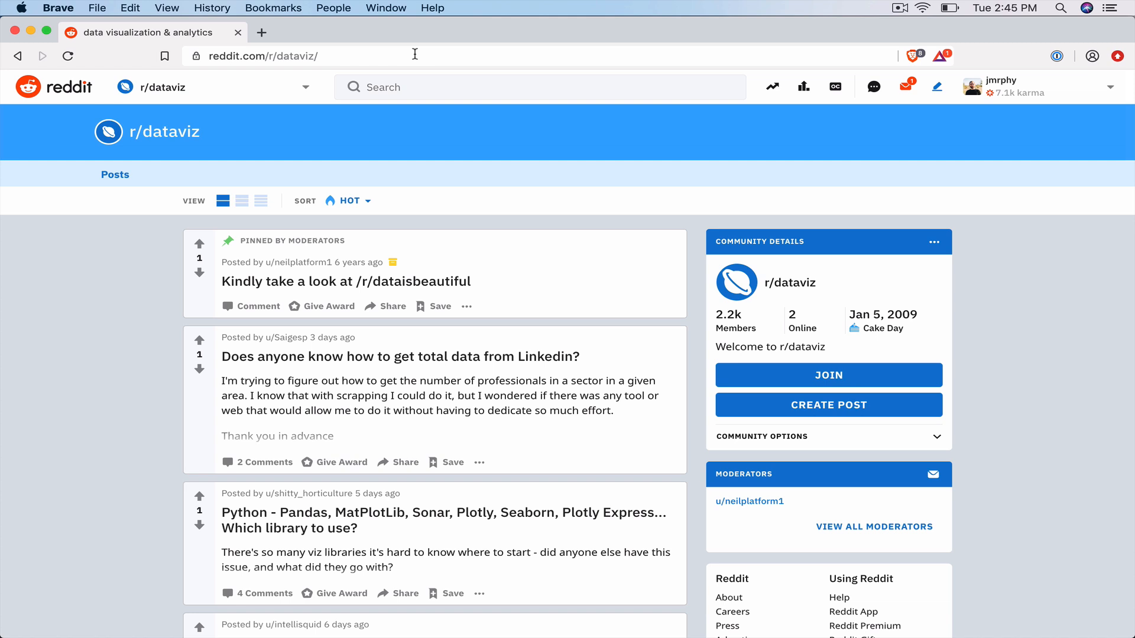
scroll(down, 3)
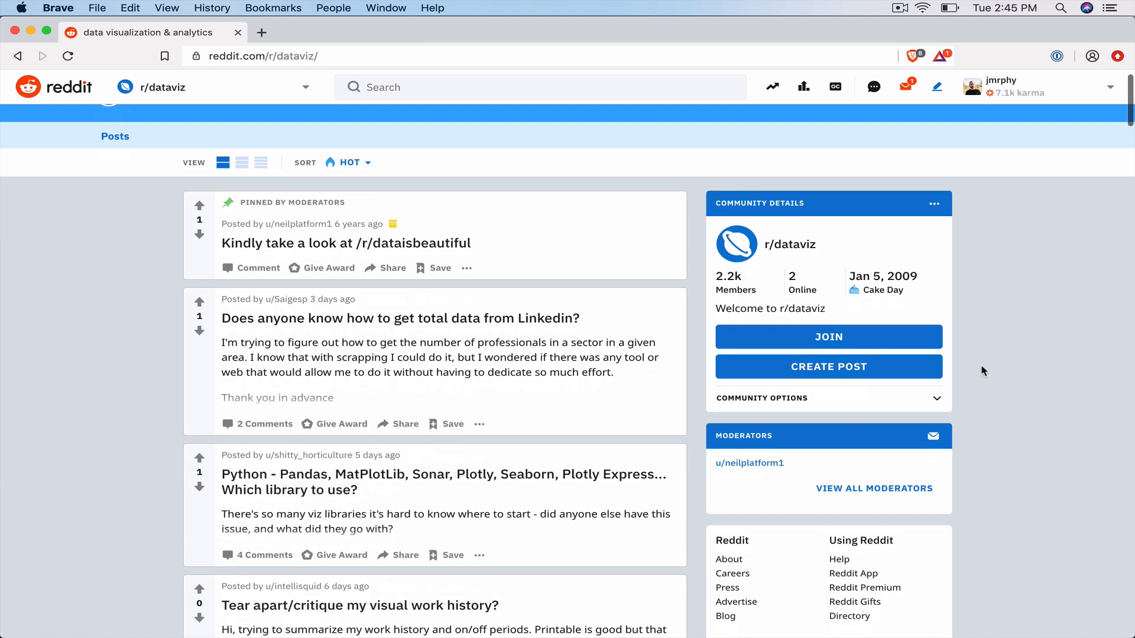
scroll(down, 3)
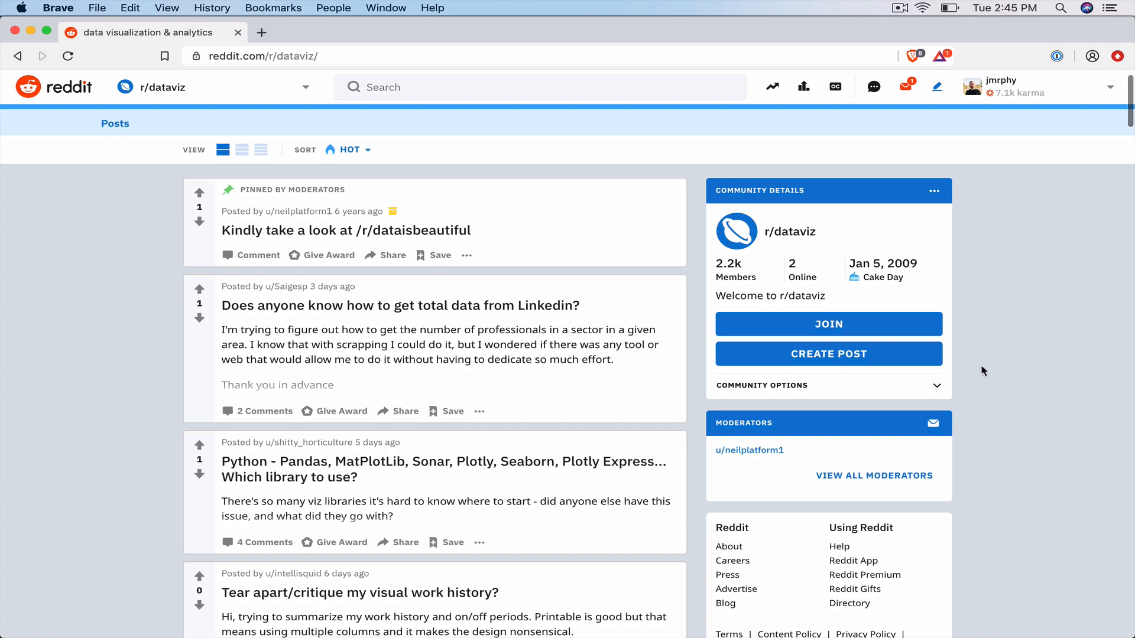
scroll(down, 3)
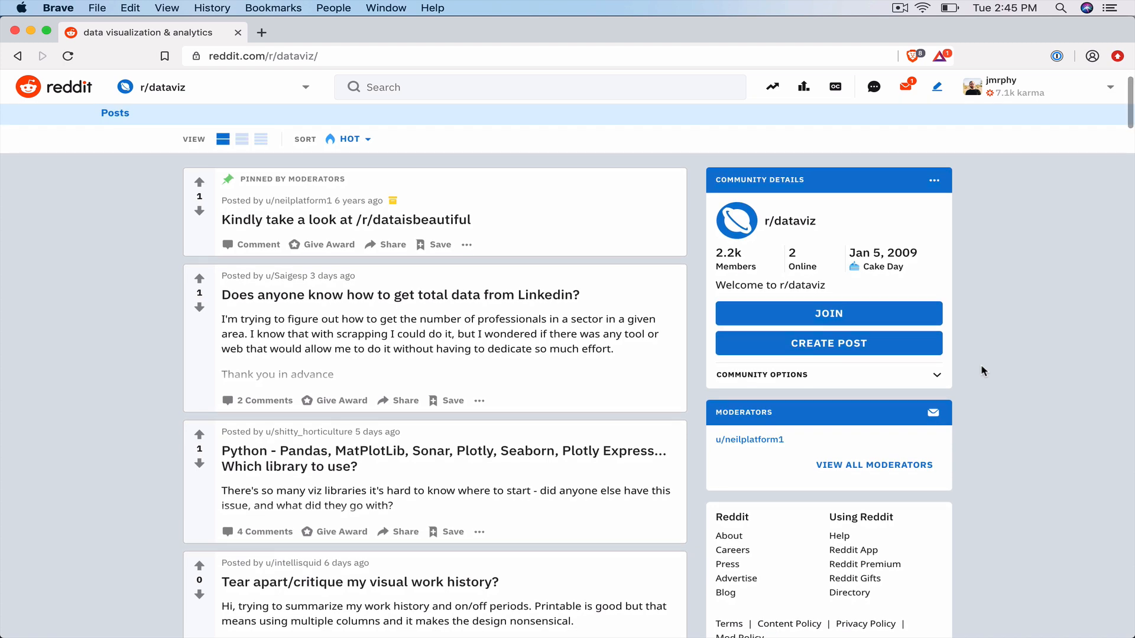
mouse_move(827, 343)
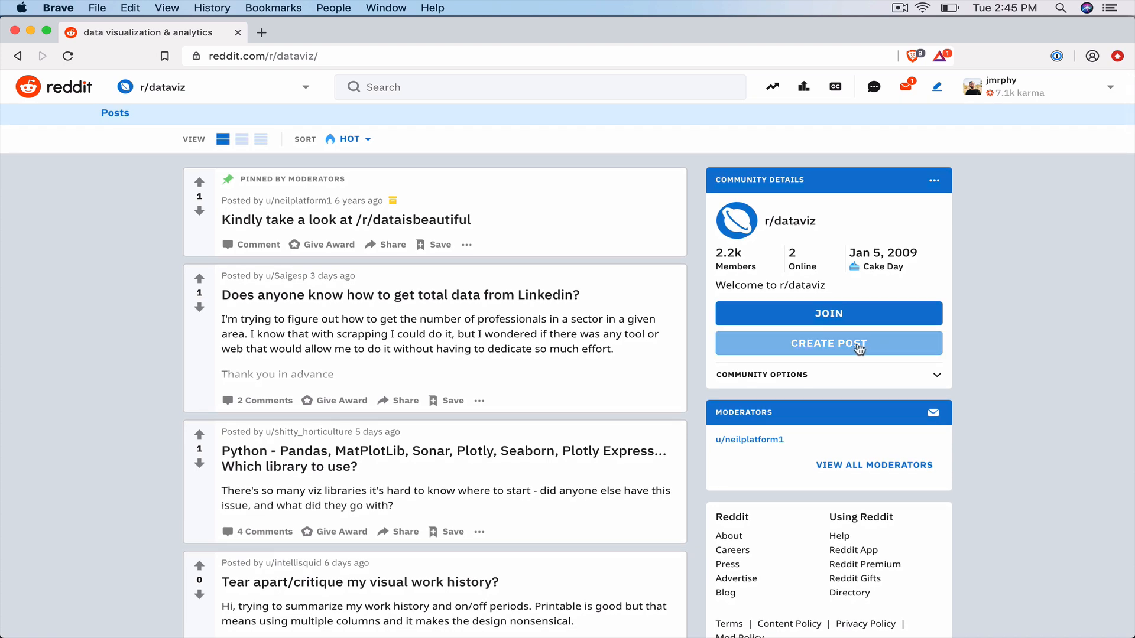
Start a new r/dataviz post, settling on the plain text Post type
click(827, 343)
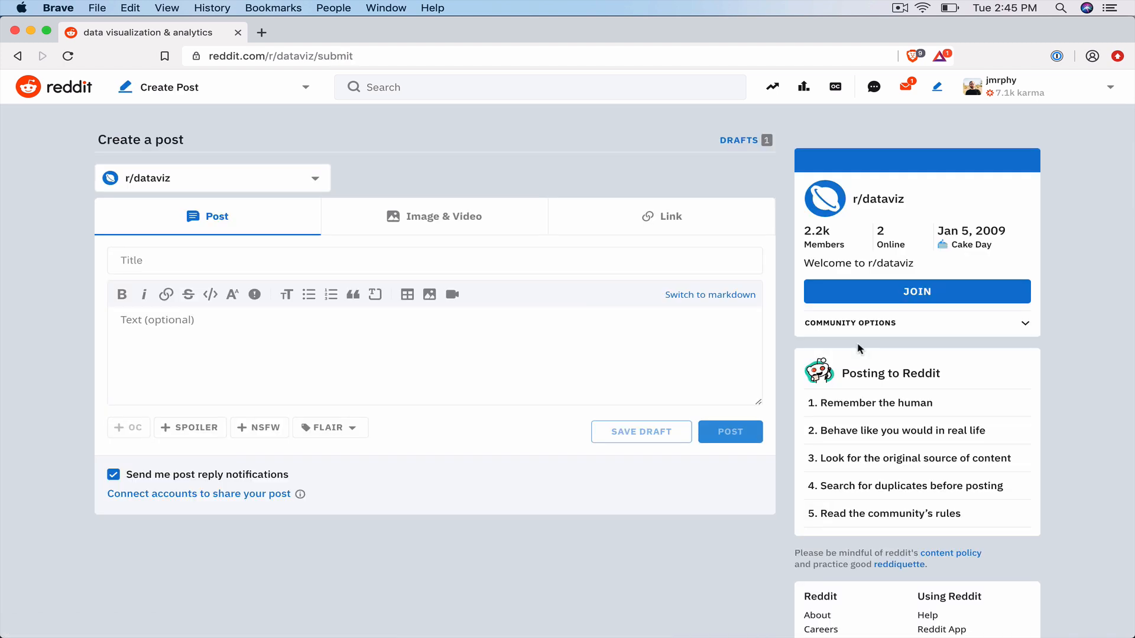
click(433, 215)
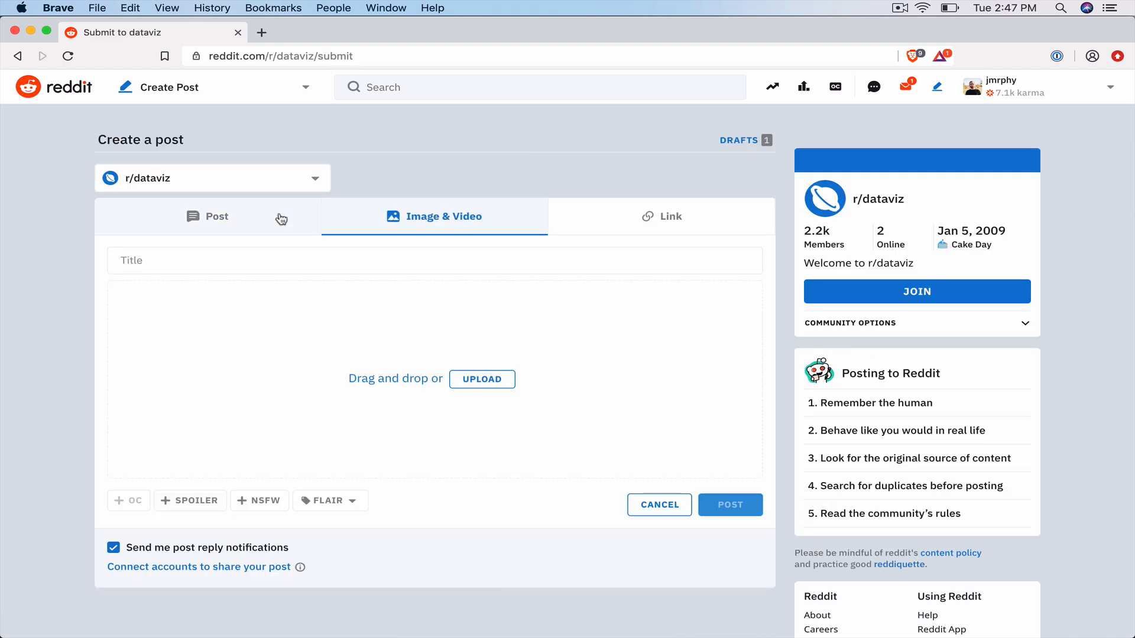
click(216, 215)
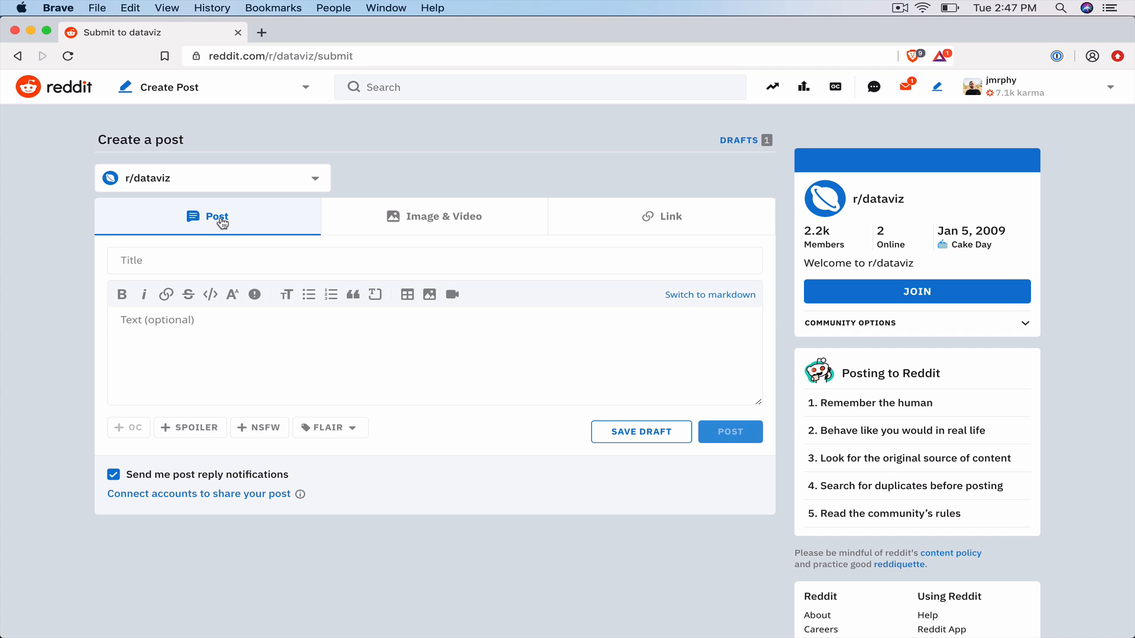
mouse_move(463, 218)
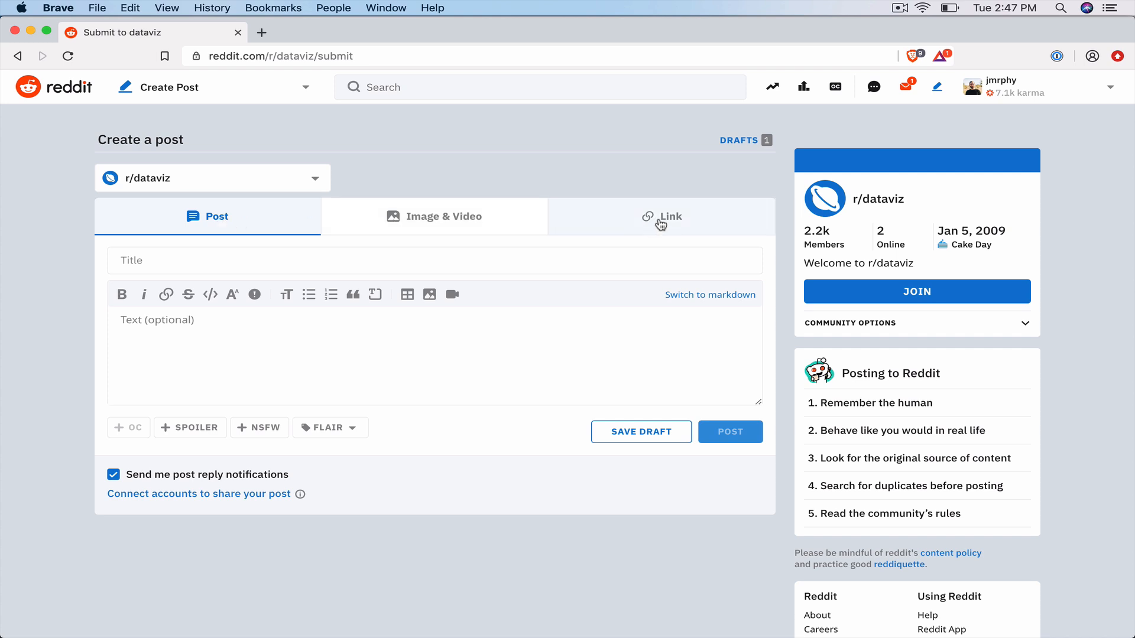
mouse_move(681, 221)
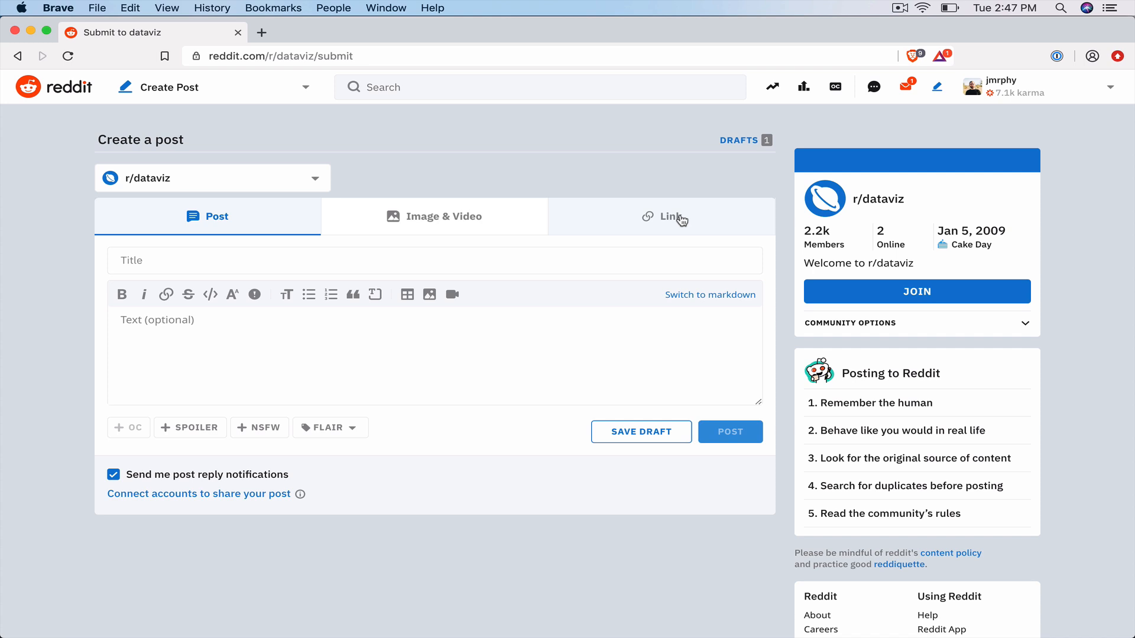
mouse_move(469, 222)
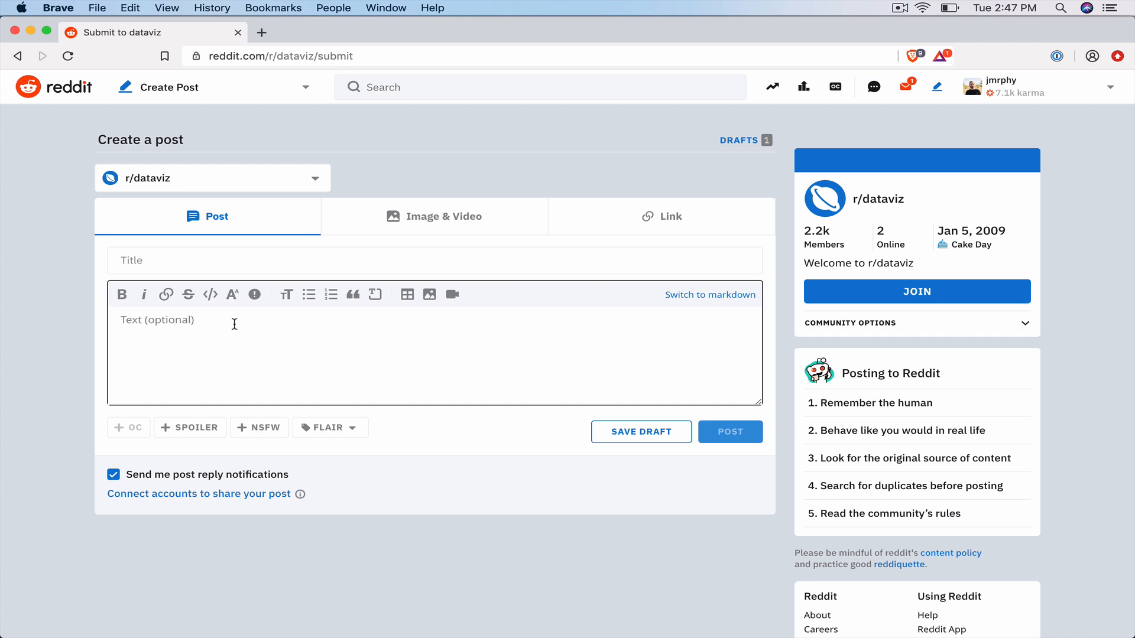
click(433, 260)
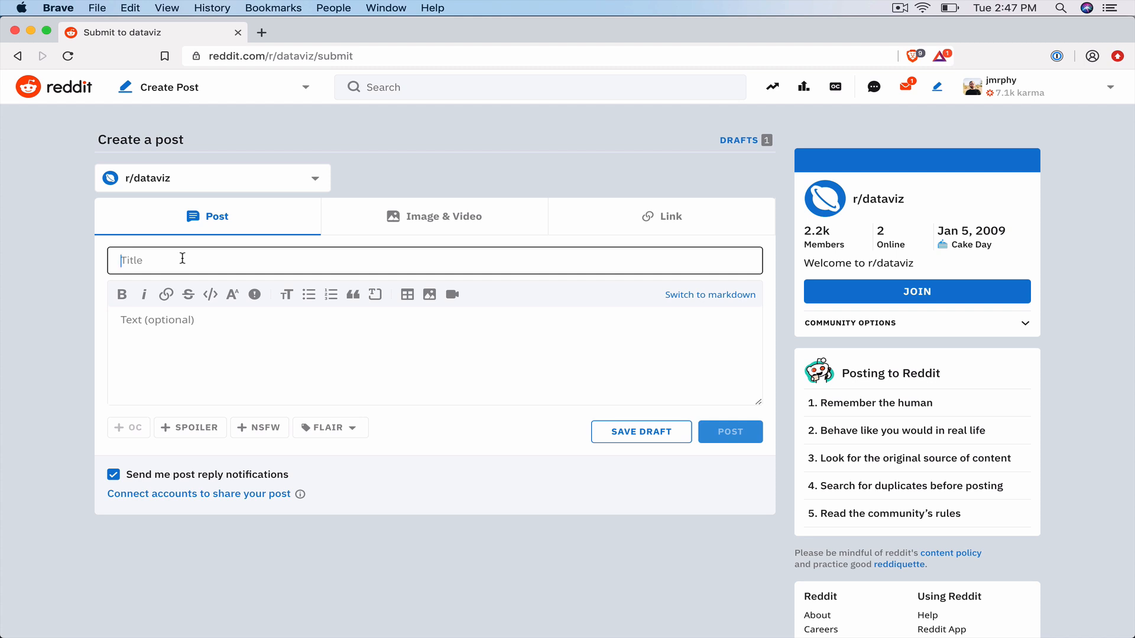
Title it 'The Changing Relationship Between Longevity and Wealth Around the World'
text(The Changing Relationship)
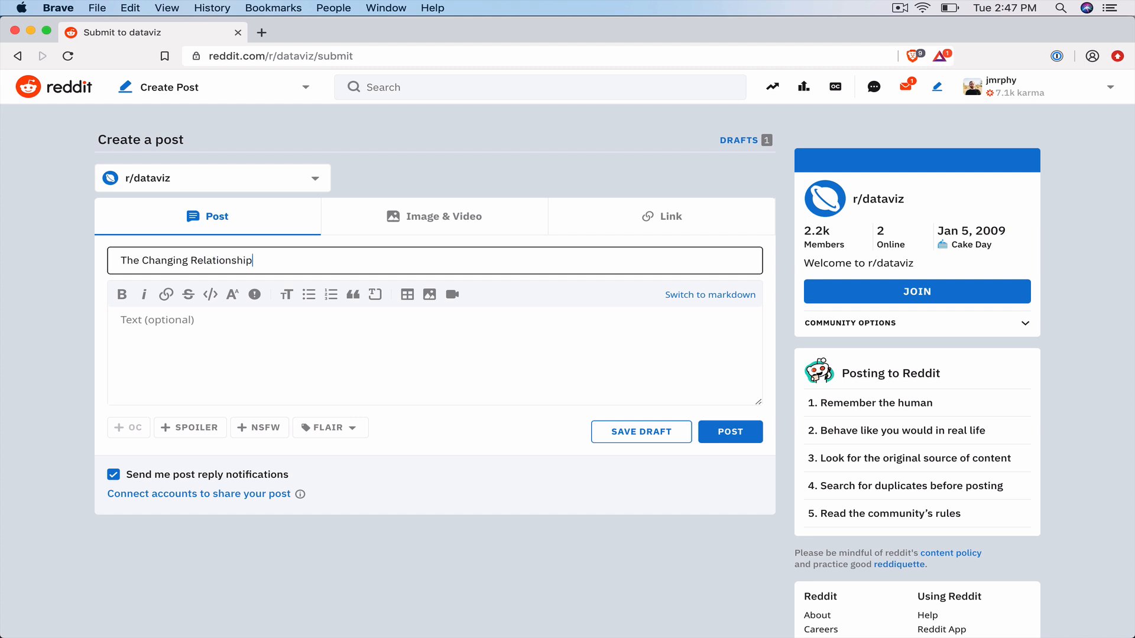
text(Between)
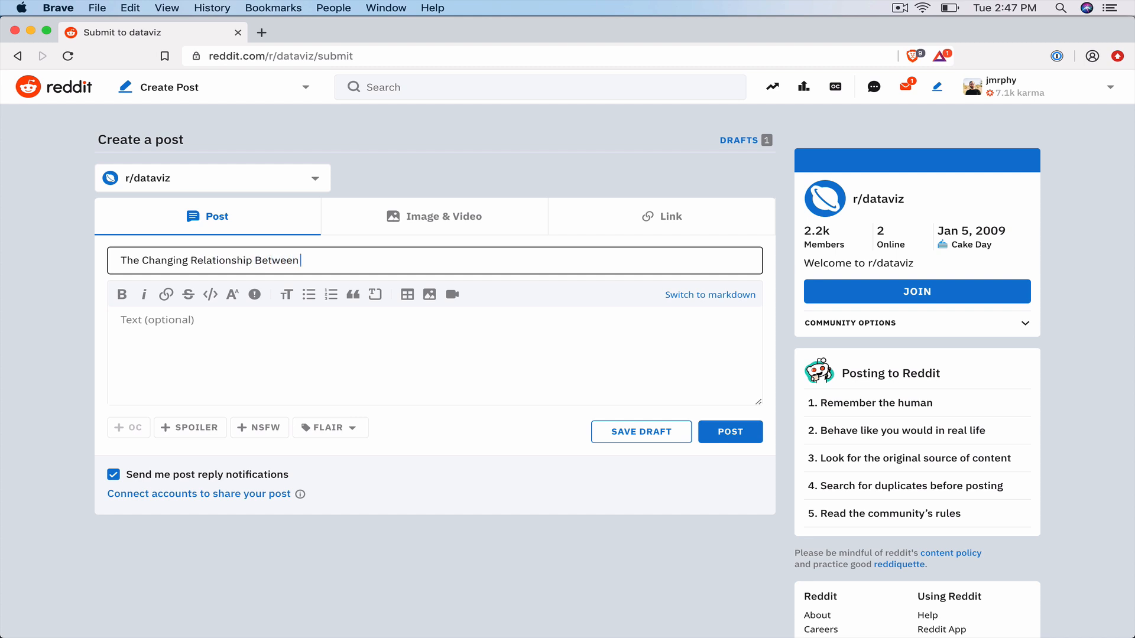
text(Longevity and)
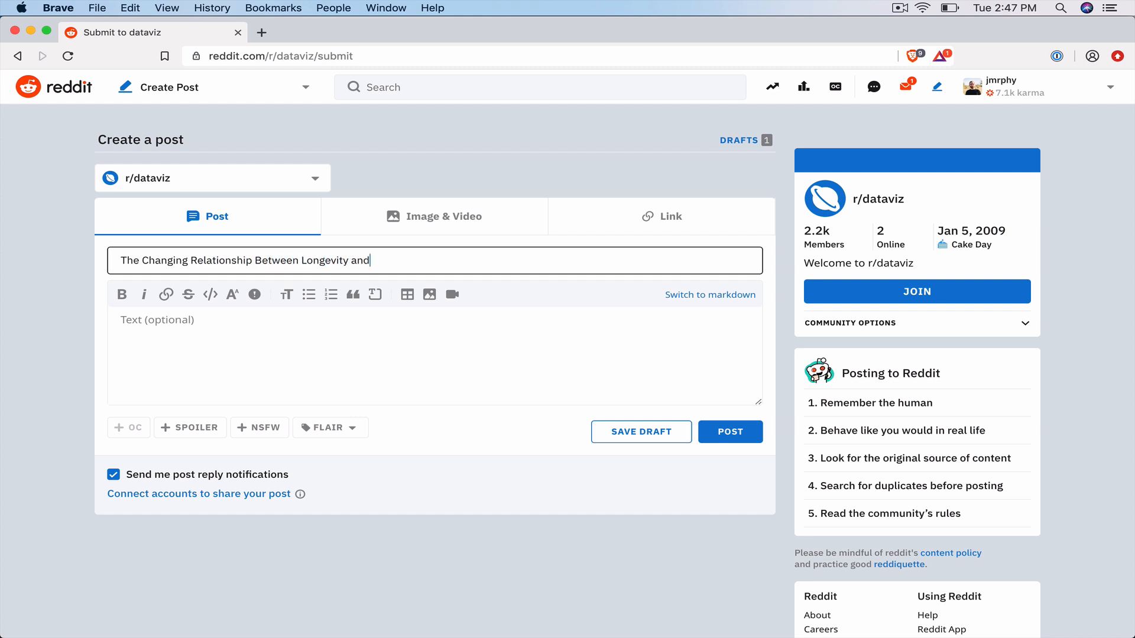
text(W)
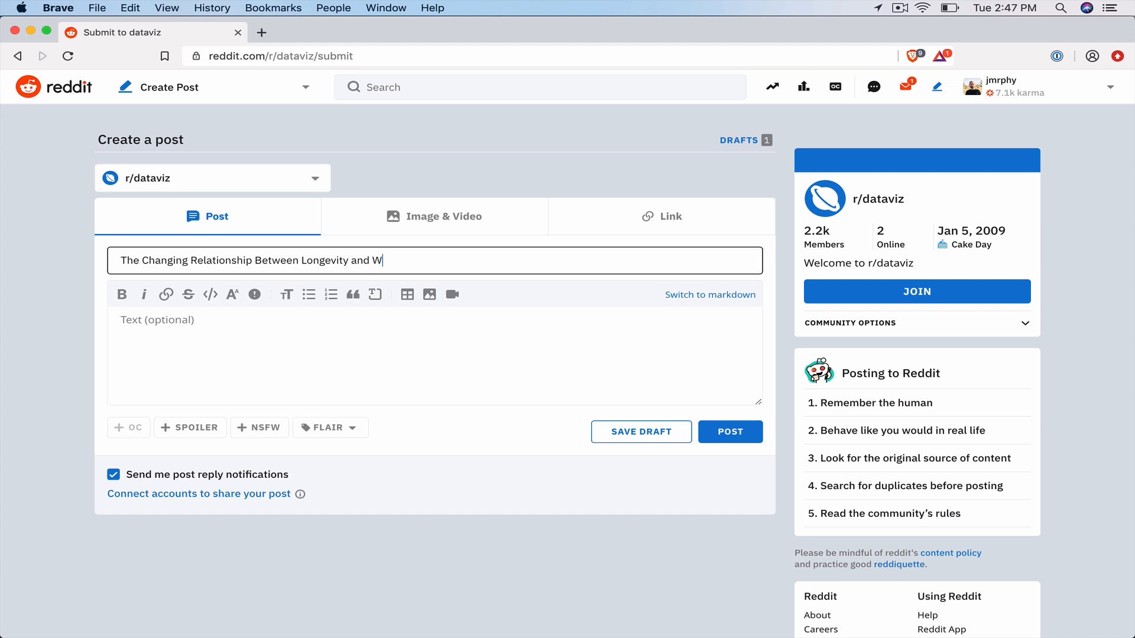
text(ealth Arou)
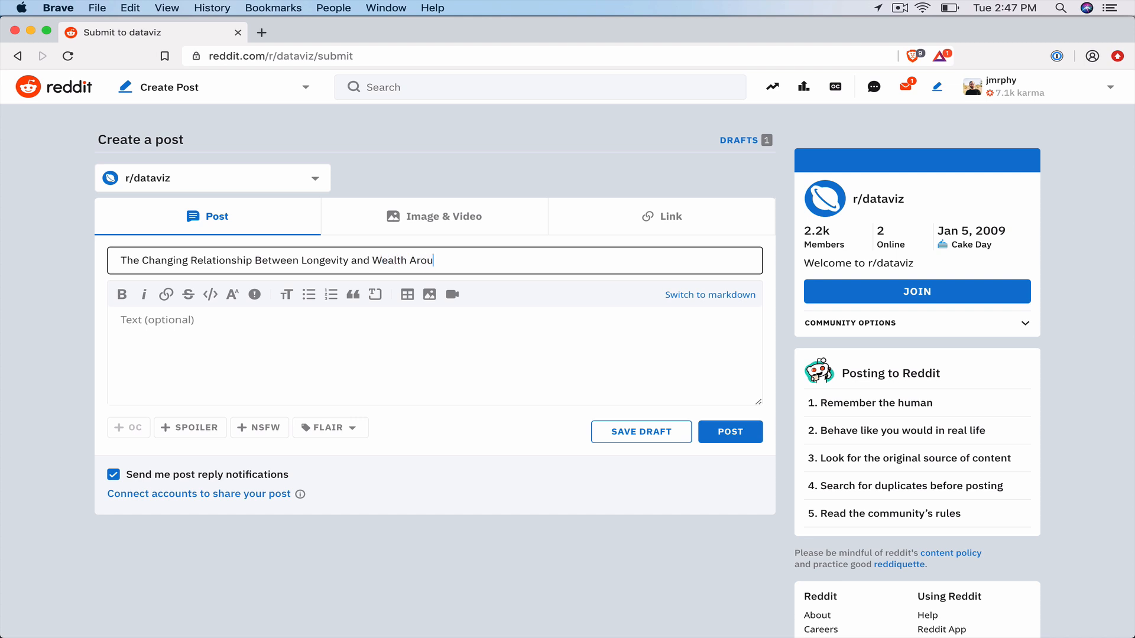
text(nd the World)
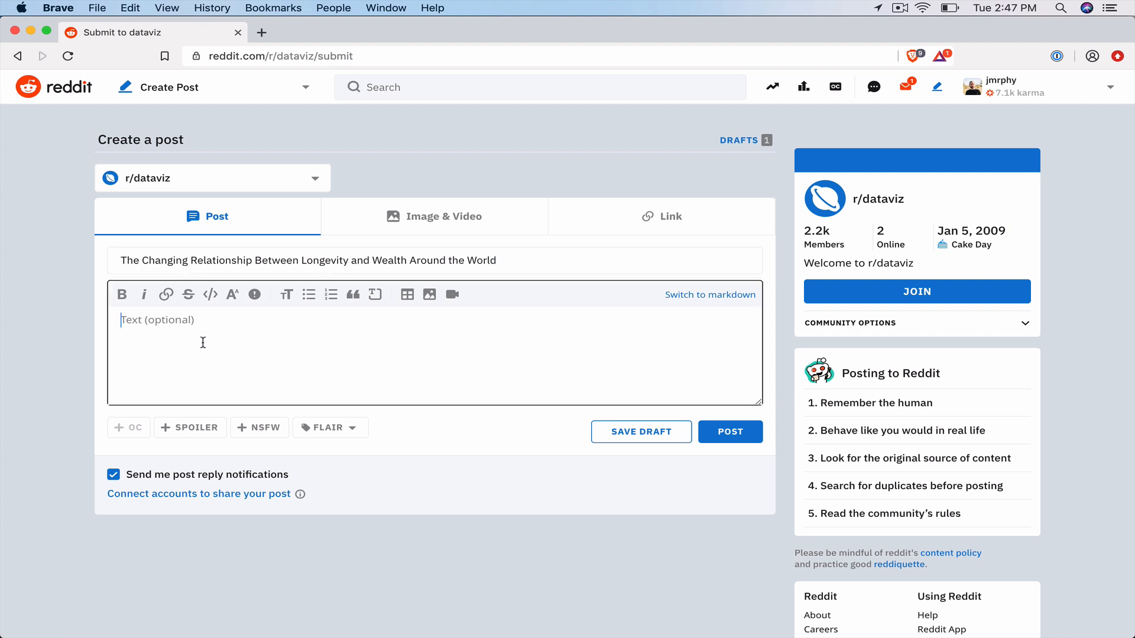
mouse_move(224, 339)
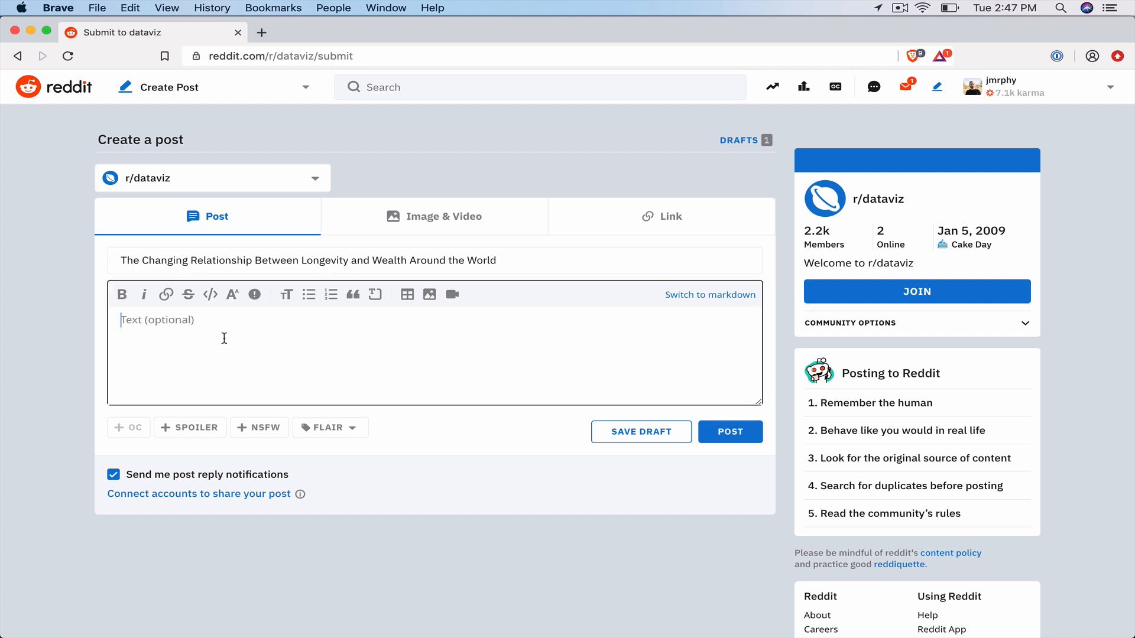
mouse_move(204, 329)
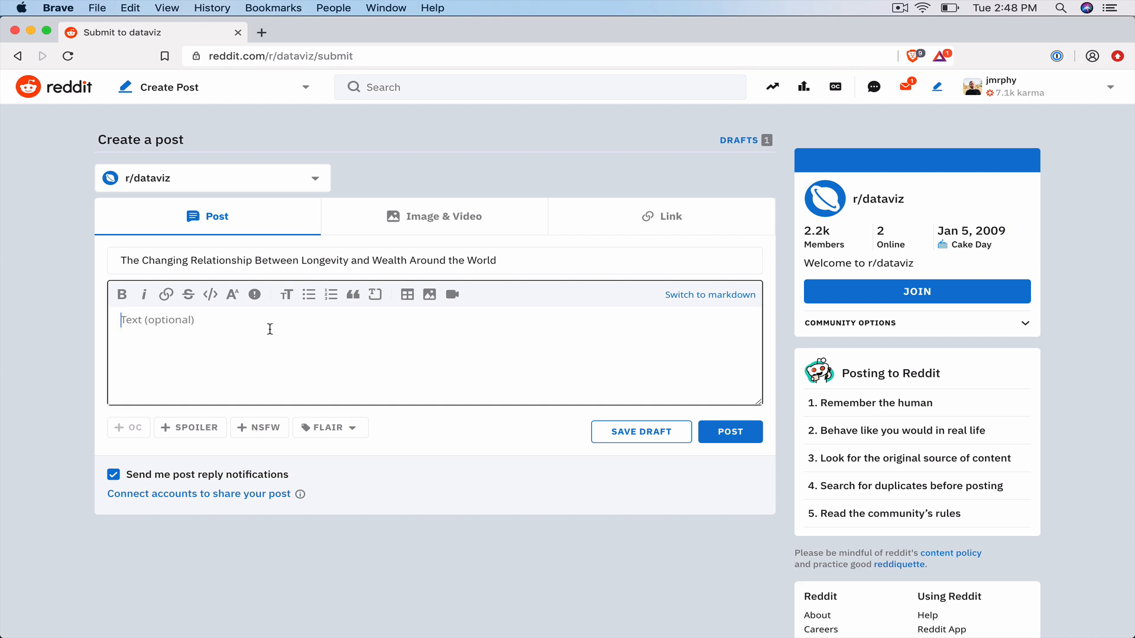
Write that exploring Gapminder data revealed a surprising phenomenon
text(I w)
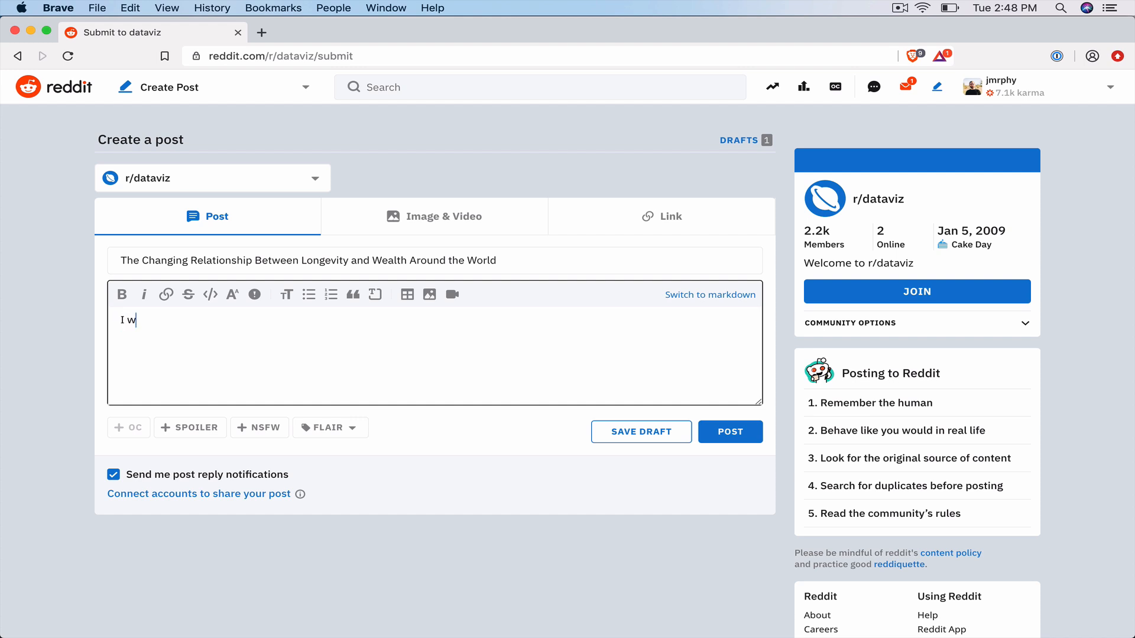
text(as explorin)
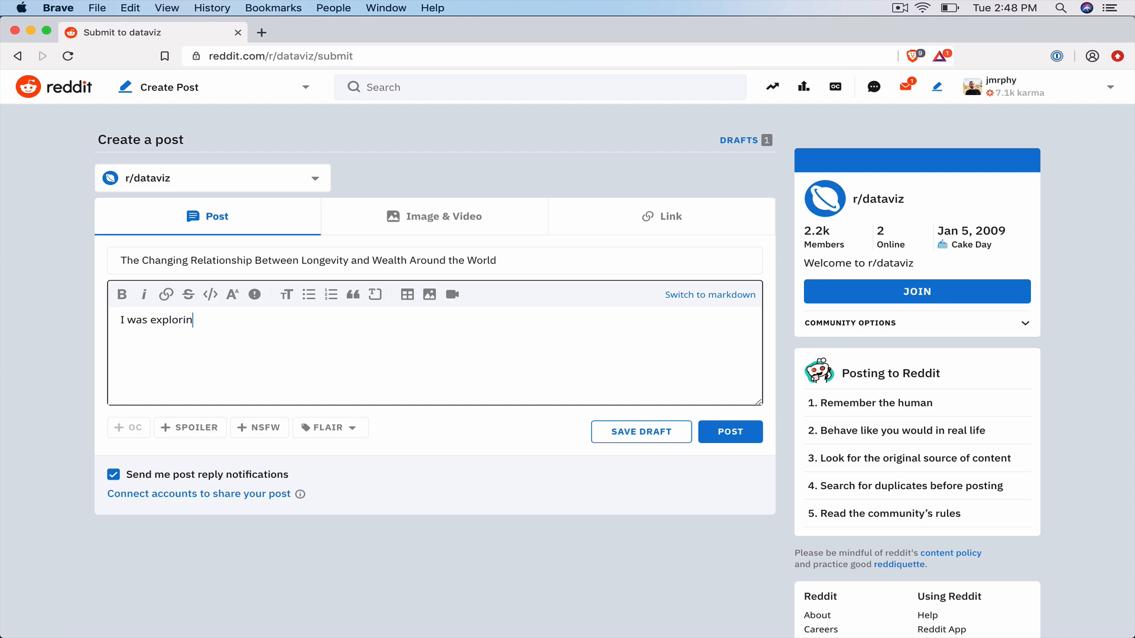
text(g some data from G)
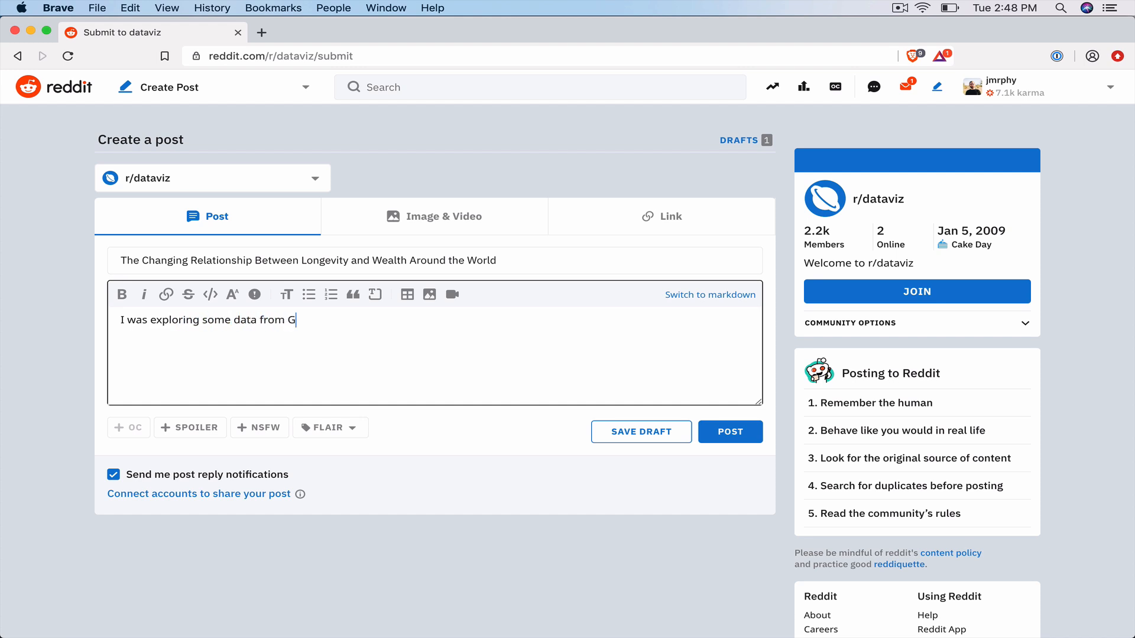
text(apminder and I fin)
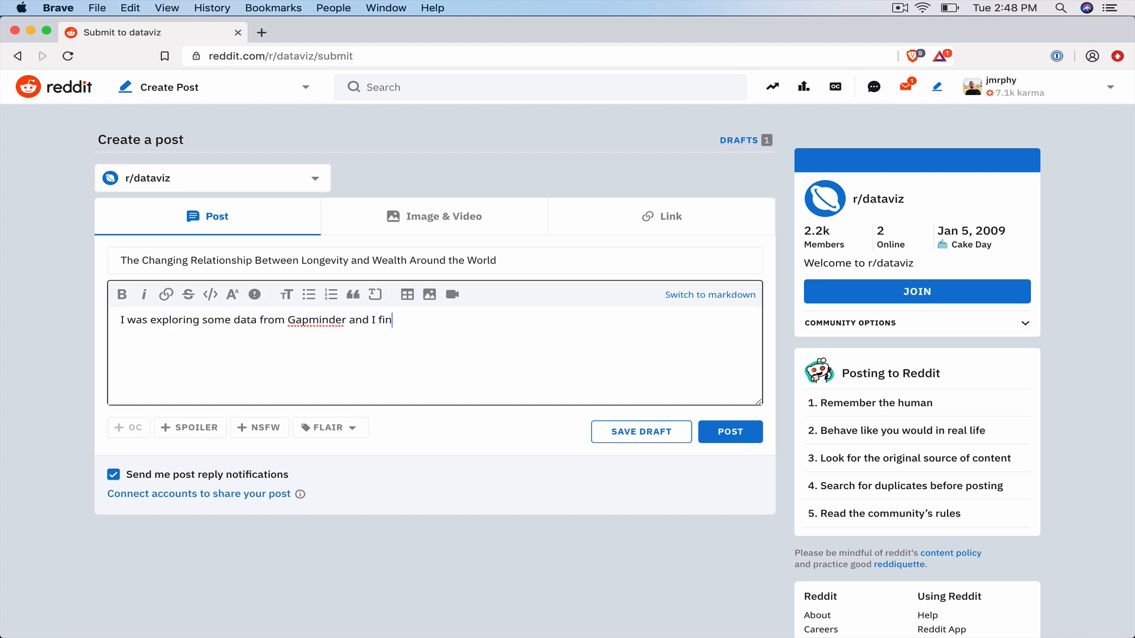
text(ound a su)
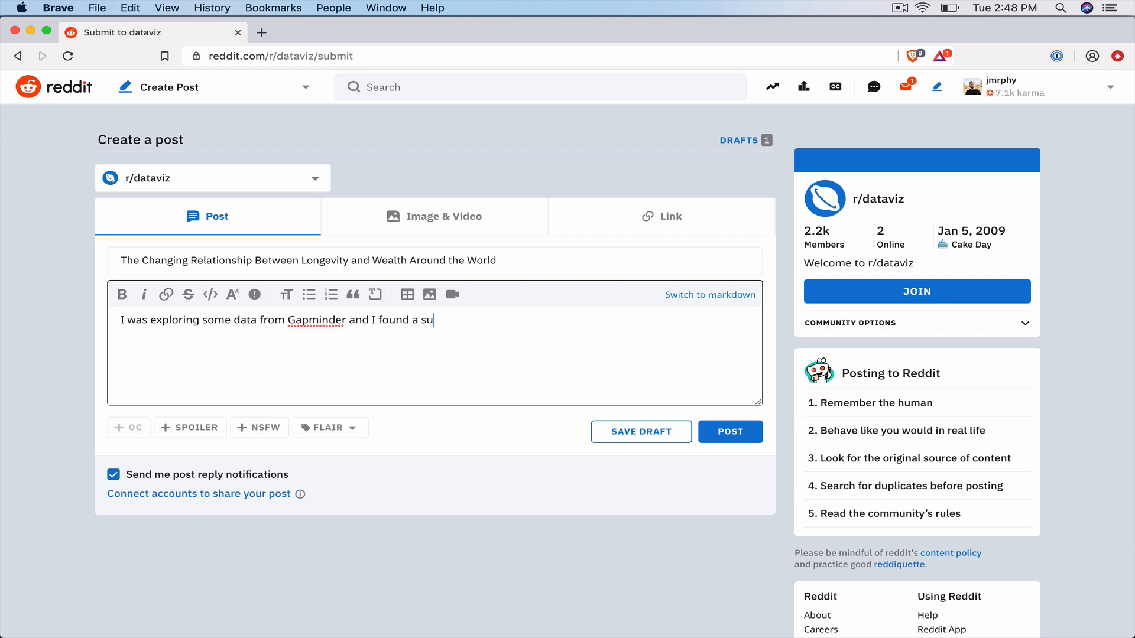
text(rprising)
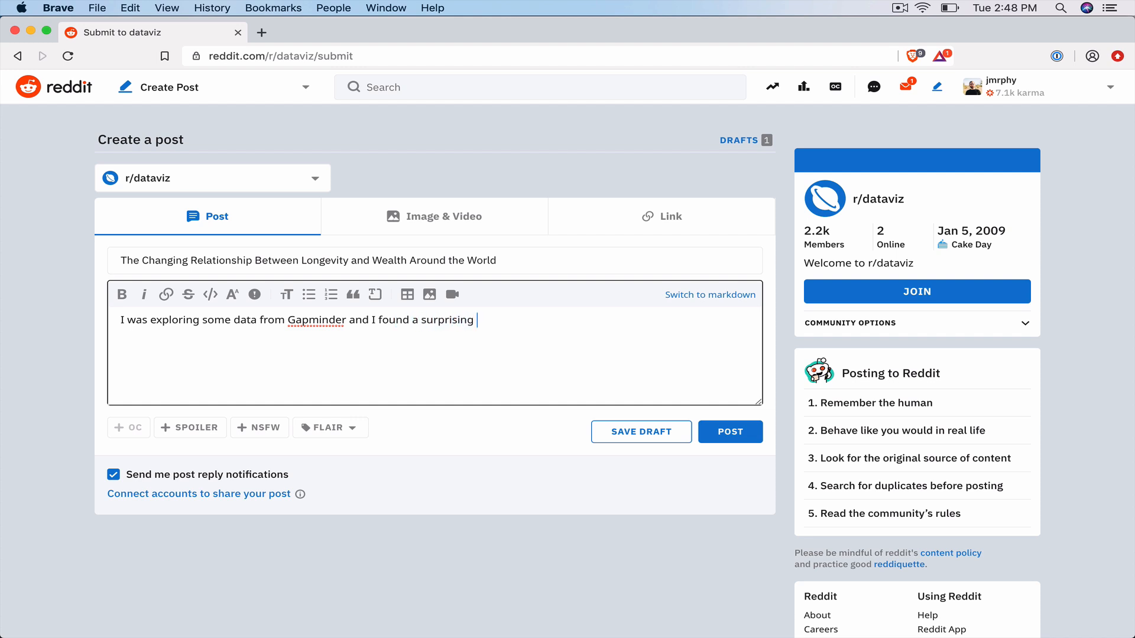
text(phenomenon)
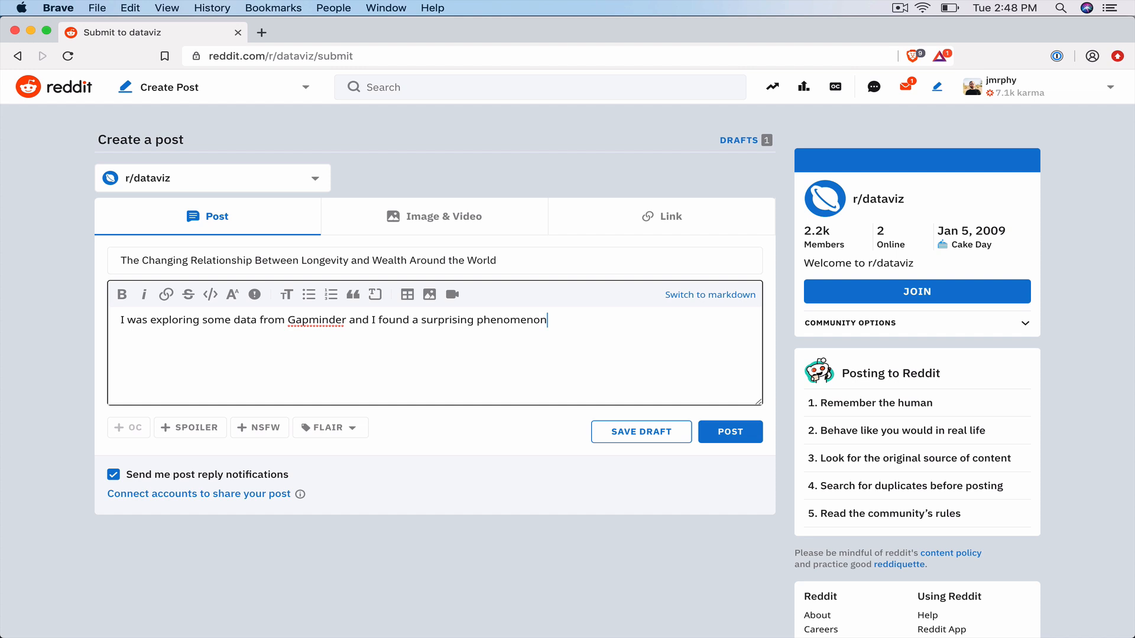
text(.)
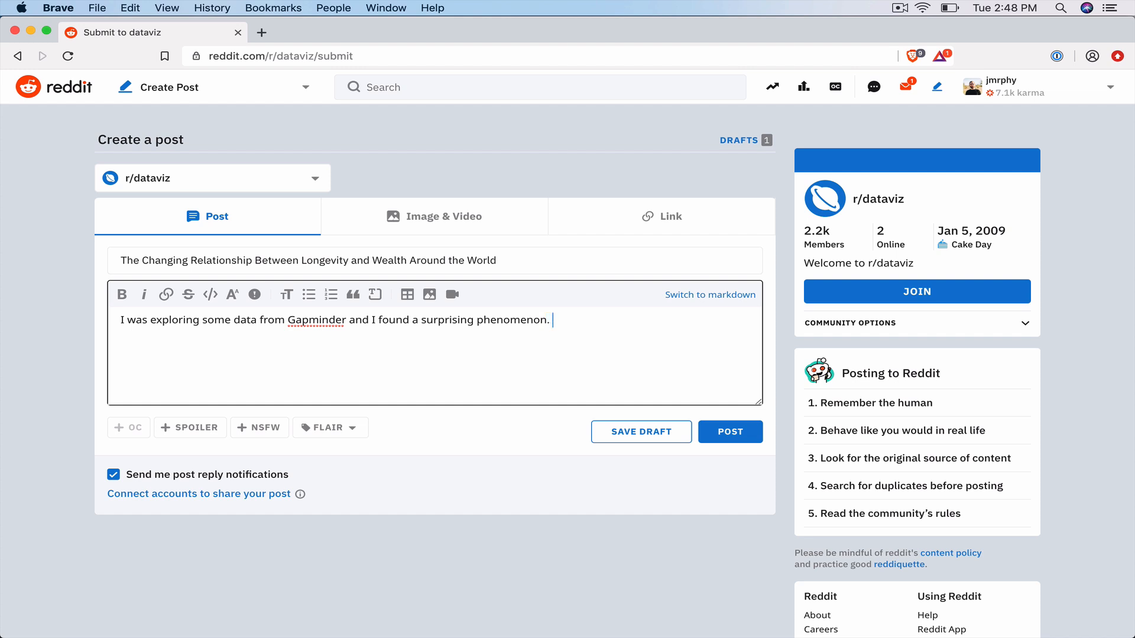
Add that the graph is surprising so others might be interested to see this data visualization, and begin the blog address
text(The graph is quite)
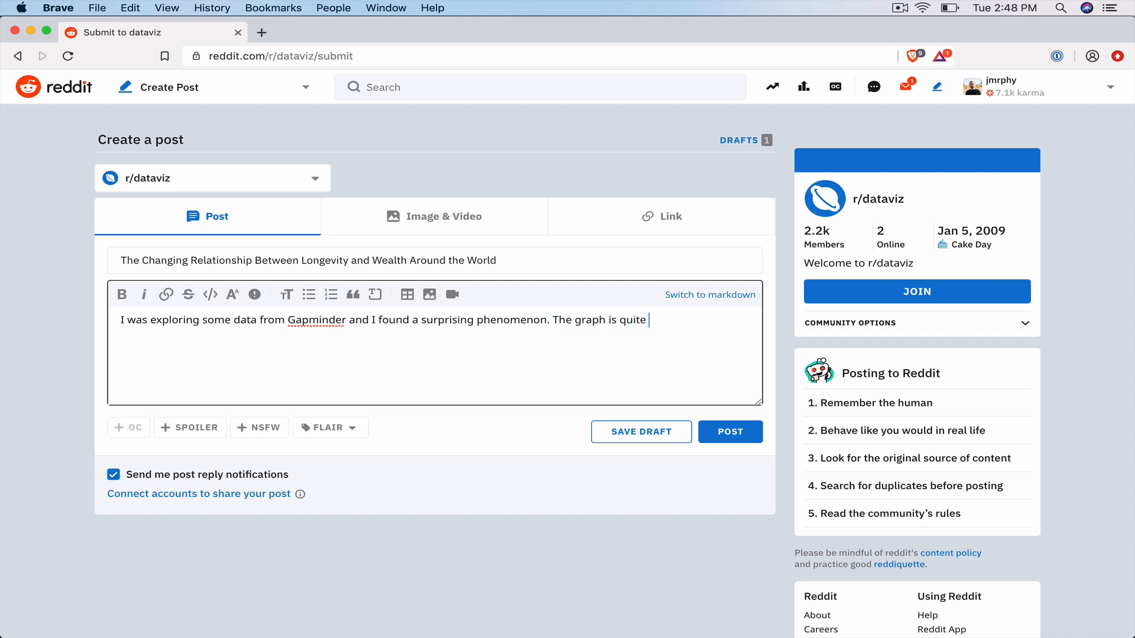
text(surprising to m)
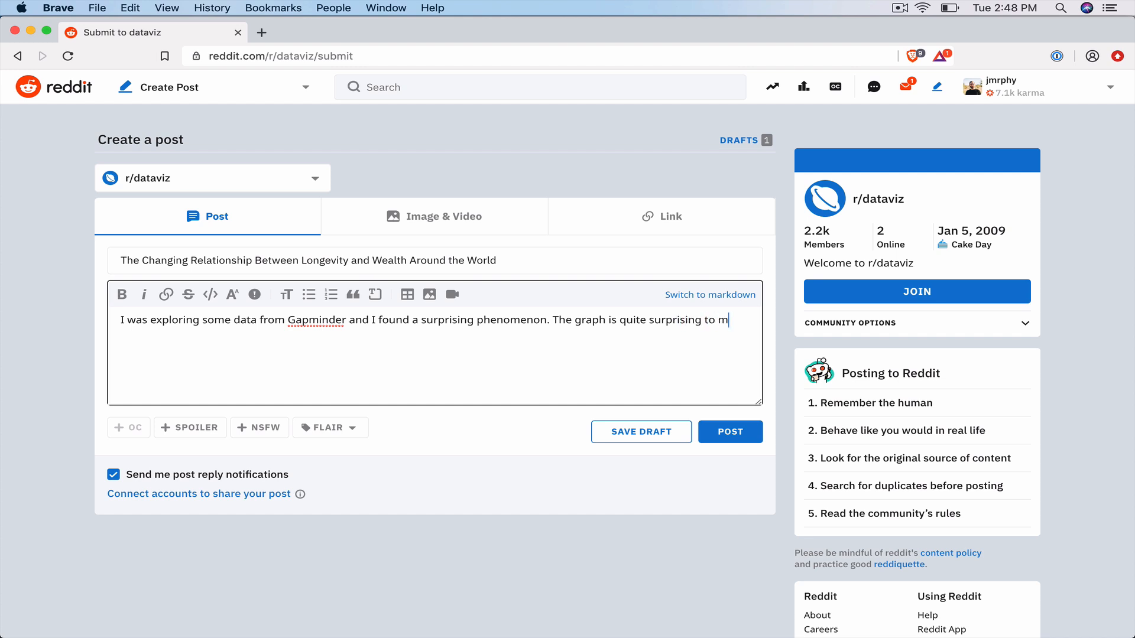
text(e so I thought some of yo)
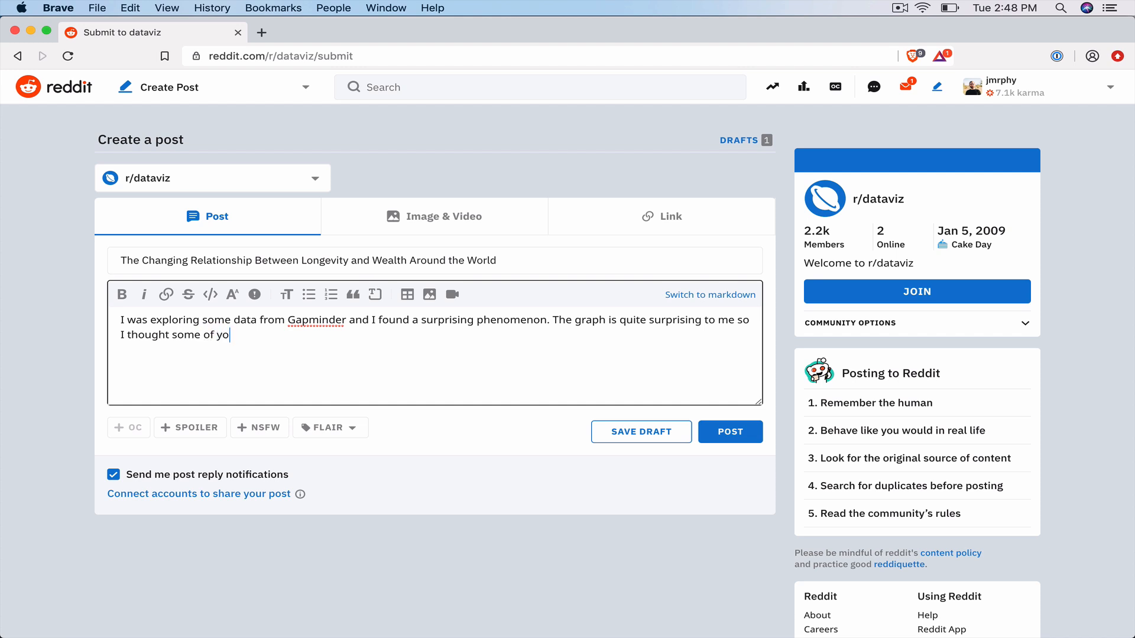
text(u might also be)
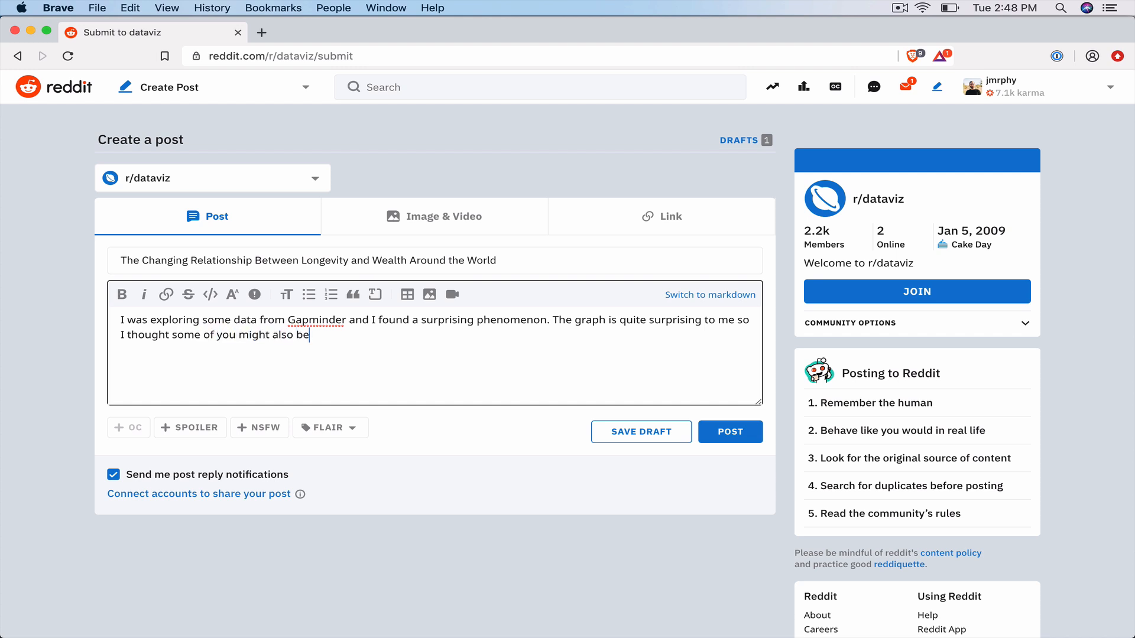
text(interested to s)
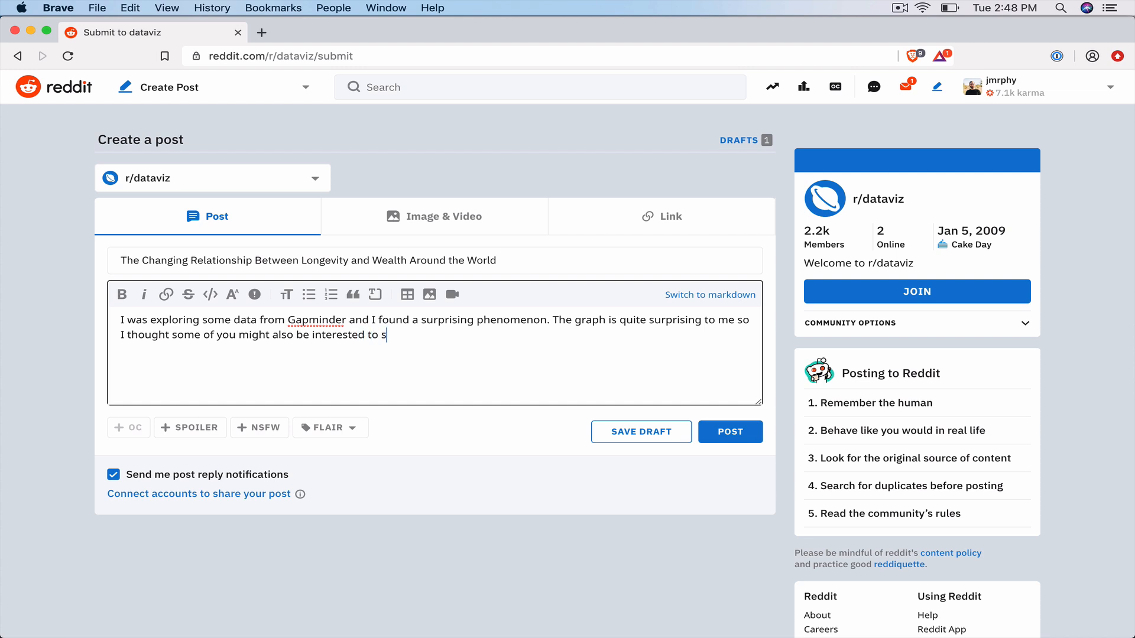
text(ee this data vi)
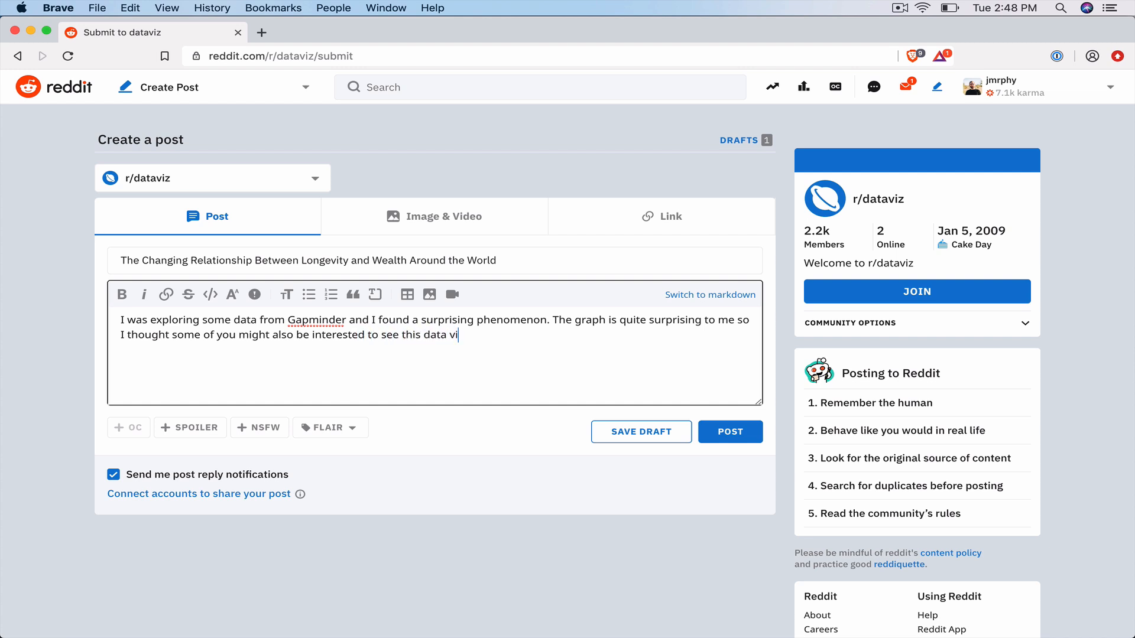
text(sualization.)
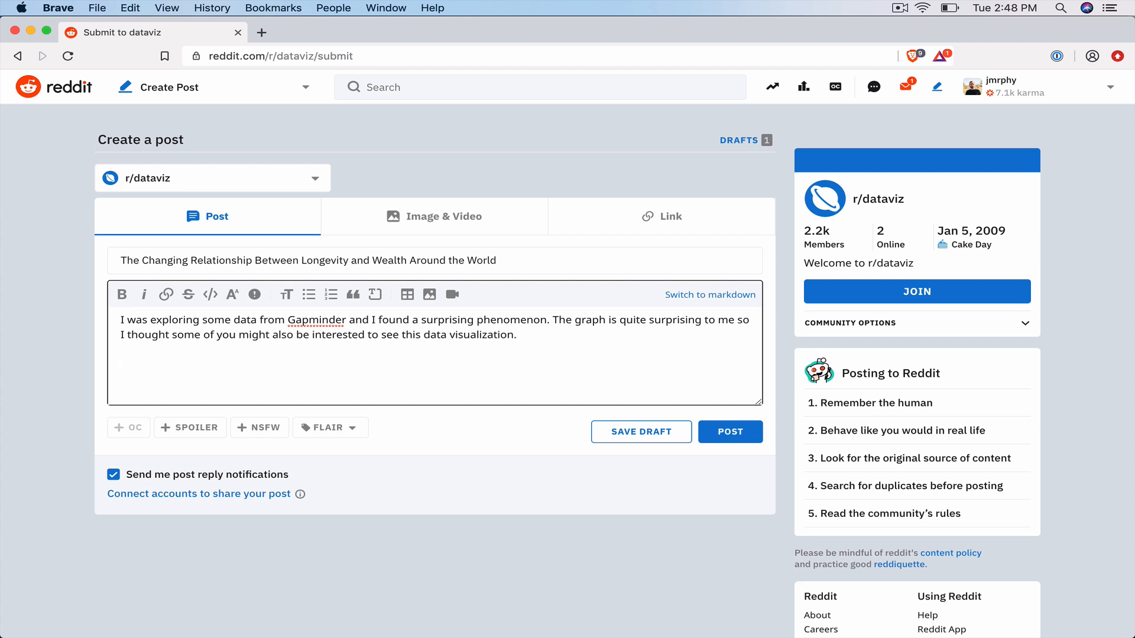
text(datablog.wprd)
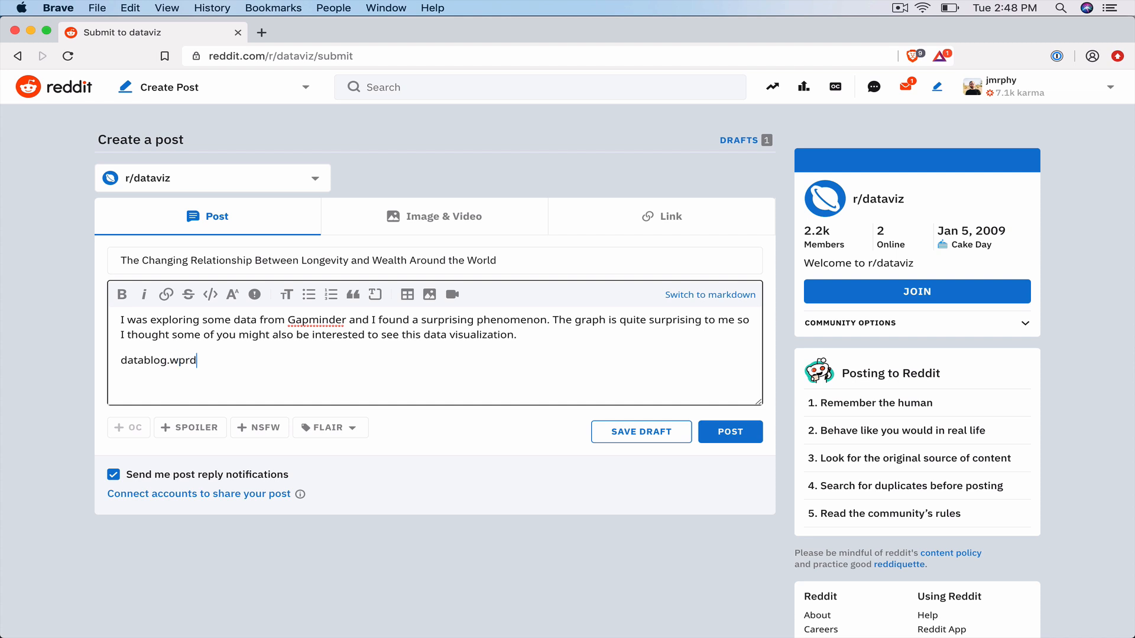
Finish datablog.wordpress.com/first-blog-post and turn it into a clickable link
text(ordpress.co)
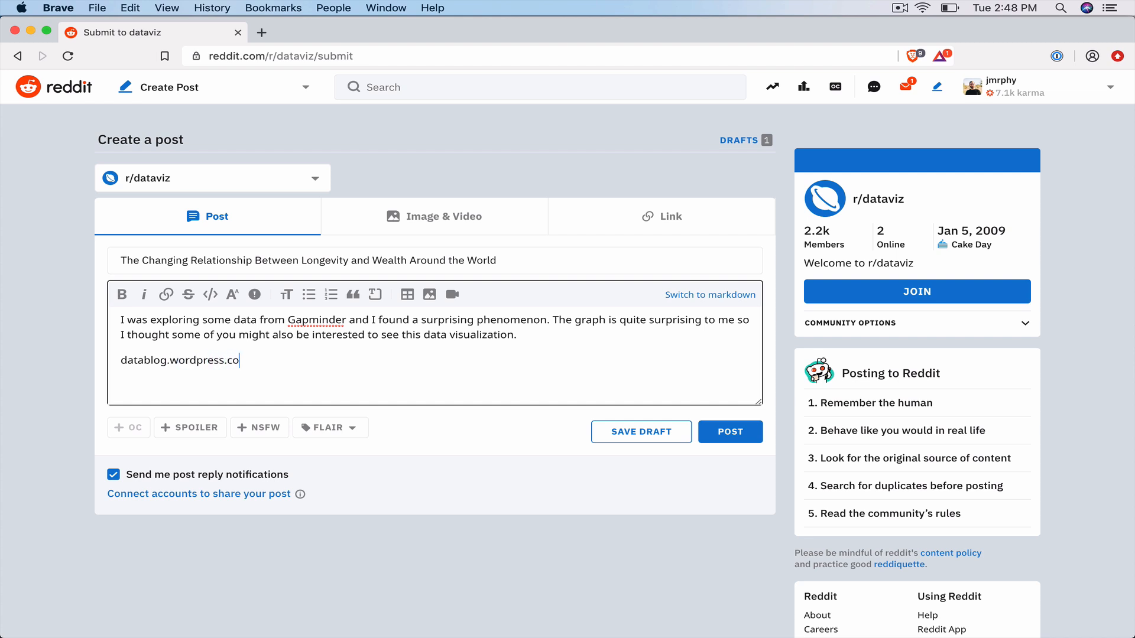
text(m/first-blo)
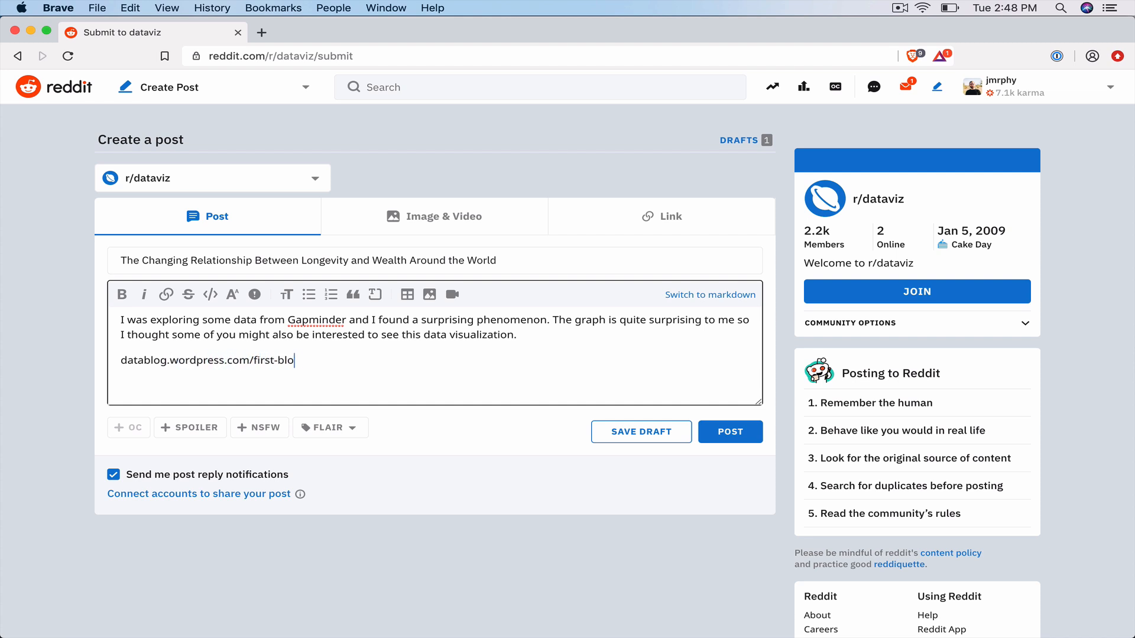
text(g-post)
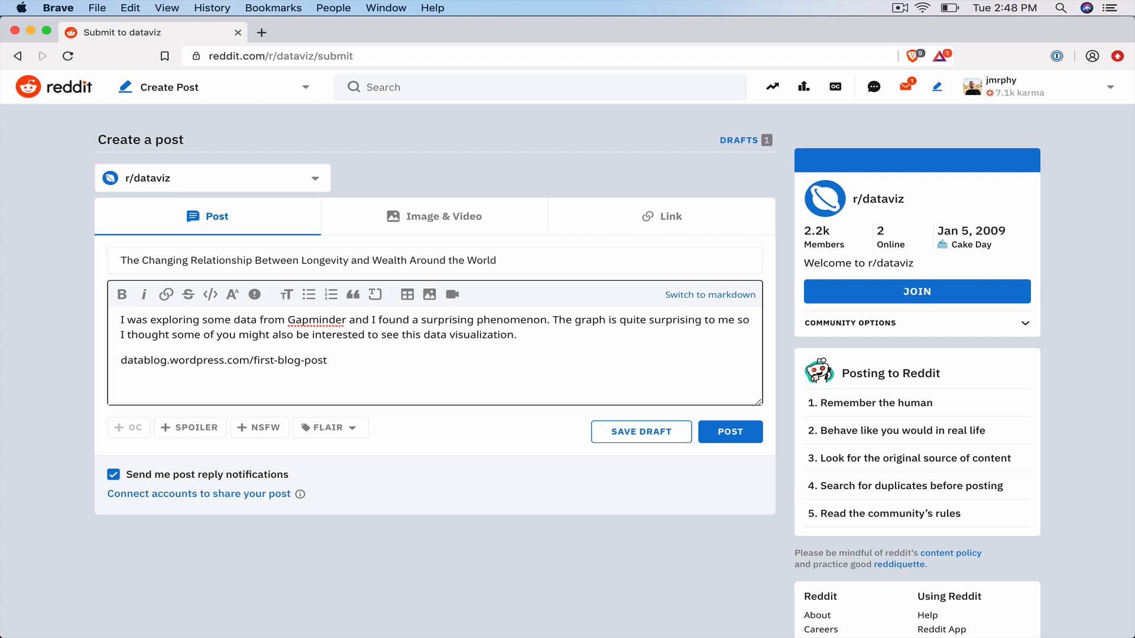
mouse_move(329, 362)
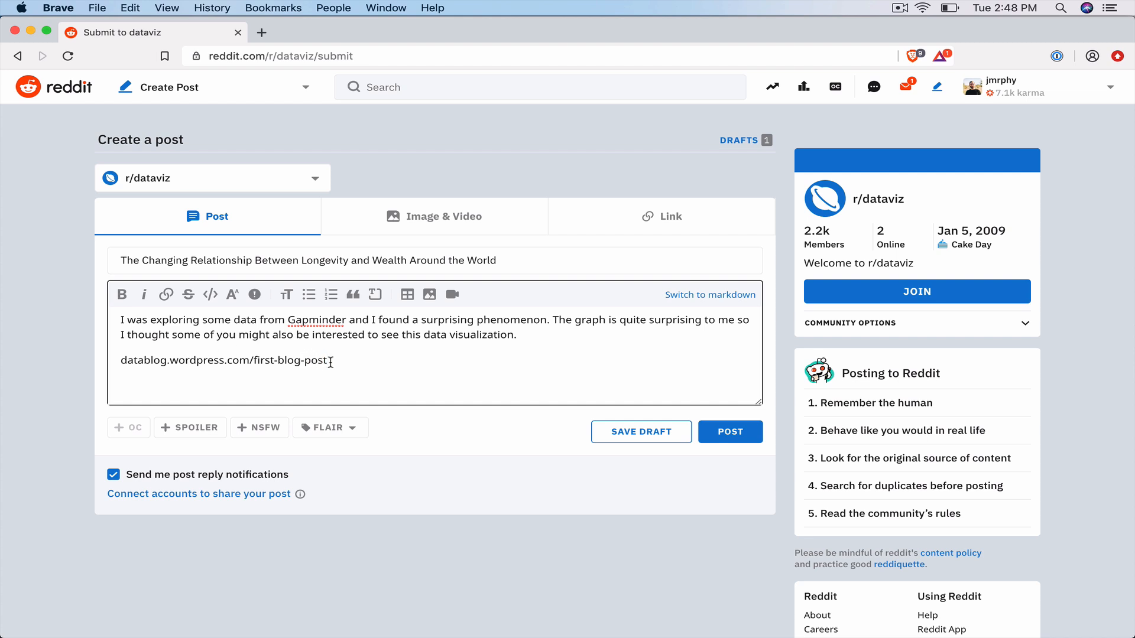
triple_click(224, 361)
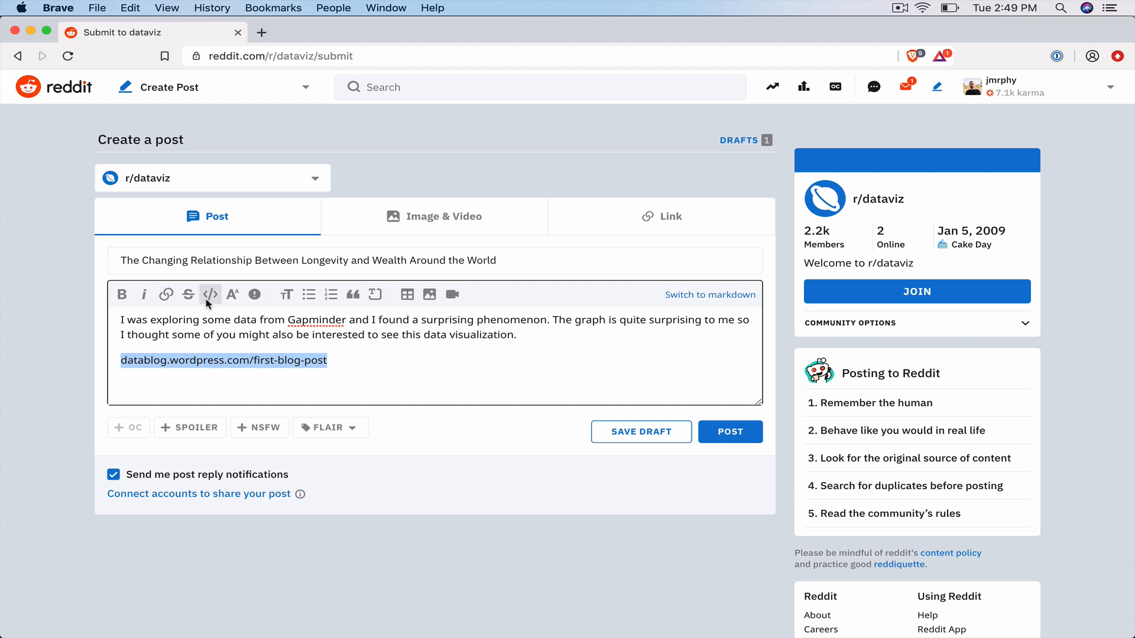
mouse_move(210, 294)
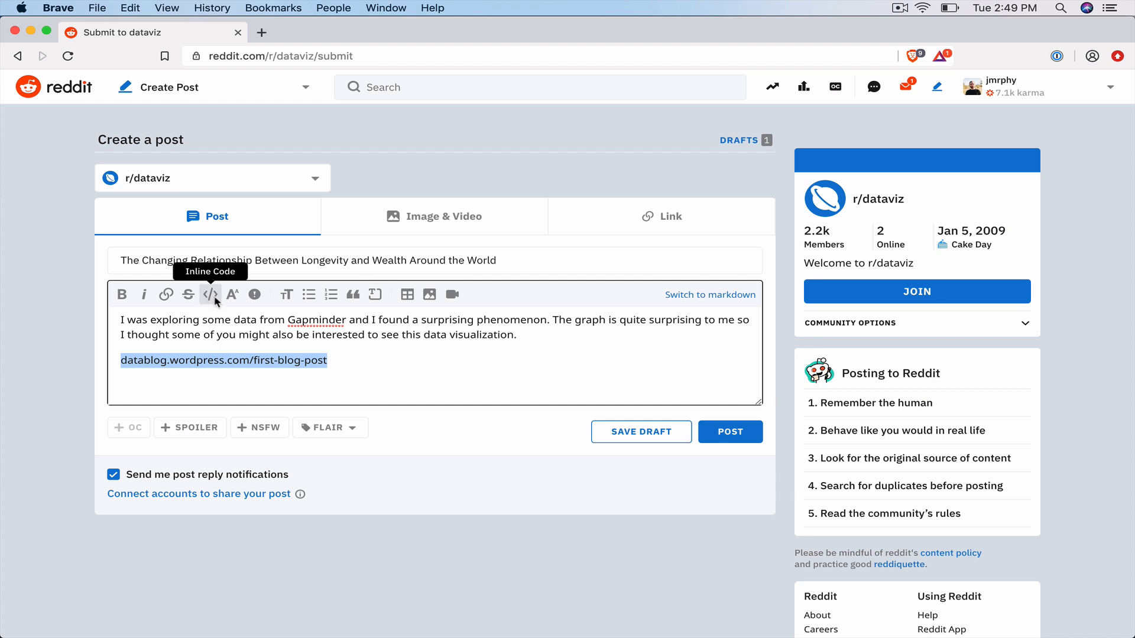
mouse_move(255, 294)
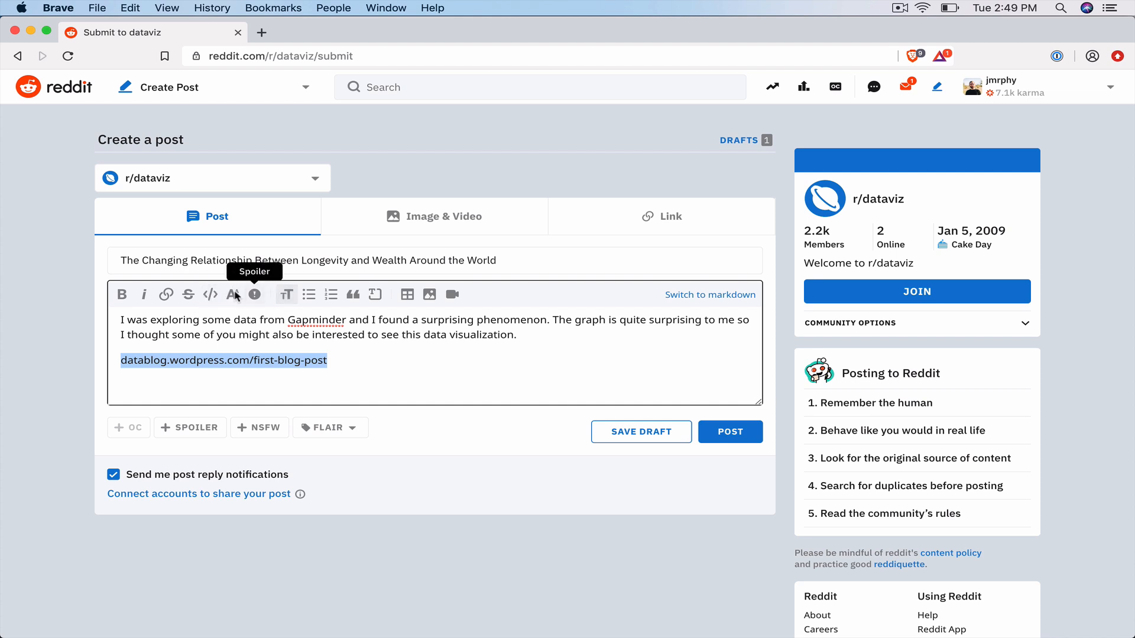
click(166, 294)
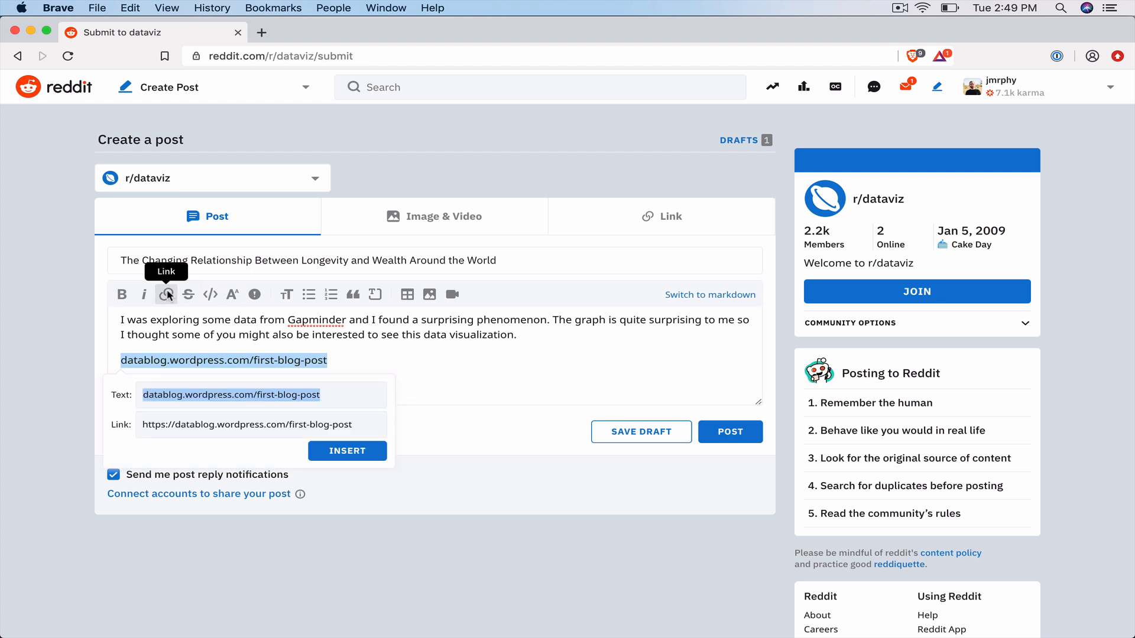
click(347, 451)
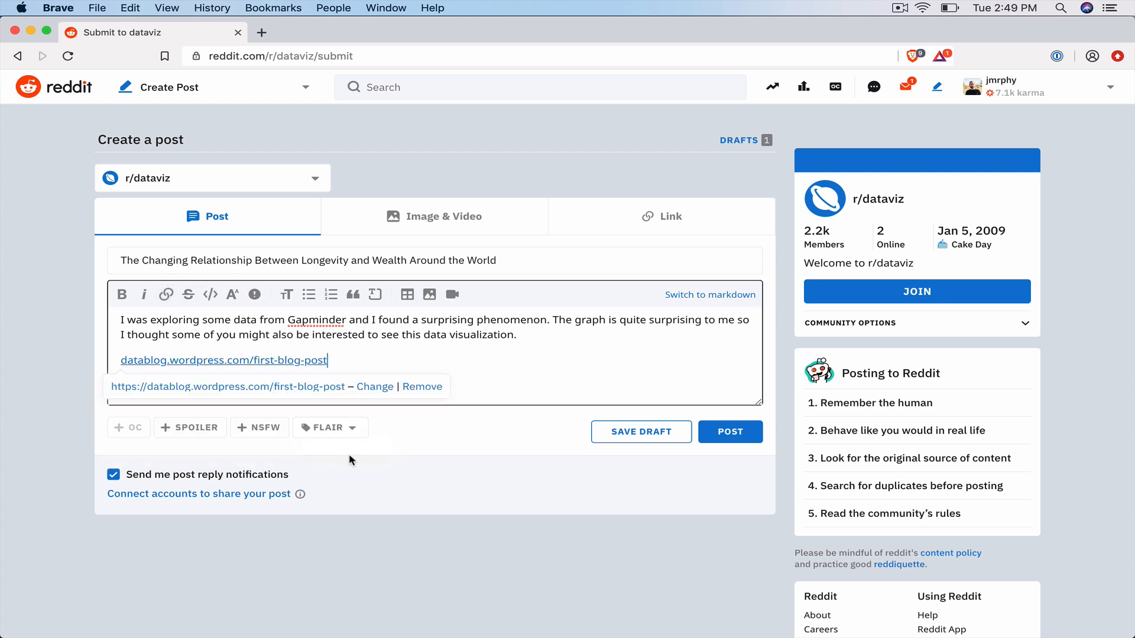
mouse_move(520, 424)
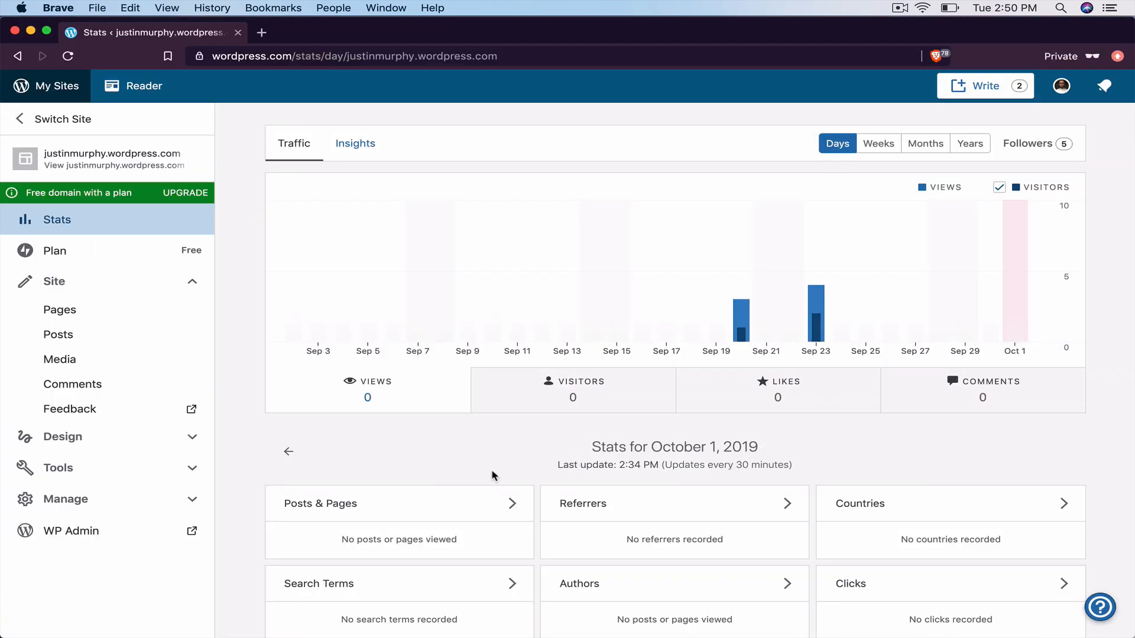
mouse_move(1053, 378)
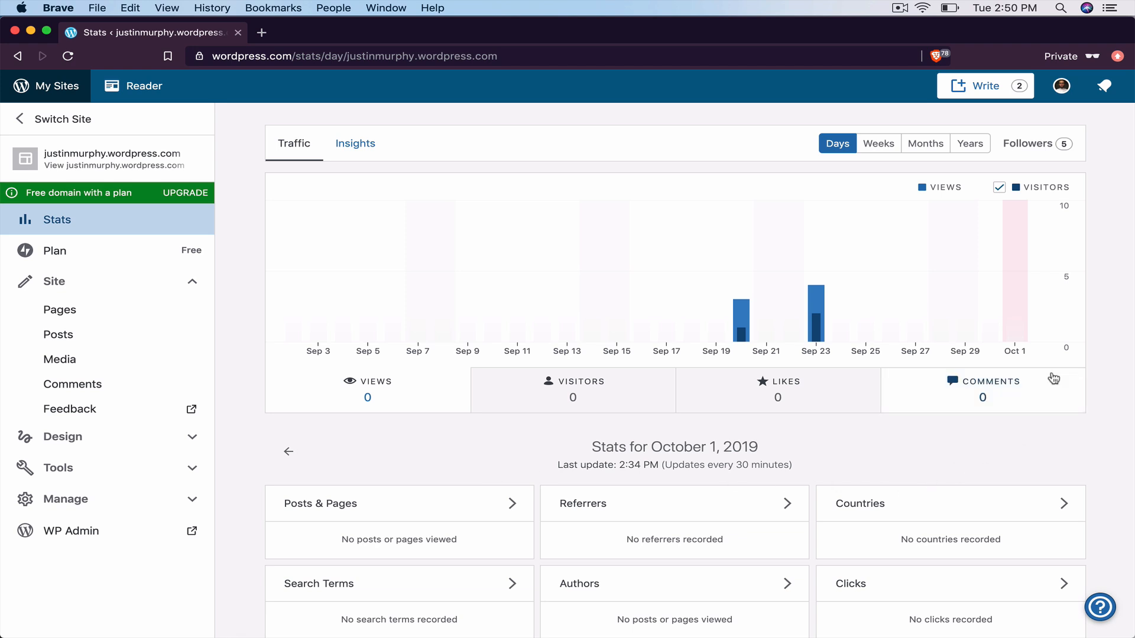
mouse_move(1014, 303)
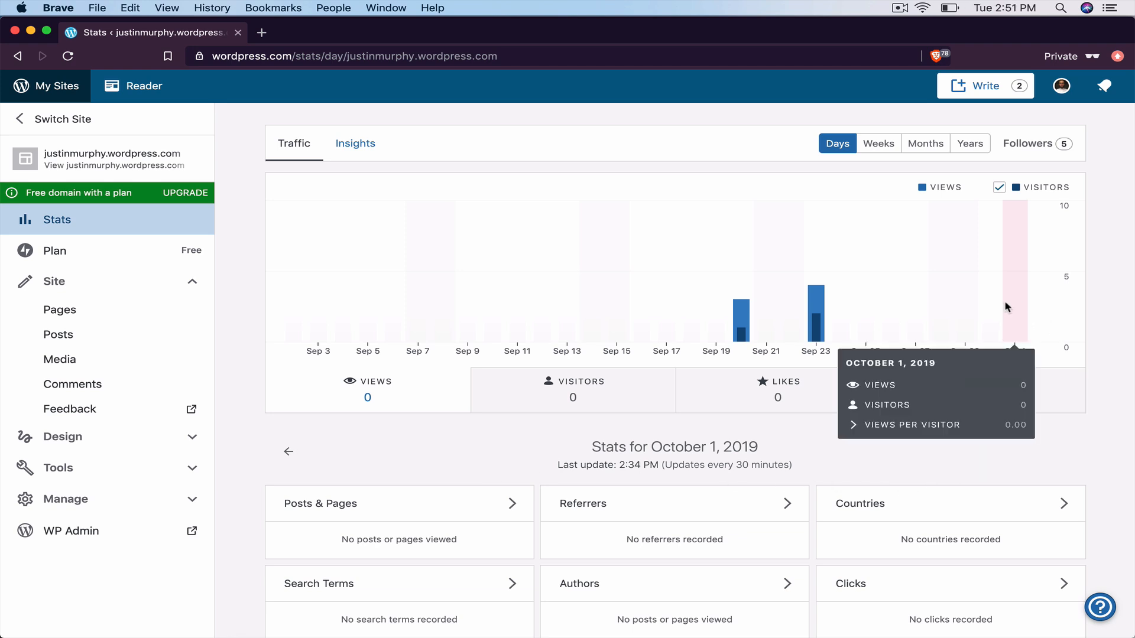
mouse_move(1098, 317)
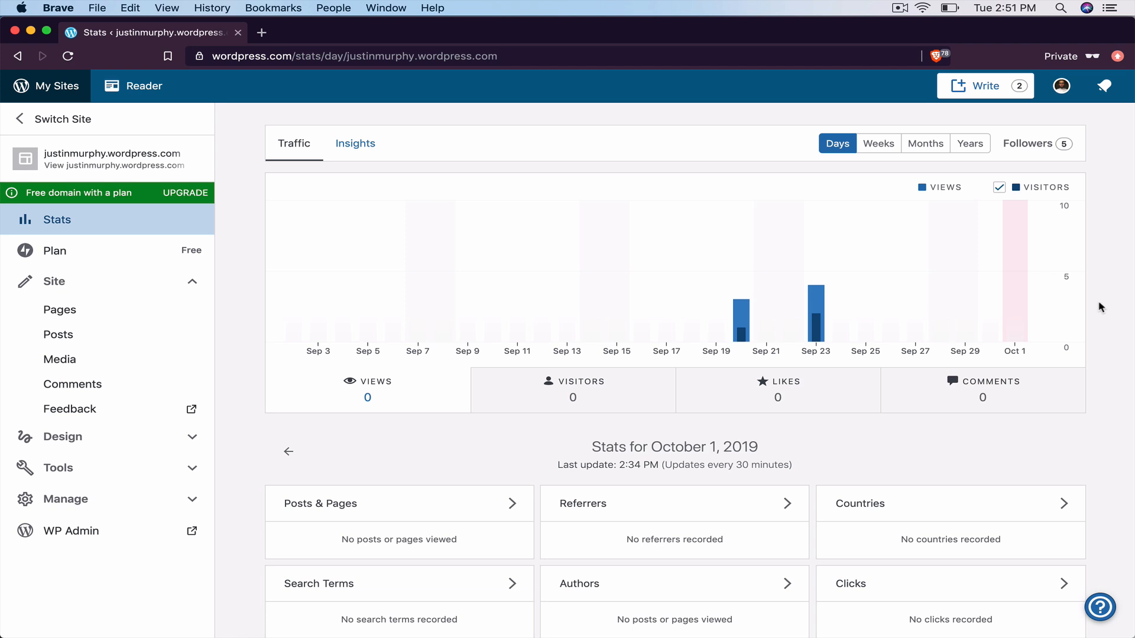
mouse_move(1031, 283)
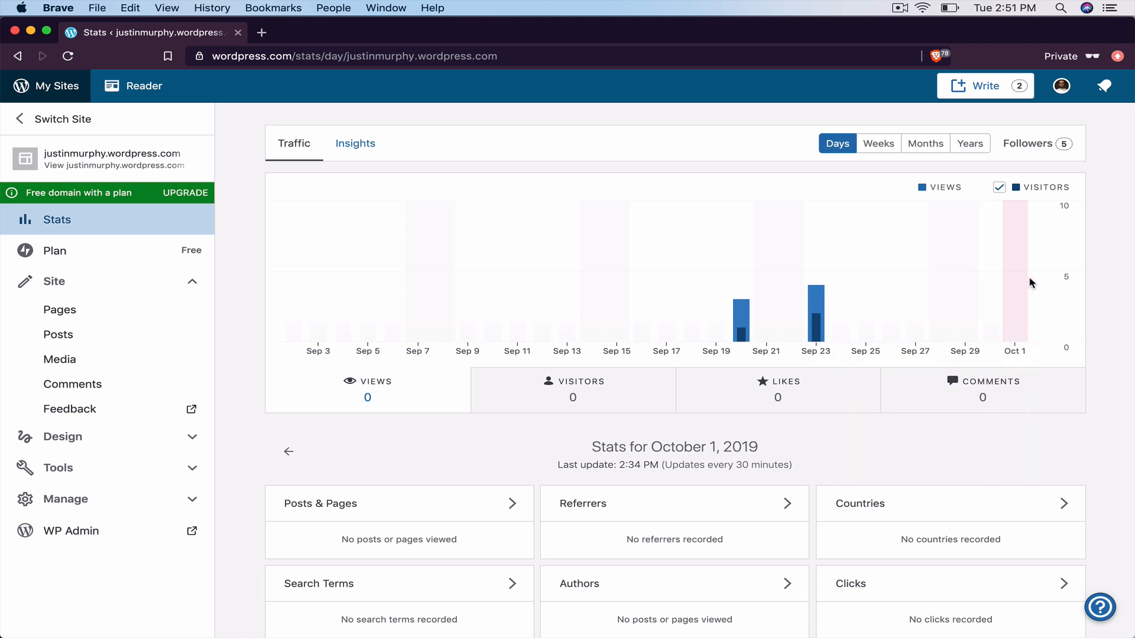
mouse_move(1086, 287)
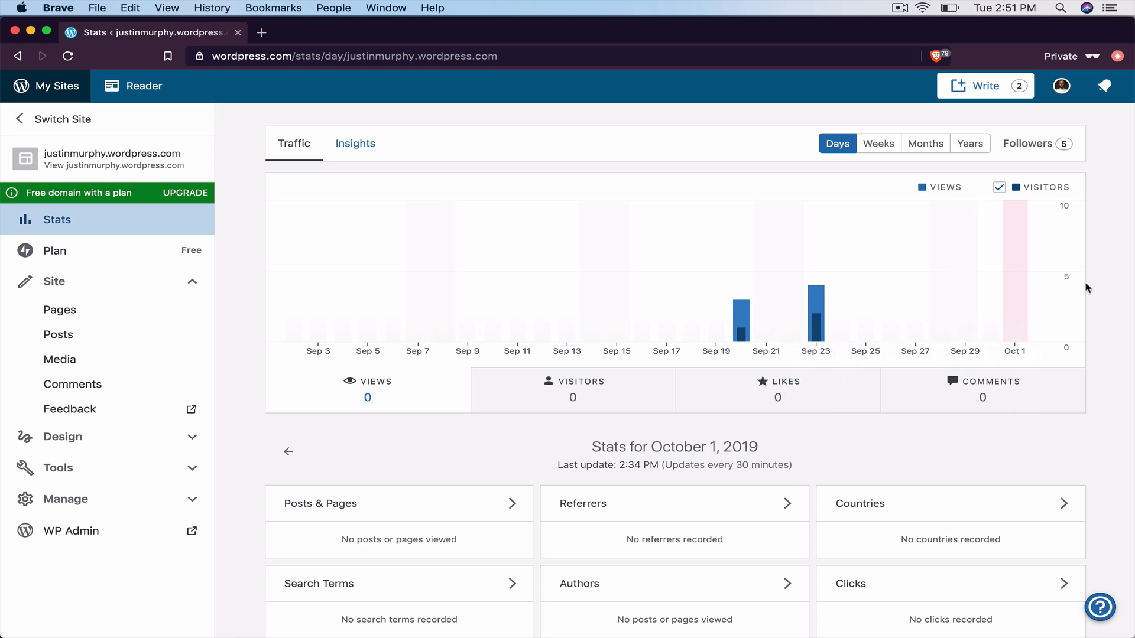
mouse_move(1095, 285)
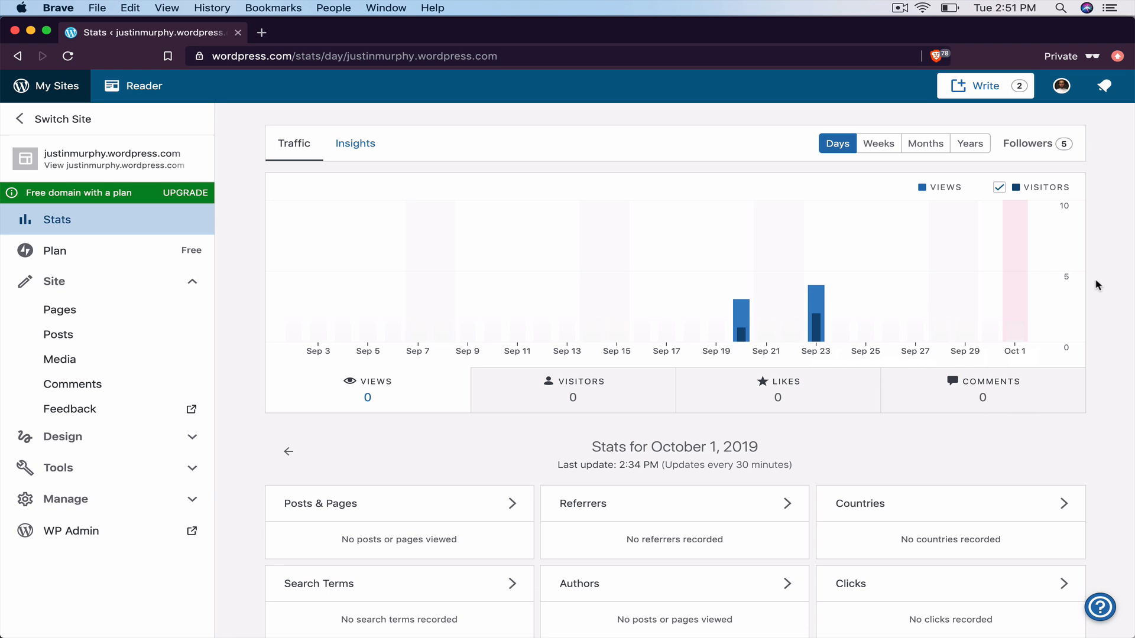
mouse_move(1033, 282)
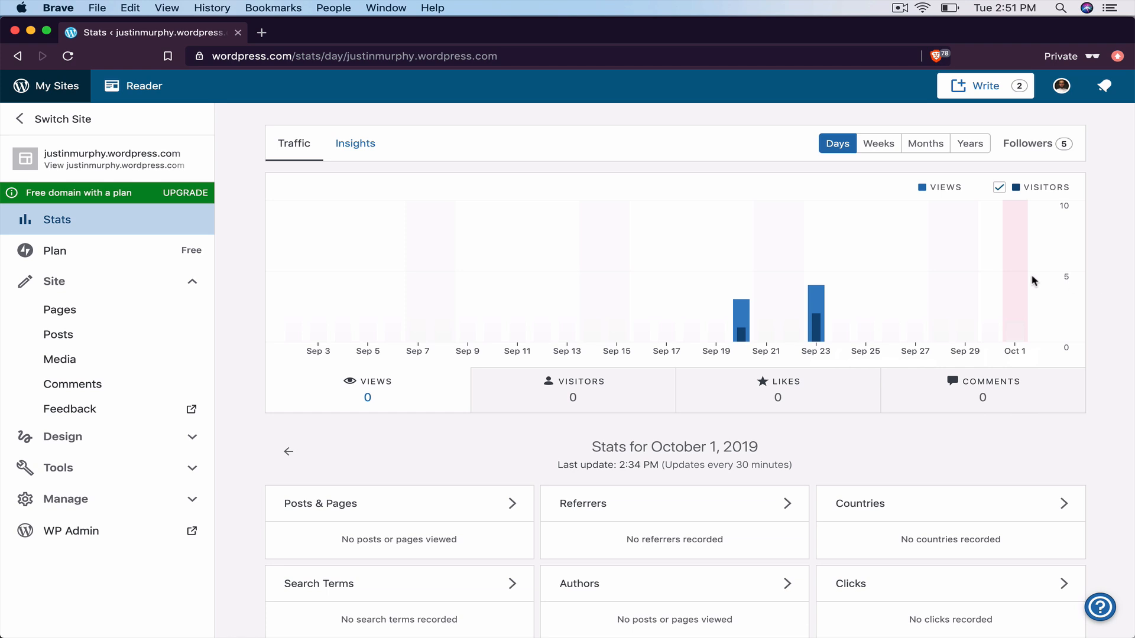